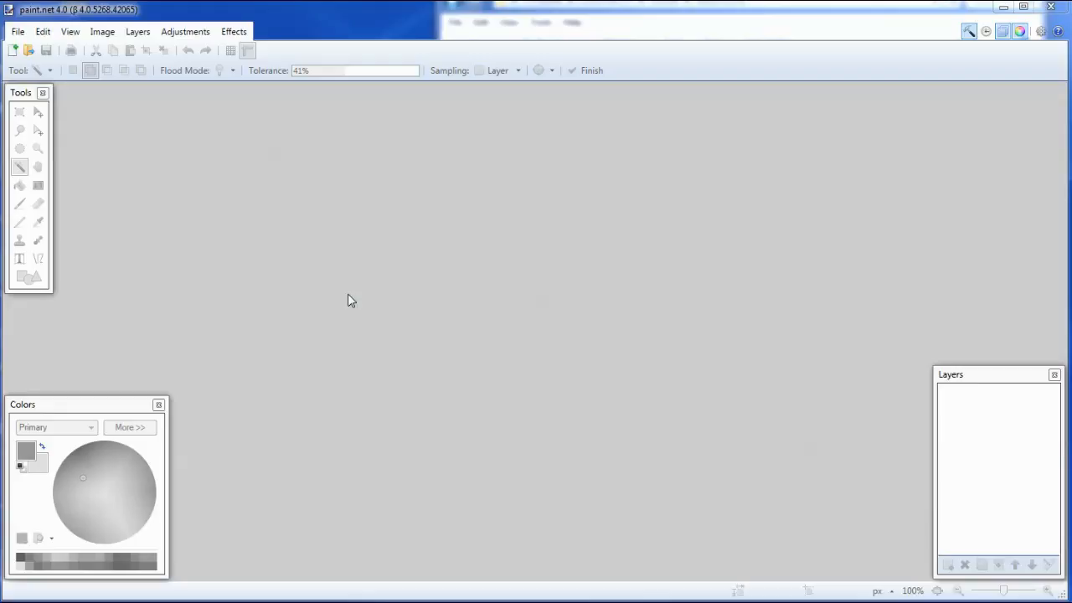
pyautogui.moveTo(61, 219)
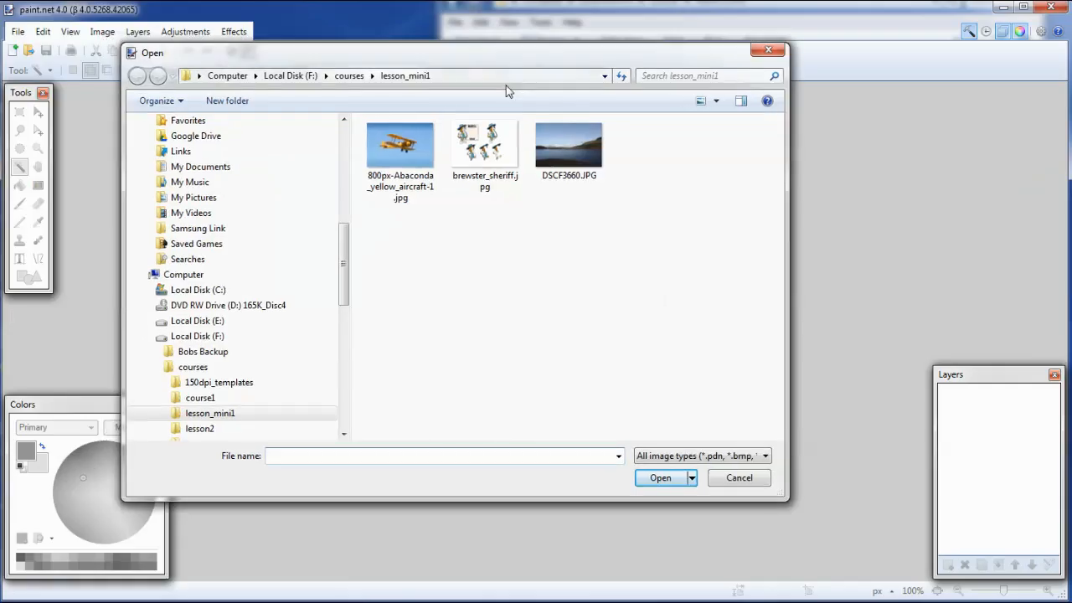
# Step: Load the lake landscape photo DSCF3660.JPG as the background image
pyautogui.doubleClick(568, 144)
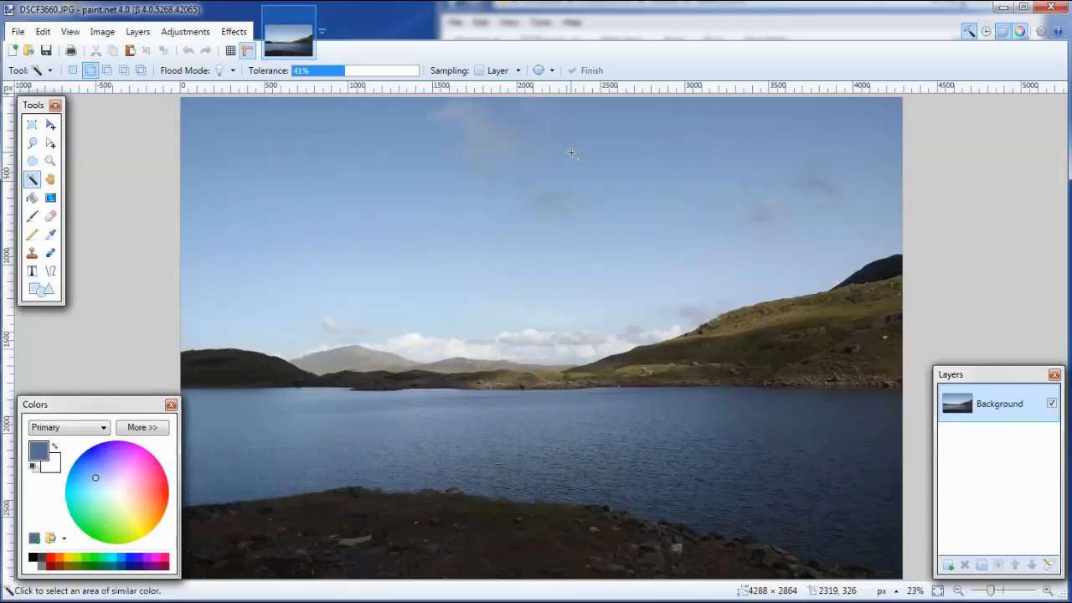
pyautogui.moveTo(580, 427)
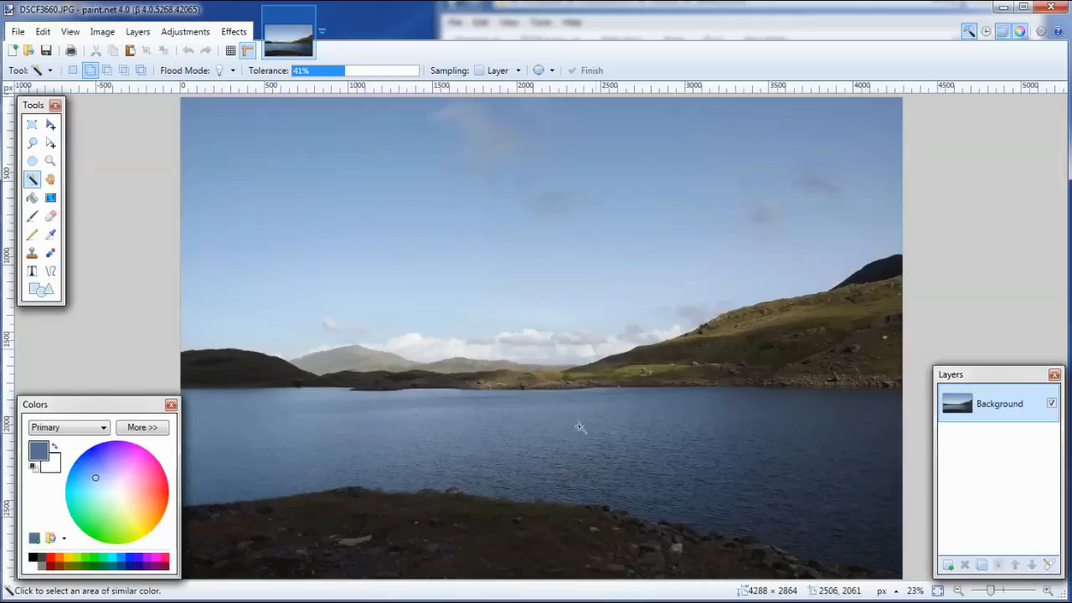
pyautogui.moveTo(531, 517)
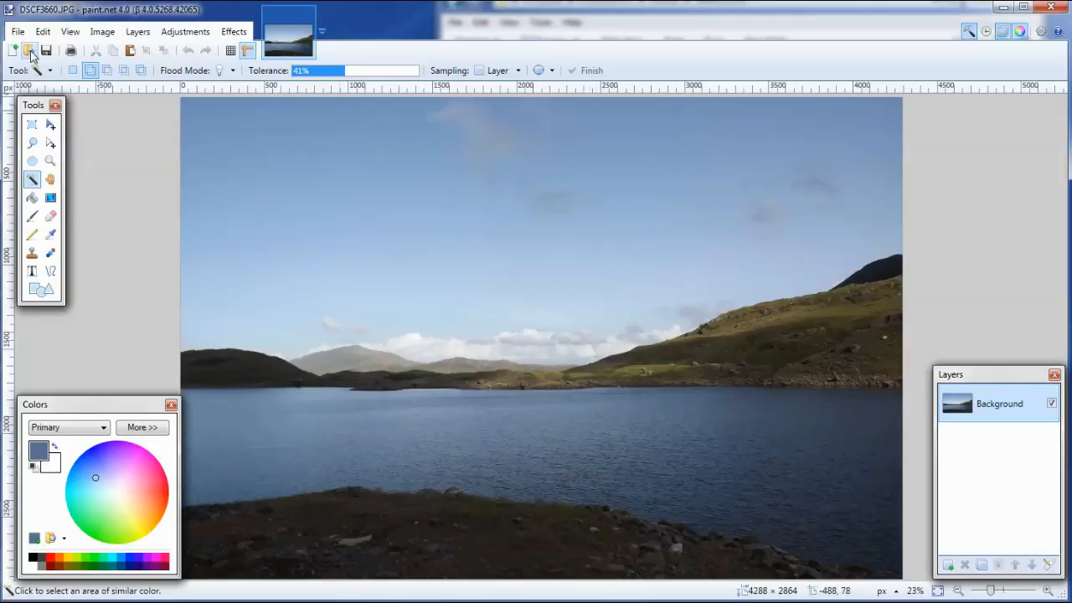
# Step: Load brewster_sheriff.jpg and 800px-Abaconda_yellow_aircraft-1.jpg so three images are open
pyautogui.click(29, 50)
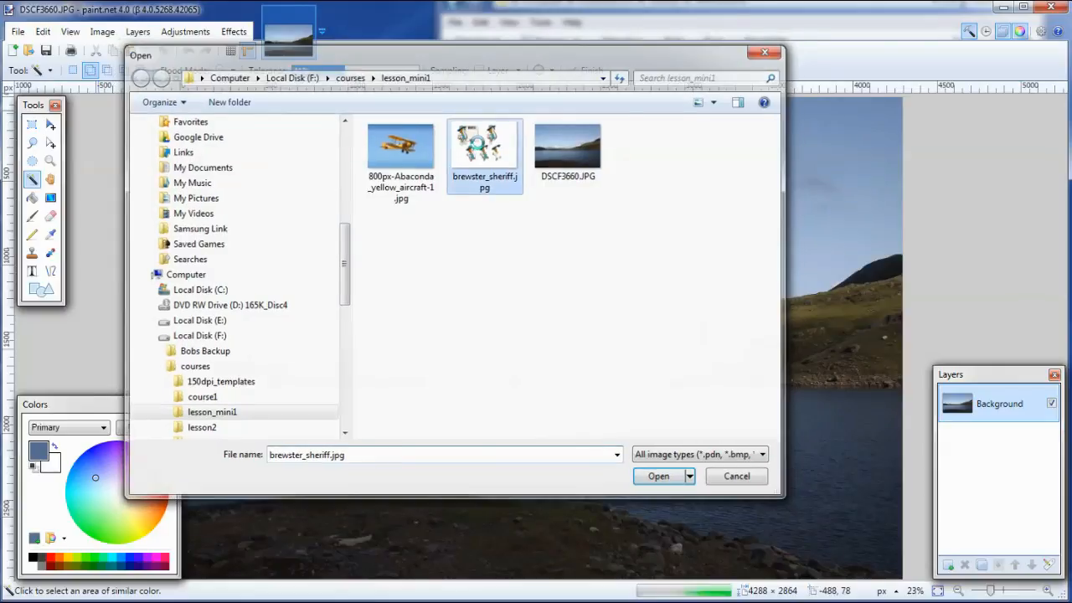
pyautogui.click(658, 476)
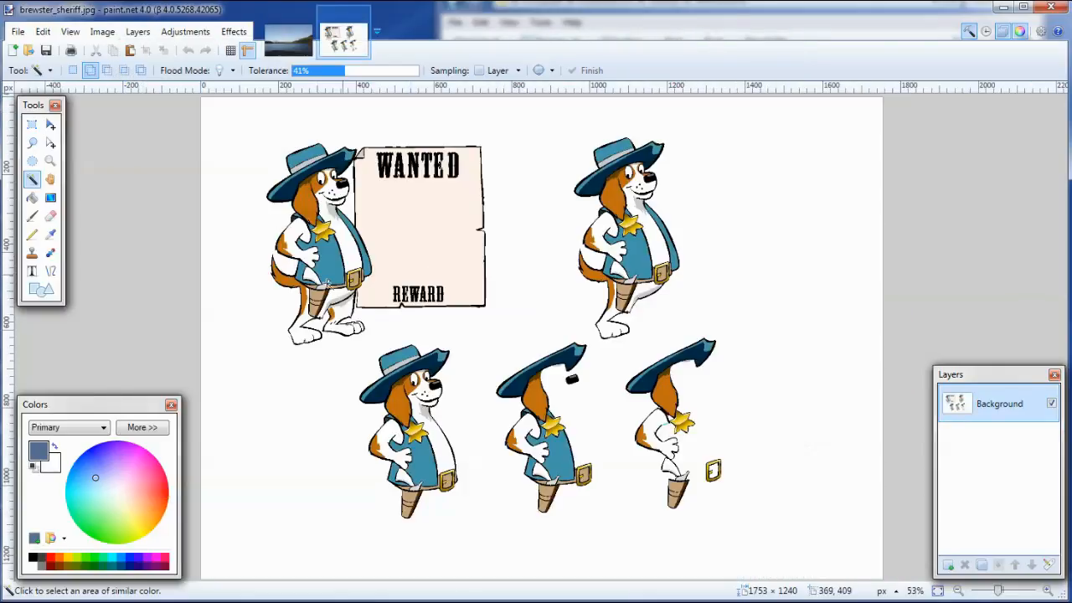
pyautogui.moveTo(308, 268)
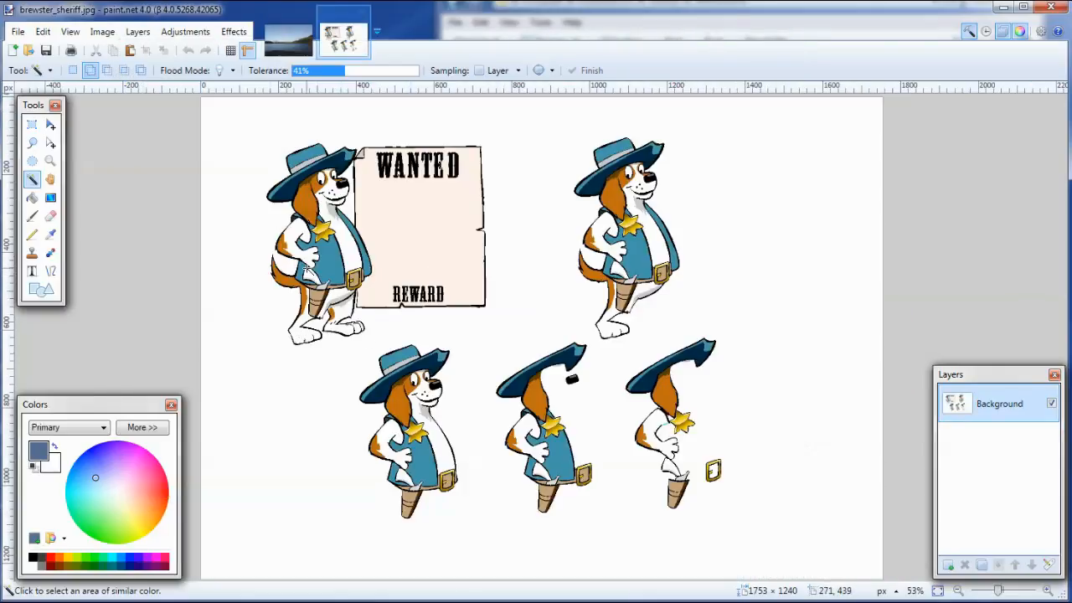
pyautogui.moveTo(158, 70)
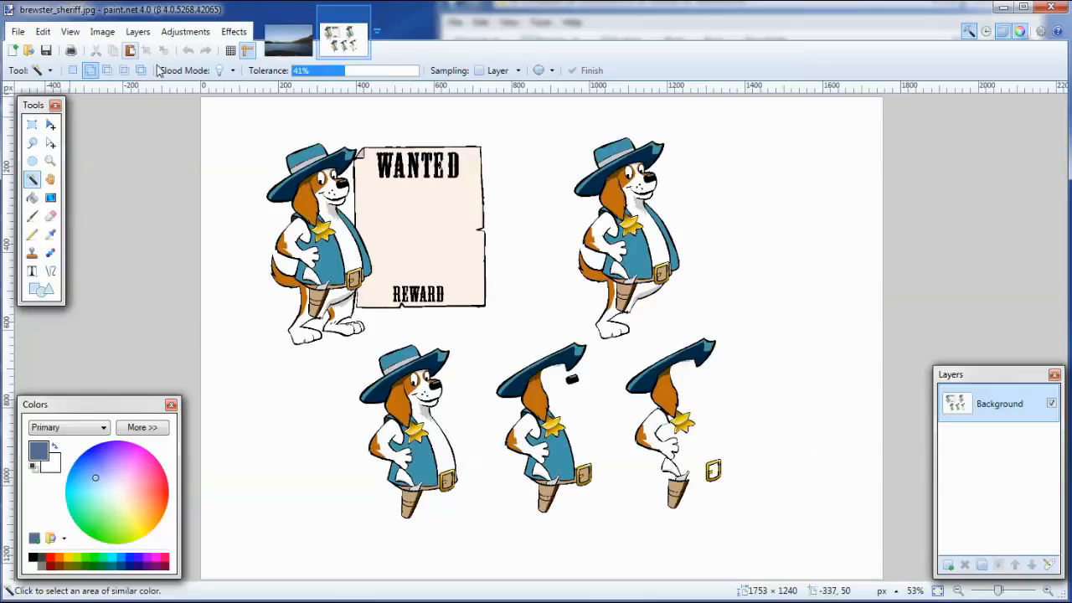
pyautogui.click(17, 31)
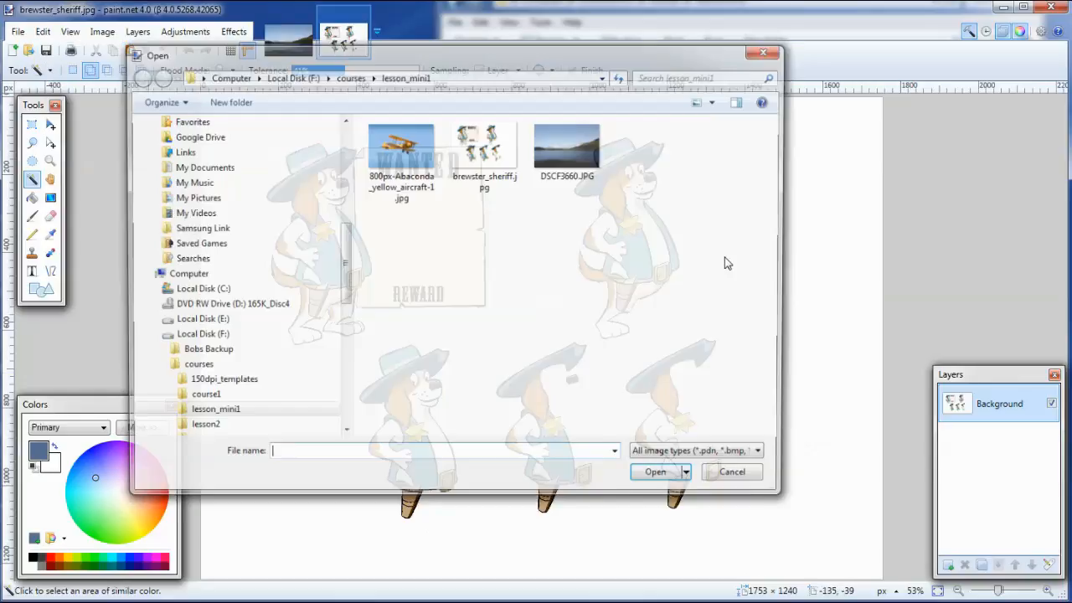
pyautogui.click(400, 150)
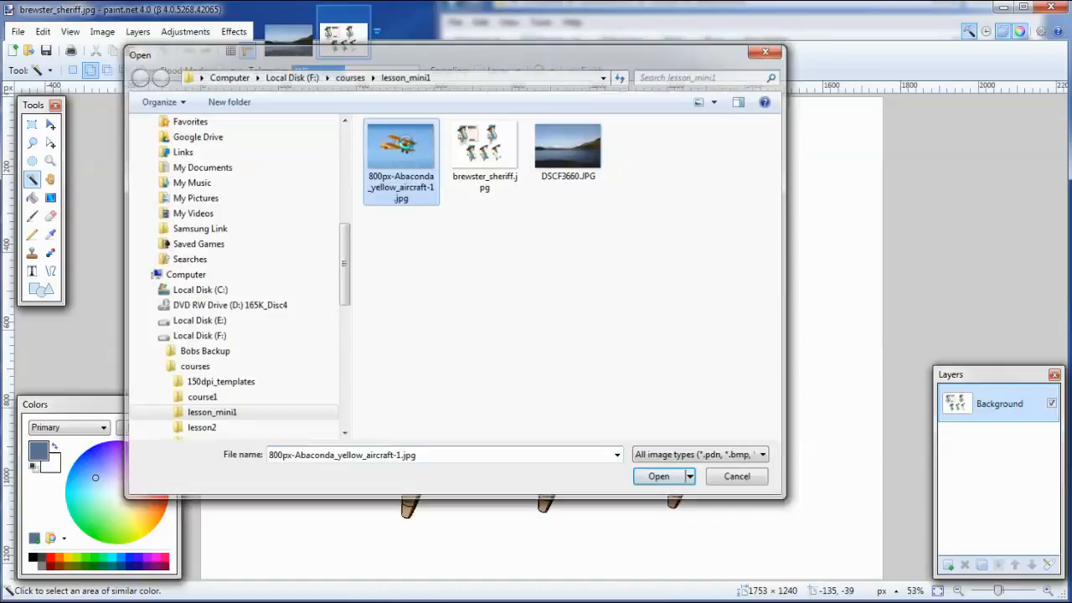
pyautogui.click(659, 475)
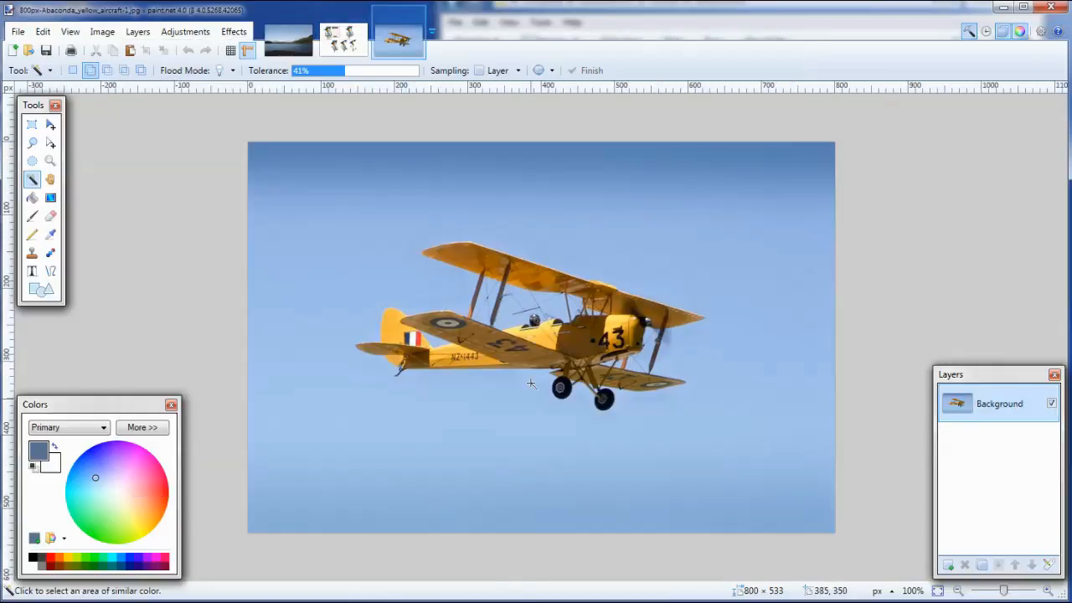
pyautogui.moveTo(565, 372)
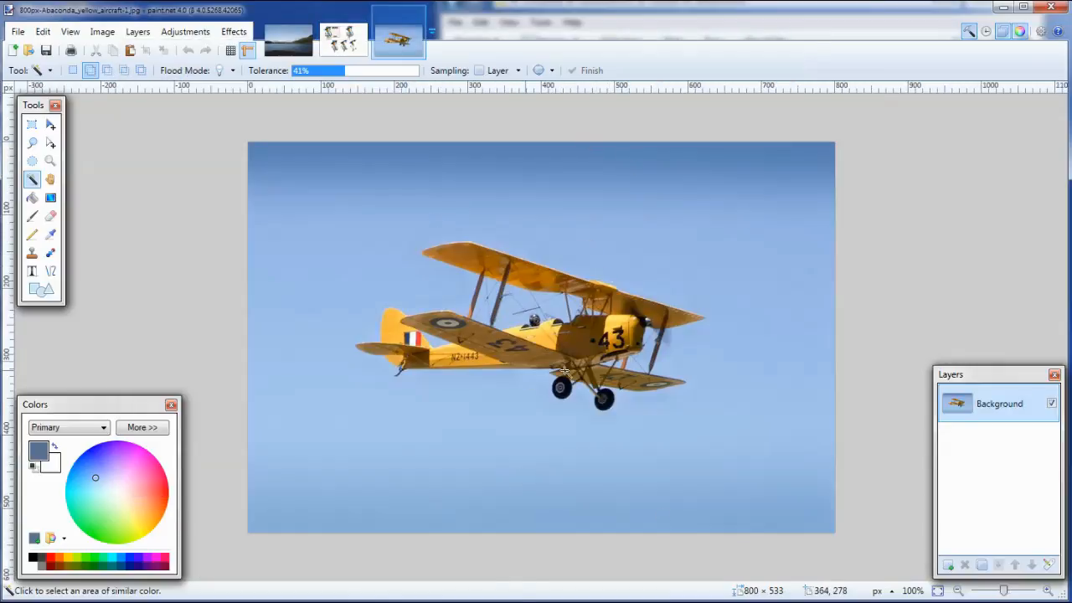
# Step: Check the lake photo's measurement unit choices, then make the sheriff dog sheet active
pyautogui.click(288, 35)
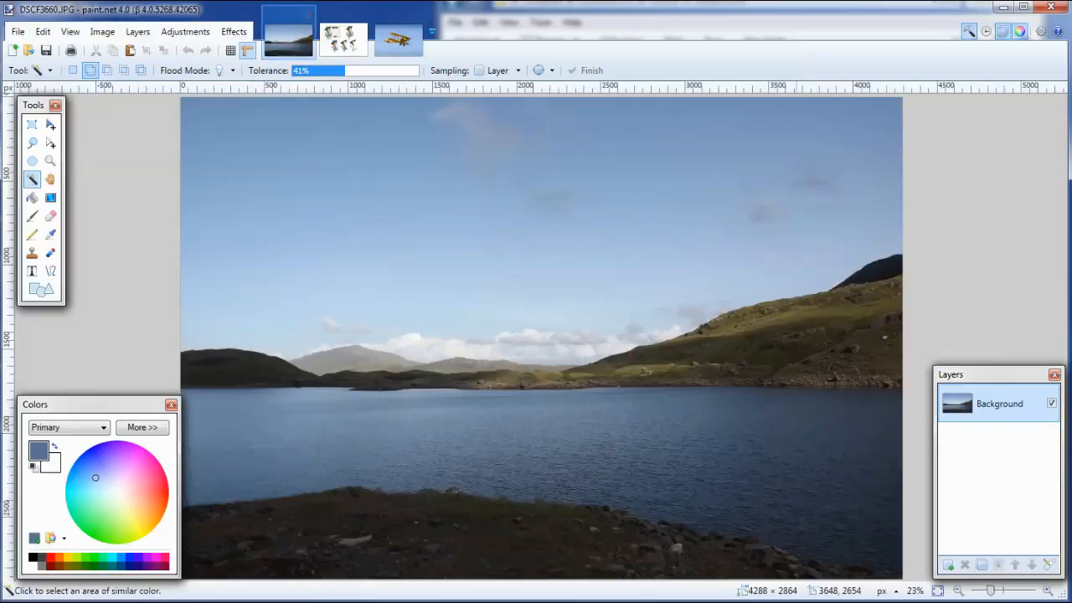
pyautogui.moveTo(740, 593)
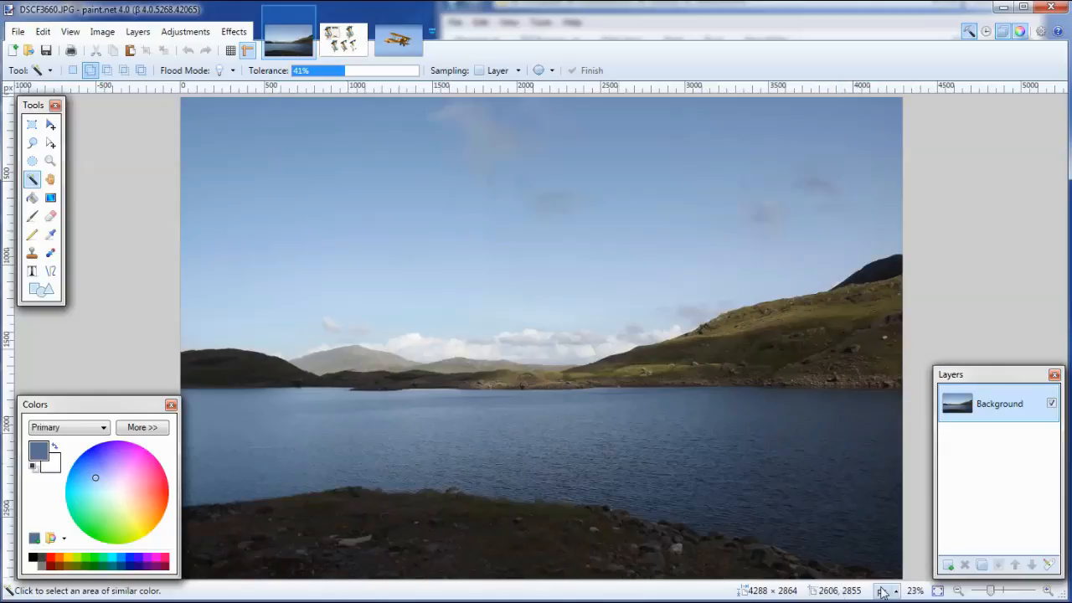
pyautogui.click(882, 591)
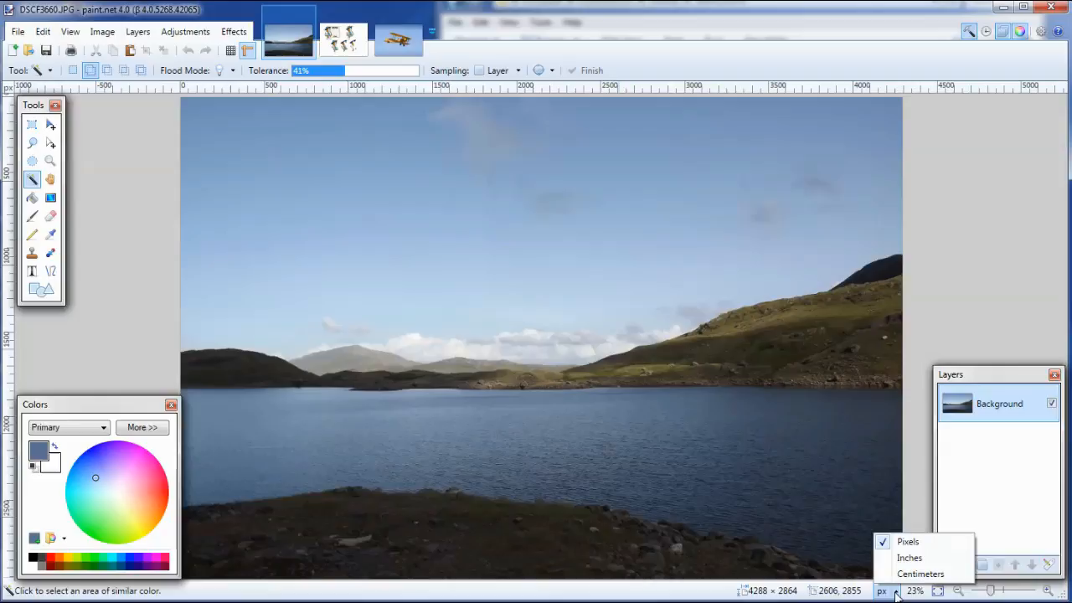
pyautogui.moveTo(808, 575)
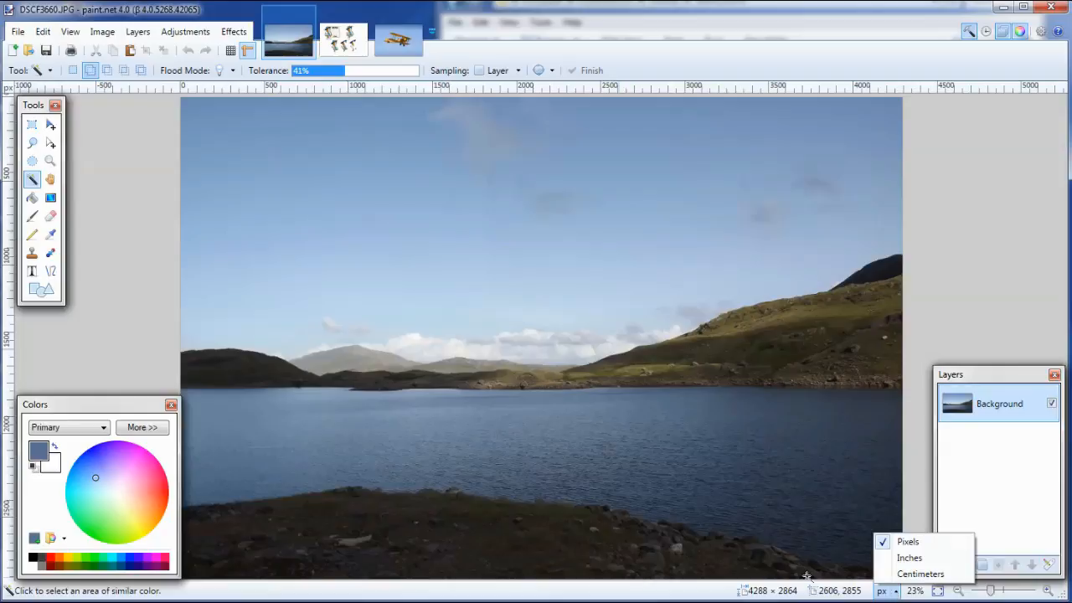
pyautogui.moveTo(656, 141)
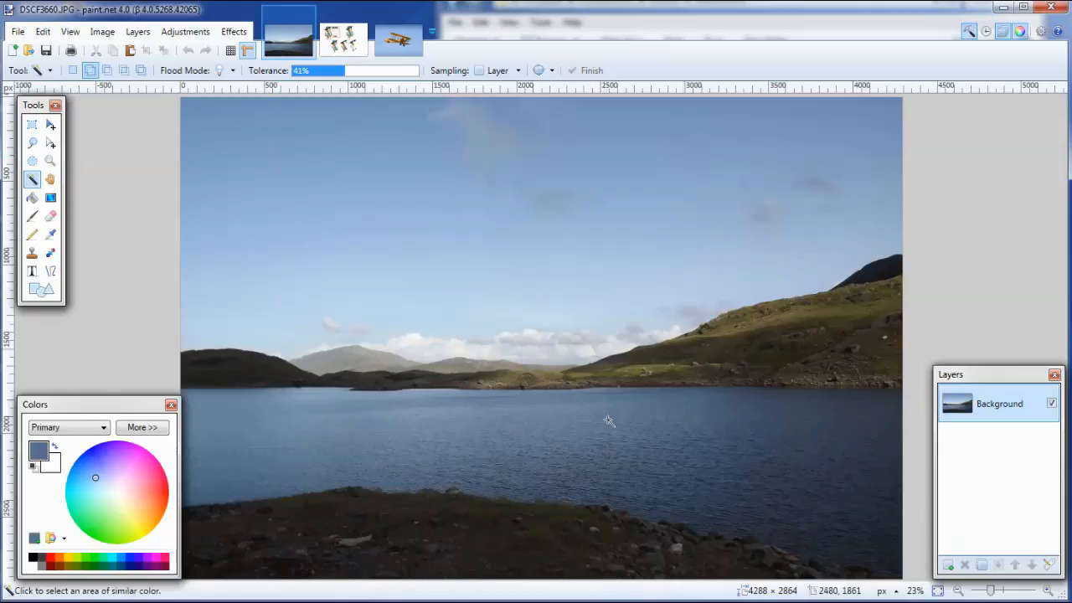
pyautogui.moveTo(697, 393)
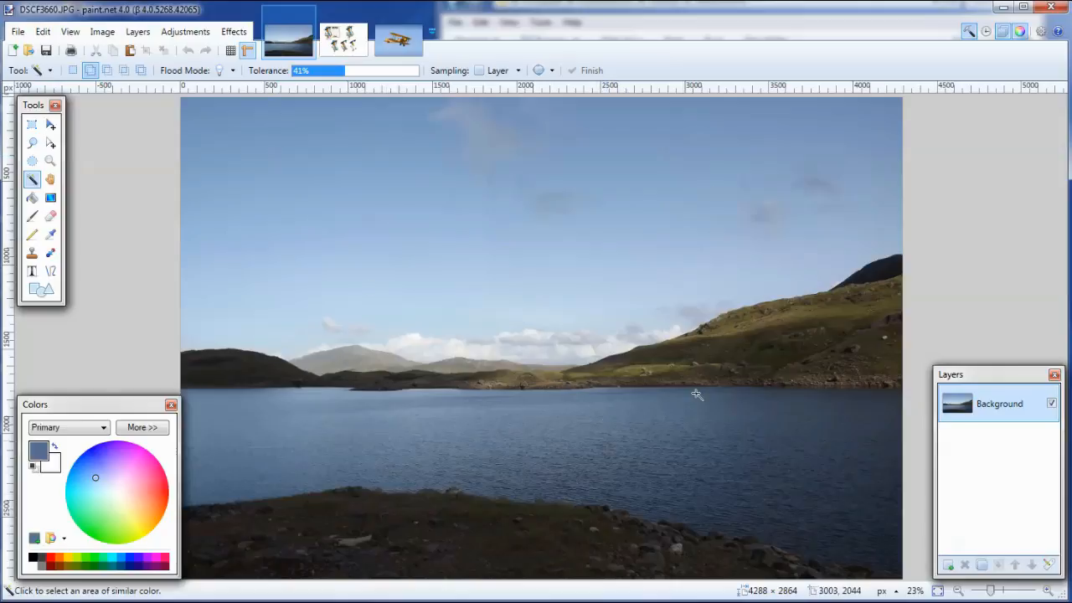
pyautogui.moveTo(453, 316)
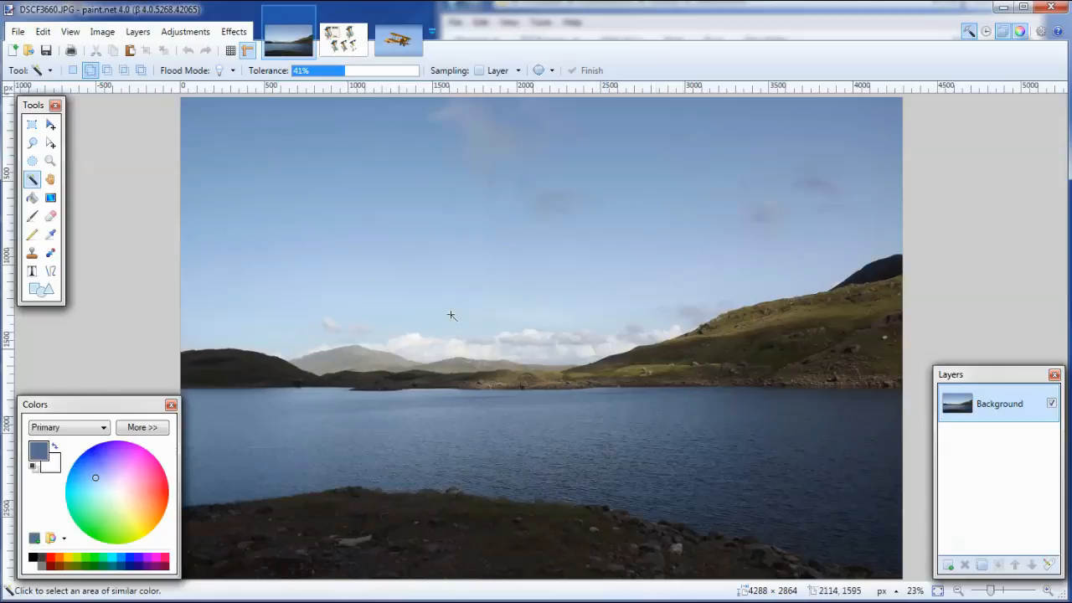
pyautogui.click(343, 34)
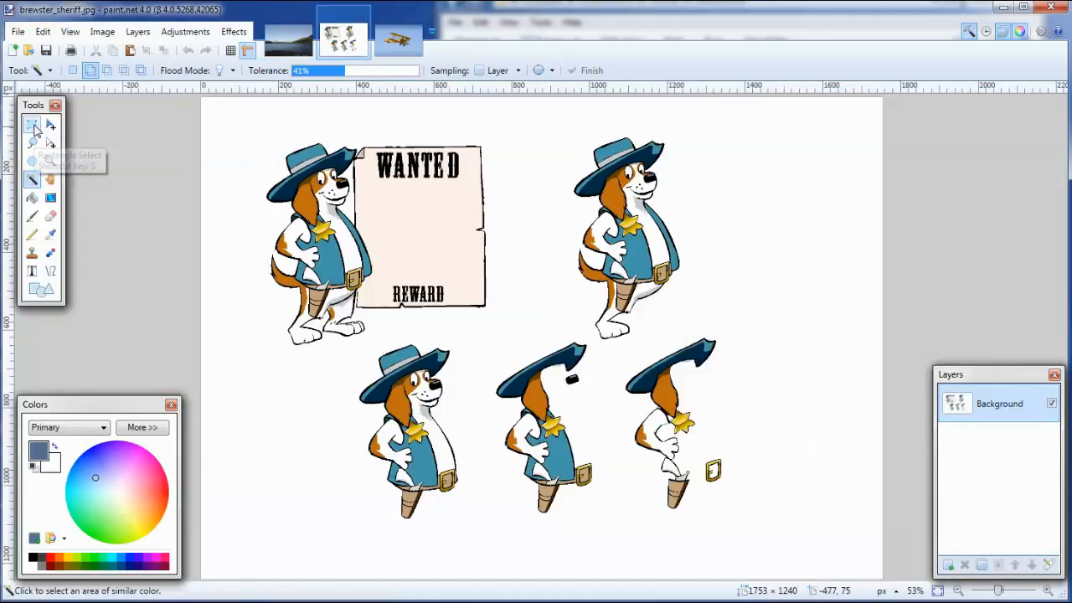
# Step: Crop the sheriff sheet to the first dog with the poster and select tightly around the biplane
pyautogui.click(31, 124)
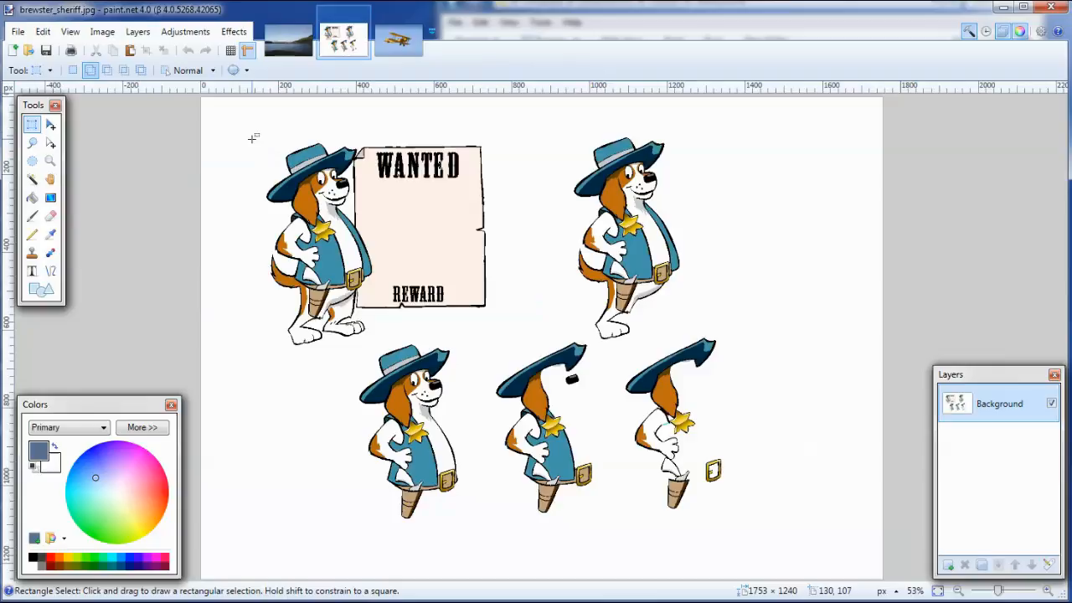
pyautogui.moveTo(251, 134); pyautogui.dragTo(373, 356)
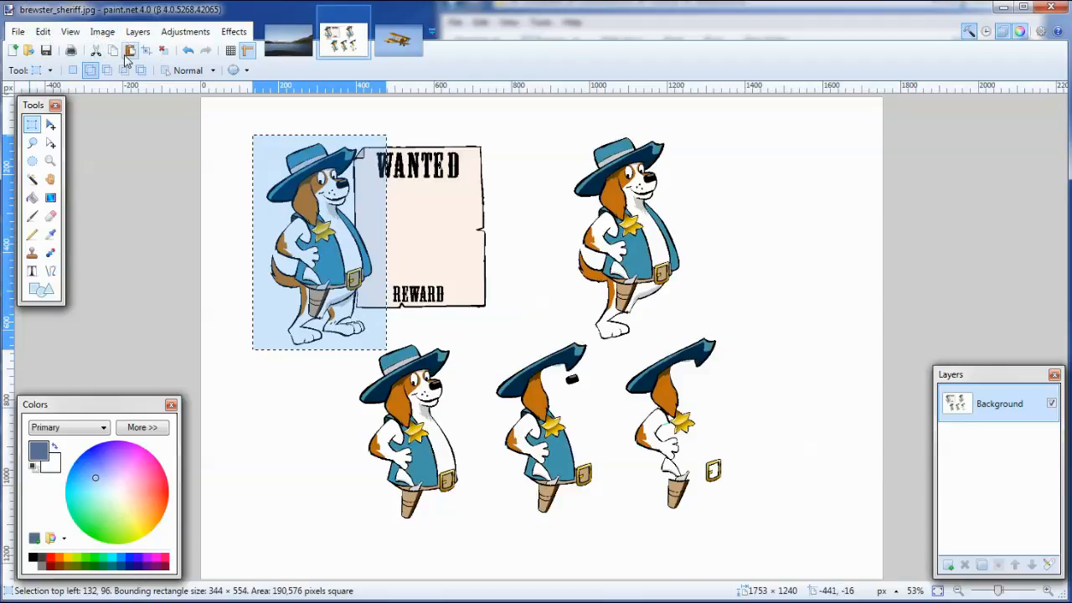
pyautogui.moveTo(146, 52)
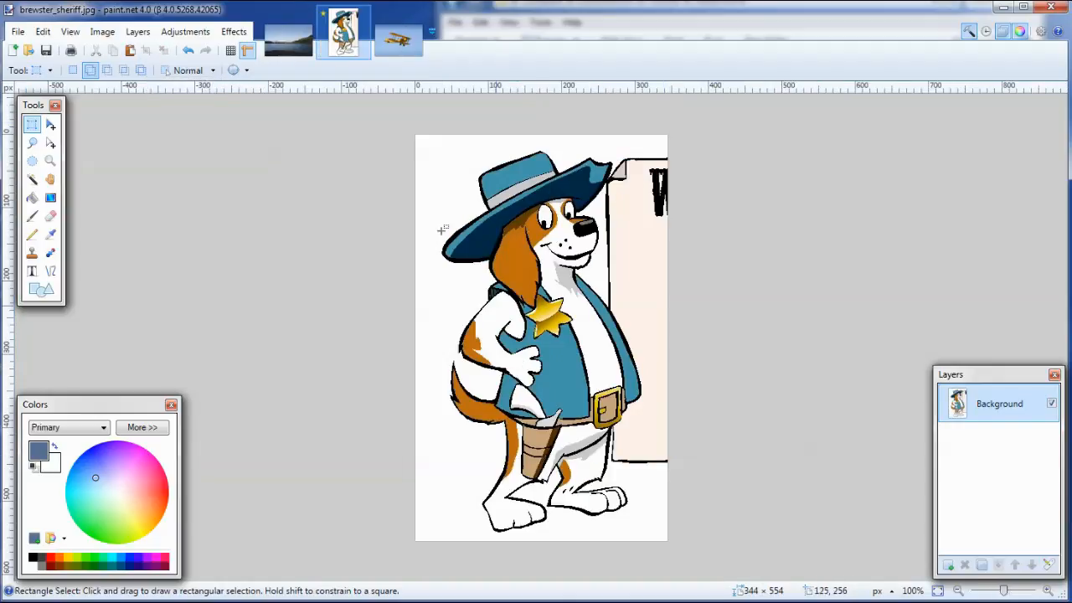
pyautogui.click(397, 34)
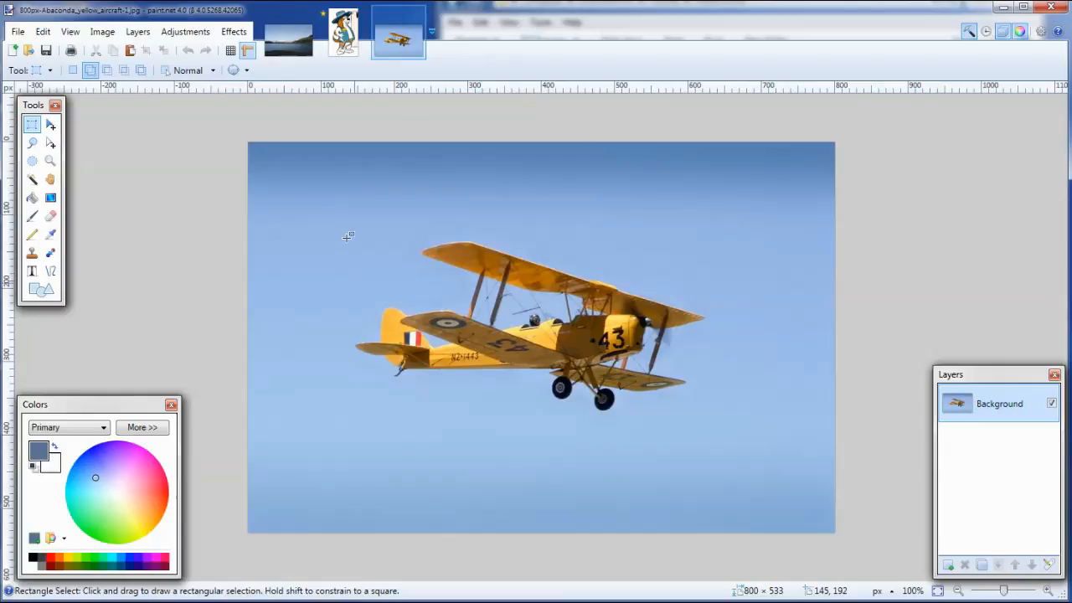
pyautogui.moveTo(335, 198)
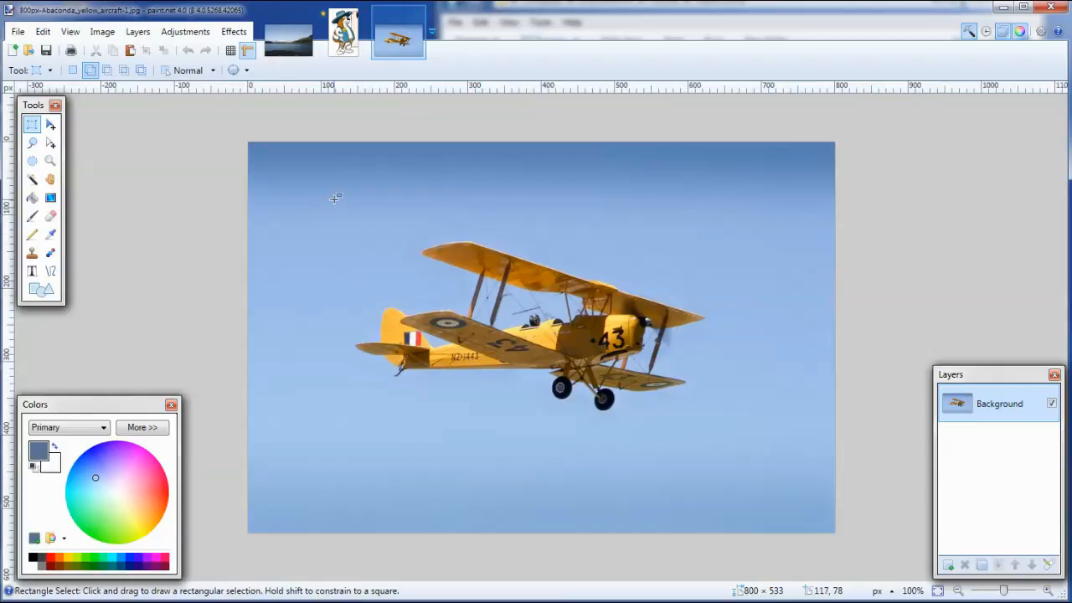
pyautogui.moveTo(333, 200); pyautogui.dragTo(721, 448)
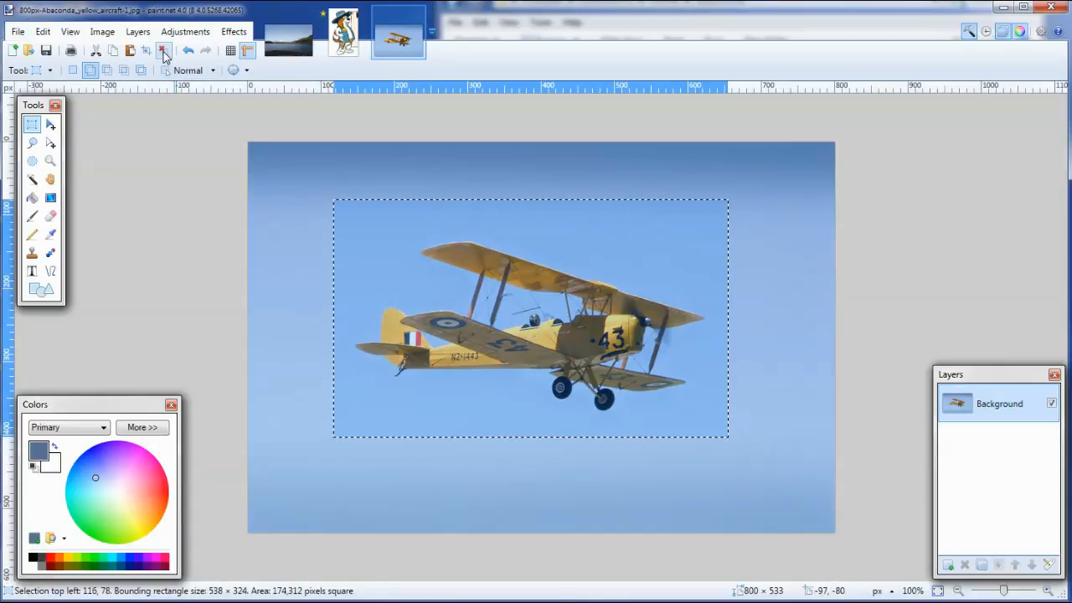
pyautogui.moveTo(163, 51)
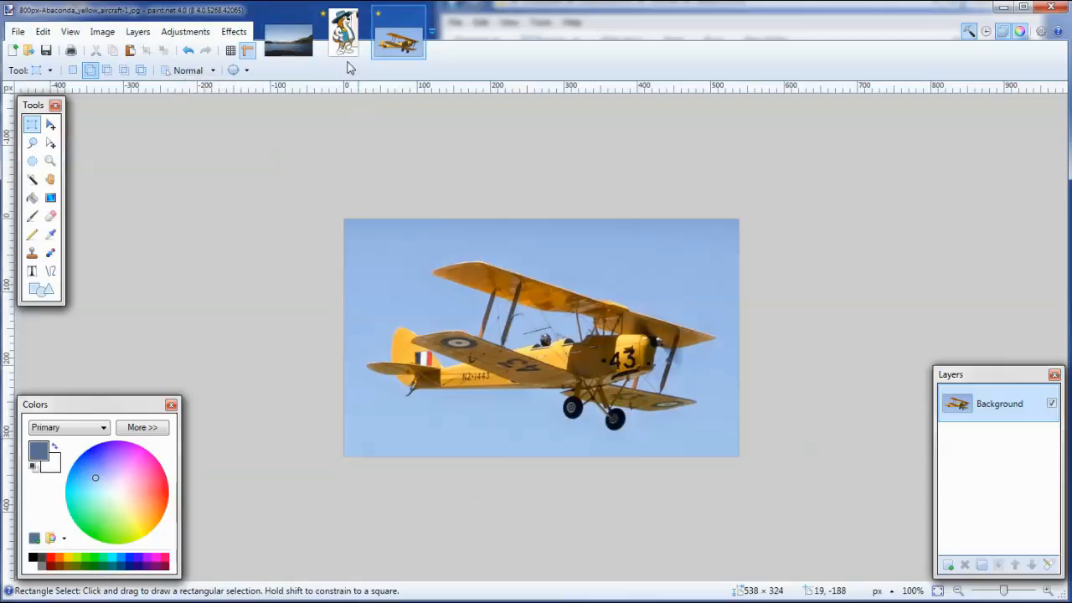
# Step: Flip through the lake, dog and biplane images and finish on the cropped sheriff dog
pyautogui.click(289, 34)
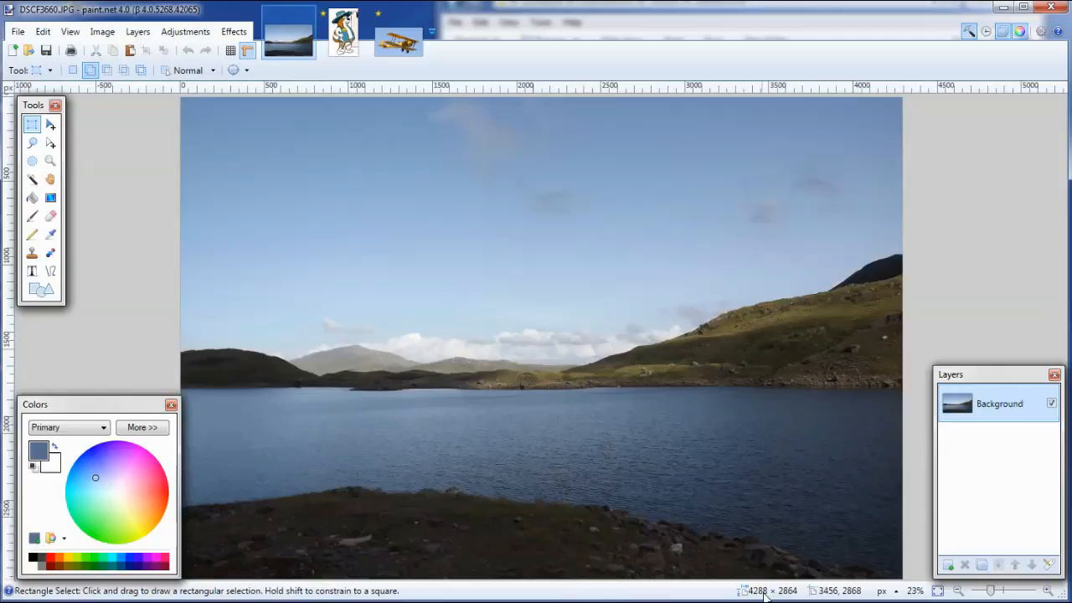
pyautogui.moveTo(394, 260)
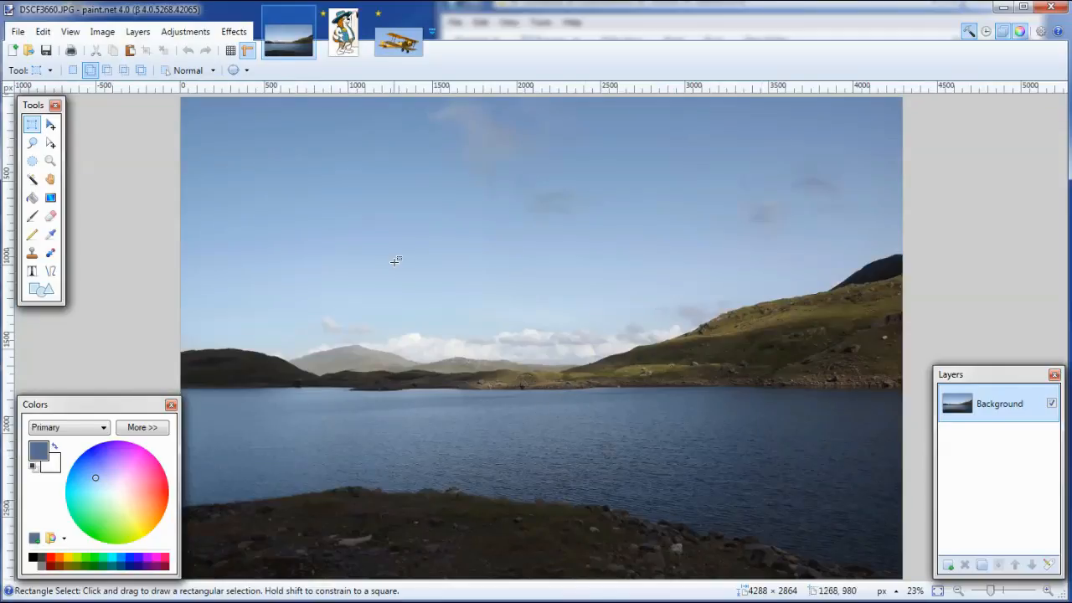
pyautogui.moveTo(344, 33)
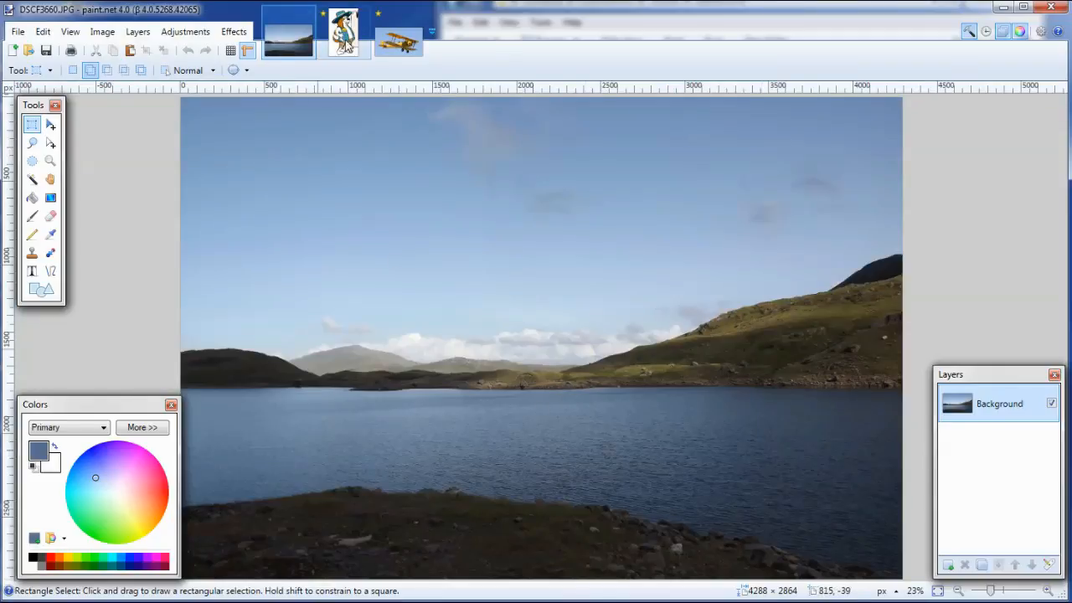
pyautogui.click(342, 31)
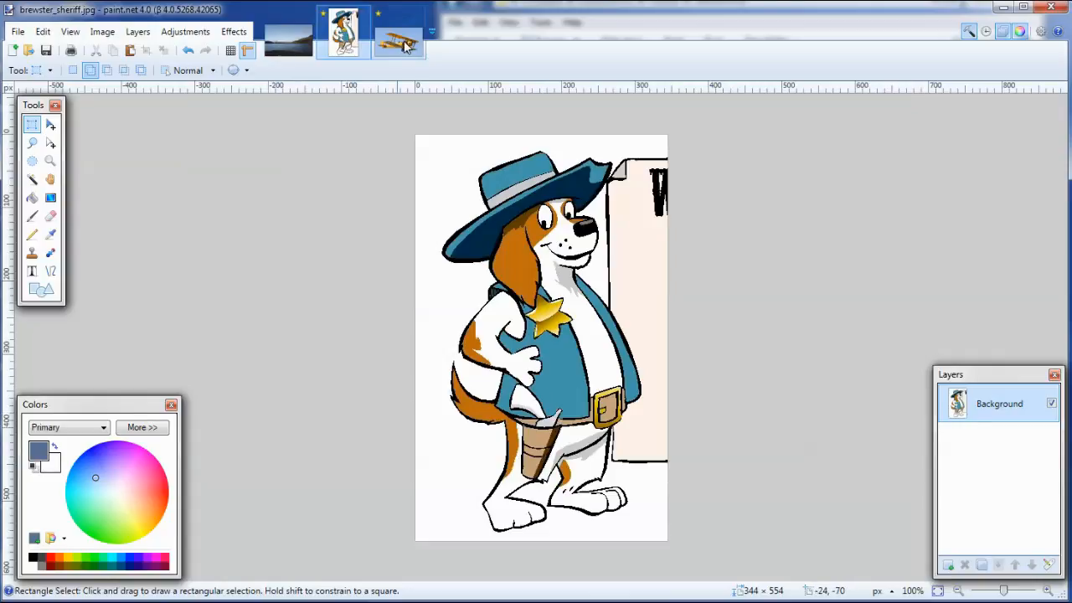
pyautogui.click(399, 33)
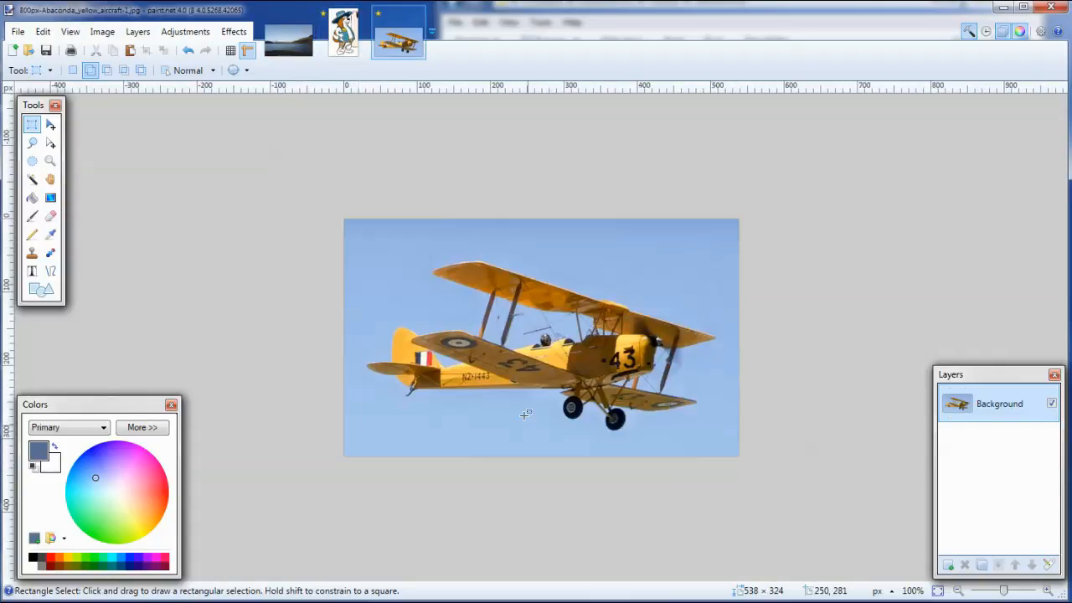
pyautogui.moveTo(523, 363)
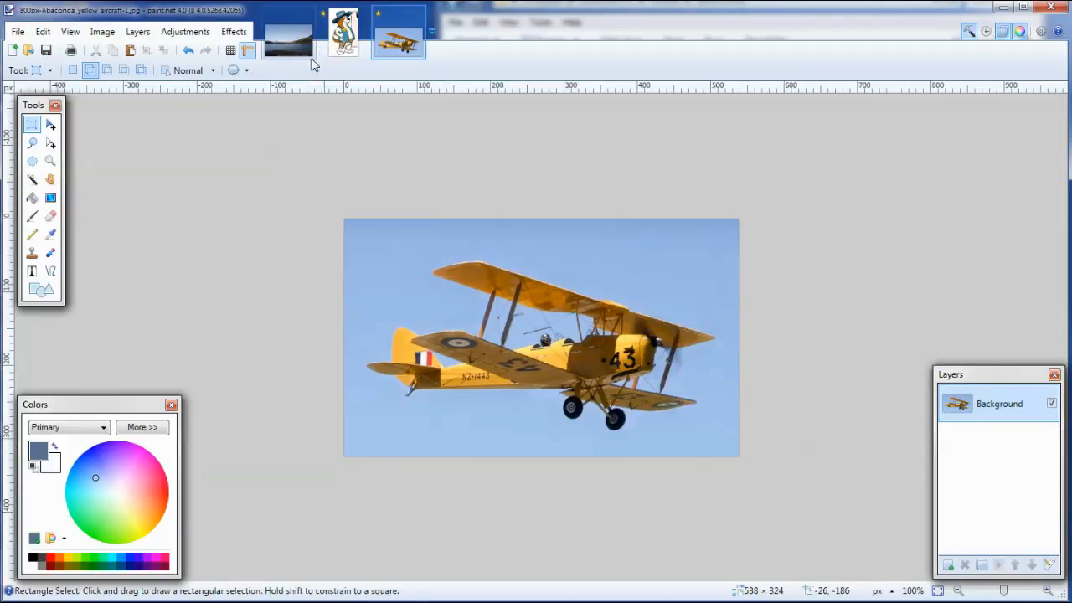
pyautogui.click(287, 33)
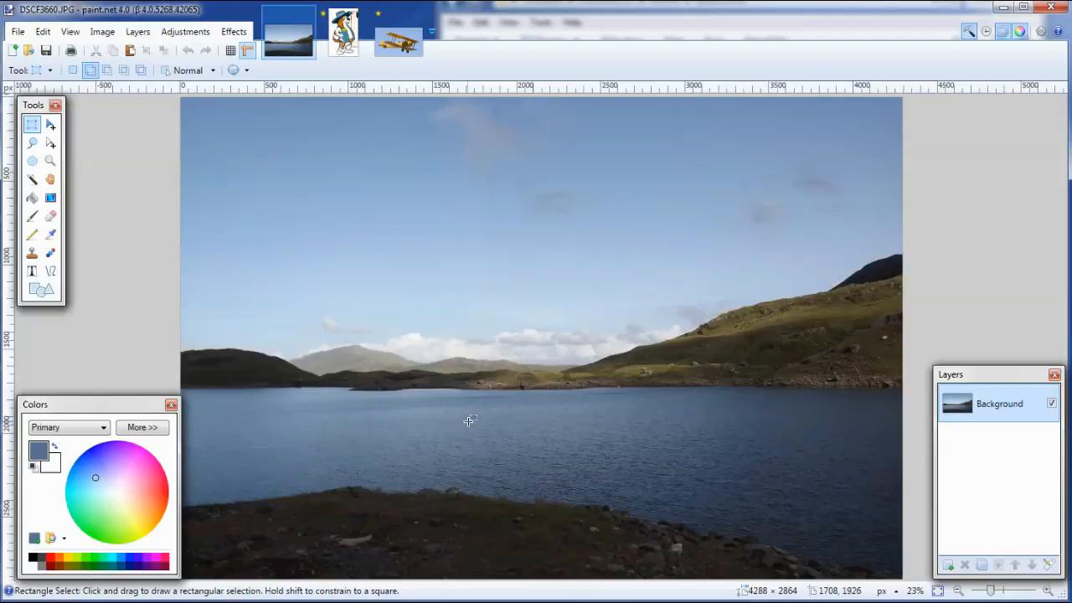
pyautogui.moveTo(427, 355)
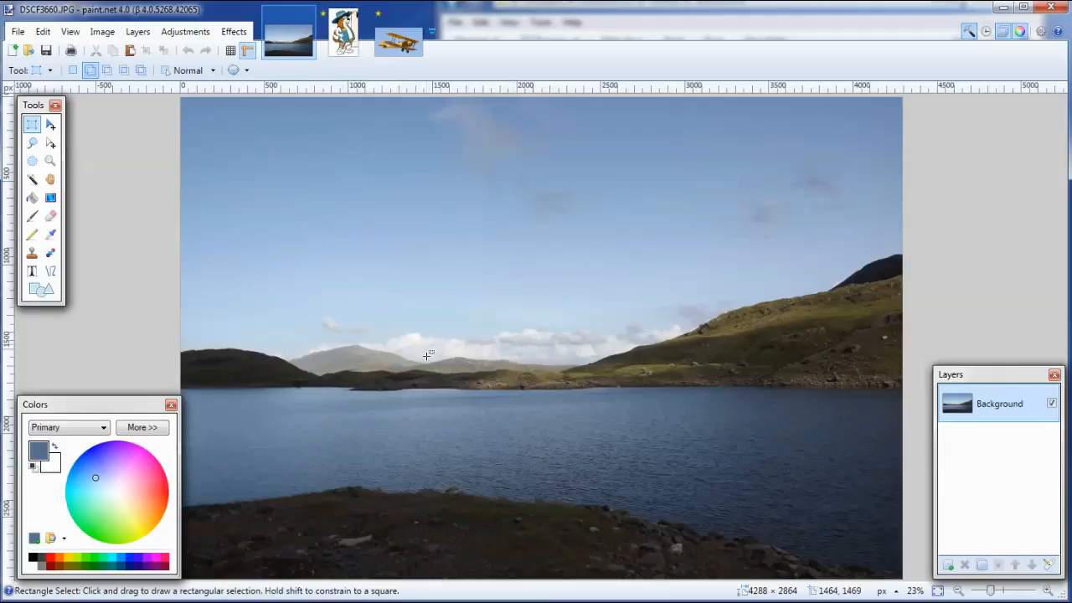
pyautogui.moveTo(590, 325)
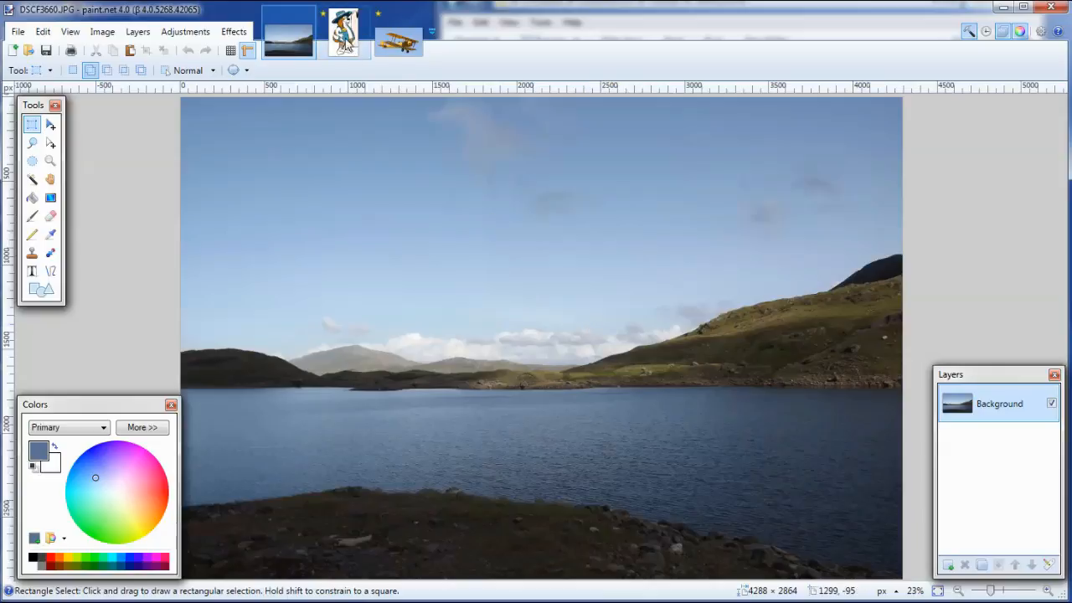
pyautogui.click(342, 31)
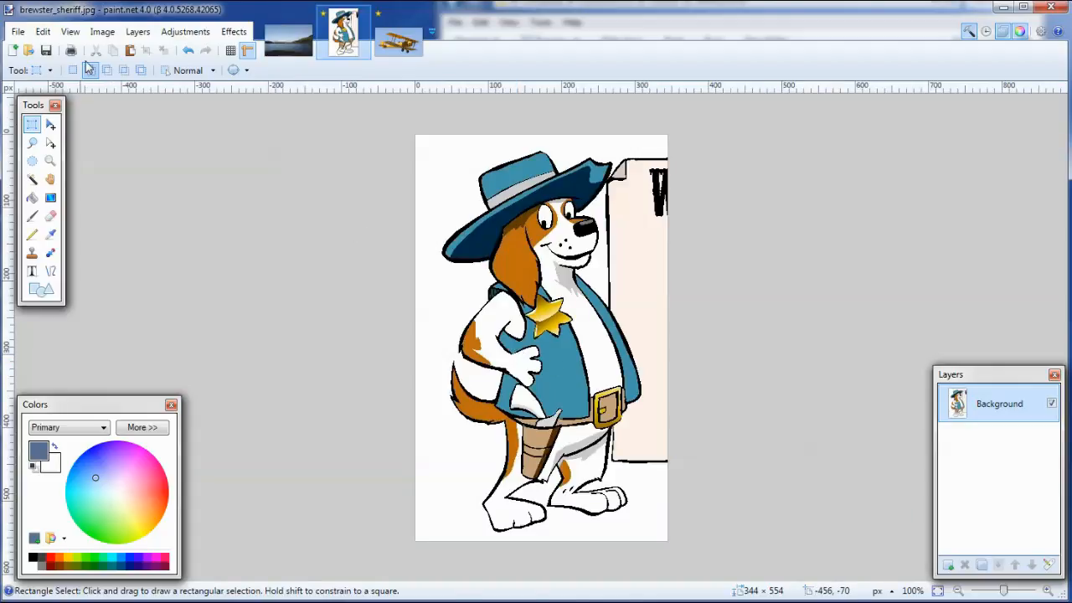
# Step: Select and copy the entire sheriff dog picture, then return to the lake photo
pyautogui.click(41, 31)
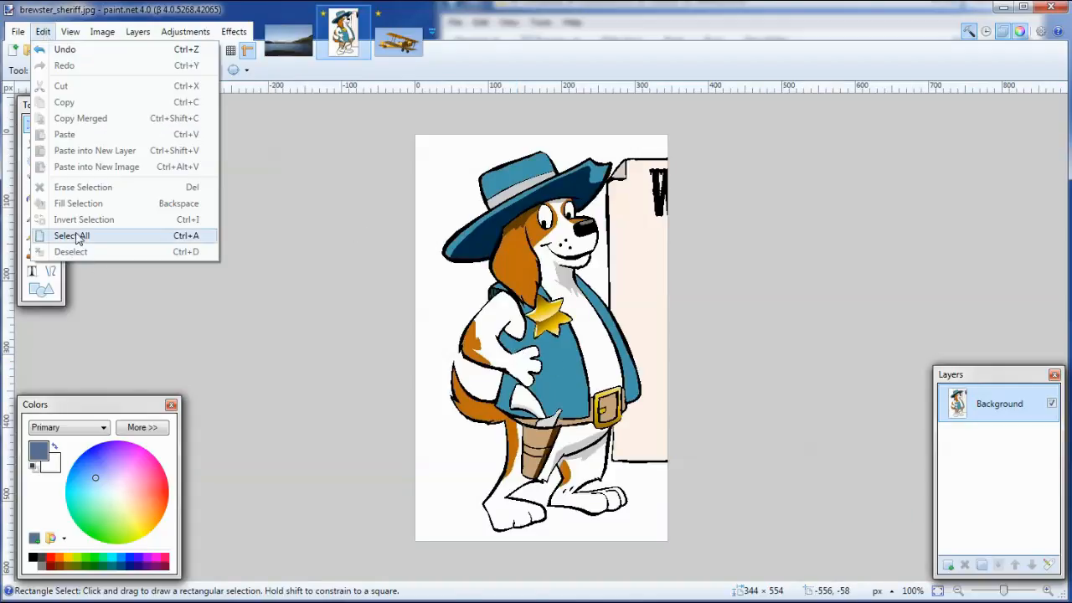
pyautogui.click(70, 236)
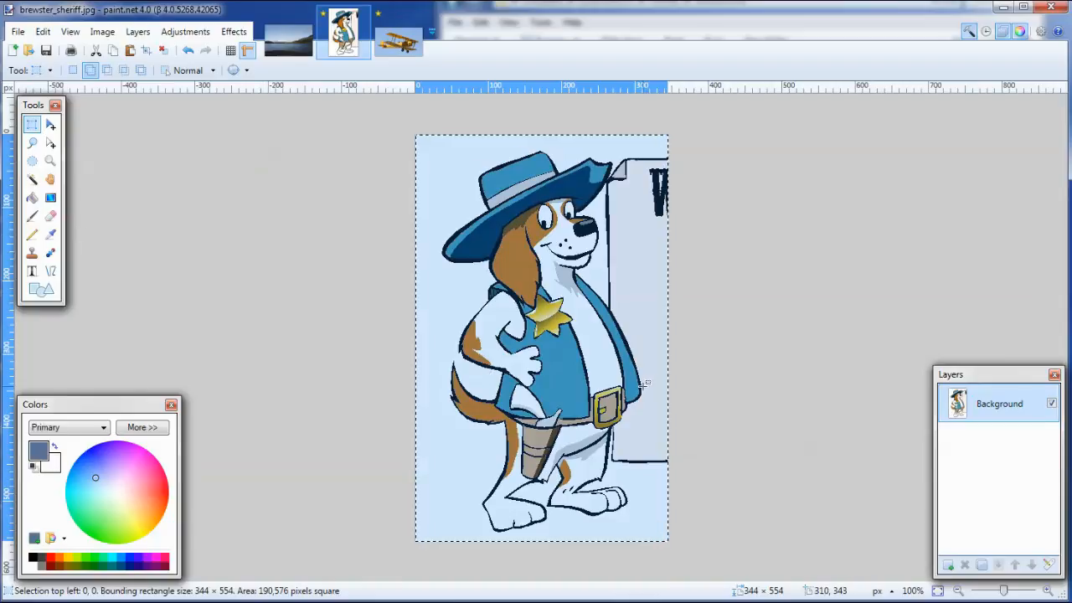
pyautogui.click(42, 31)
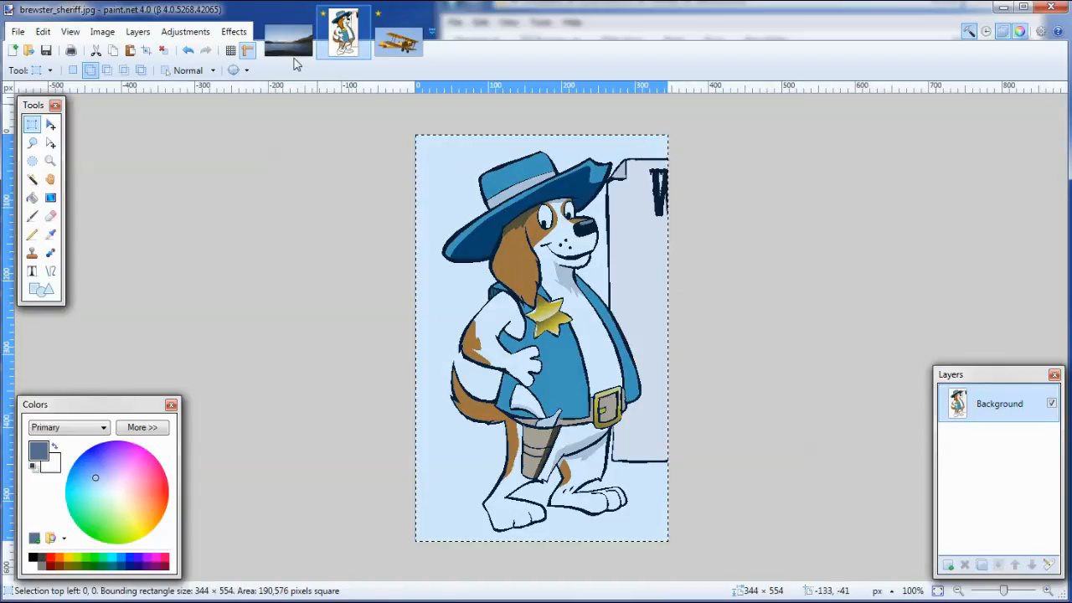
pyautogui.click(288, 32)
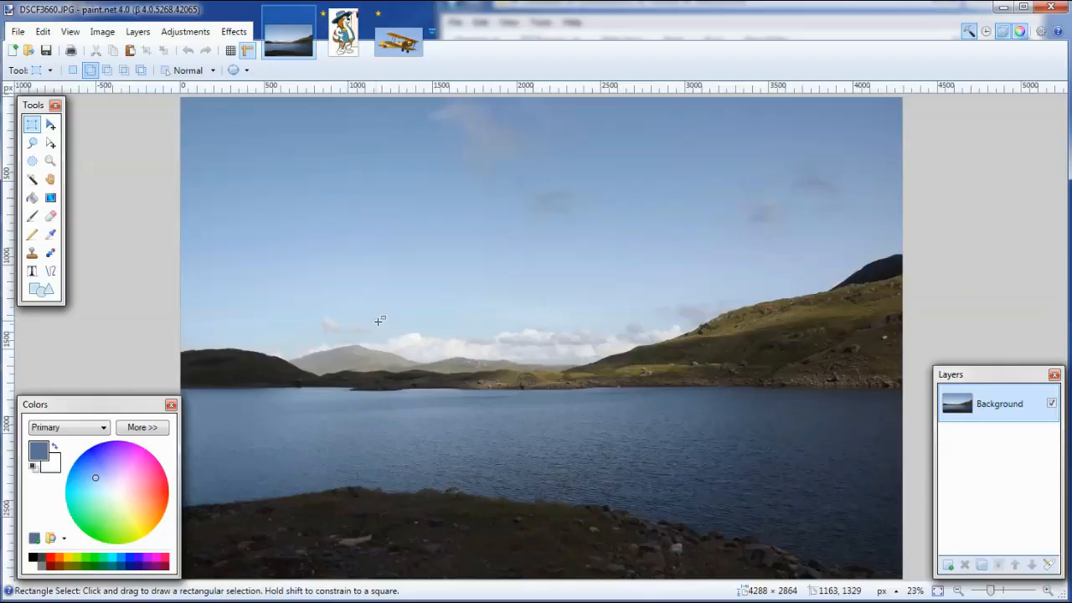
# Step: Paste the dog into a new layer, move it over the left shore and enlarge it considerably
pyautogui.click(42, 31)
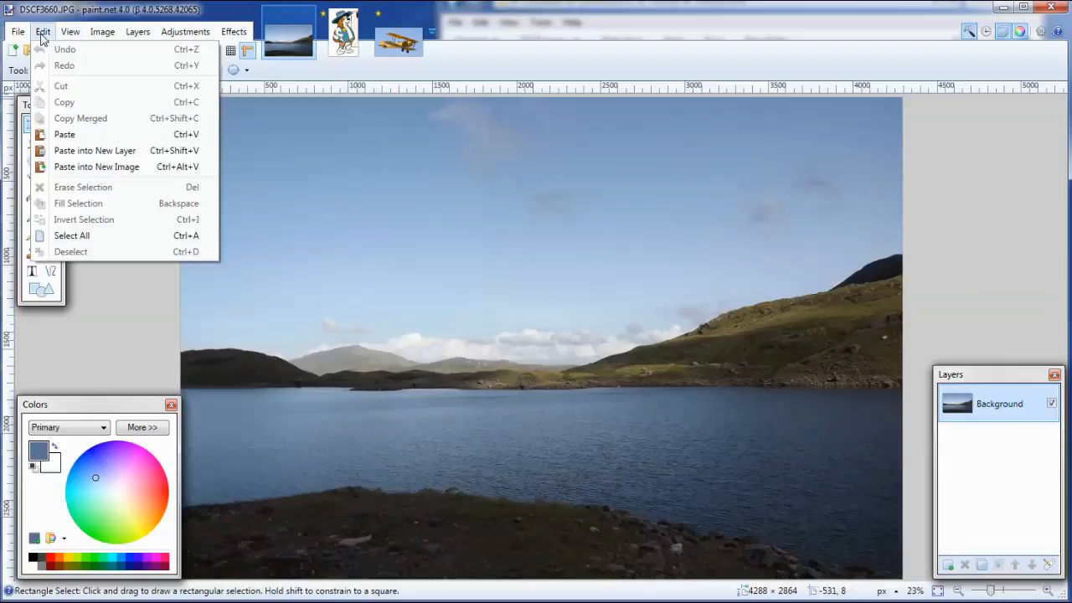
pyautogui.moveTo(94, 150)
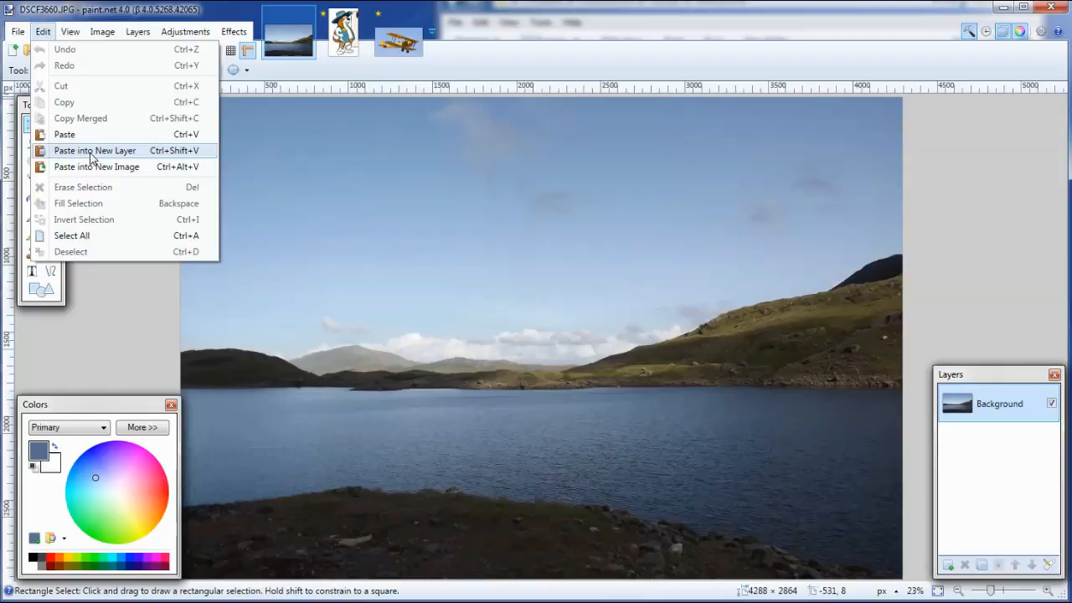
pyautogui.click(95, 150)
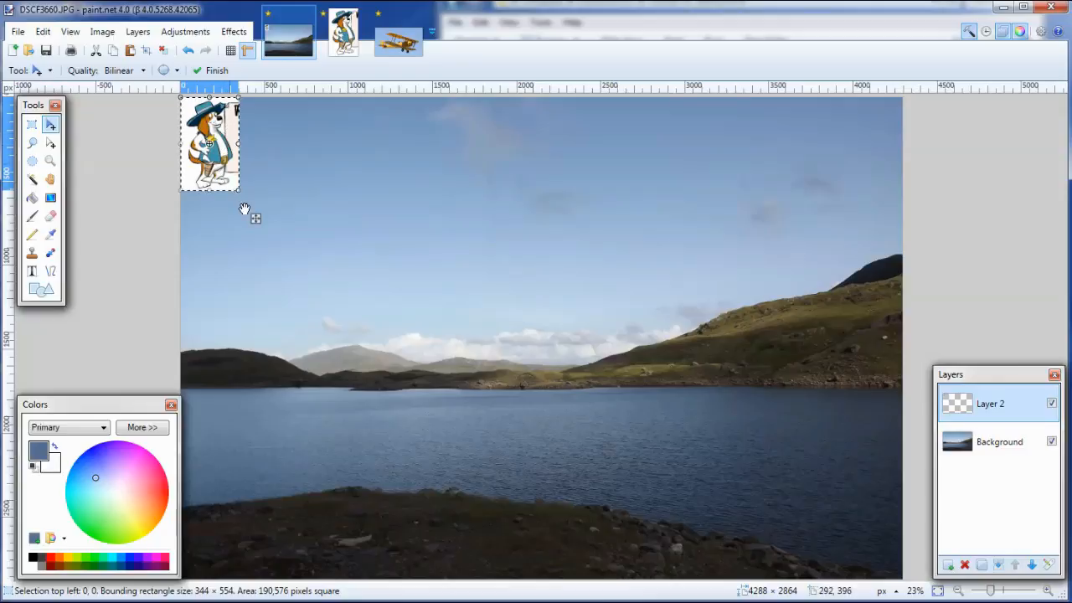
pyautogui.moveTo(339, 292)
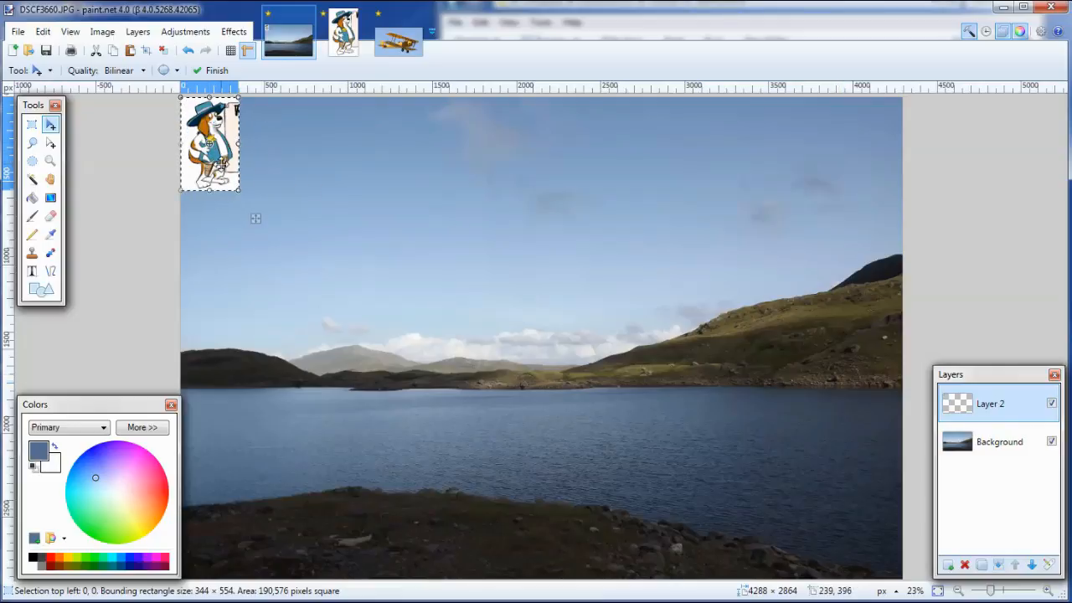
pyautogui.moveTo(210, 146); pyautogui.dragTo(231, 164)
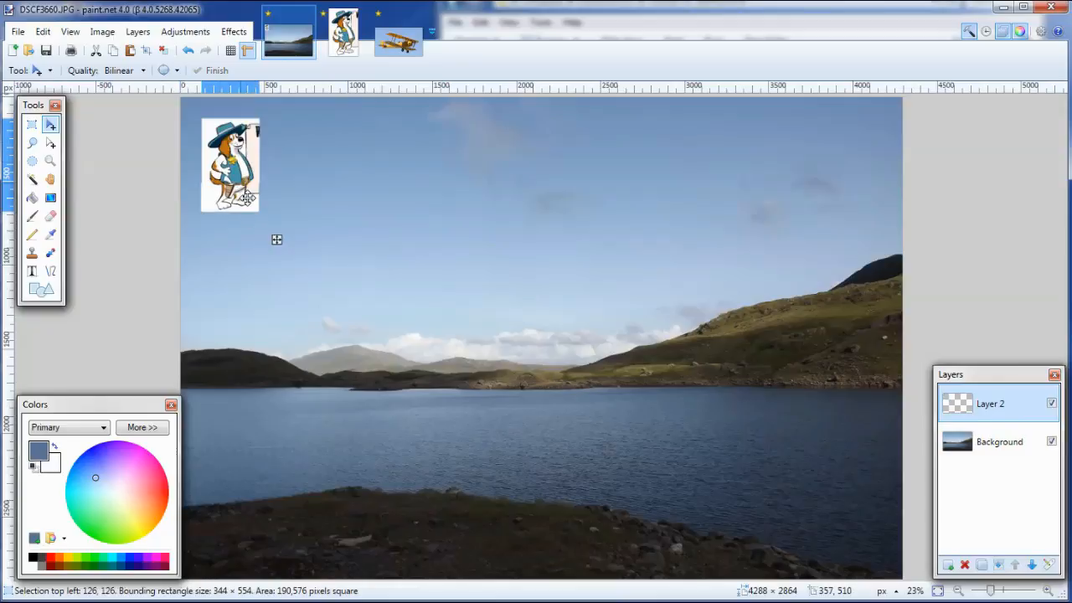
pyautogui.moveTo(230, 163); pyautogui.dragTo(247, 481)
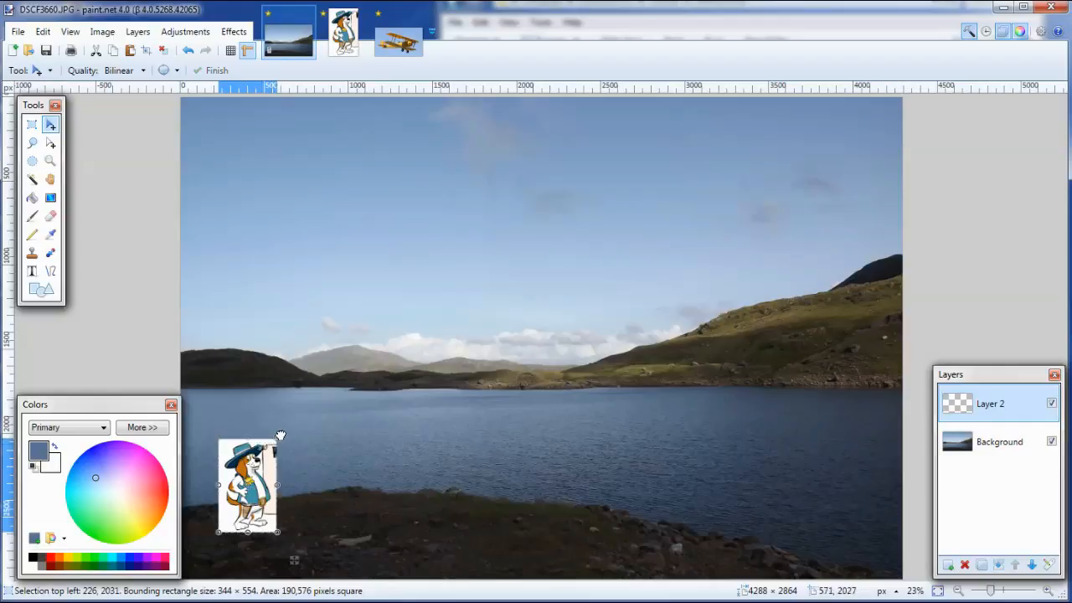
pyautogui.moveTo(279, 433); pyautogui.dragTo(342, 333)
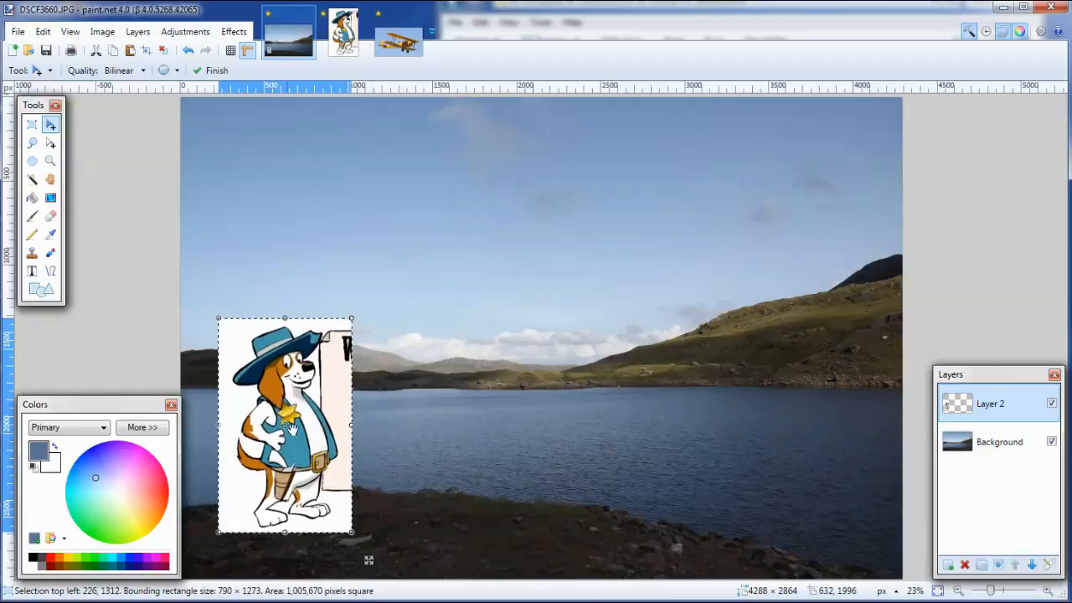
pyautogui.moveTo(284, 425); pyautogui.dragTo(268, 440)
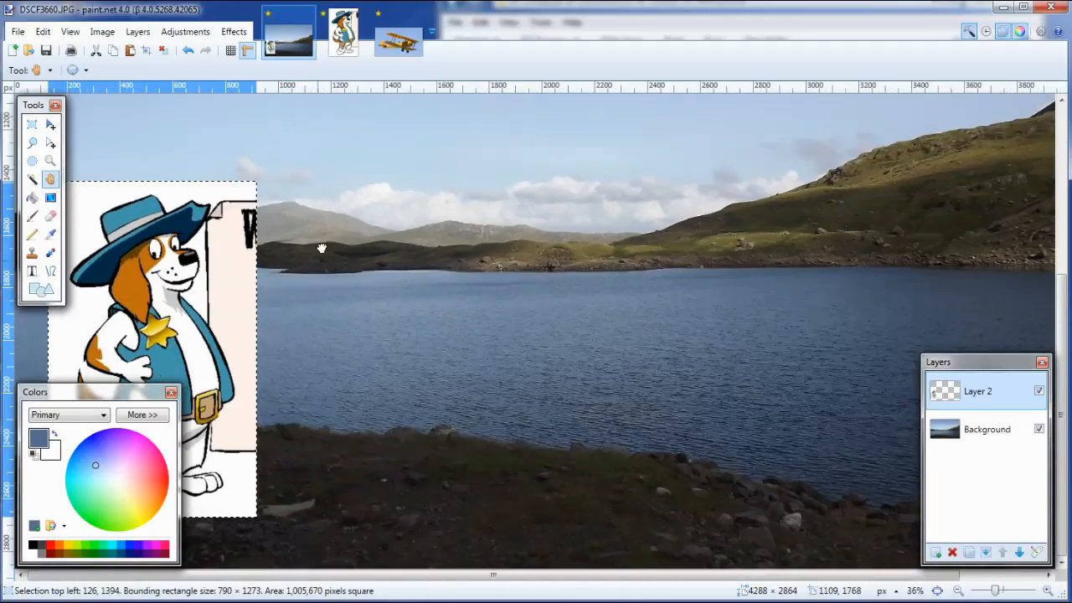
pyautogui.moveTo(98, 391); pyautogui.dragTo(365, 331)
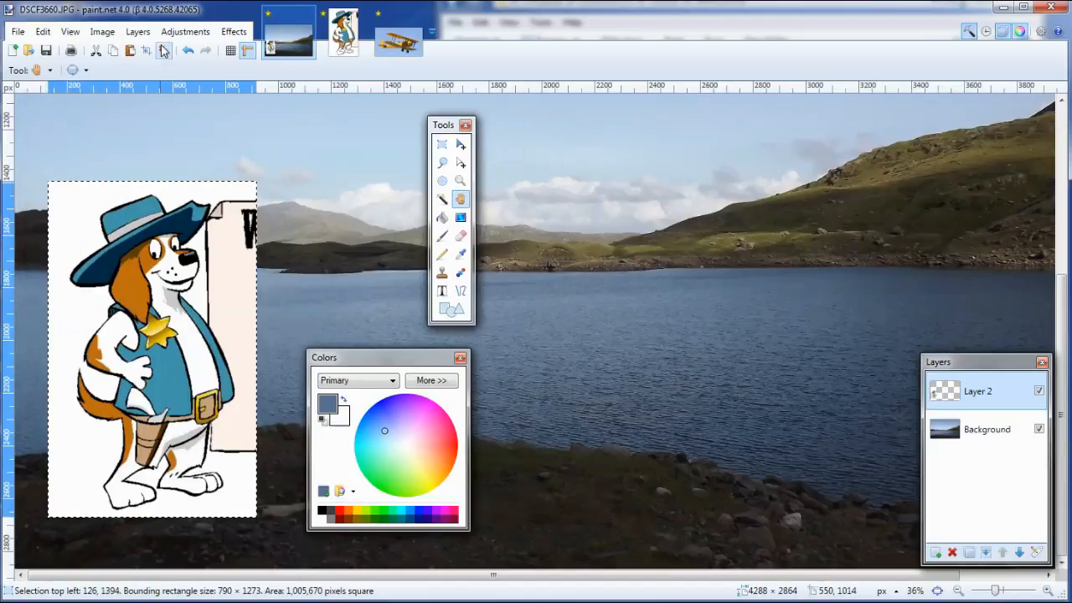
pyautogui.moveTo(165, 52)
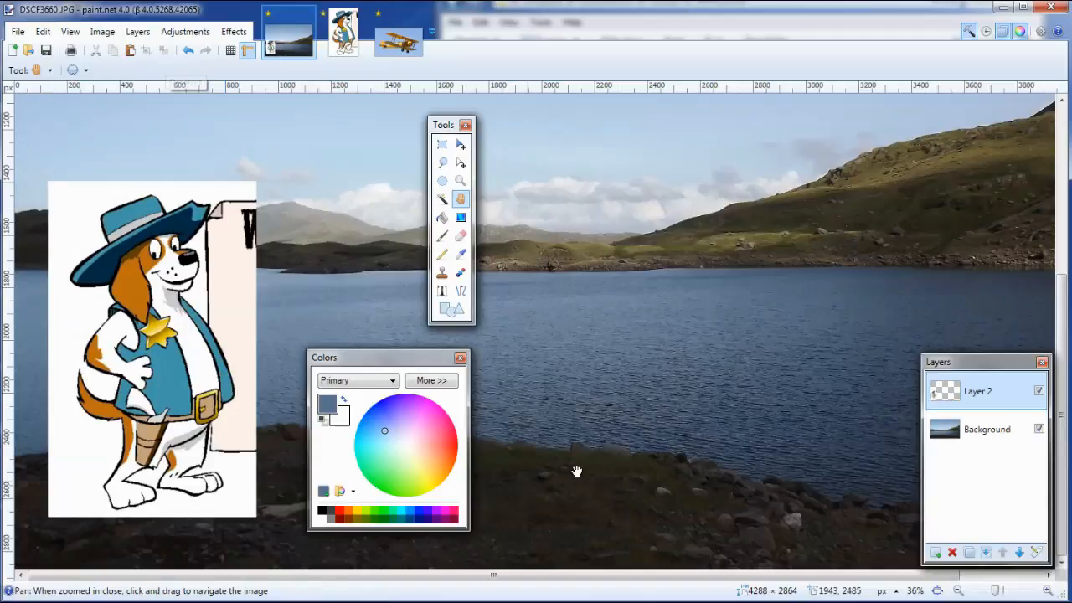
pyautogui.moveTo(583, 368)
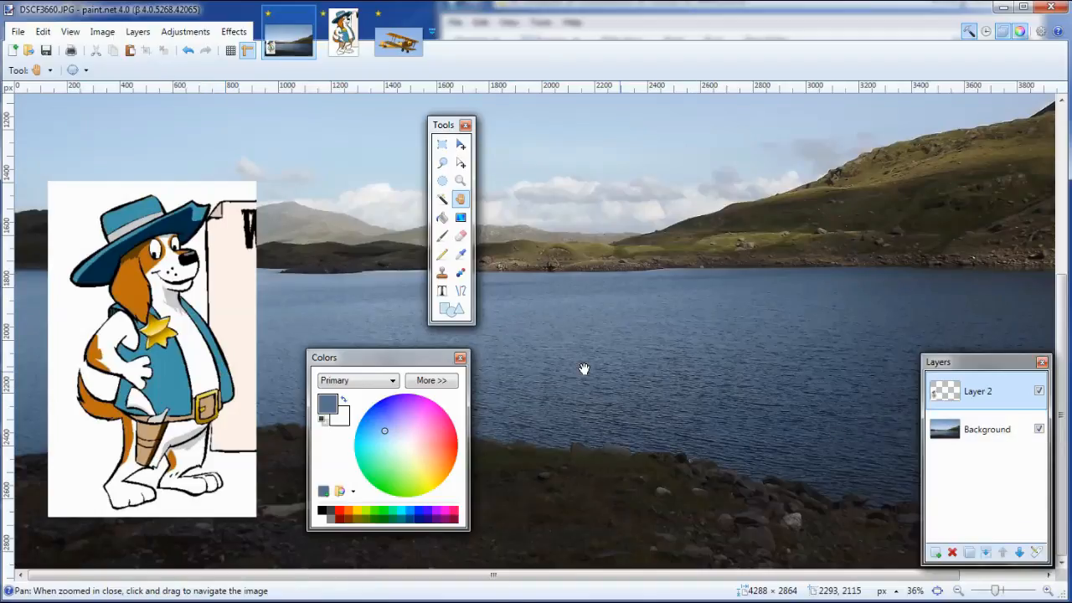
# Step: Magic Wand away the dog's white background and the blank poster interior on Layer 2
pyautogui.click(441, 200)
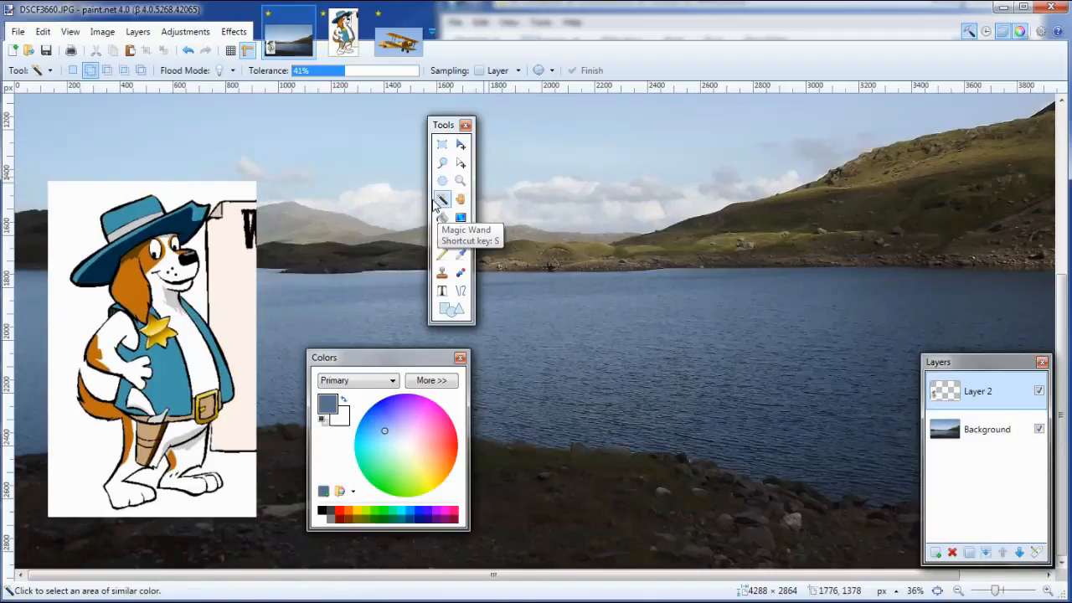
pyautogui.moveTo(297, 101)
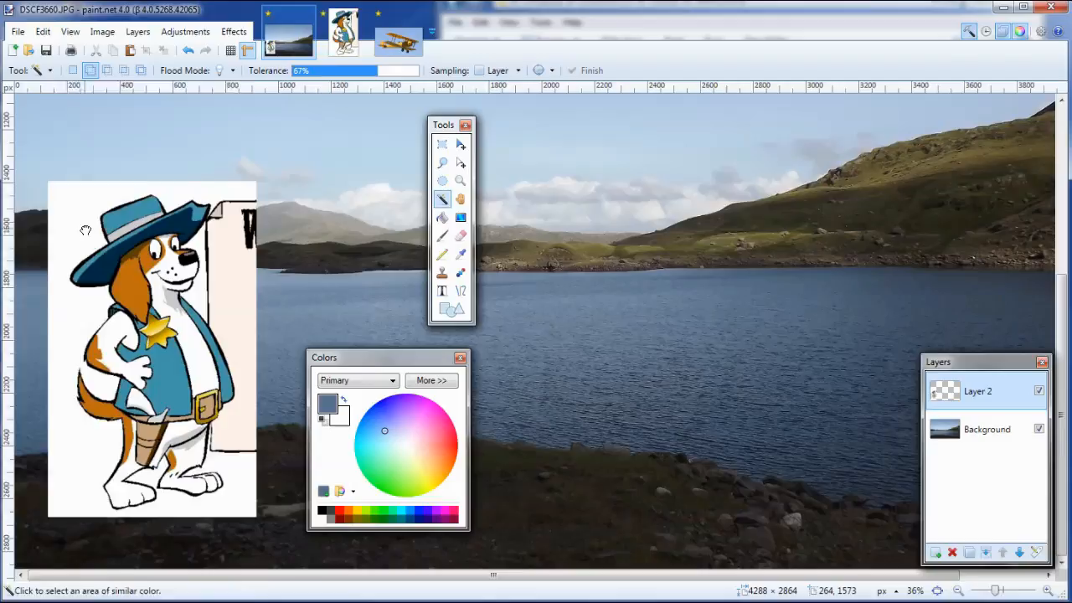
pyautogui.click(99, 242)
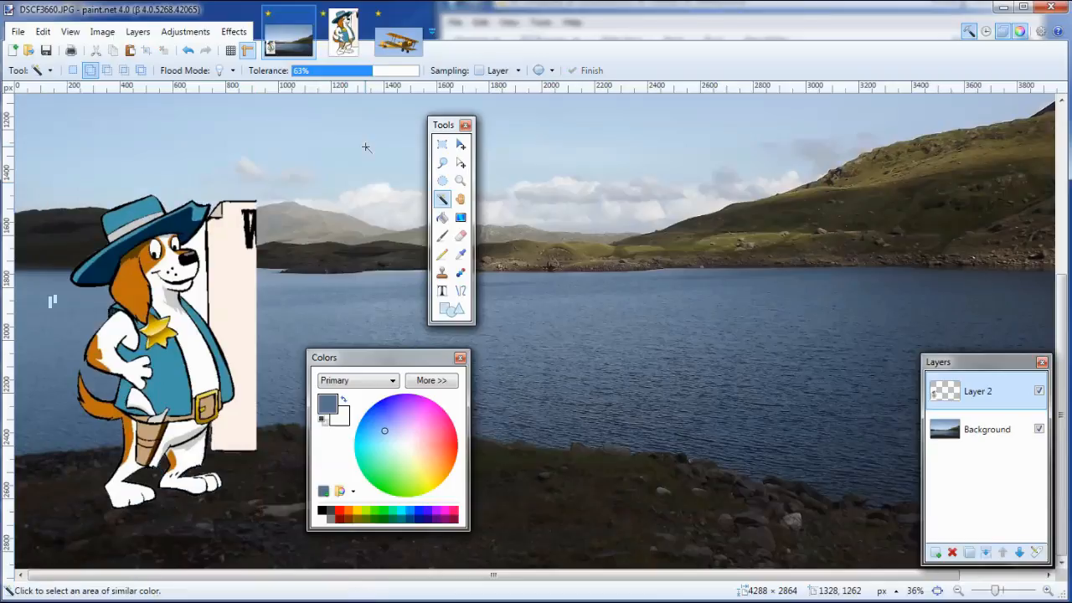
pyautogui.moveTo(242, 298)
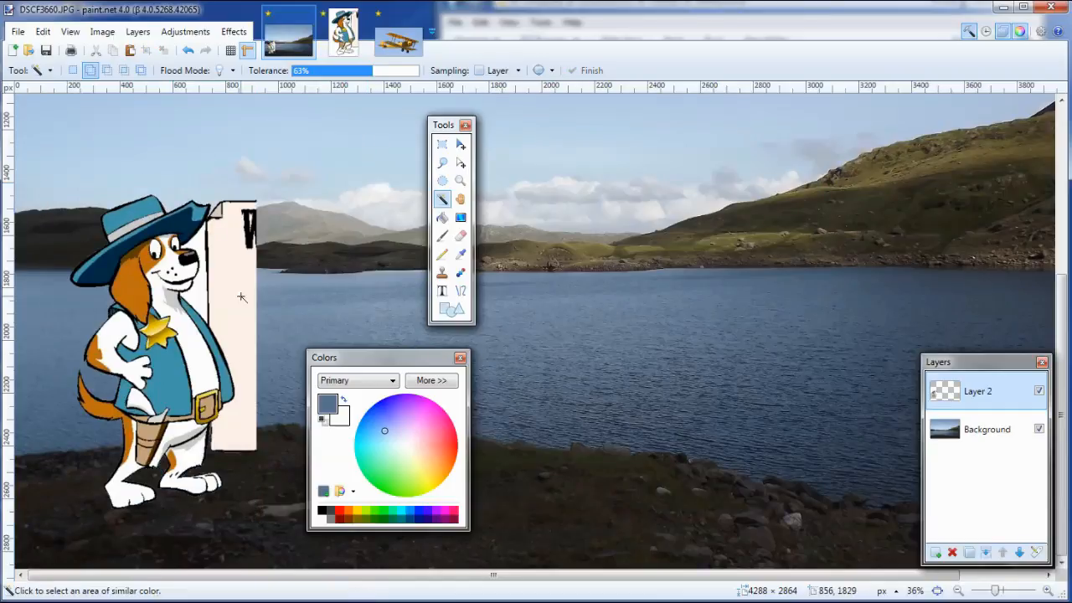
pyautogui.click(241, 297)
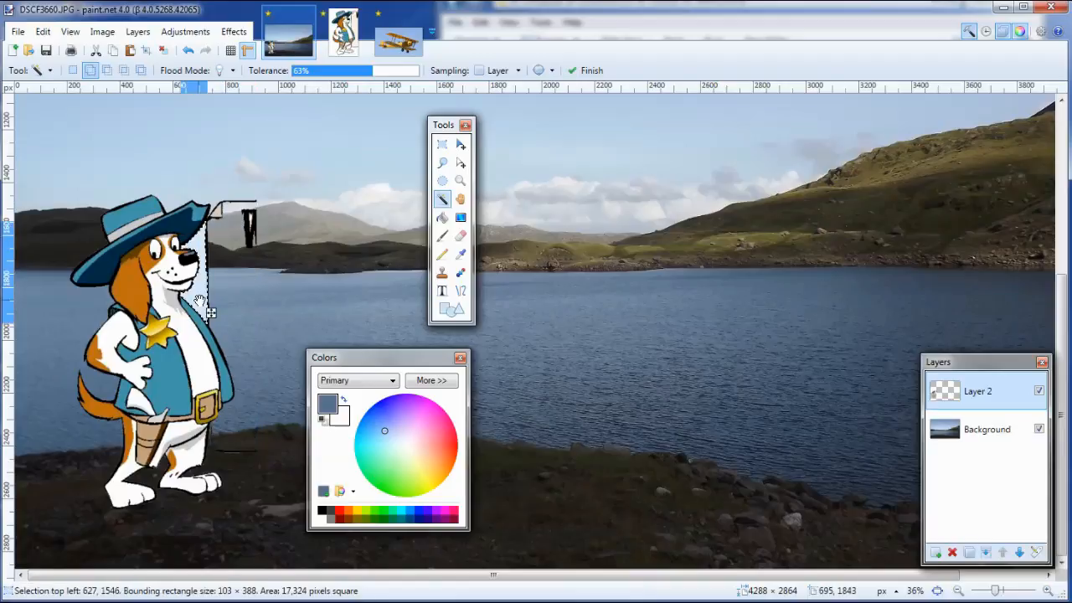
pyautogui.moveTo(245, 310)
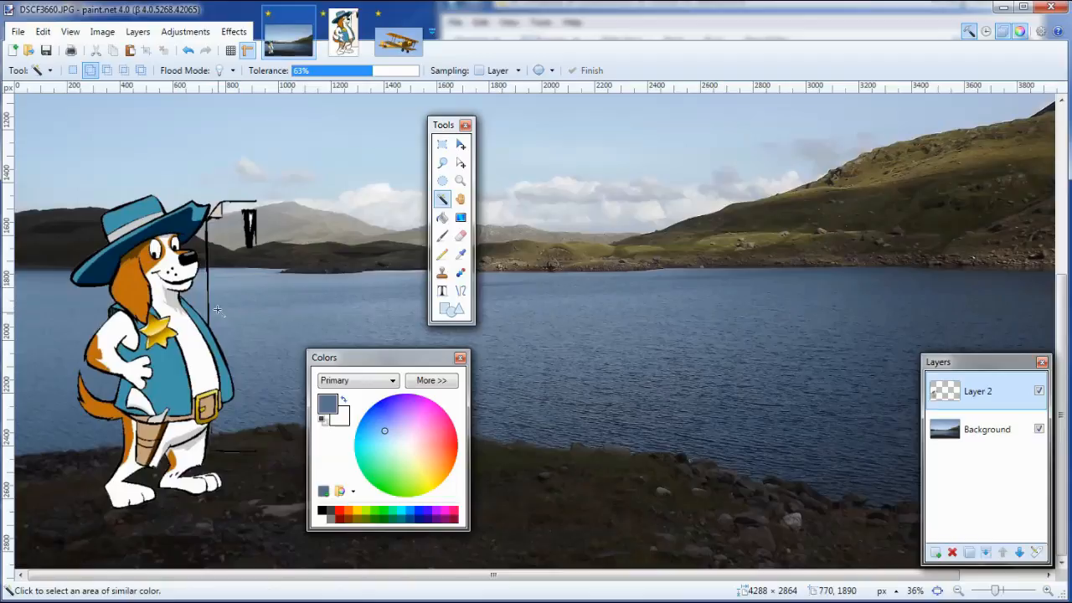
pyautogui.click(217, 209)
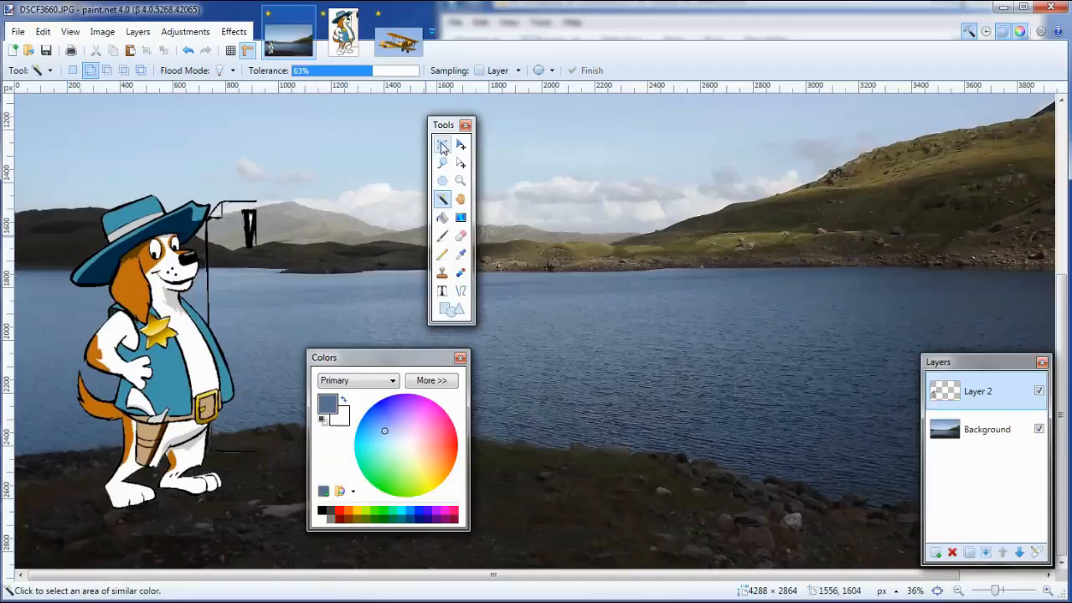
# Step: Zoom in on the dog's head and set up the Eraser with brush width 40 for the stray lines
pyautogui.moveTo(239, 165); pyautogui.dragTo(322, 268)
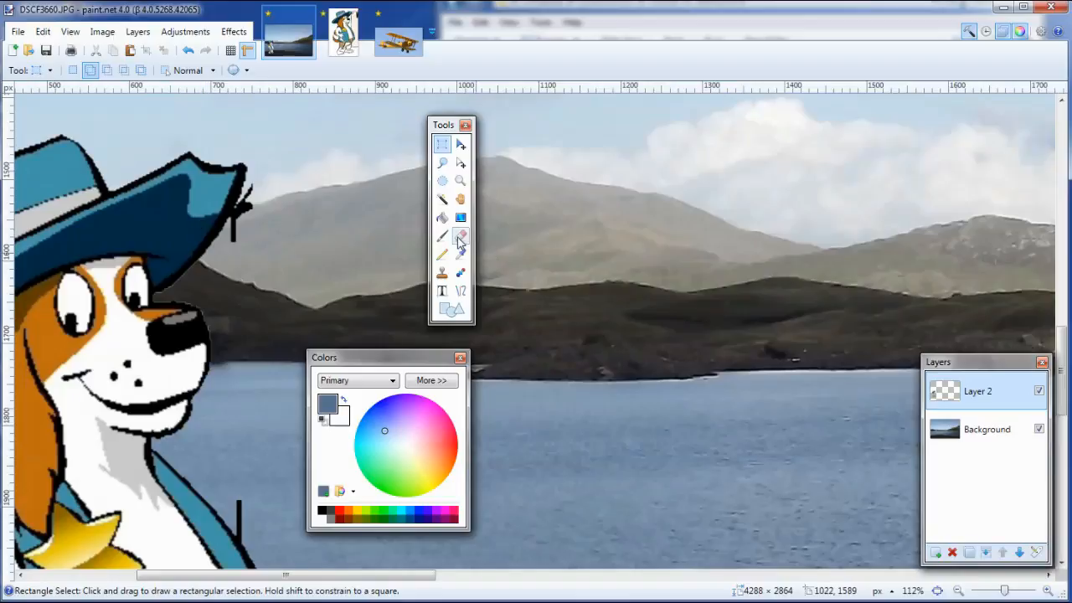
pyautogui.click(461, 236)
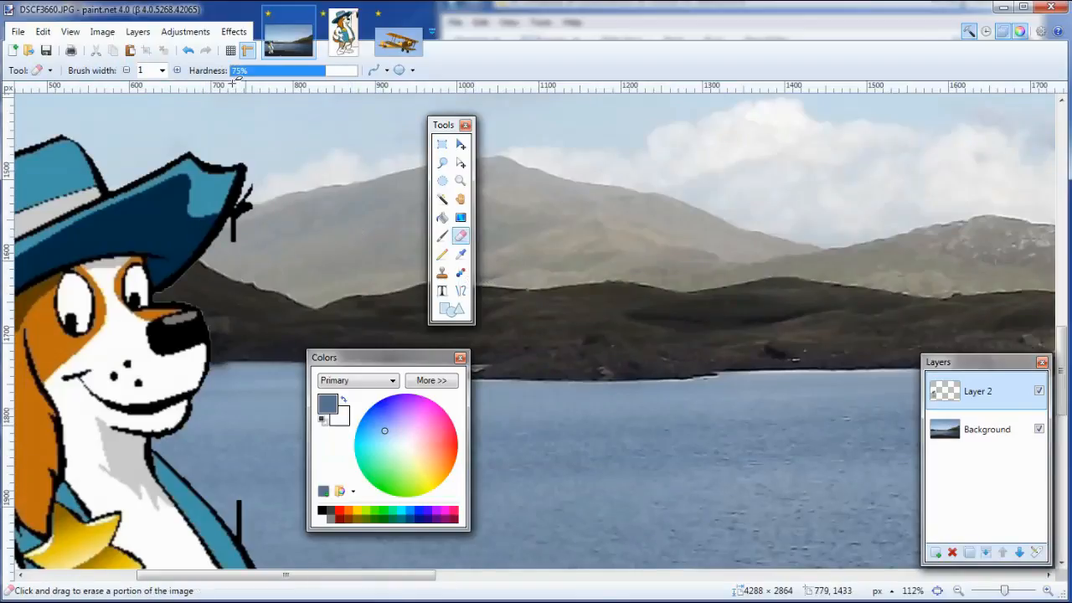
pyautogui.click(162, 70)
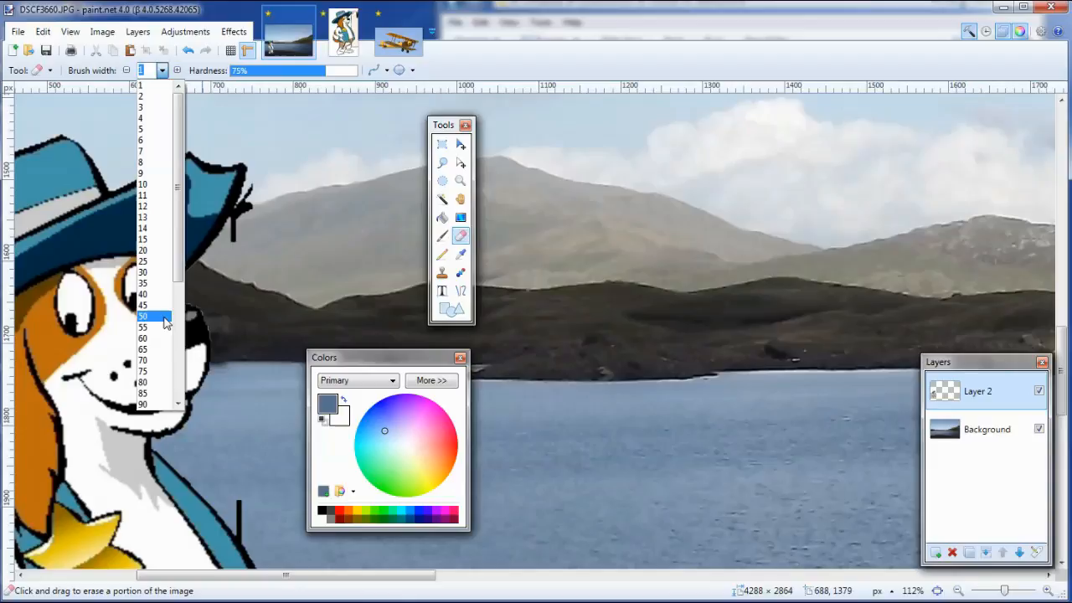
pyautogui.click(143, 294)
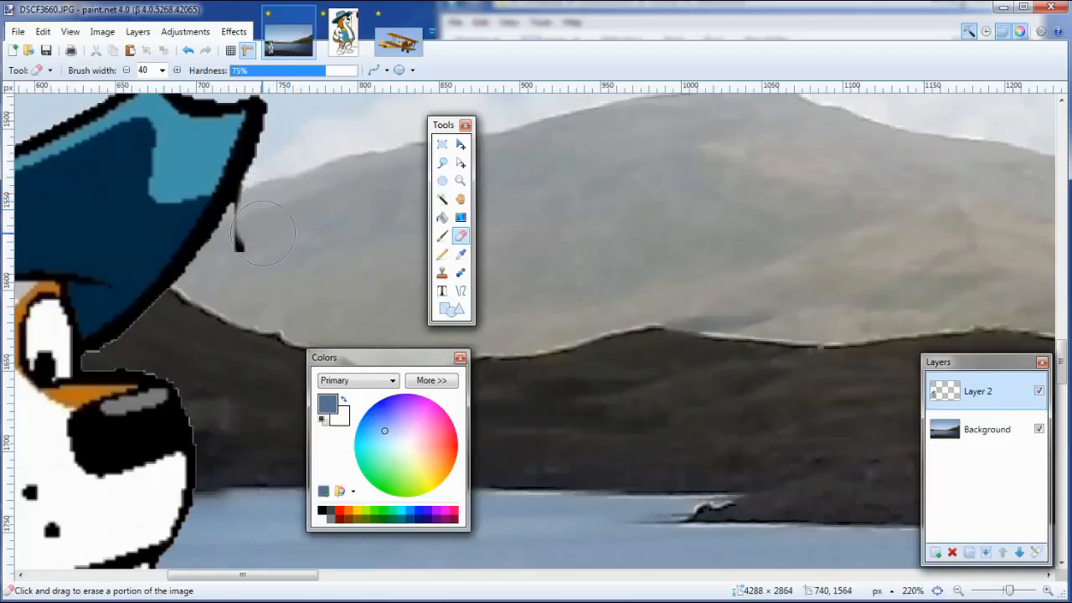
pyautogui.moveTo(281, 193)
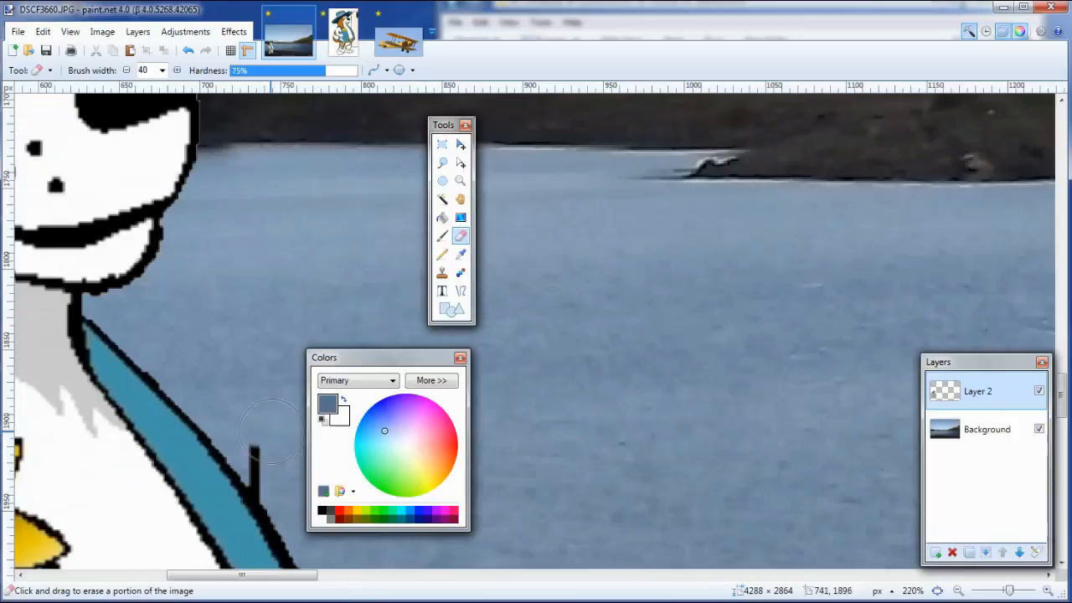
pyautogui.moveTo(276, 469)
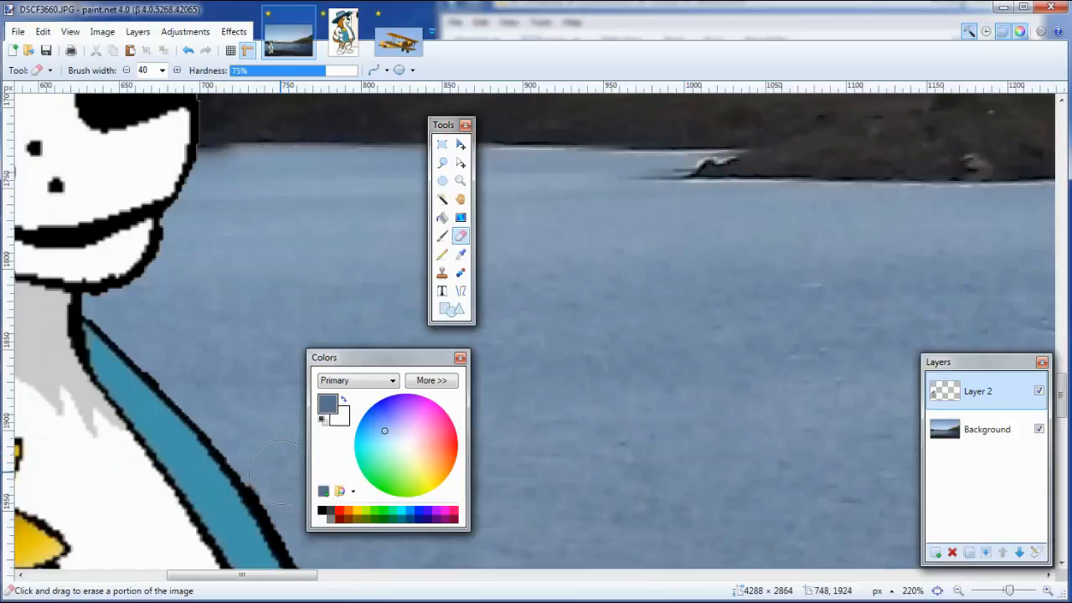
pyautogui.moveTo(274, 471)
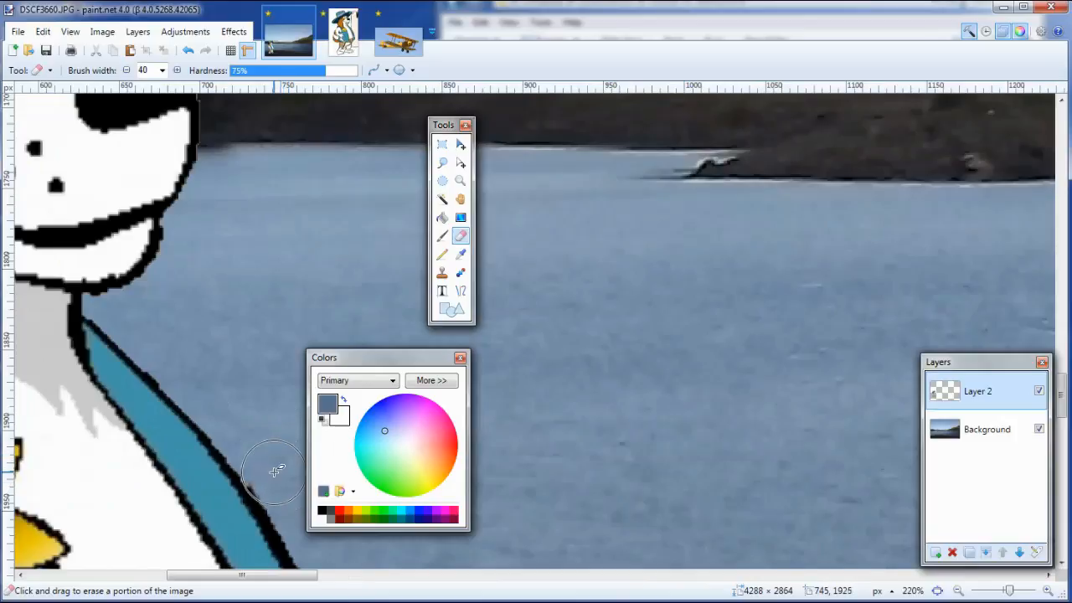
pyautogui.moveTo(282, 484)
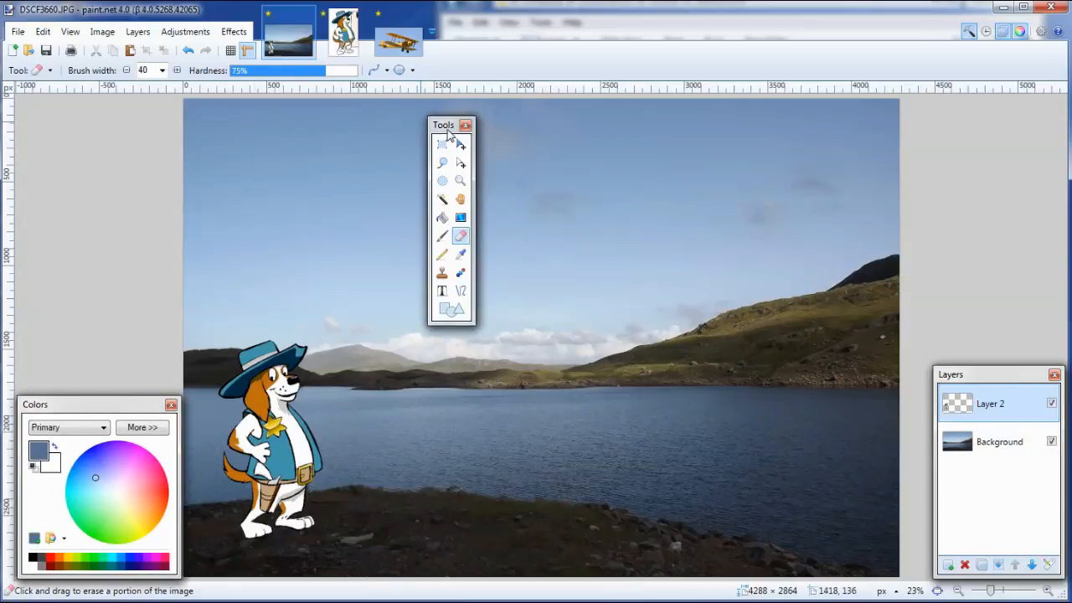
# Step: Move the Tools window aside and add a new empty layer above the dog layer
pyautogui.moveTo(443, 124); pyautogui.dragTo(33, 105)
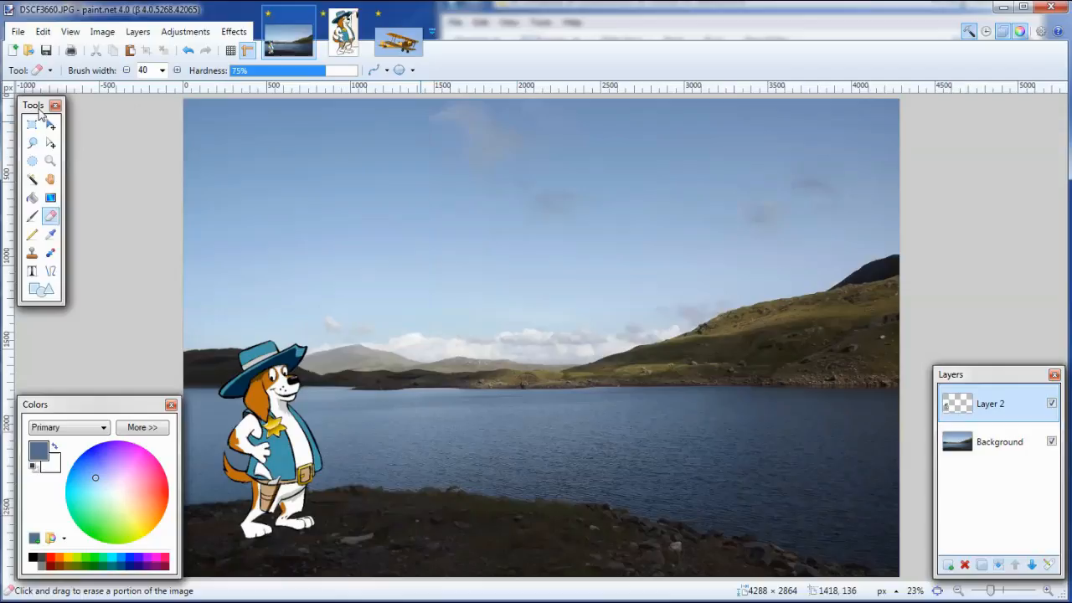
pyautogui.moveTo(788, 564)
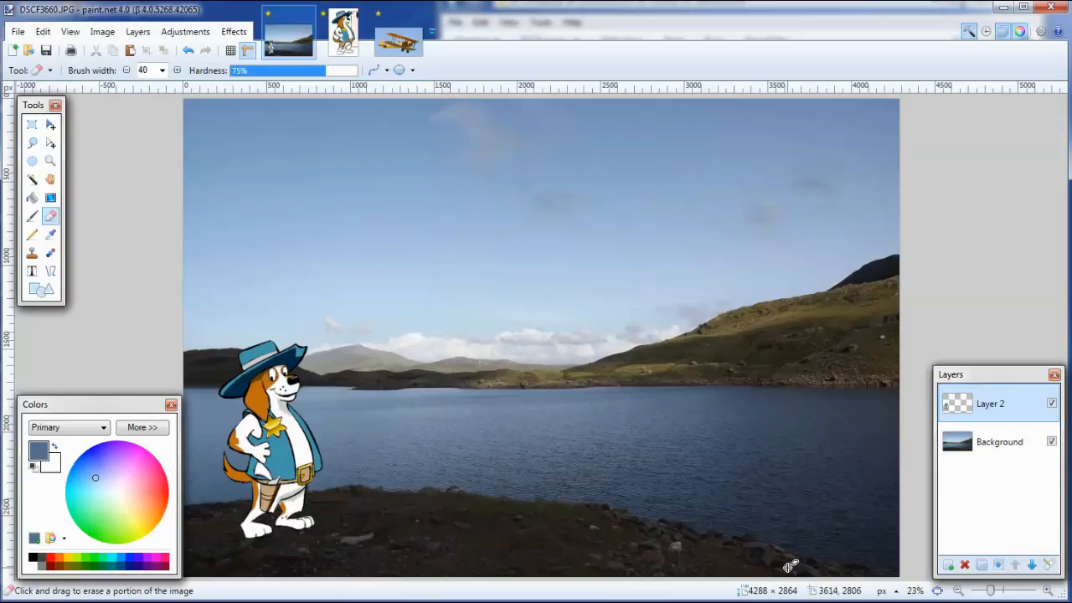
pyautogui.moveTo(712, 430)
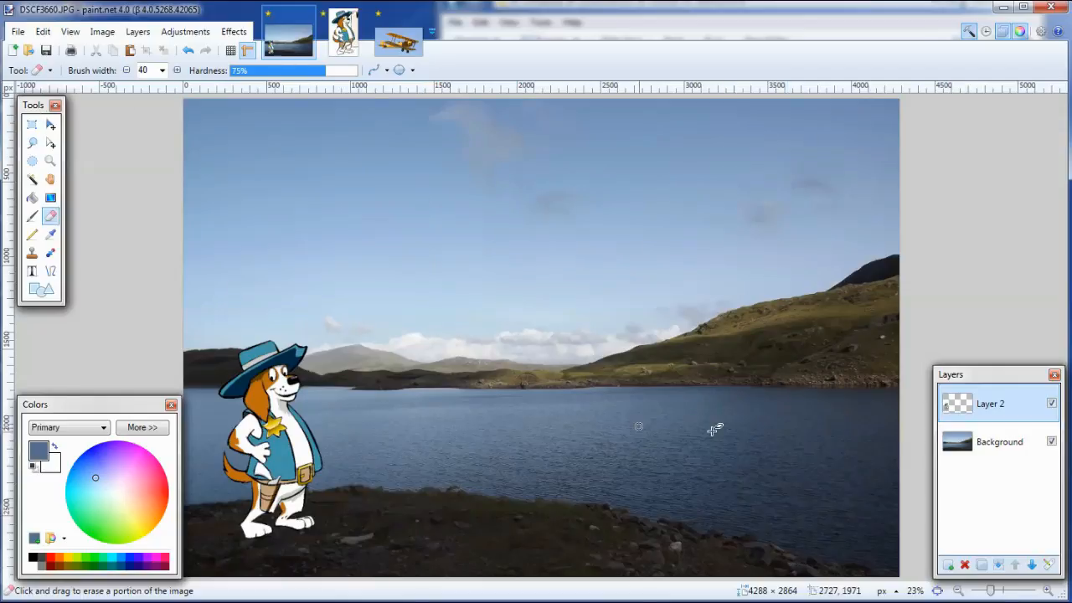
pyautogui.moveTo(393, 139)
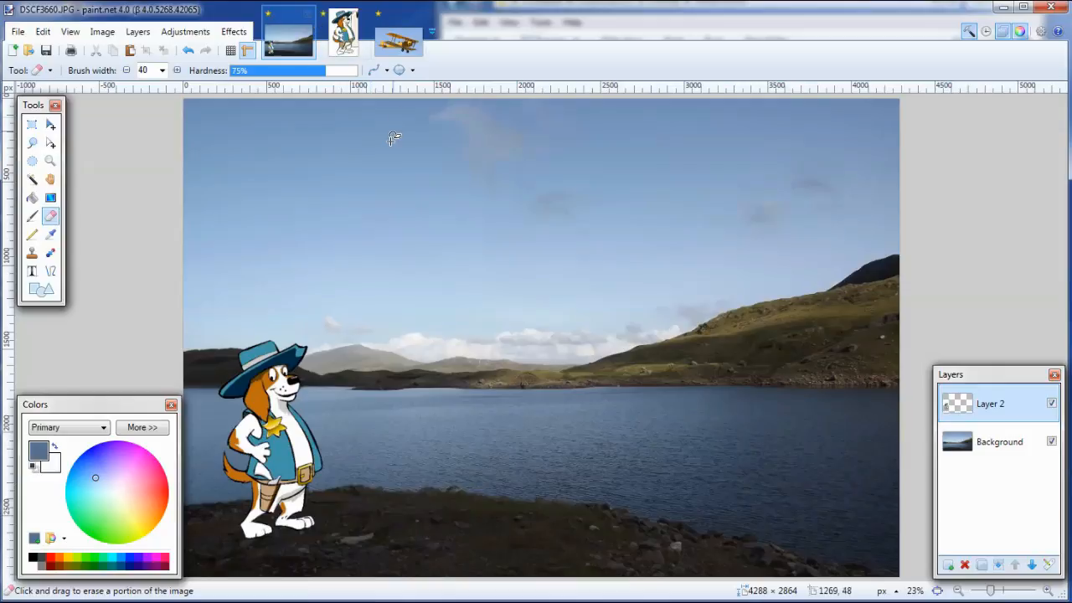
pyautogui.moveTo(896, 350)
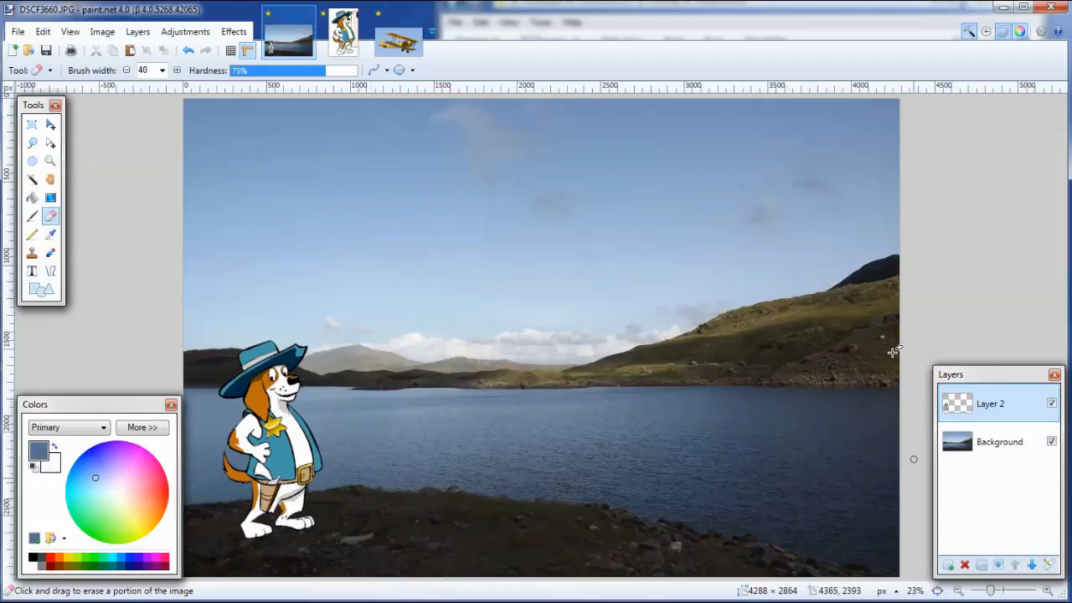
pyautogui.moveTo(861, 445)
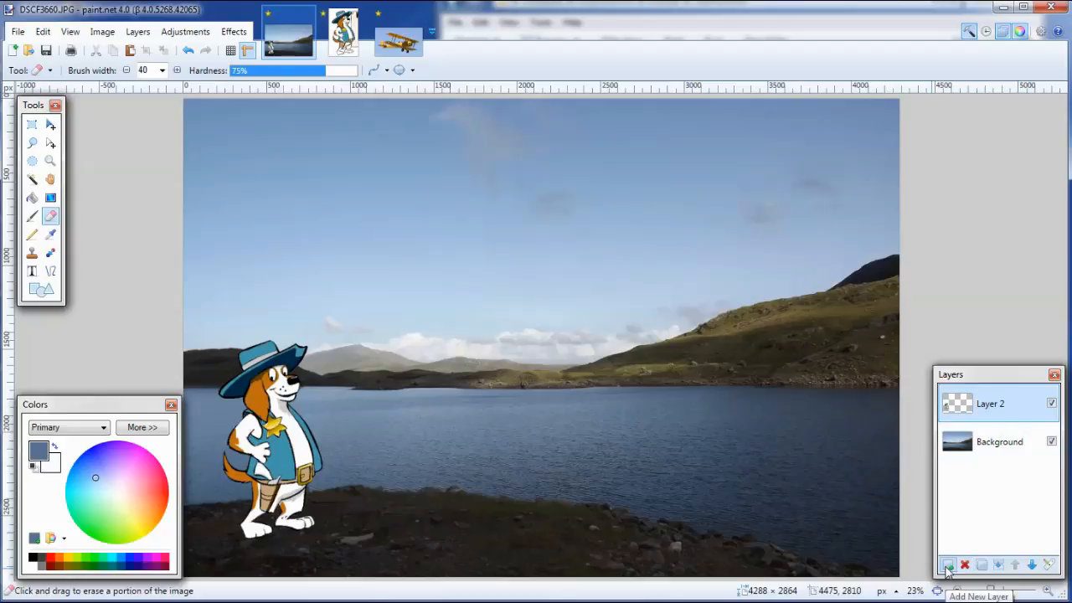
pyautogui.click(948, 565)
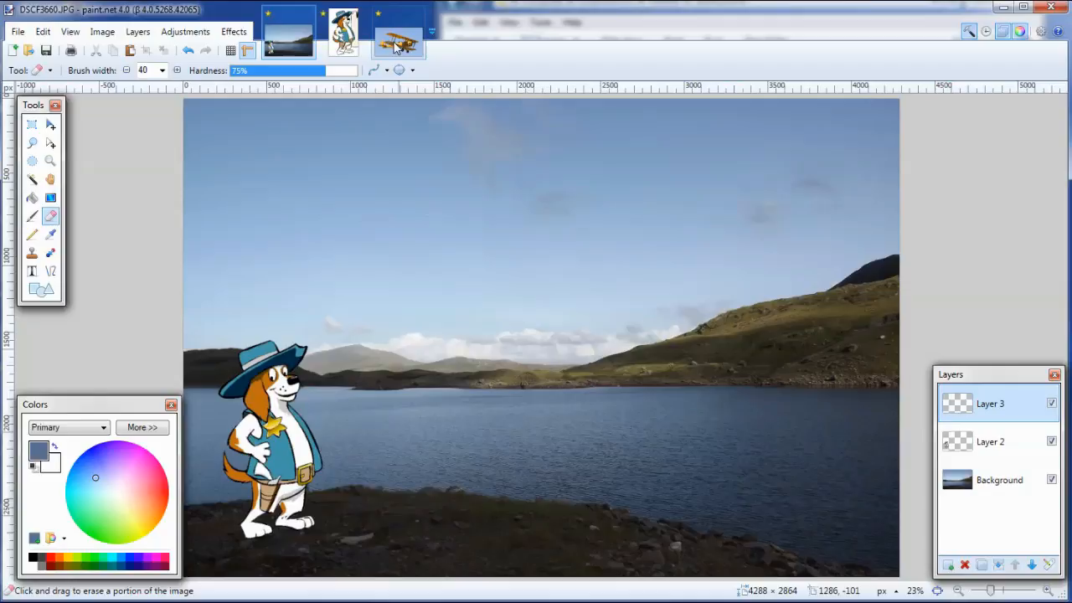
# Step: Select all of the yellow biplane photo, copy it, and return to the lake landscape image
pyautogui.click(399, 42)
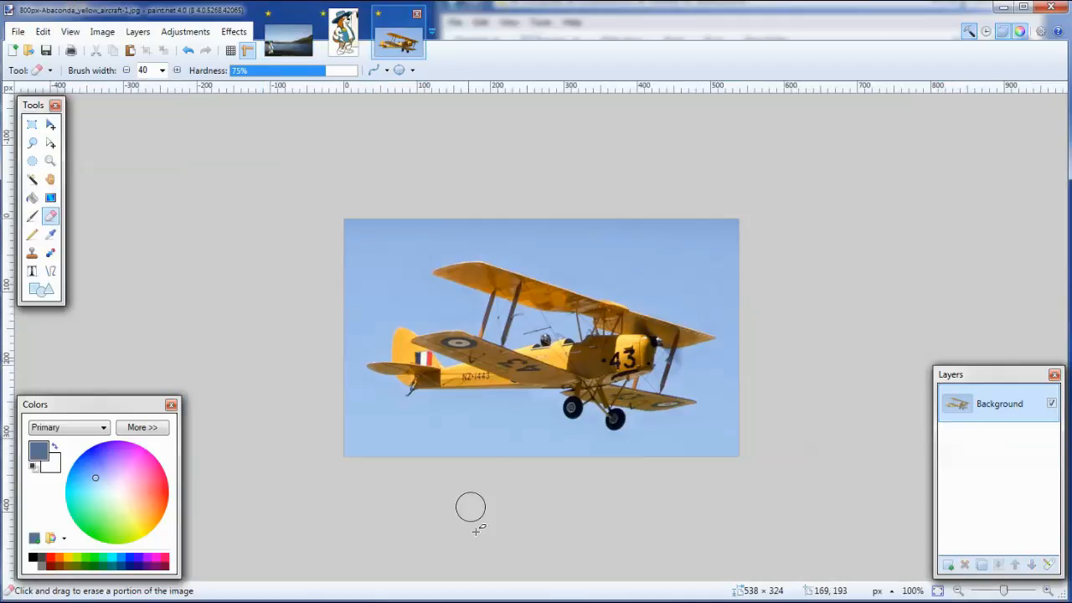
pyautogui.click(43, 31)
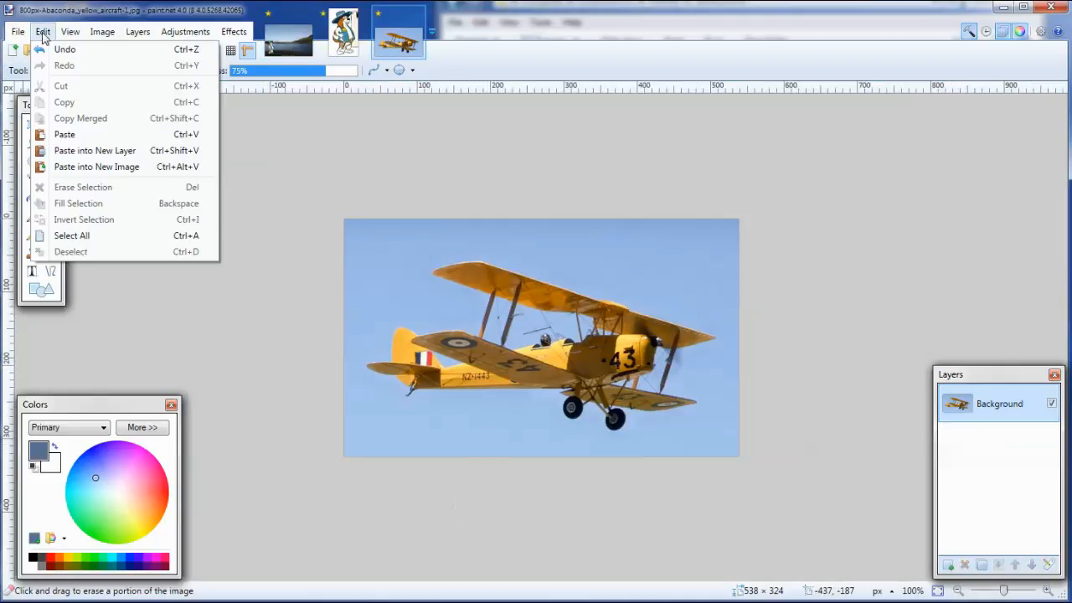
pyautogui.click(71, 235)
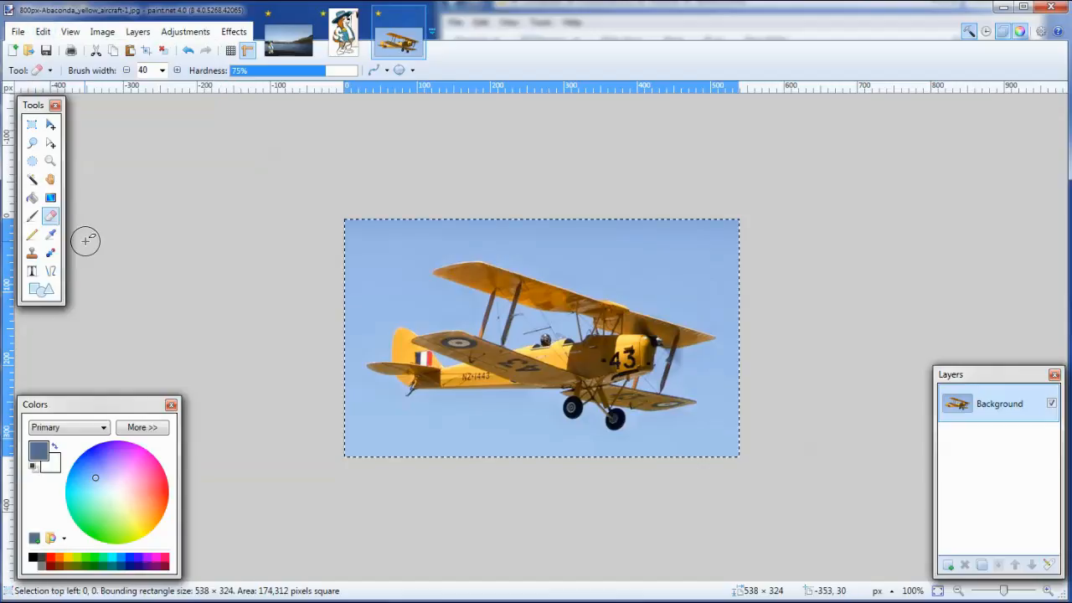
pyautogui.click(43, 31)
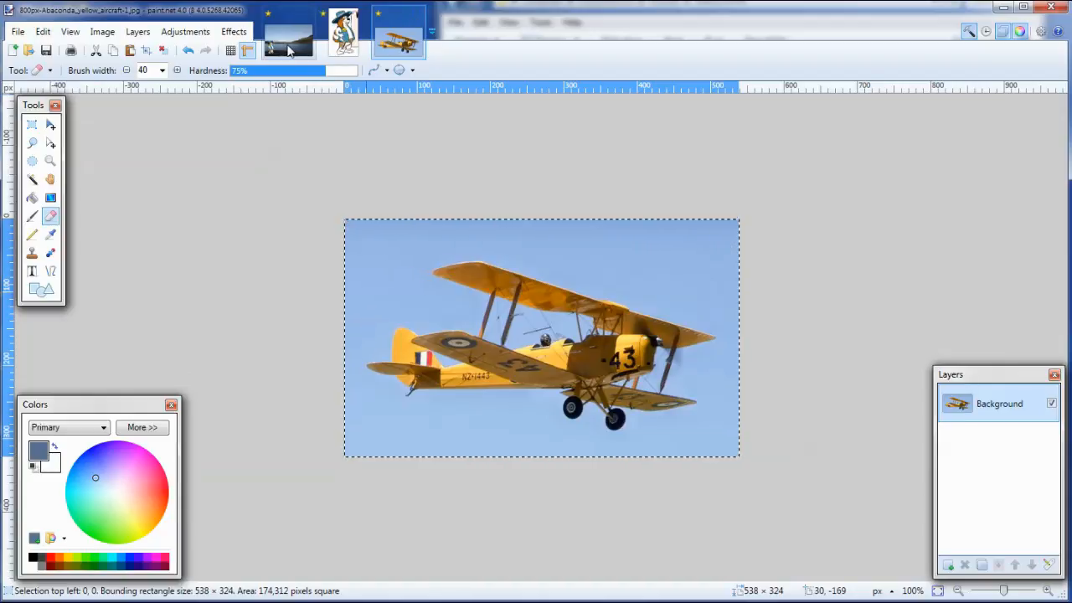
pyautogui.click(289, 31)
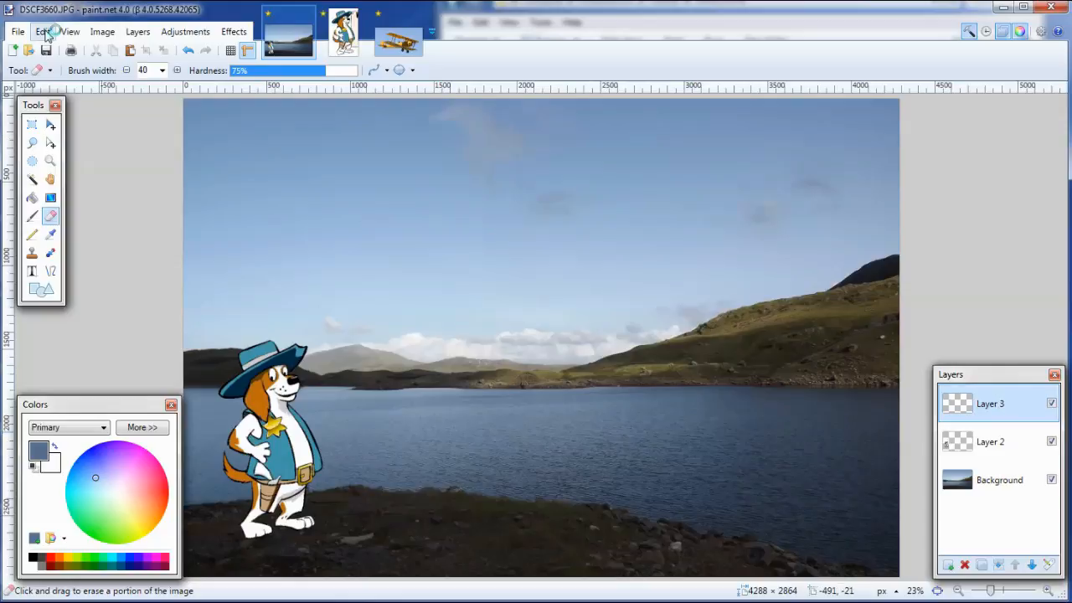
# Step: Paste the biplane onto a new top layer and hide the dog and background layers to check it
pyautogui.click(41, 31)
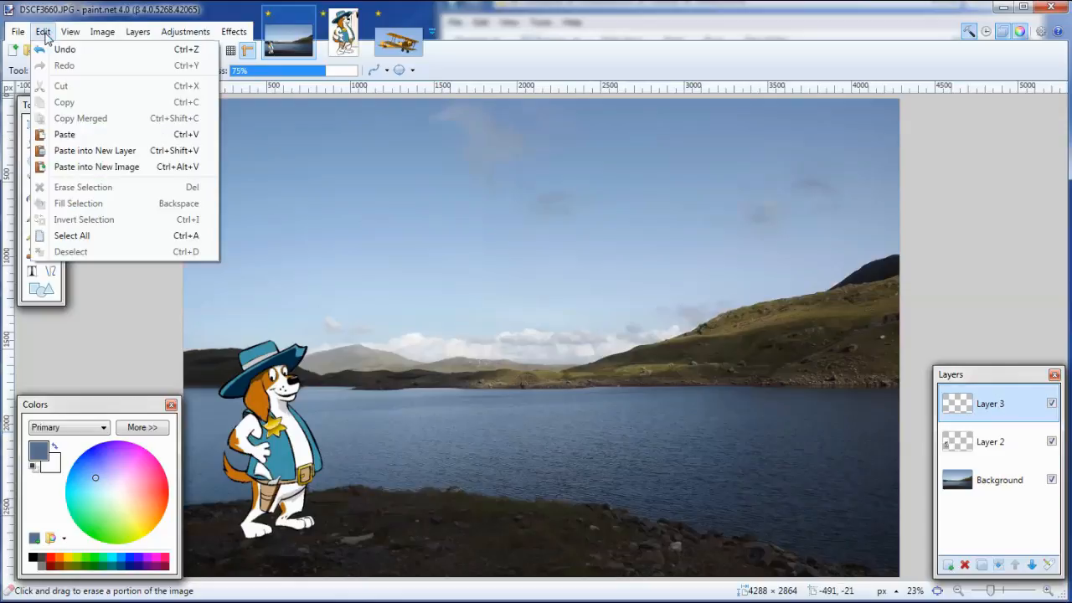
pyautogui.click(65, 134)
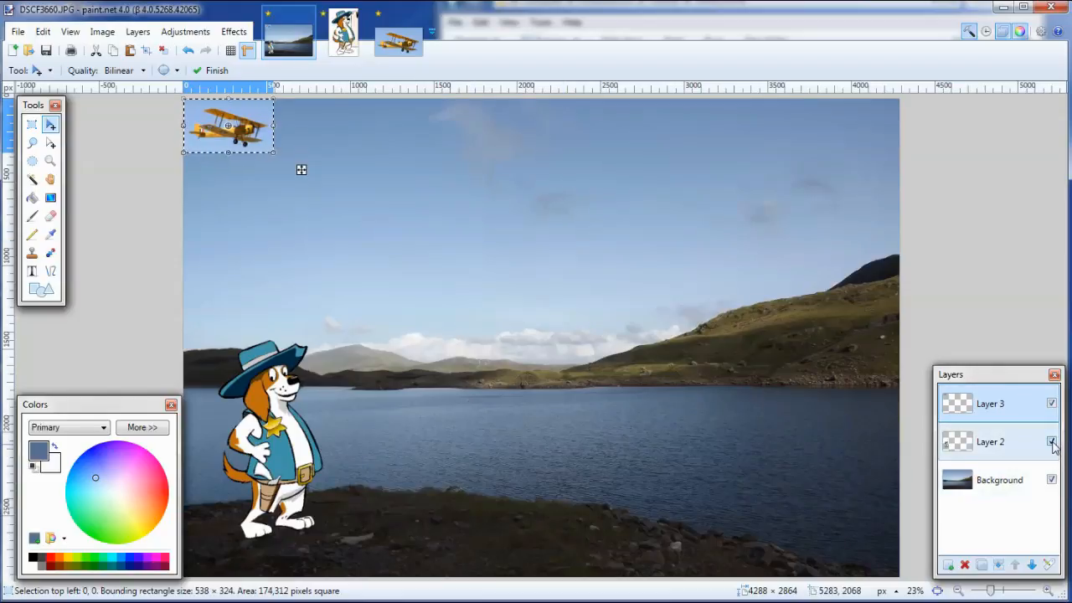
pyautogui.click(1052, 480)
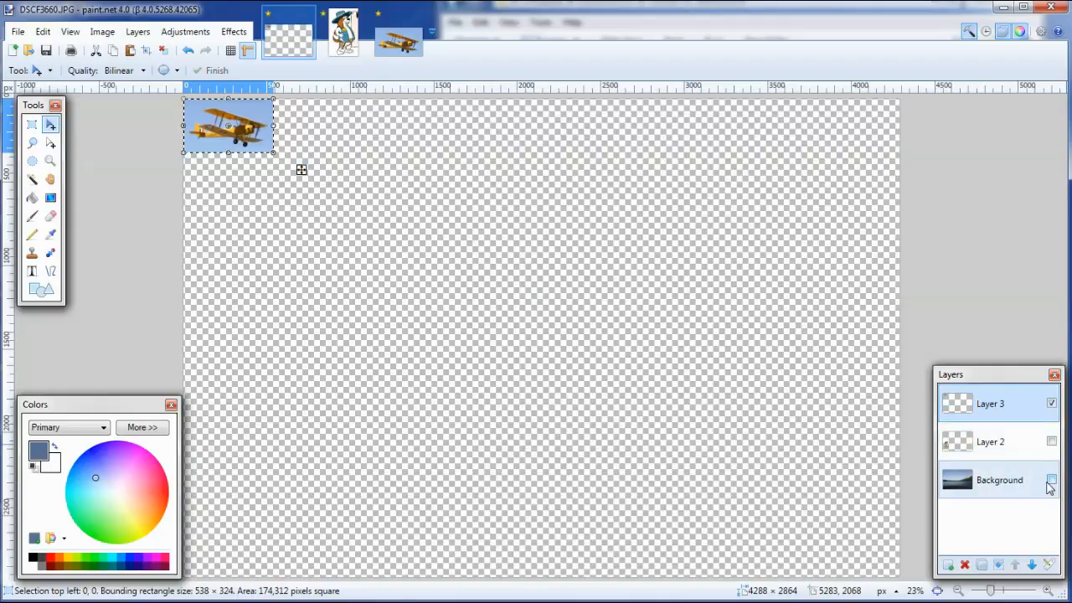
pyautogui.click(1051, 442)
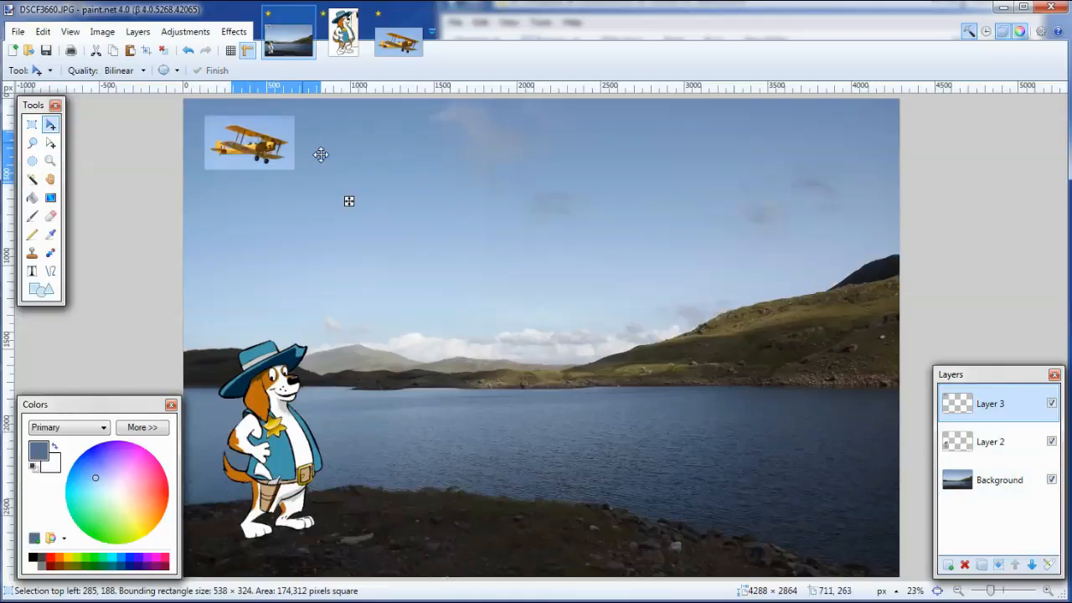
# Step: Drag the pasted biplane into the sky above the lake, enlarge it, and shift it up and left
pyautogui.moveTo(250, 143); pyautogui.dragTo(418, 274)
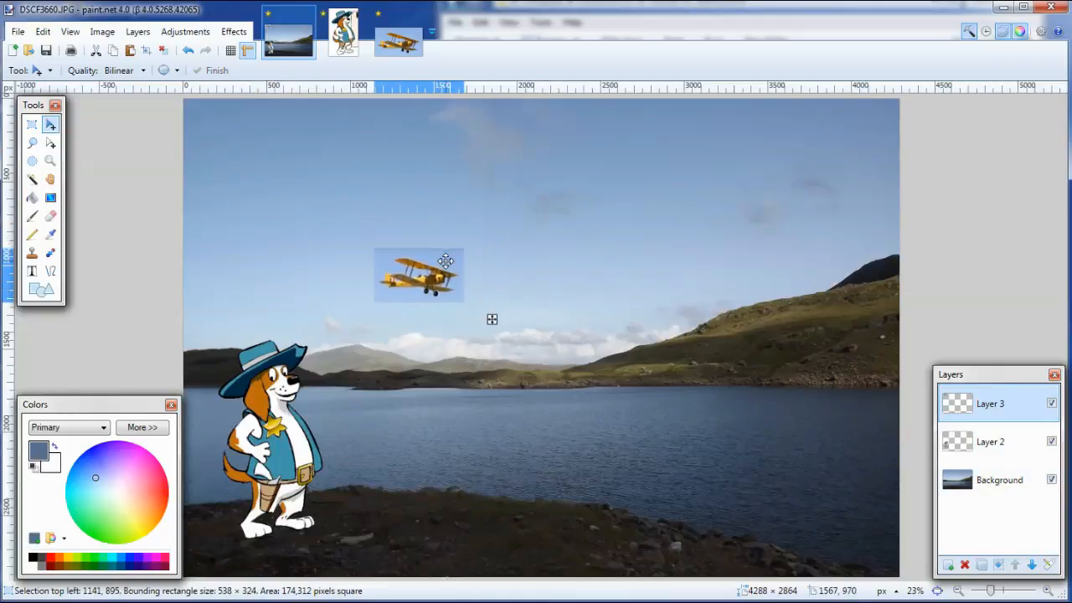
pyautogui.click(419, 275)
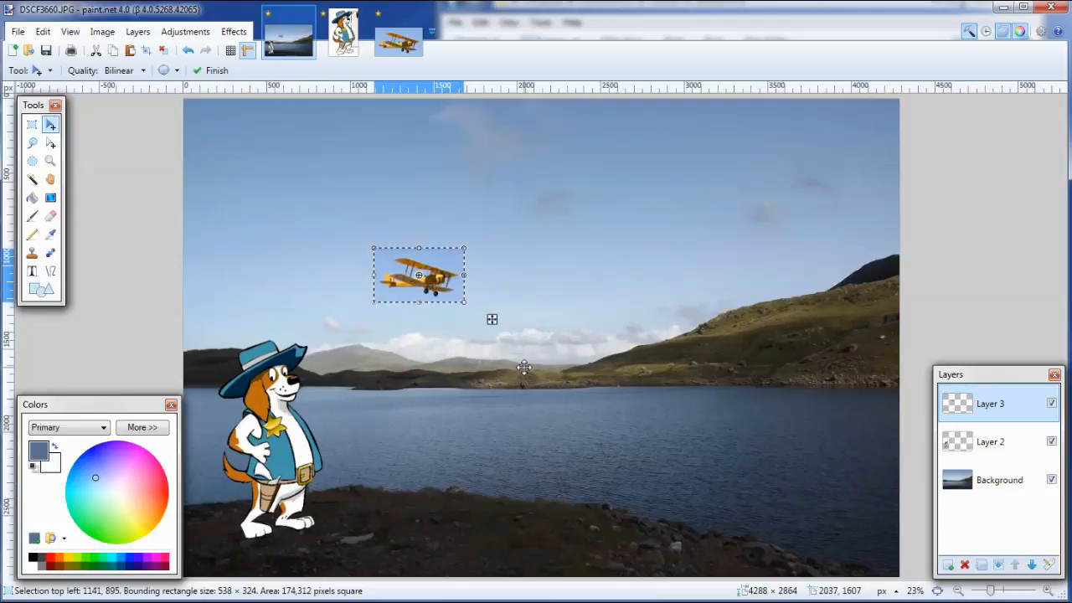
pyautogui.moveTo(458, 308)
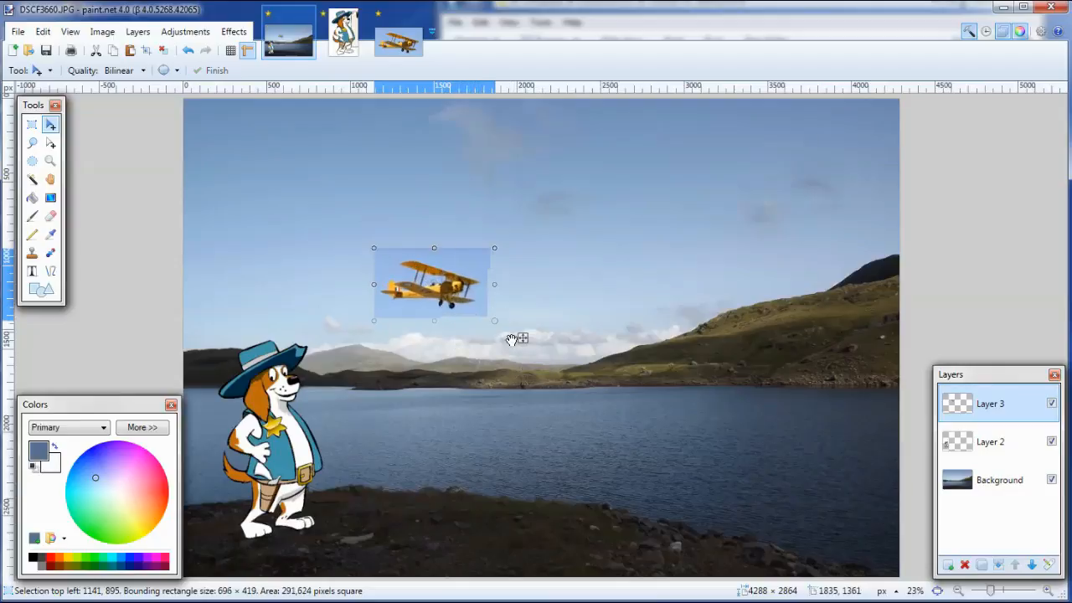
pyautogui.moveTo(494, 320); pyautogui.dragTo(561, 360)
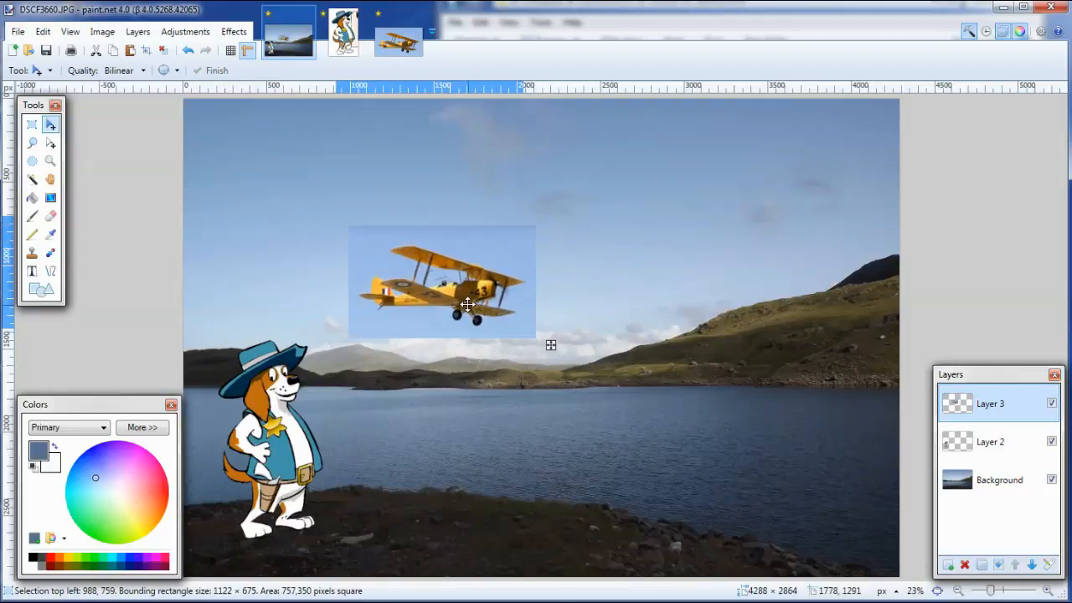
pyautogui.moveTo(467, 304); pyautogui.dragTo(415, 261)
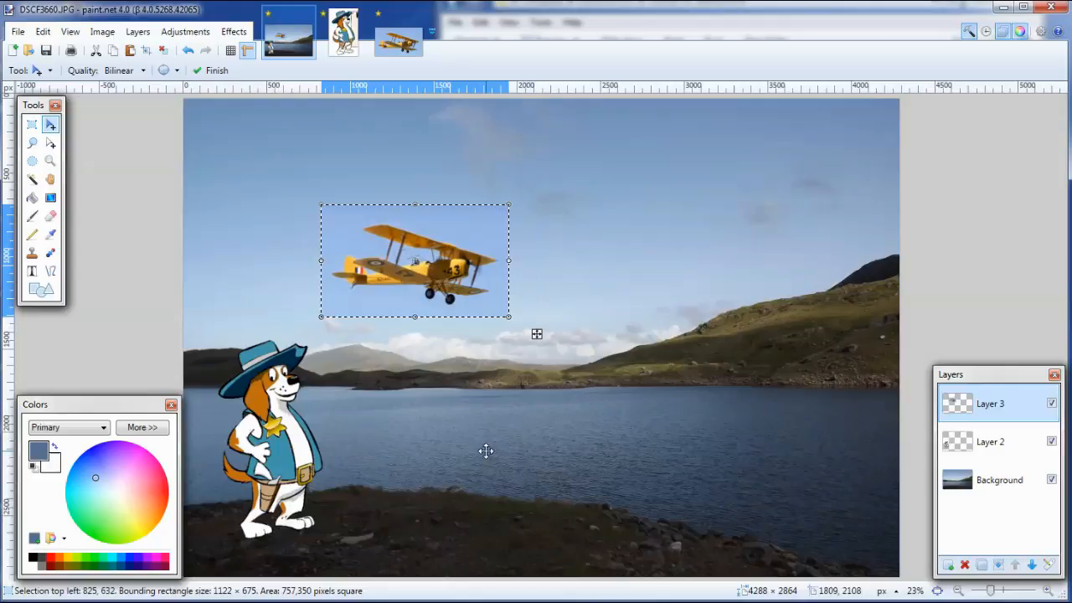
pyautogui.moveTo(657, 365)
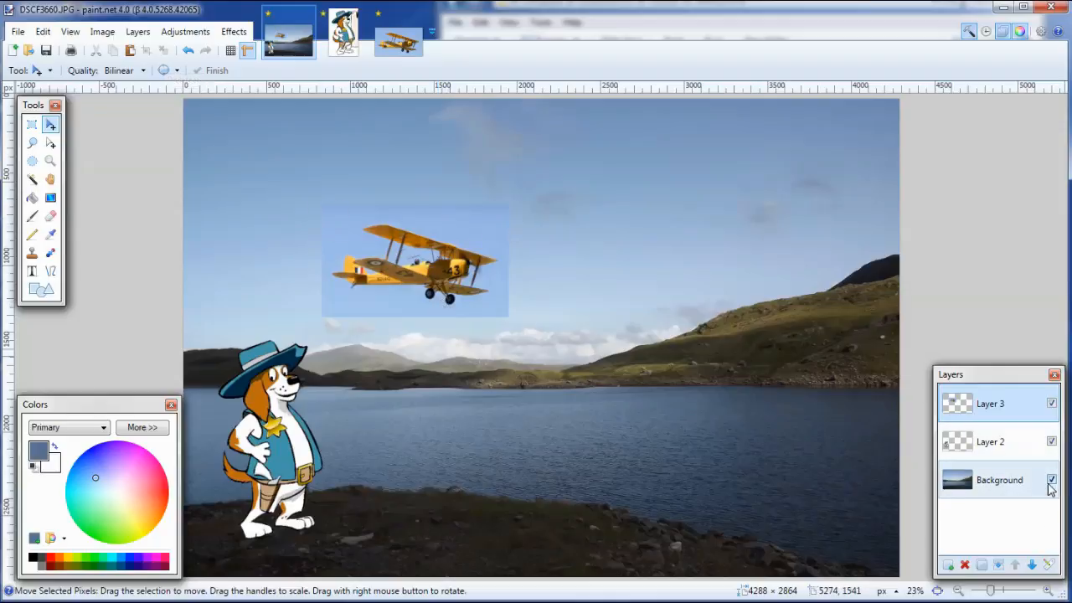
# Step: With the other layers hidden, Magic Wand-select the outer blue sky around the biplane at lowered tolerance and delete it
pyautogui.click(1052, 480)
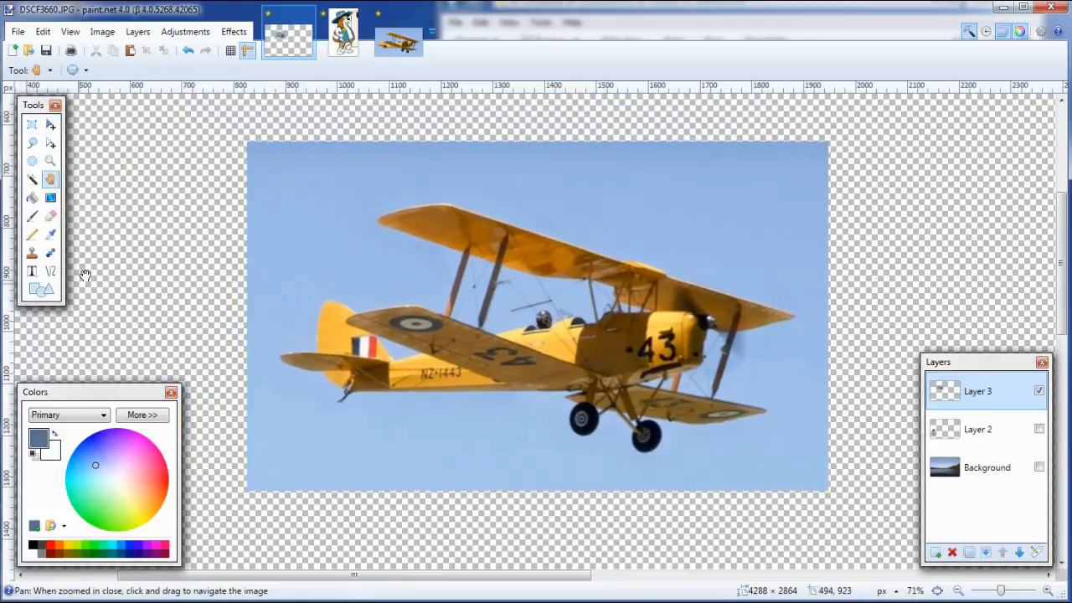
pyautogui.click(32, 179)
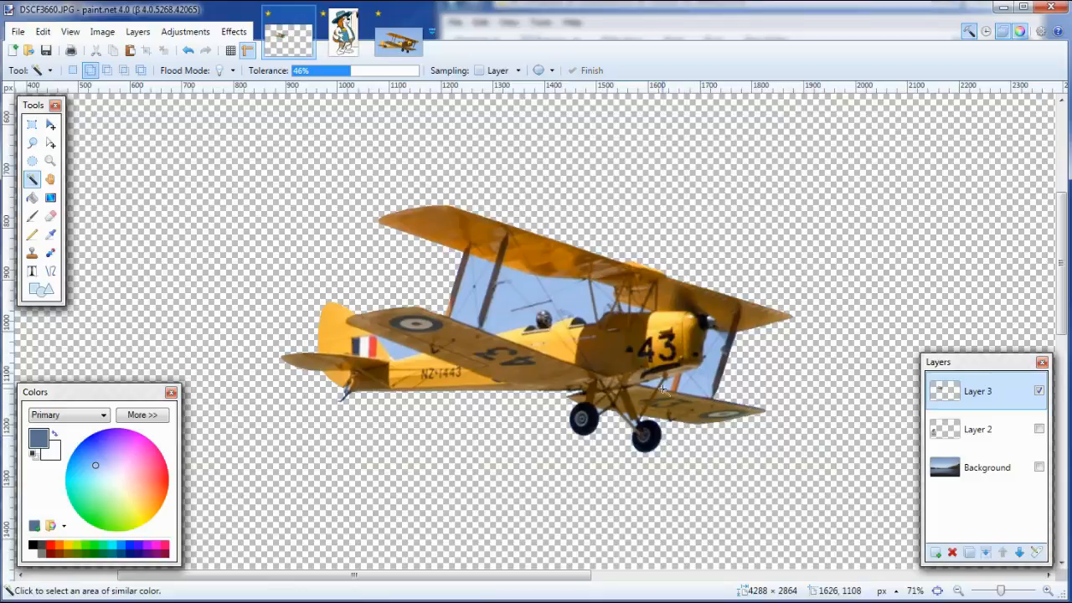
pyautogui.moveTo(658, 384)
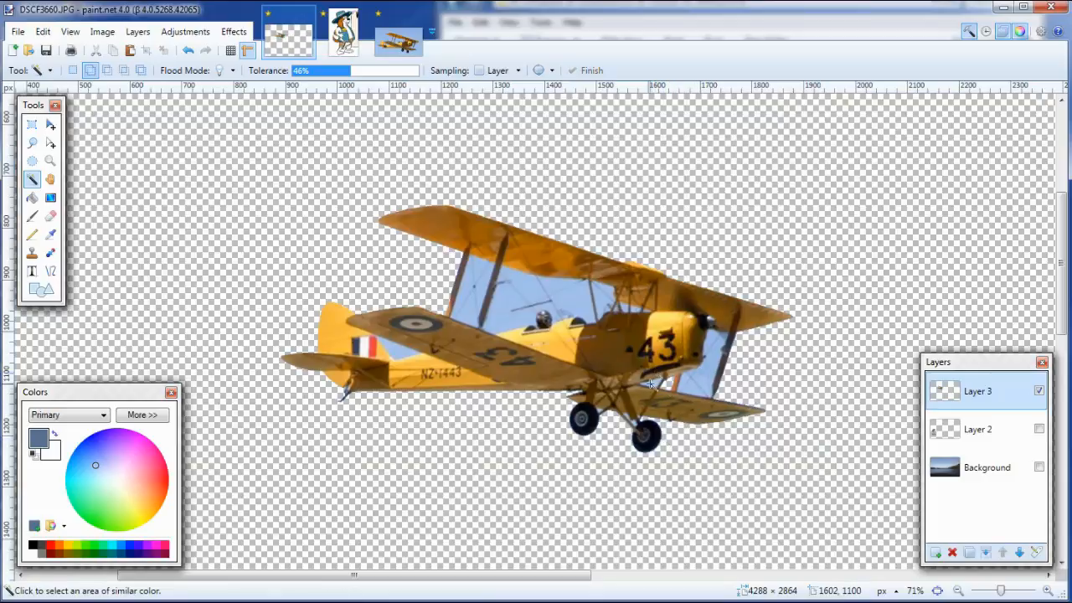
pyautogui.moveTo(599, 427)
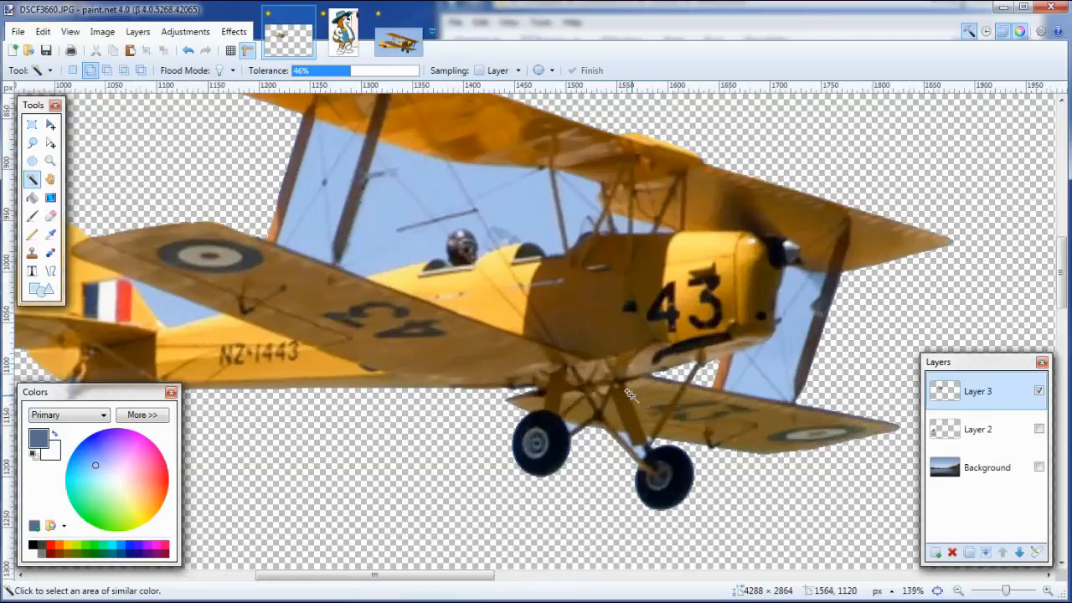
pyautogui.scroll(3)
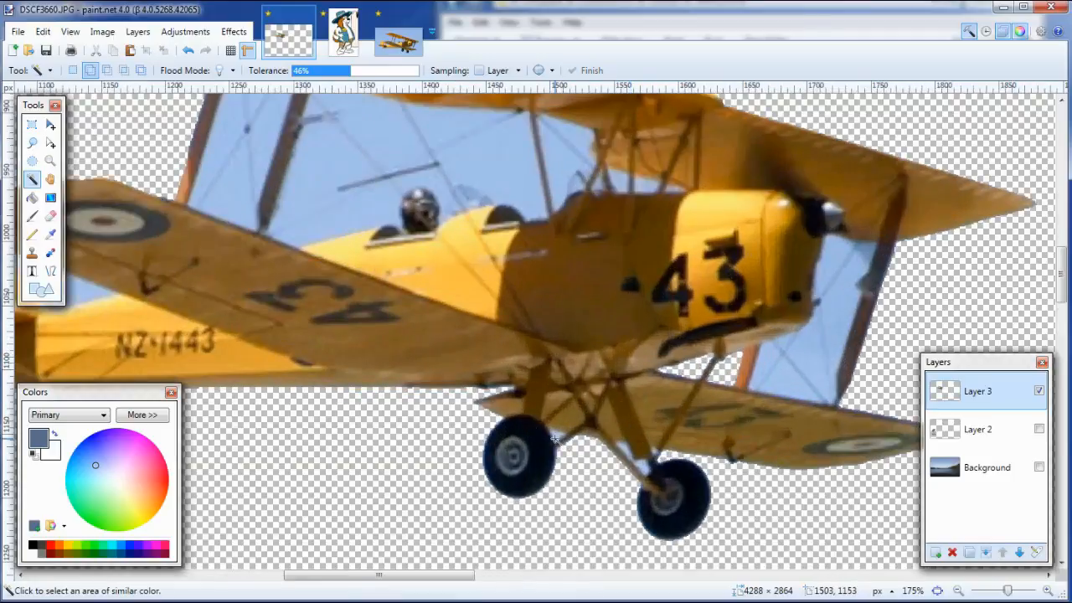
pyautogui.click(556, 436)
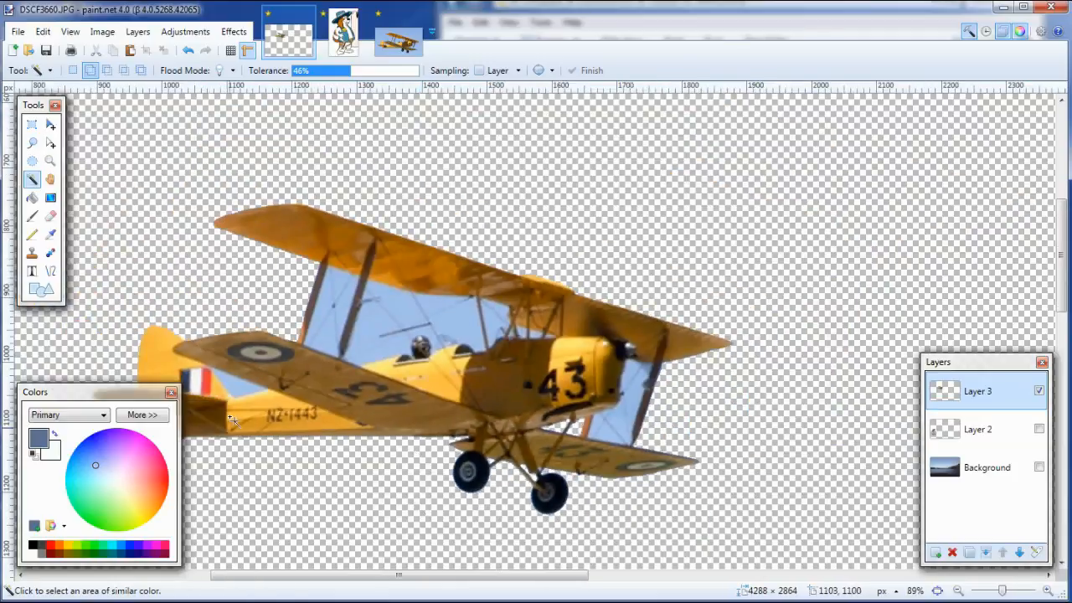
pyautogui.click(239, 390)
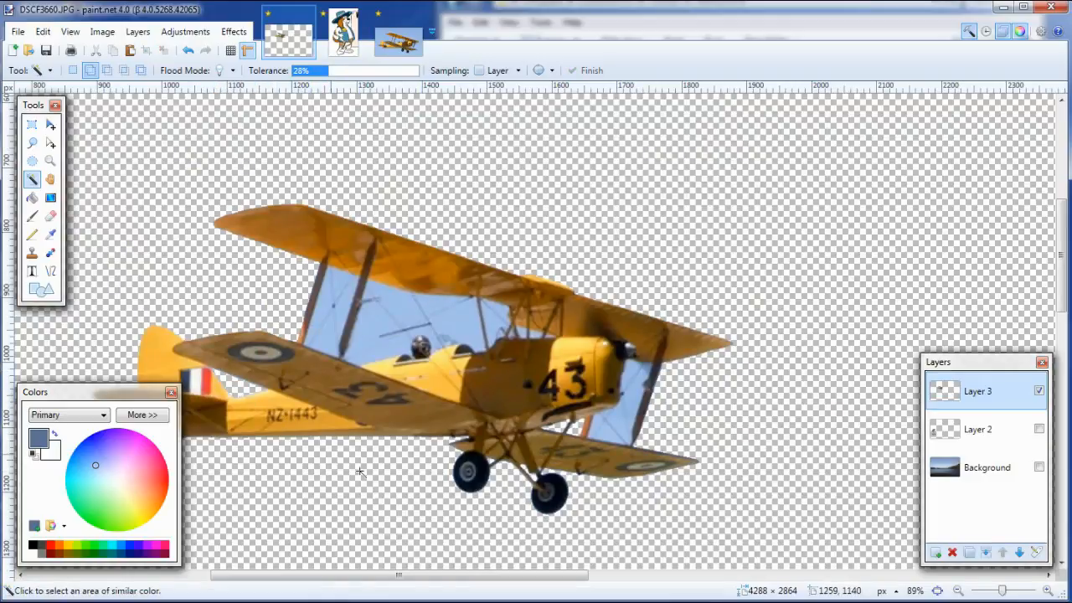
pyautogui.moveTo(388, 296)
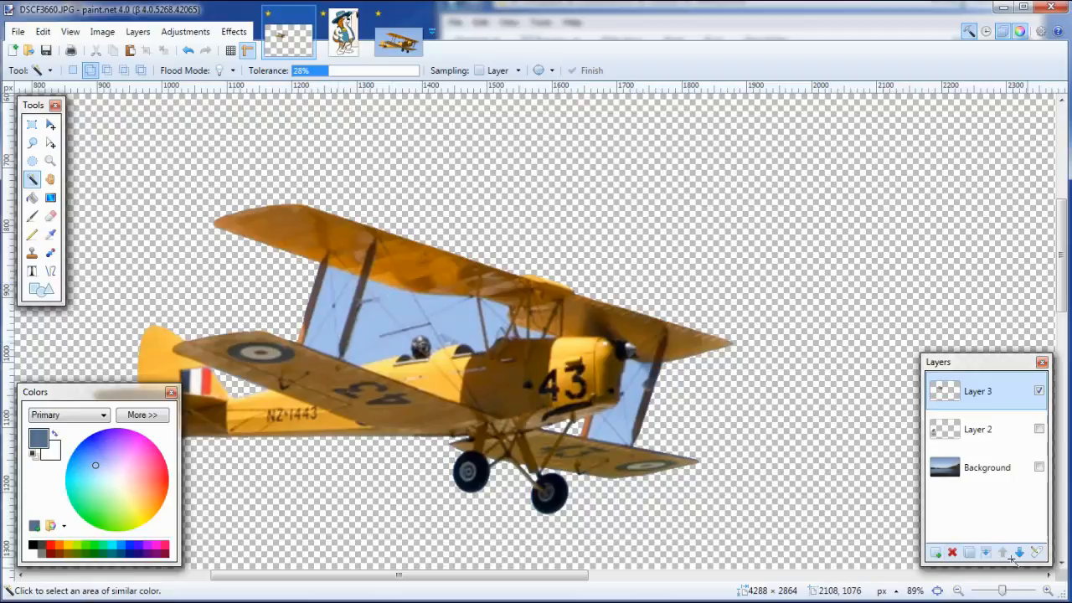
pyautogui.moveTo(936, 552)
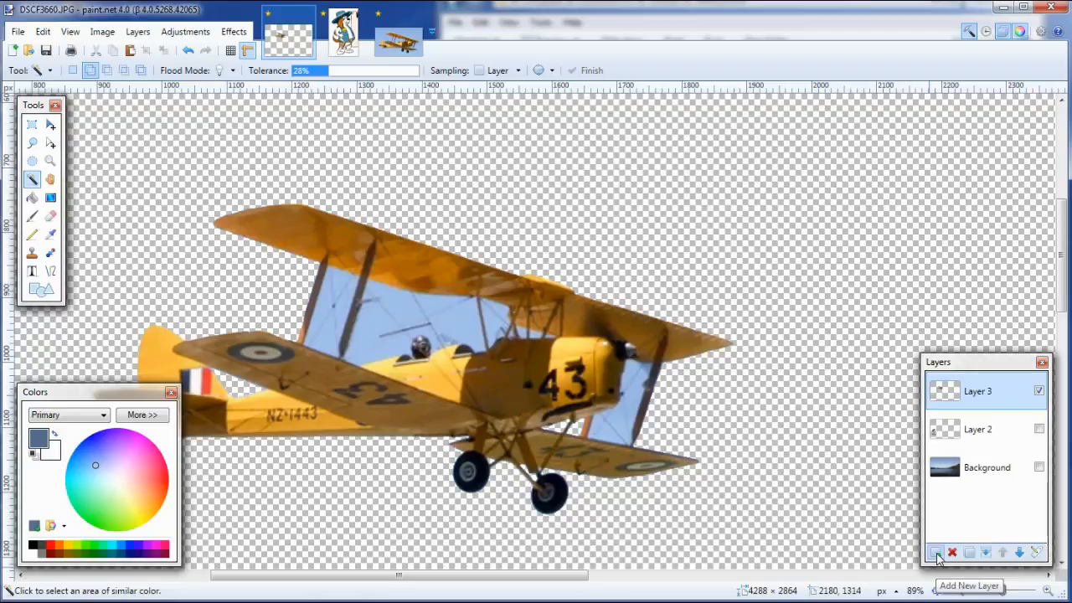
# Step: Add a new empty layer, sample the bracing-wire colour with the Color Picker, and pan to the upper wing
pyautogui.click(935, 552)
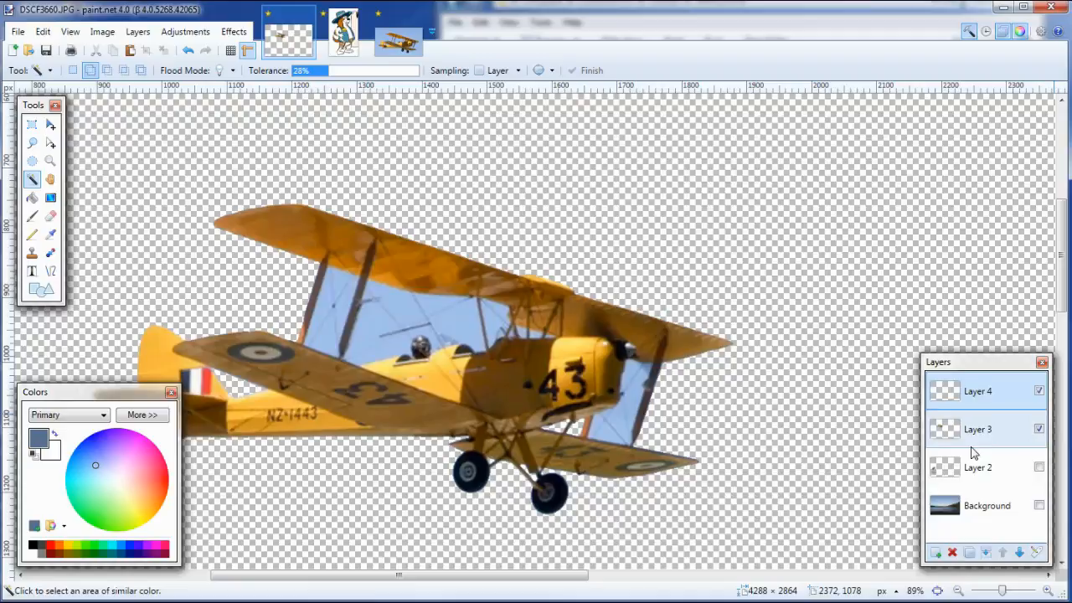
pyautogui.click(978, 429)
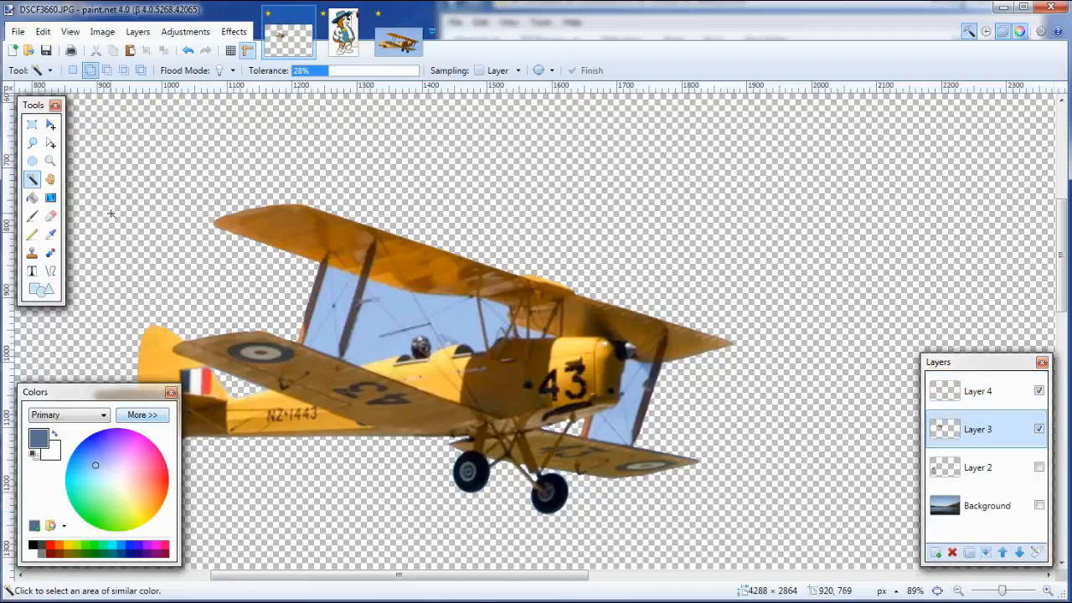
pyautogui.moveTo(50, 234)
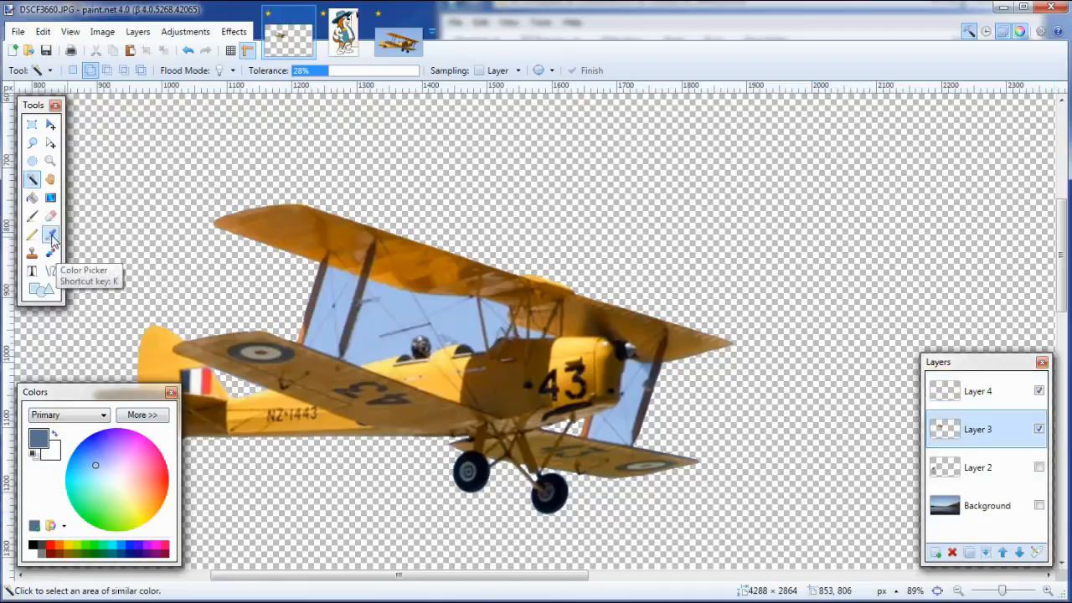
pyautogui.click(52, 235)
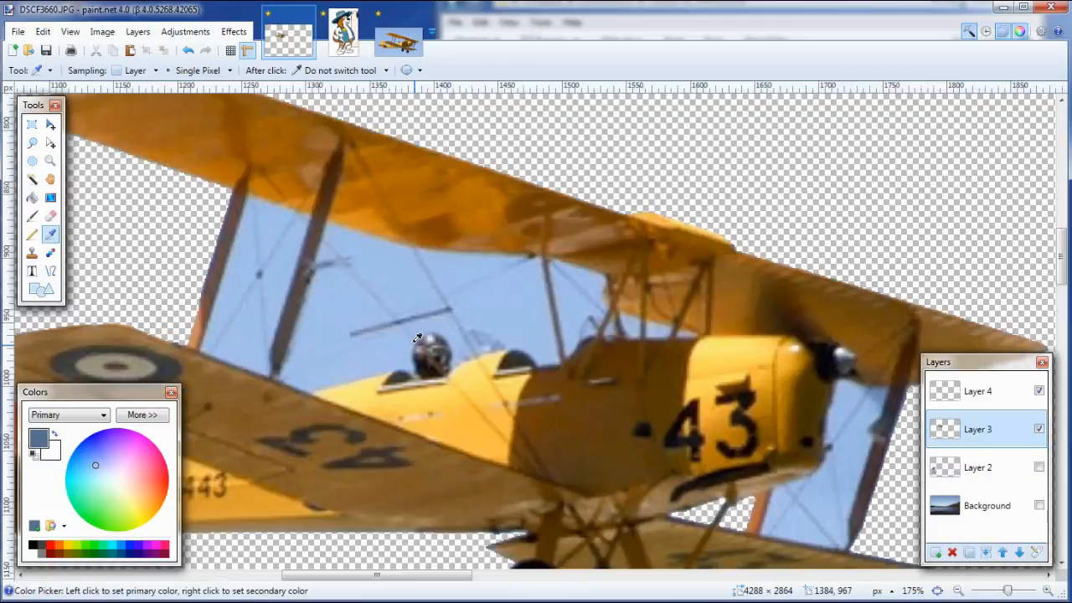
pyautogui.scroll(3)
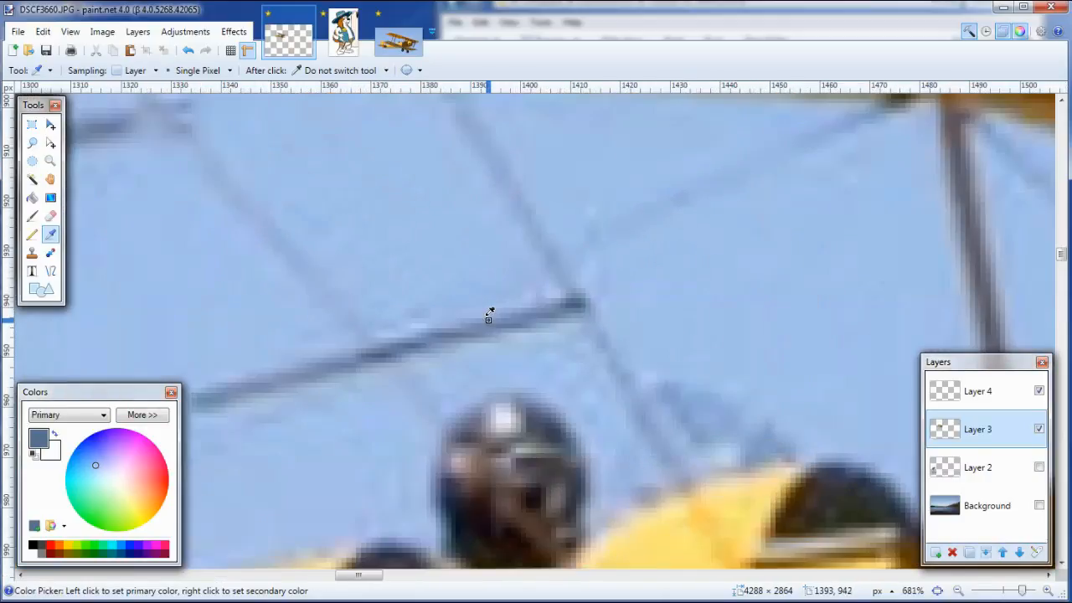
pyautogui.scroll(3)
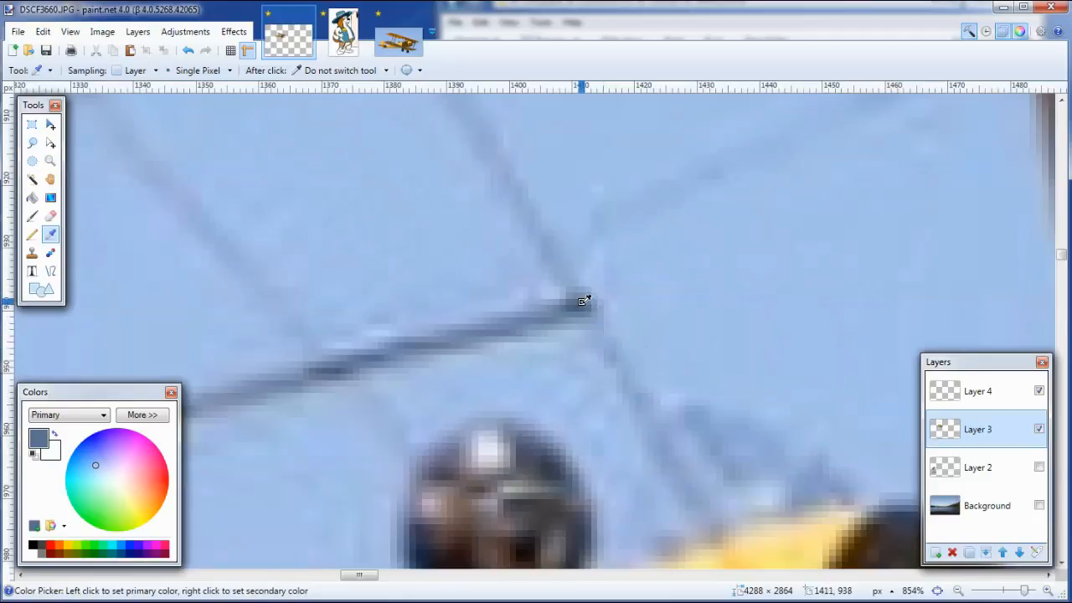
pyautogui.click(977, 392)
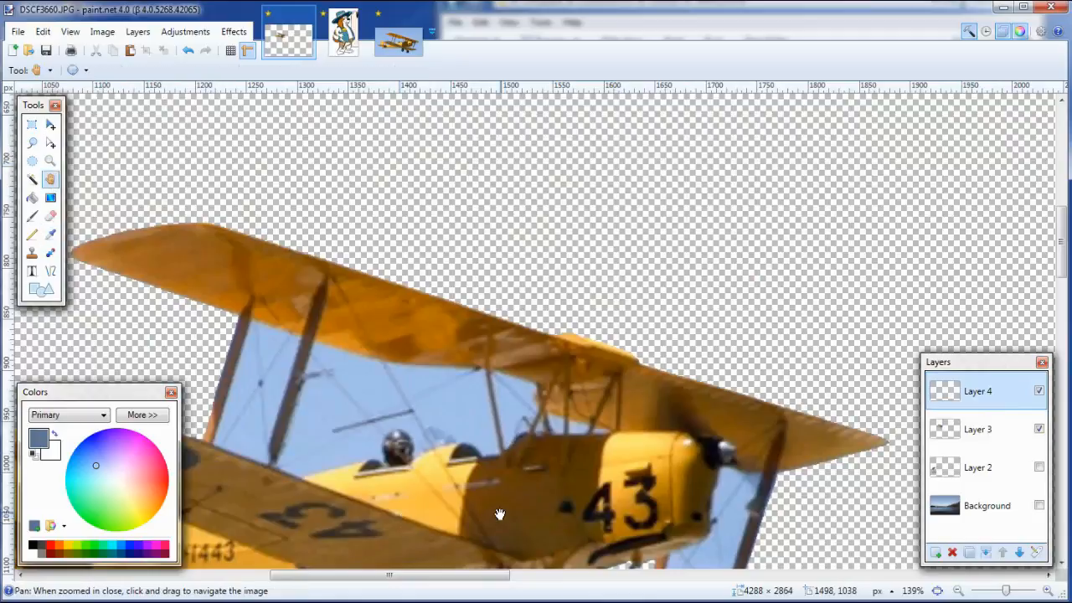
pyautogui.moveTo(500, 514); pyautogui.dragTo(304, 418)
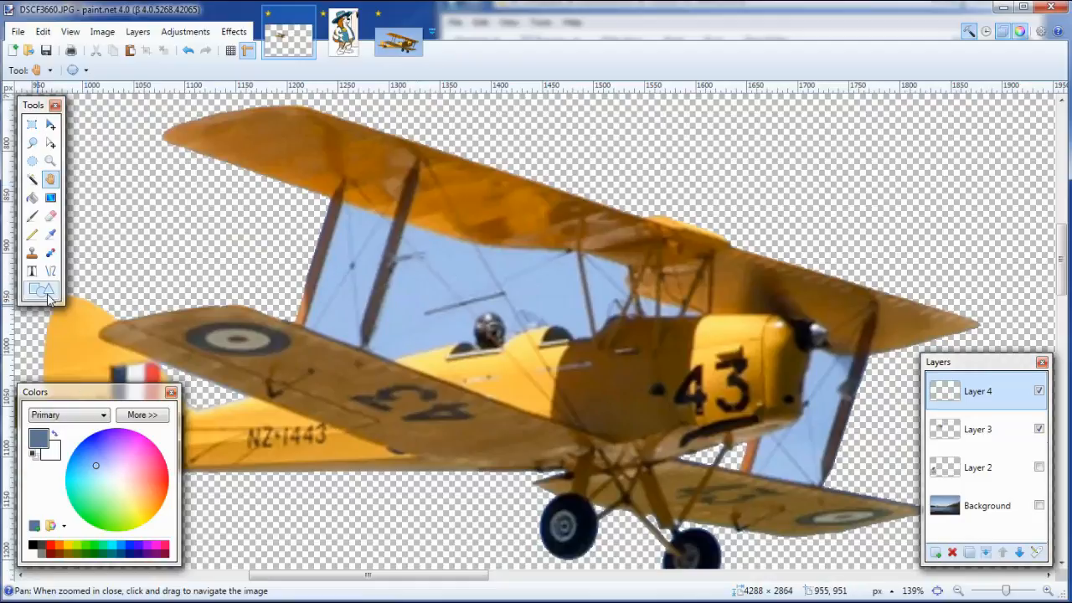
pyautogui.moveTo(50, 273)
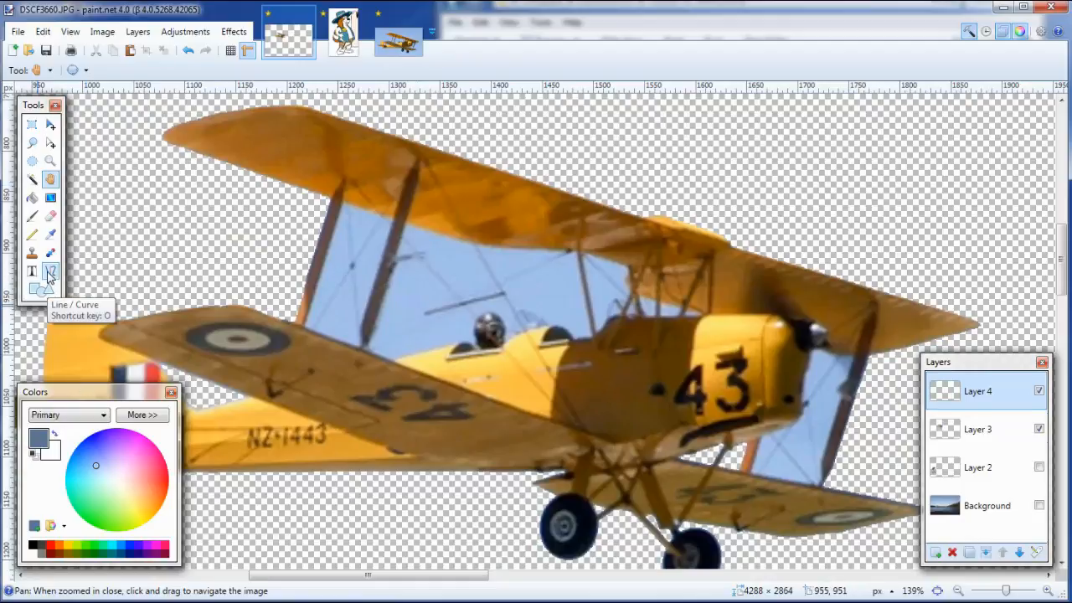
# Step: Choose the Line/Curve tool with a 1-pixel brush width for tracing the bracing wires
pyautogui.click(49, 270)
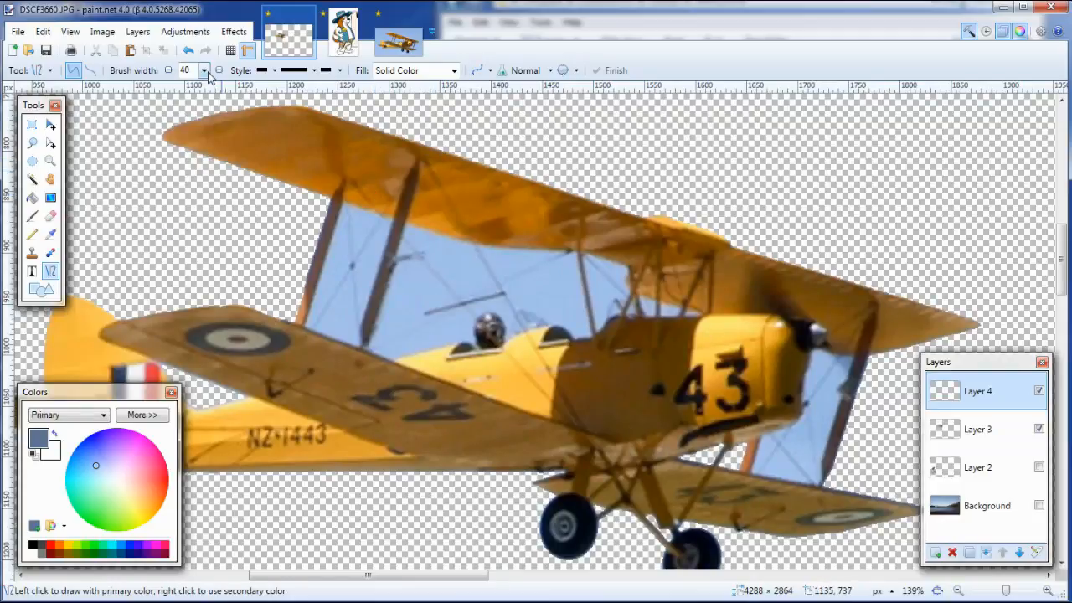
pyautogui.click(204, 71)
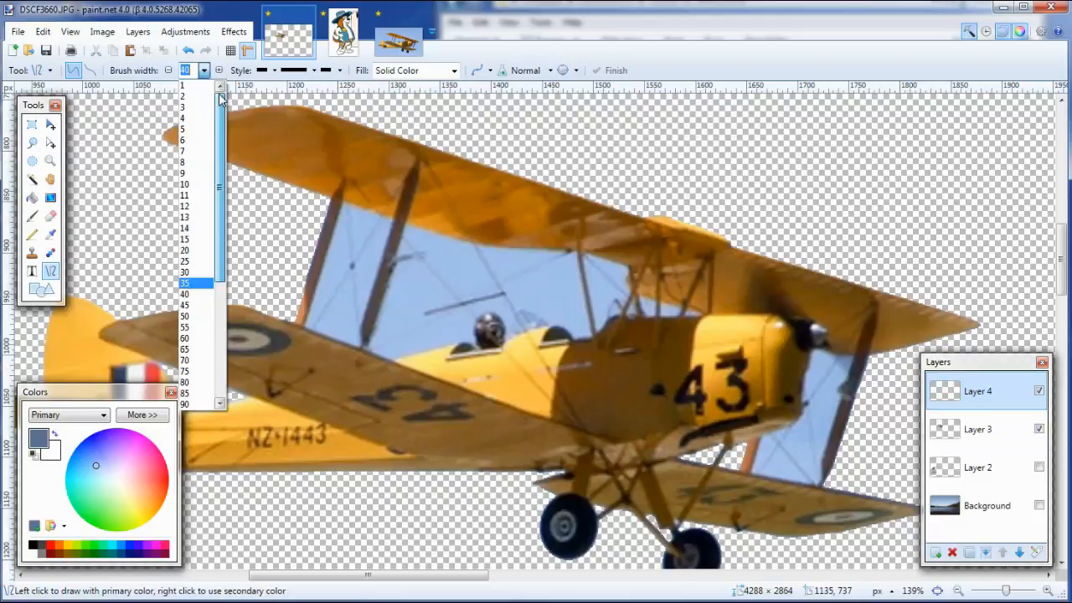
pyautogui.click(182, 96)
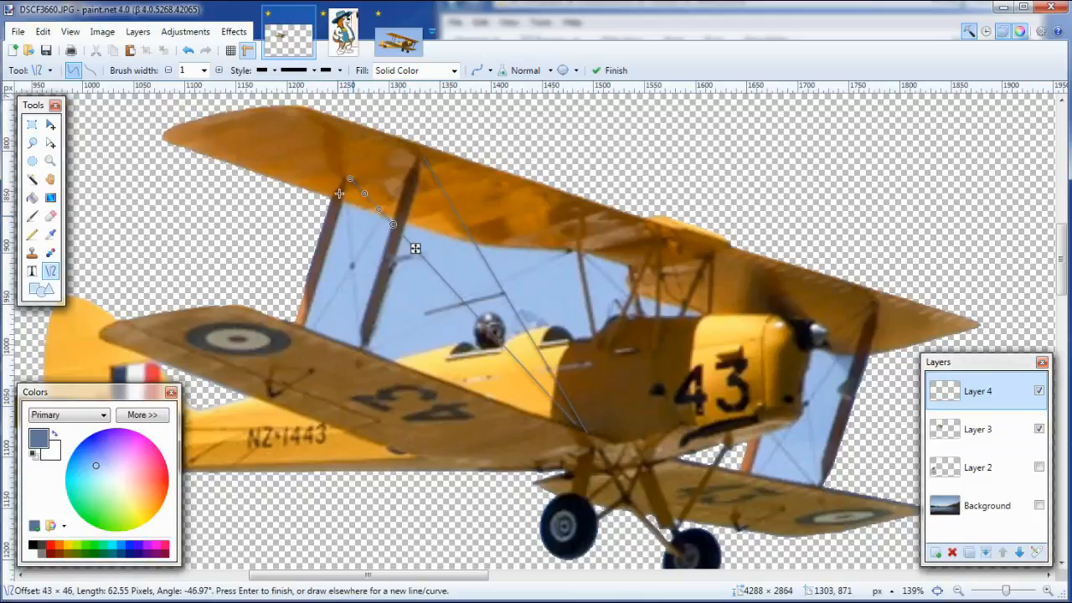
pyautogui.moveTo(345, 186)
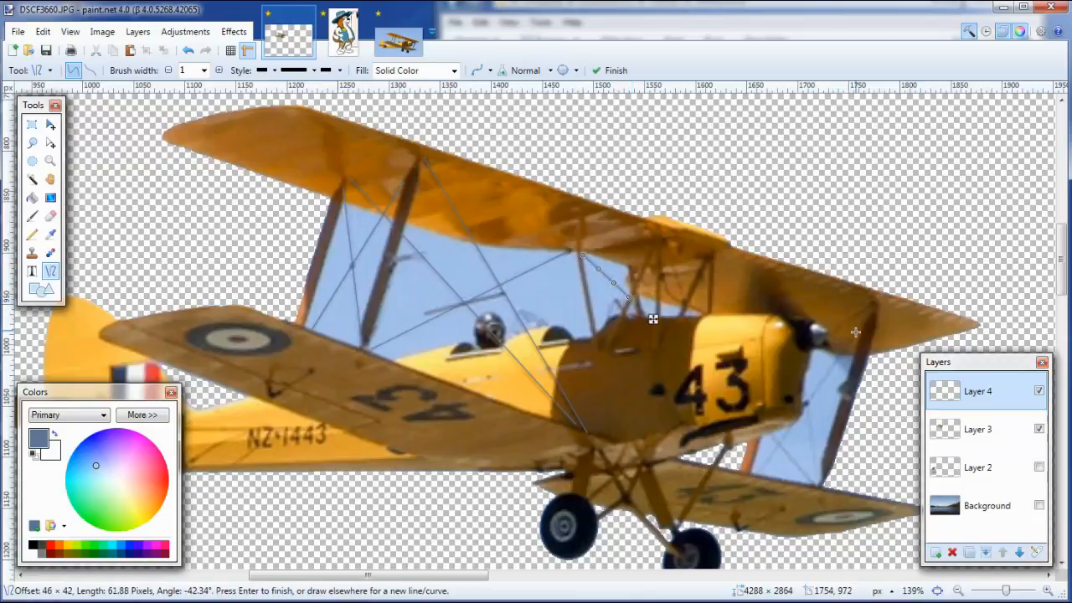
pyautogui.moveTo(871, 314)
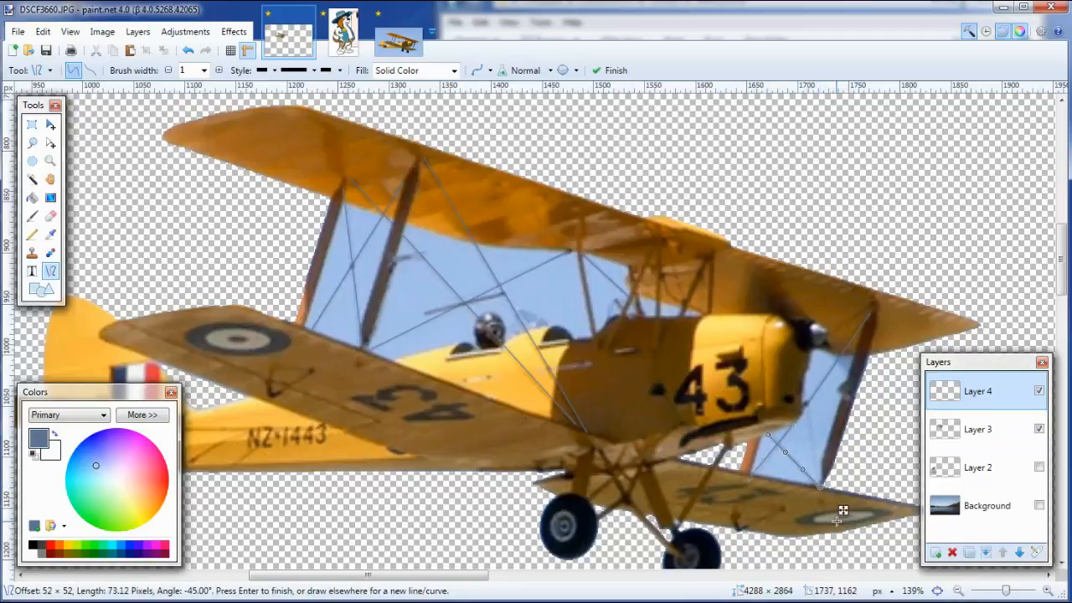
pyautogui.moveTo(481, 438)
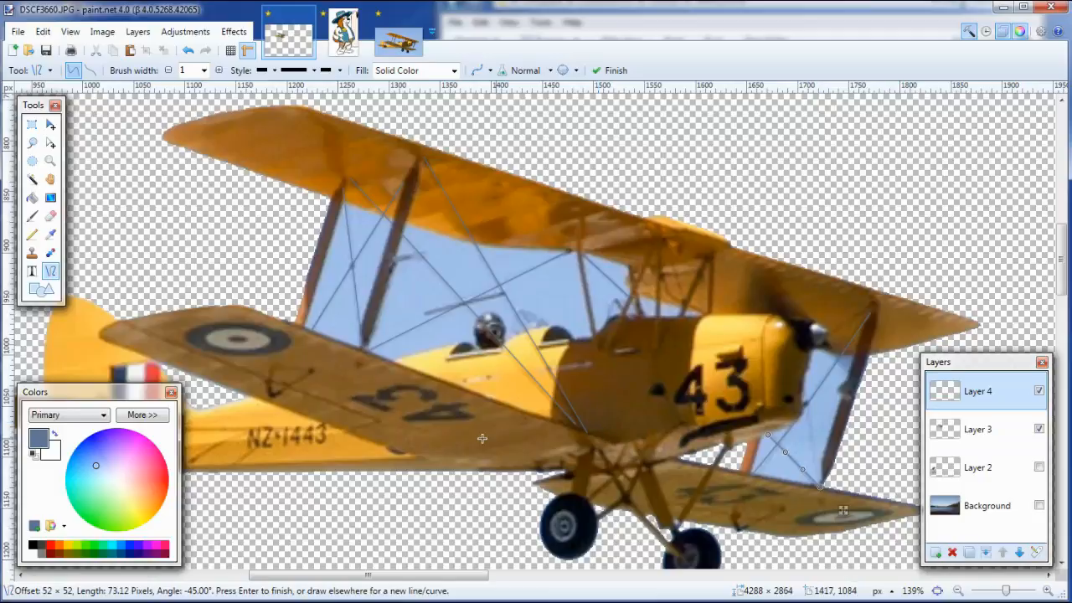
pyautogui.moveTo(589, 477)
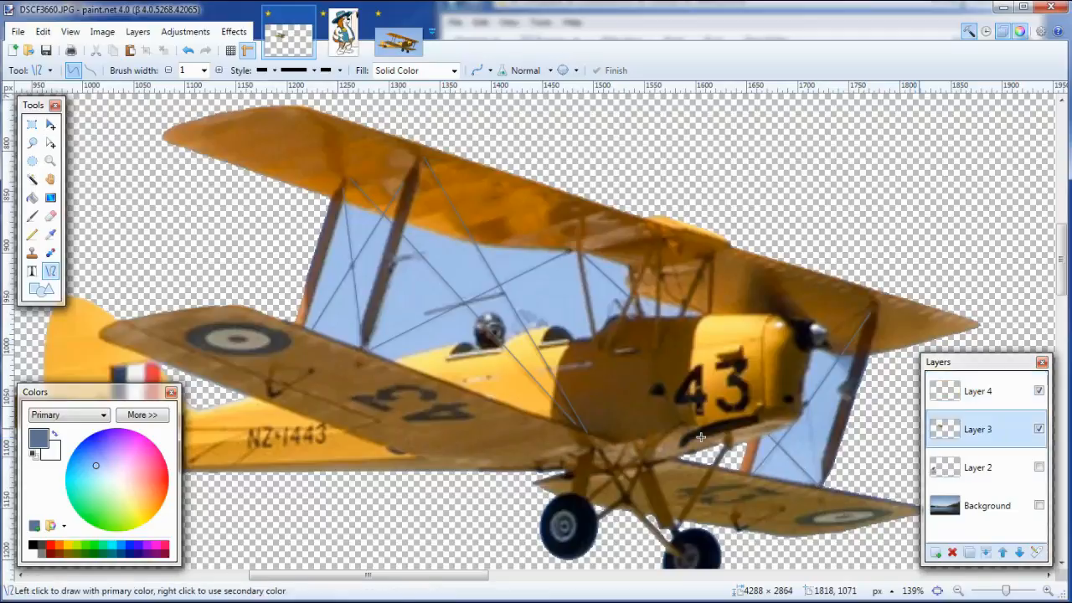
pyautogui.moveTo(557, 331)
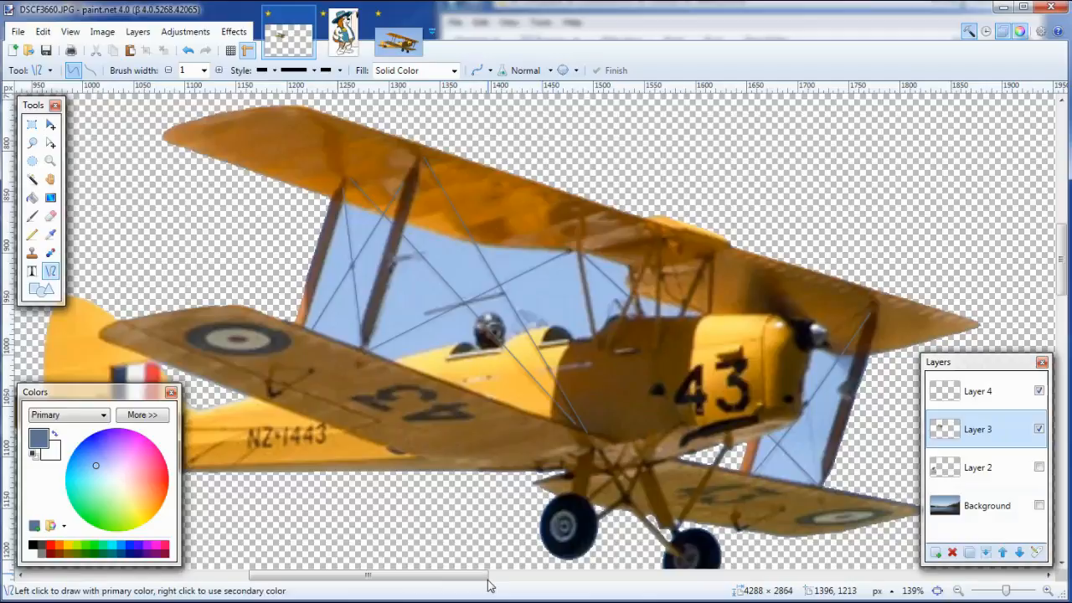
# Step: Magic Wand-select the leftover sky patches between the wings, struts and propeller at higher tolerance and delete them
pyautogui.click(32, 179)
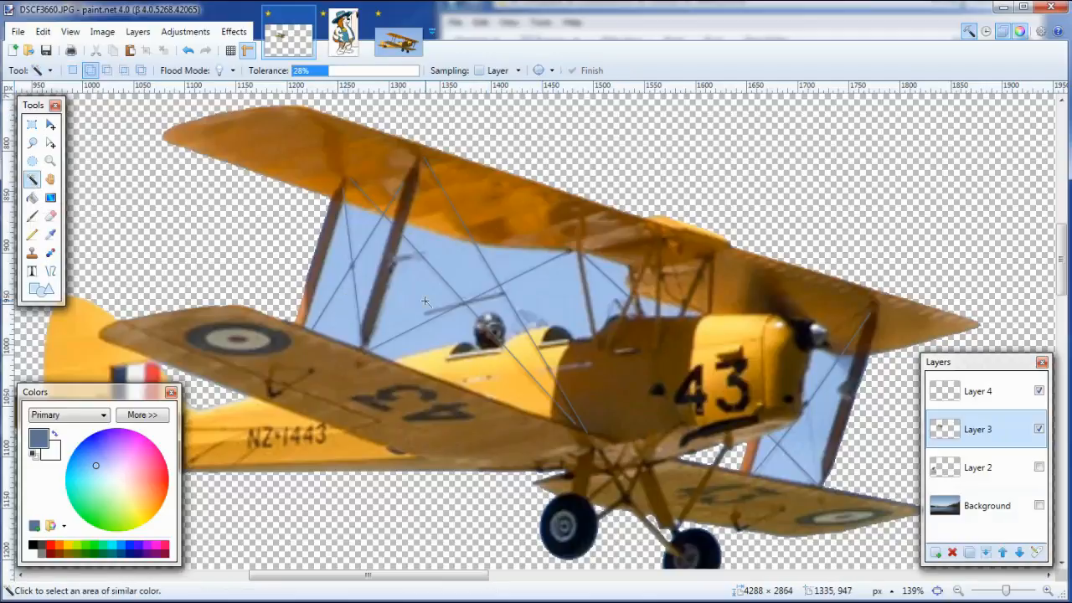
pyautogui.click(423, 314)
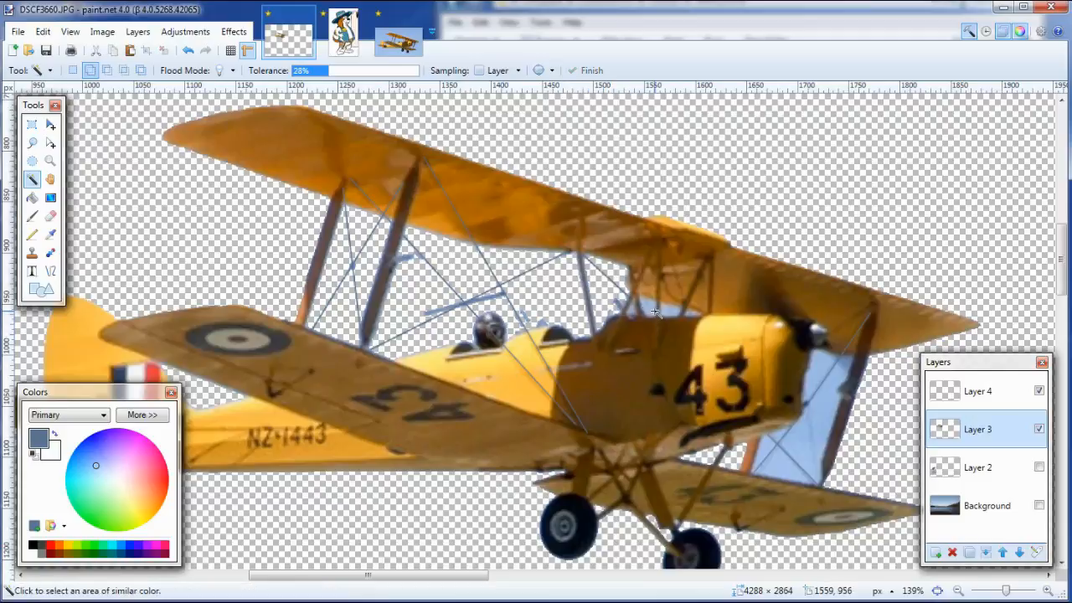
pyautogui.click(653, 311)
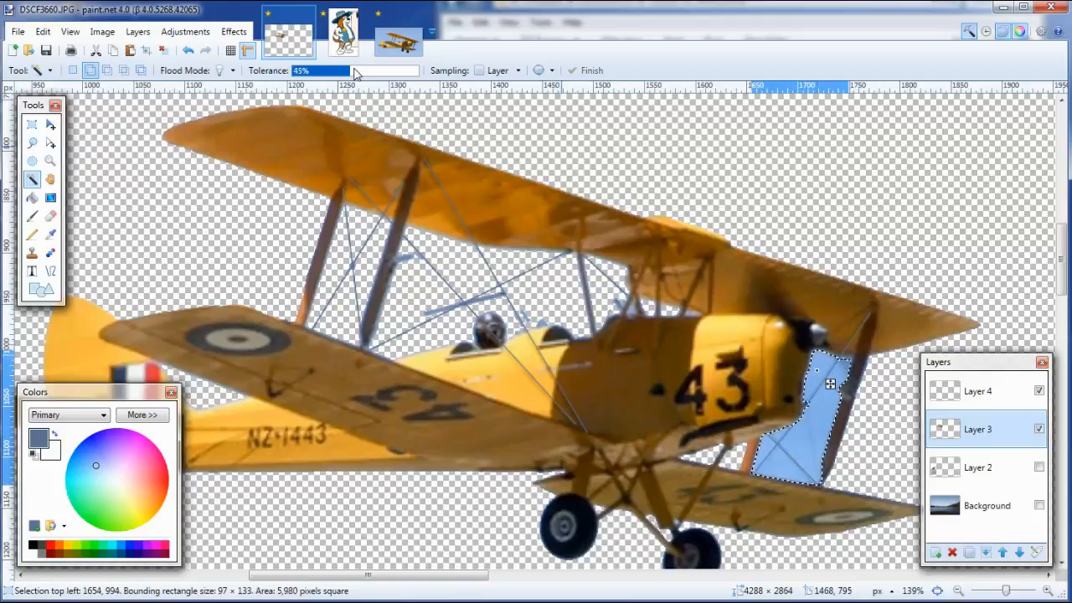
pyautogui.moveTo(329, 70); pyautogui.dragTo(361, 70)
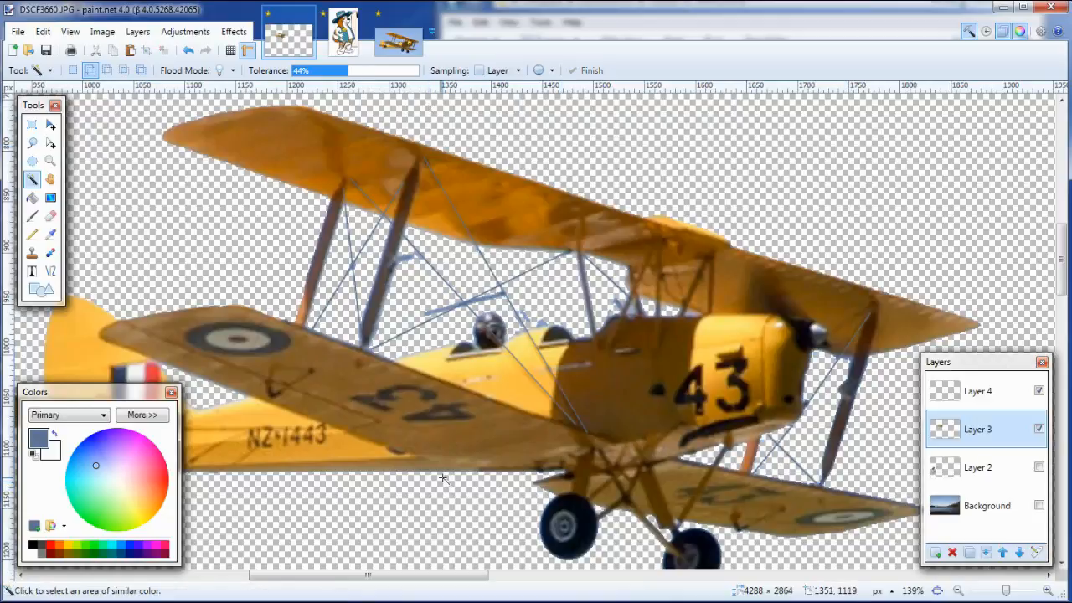
pyautogui.moveTo(559, 388)
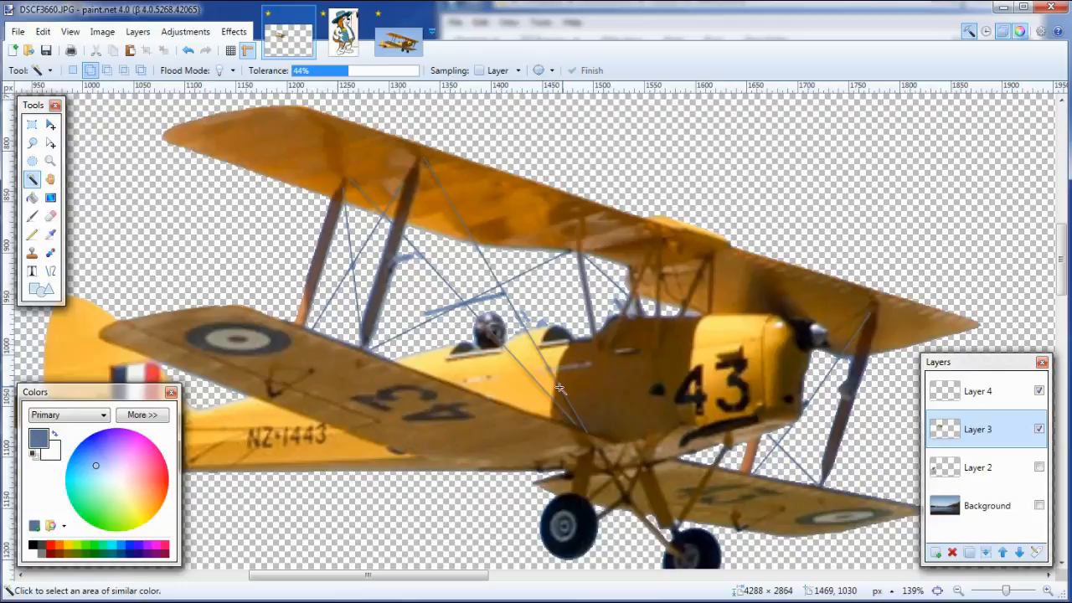
pyautogui.click(636, 318)
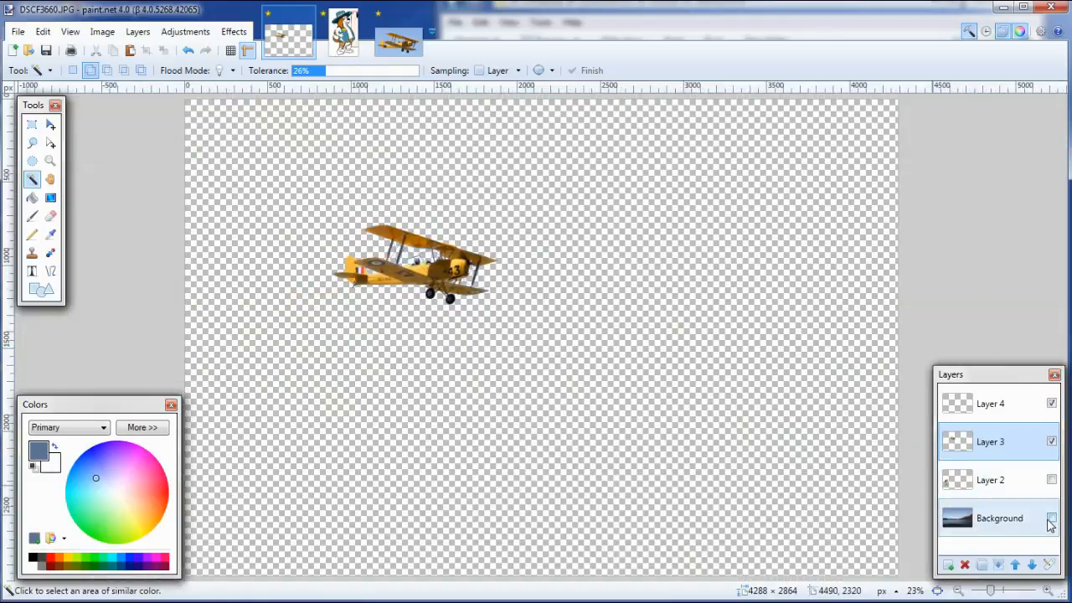
# Step: Show the landscape again, then move the sheriff dog on Layer 2 to the lower-left shore
pyautogui.click(1052, 517)
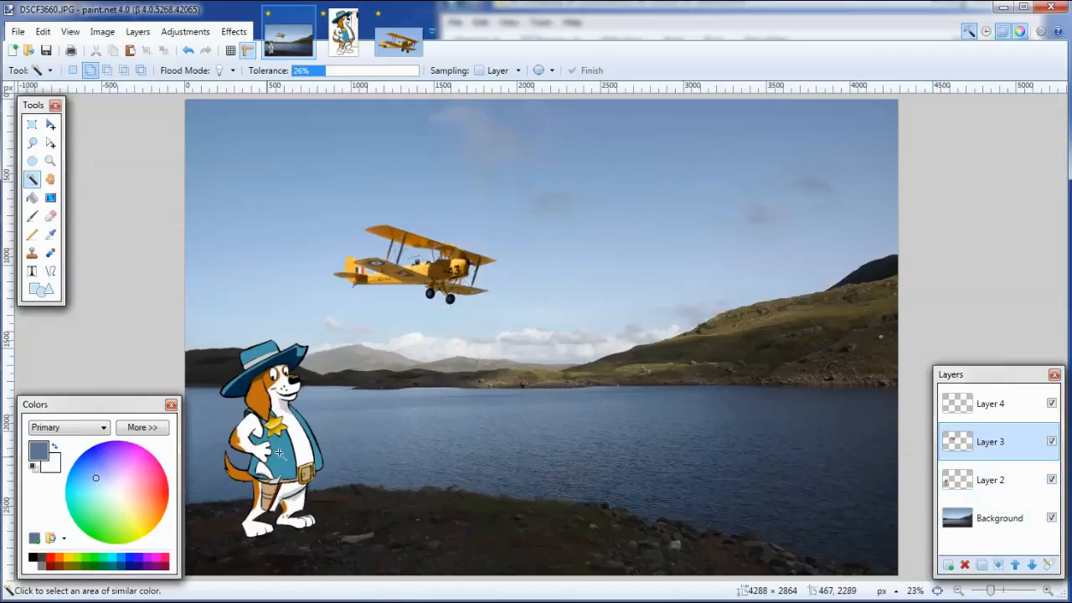
pyautogui.moveTo(283, 451)
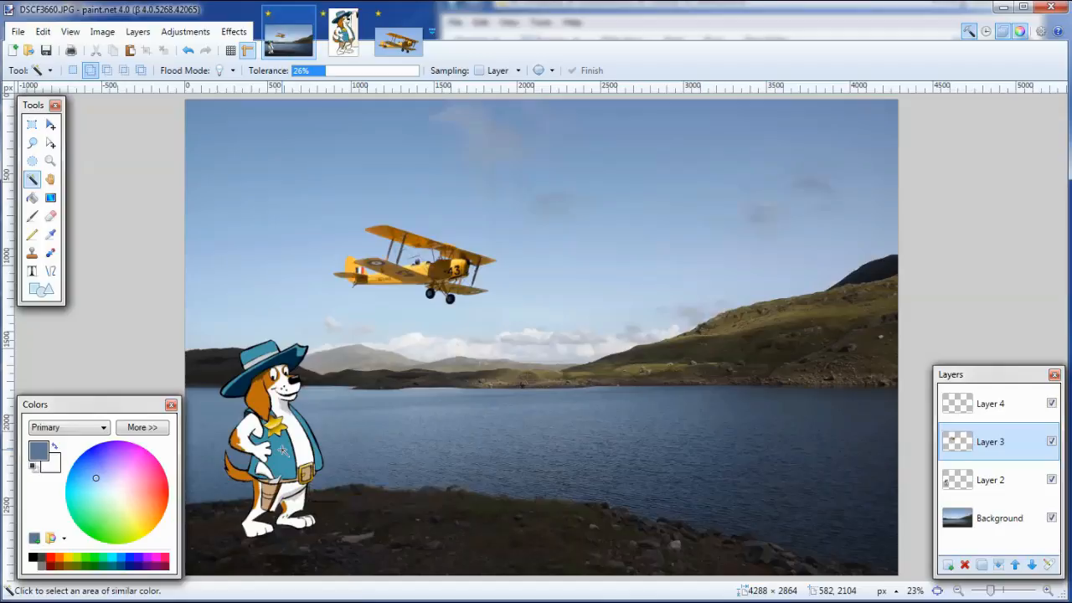
pyautogui.moveTo(731, 549)
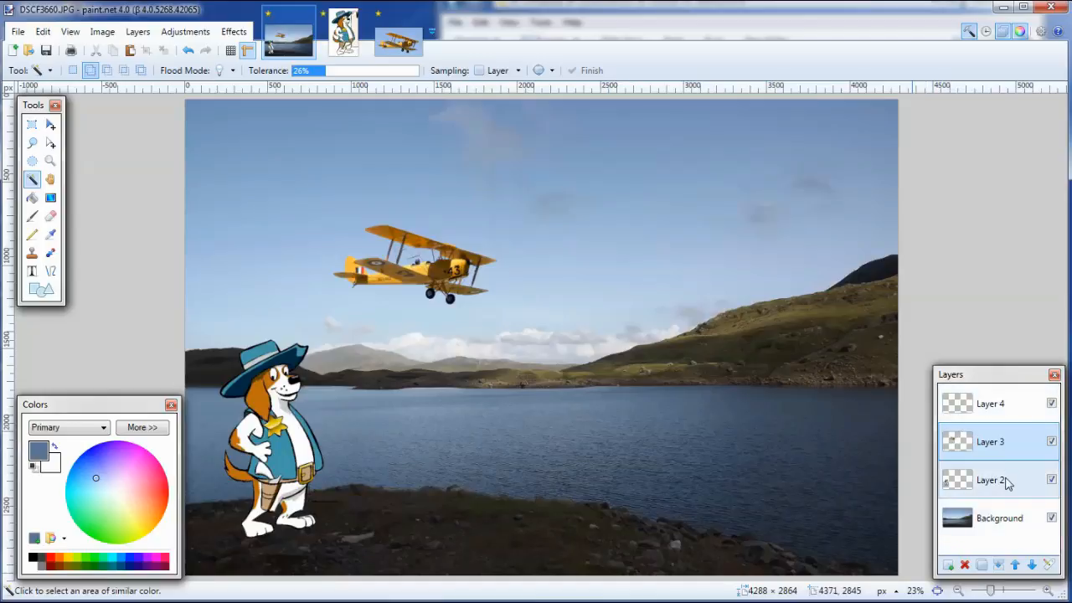
pyautogui.click(996, 480)
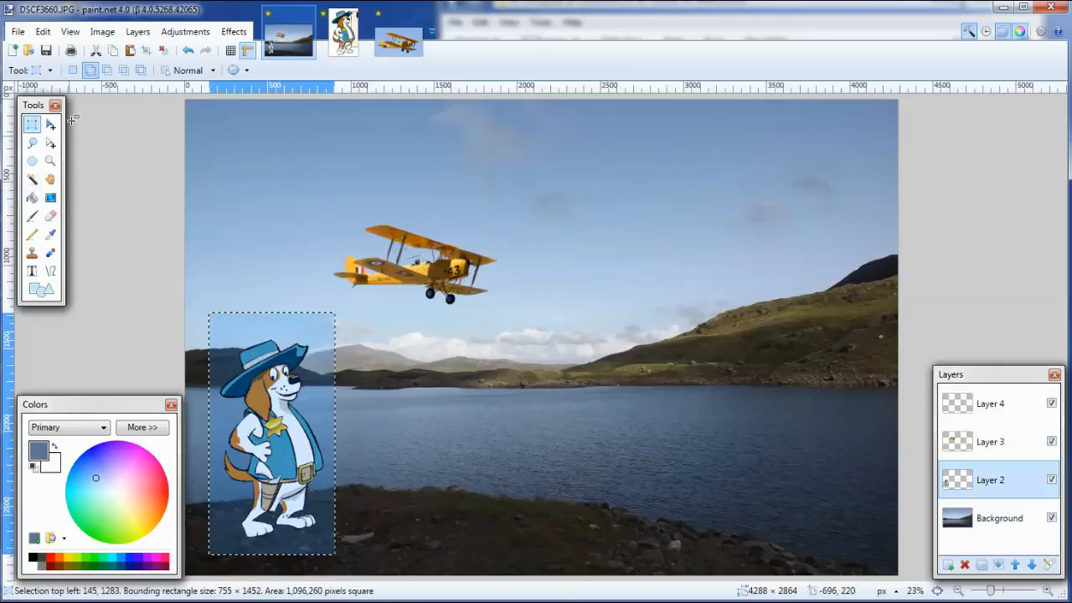
pyautogui.click(50, 123)
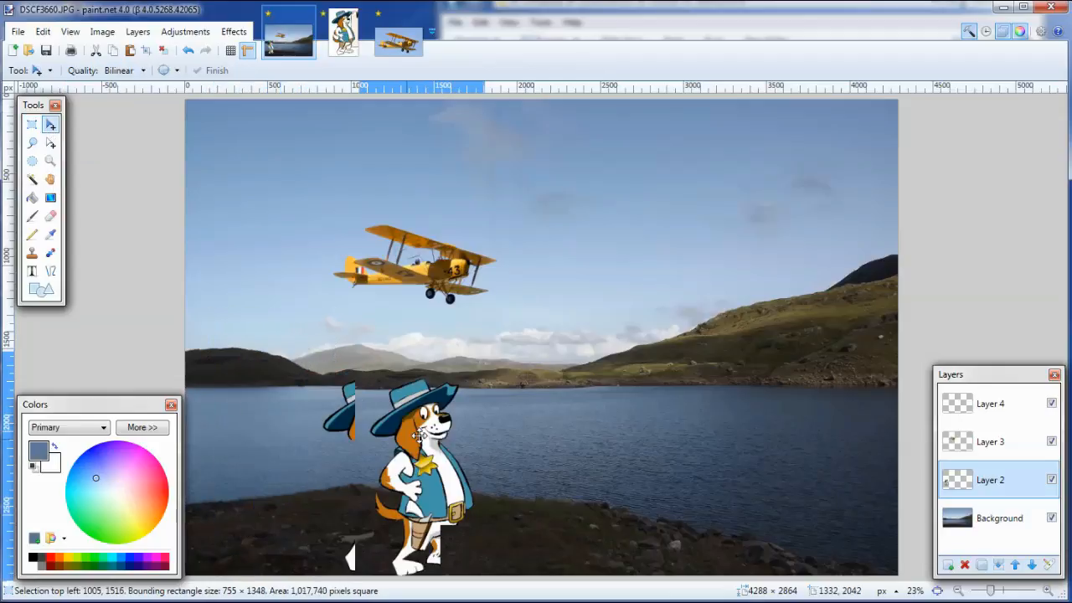
pyautogui.moveTo(419, 435); pyautogui.dragTo(689, 291)
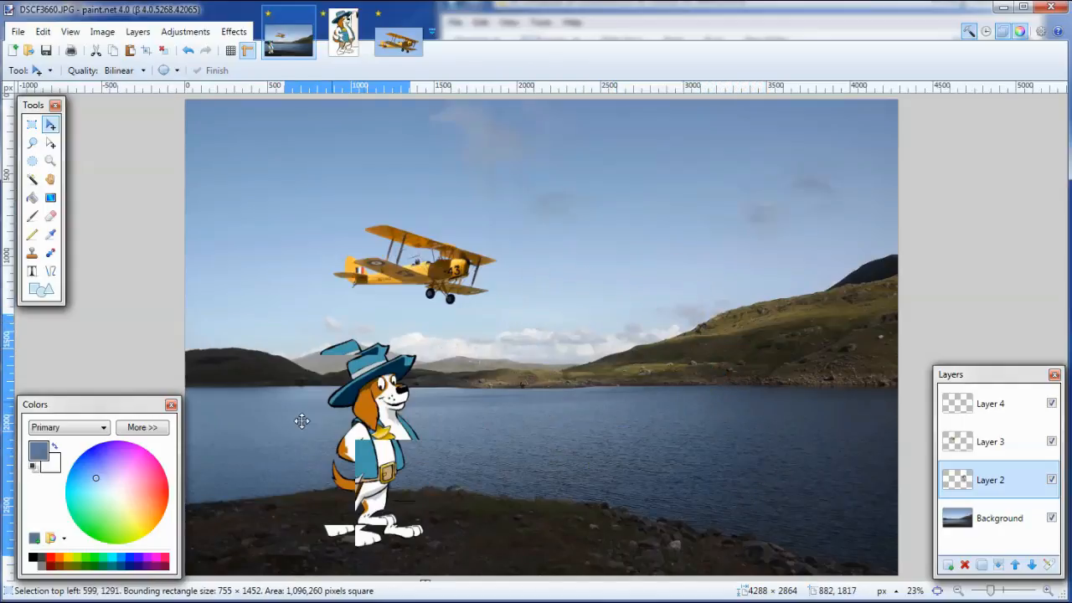
pyautogui.moveTo(377, 448); pyautogui.dragTo(264, 448)
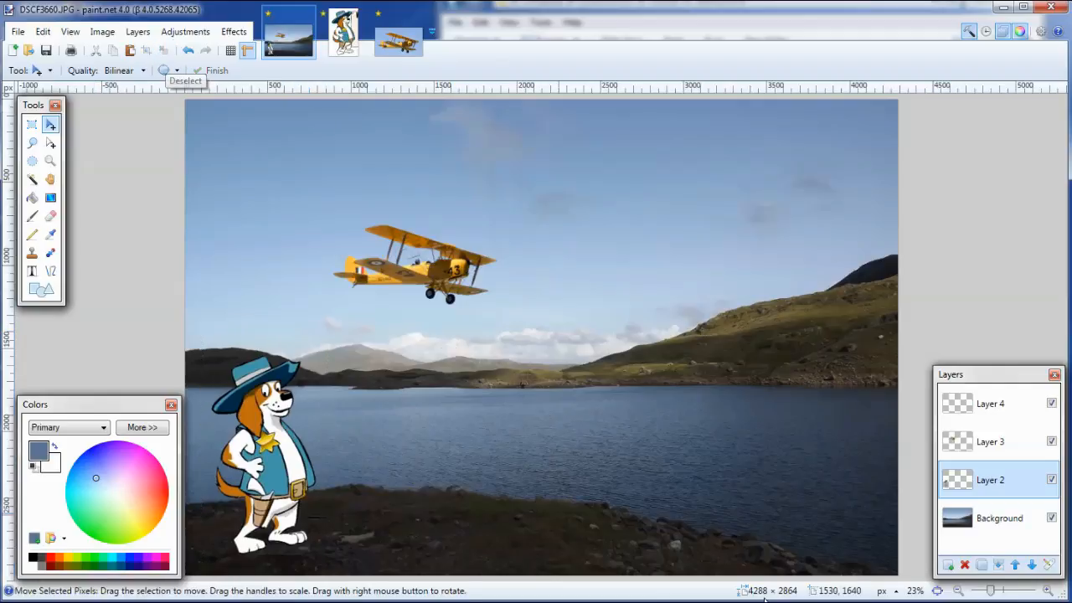
# Step: Merge the empty top Layer 4 down into the biplane layer, leaving background, dog and biplane layers
pyautogui.click(990, 404)
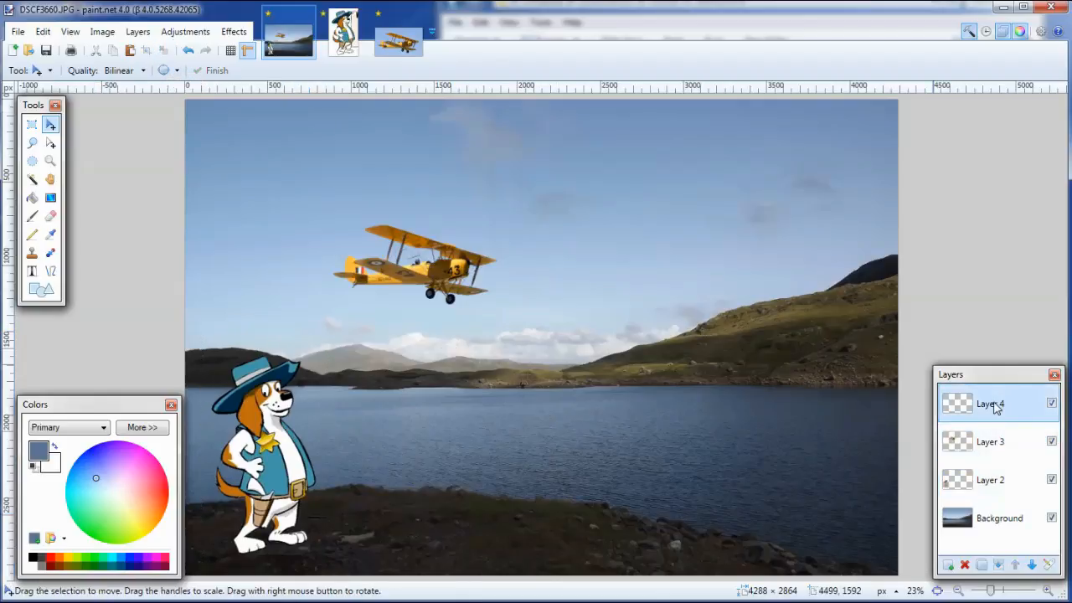
pyautogui.click(991, 442)
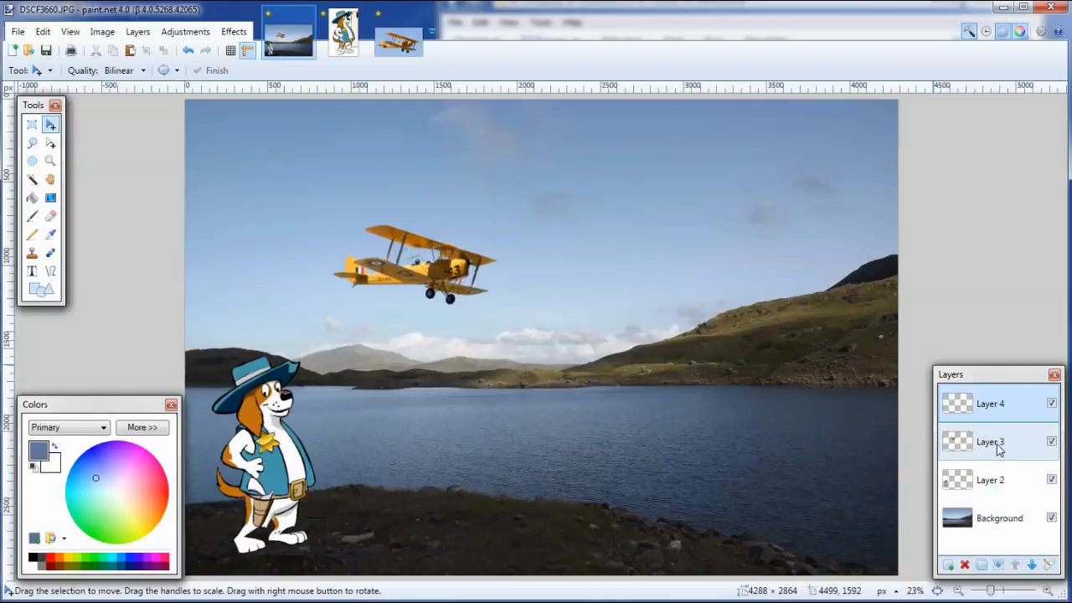
pyautogui.click(991, 403)
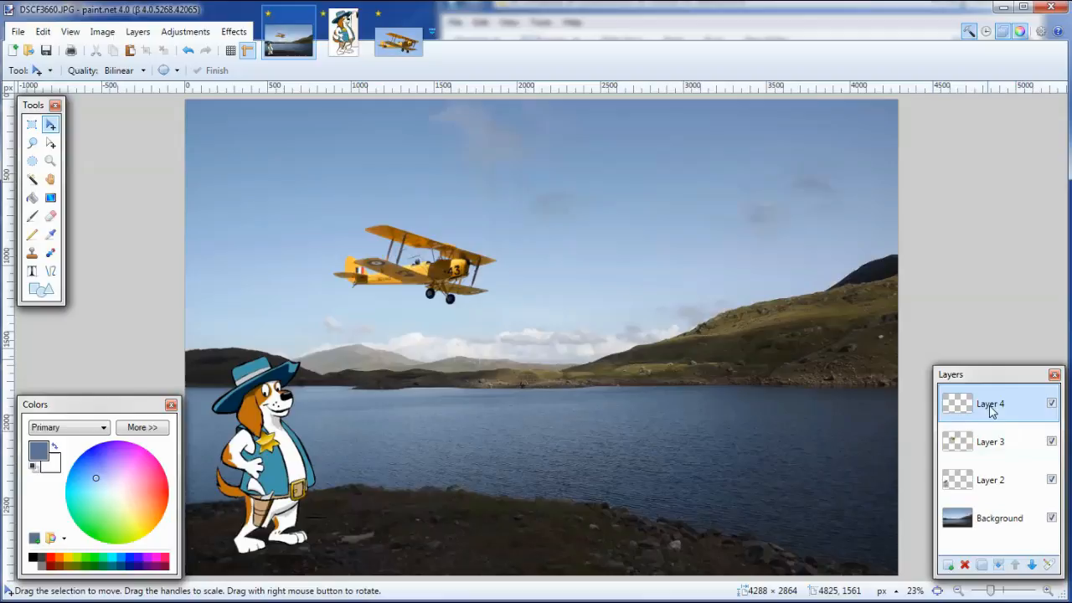
pyautogui.moveTo(1001, 569)
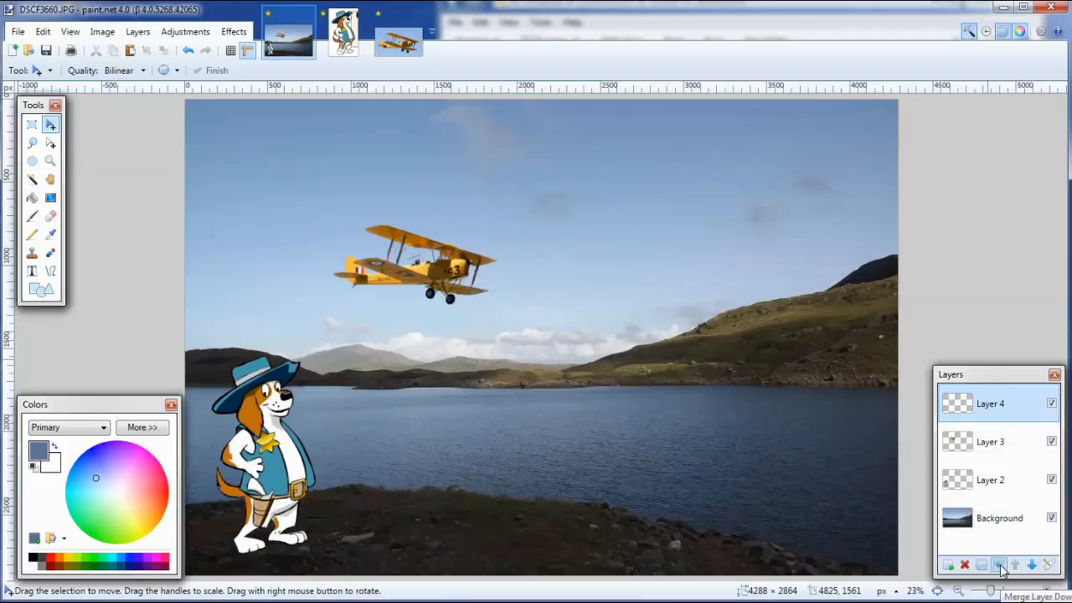
pyautogui.click(964, 565)
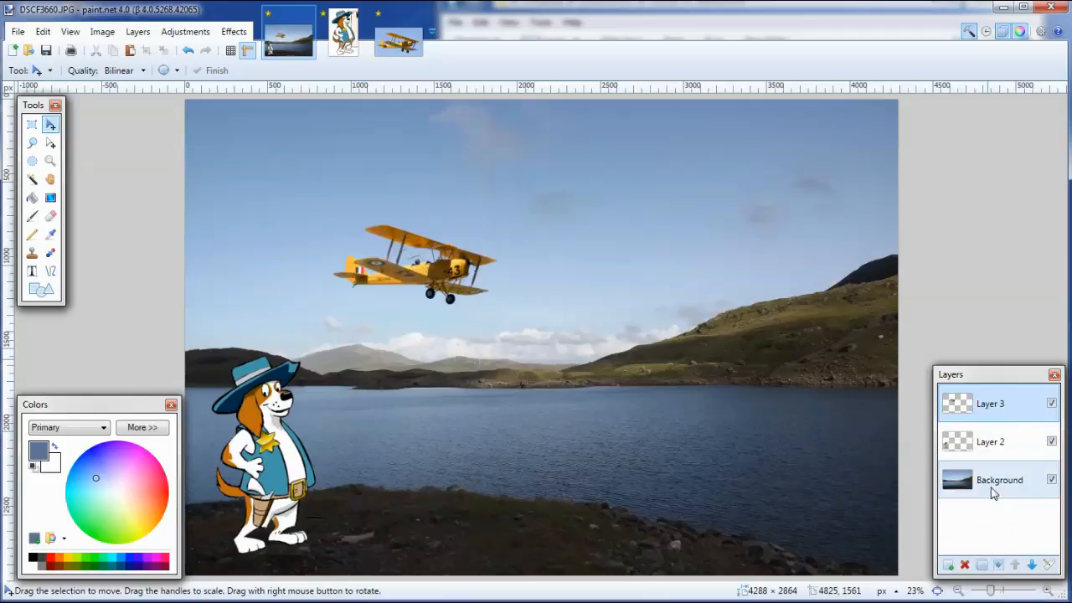
pyautogui.click(990, 403)
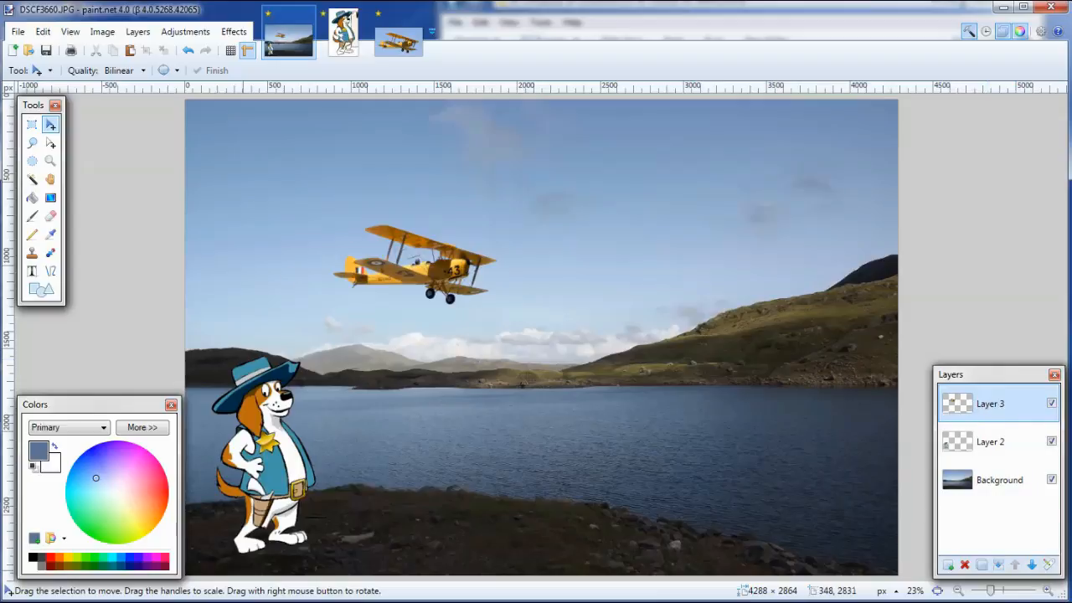
pyautogui.click(31, 124)
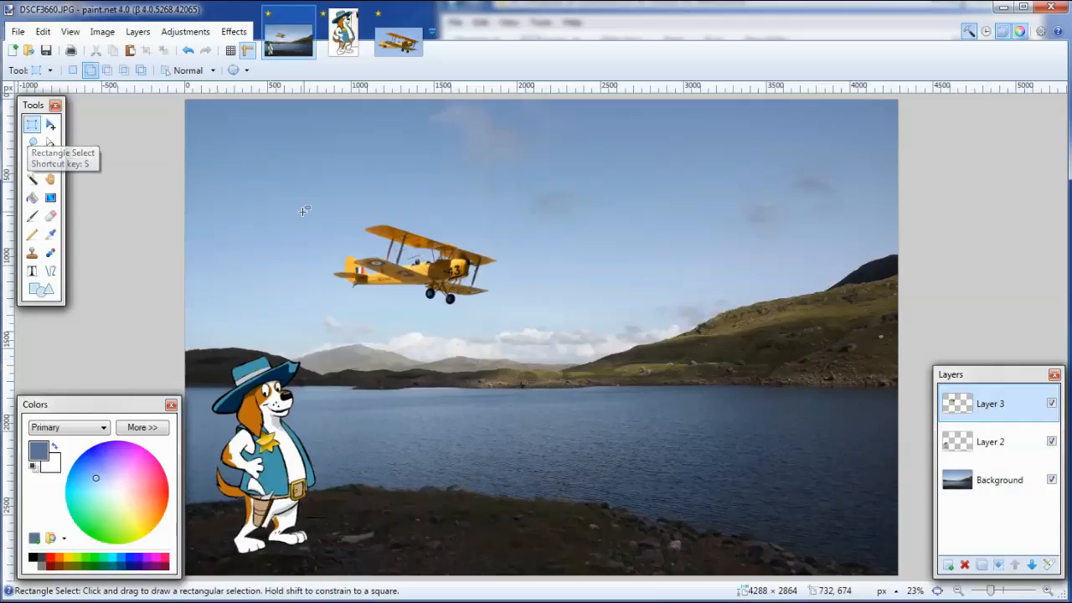
# Step: Rectangle-select the biplane, scale it to about double size, place it in the upper-left sky, and finish
pyautogui.moveTo(312, 198); pyautogui.dragTo(547, 320)
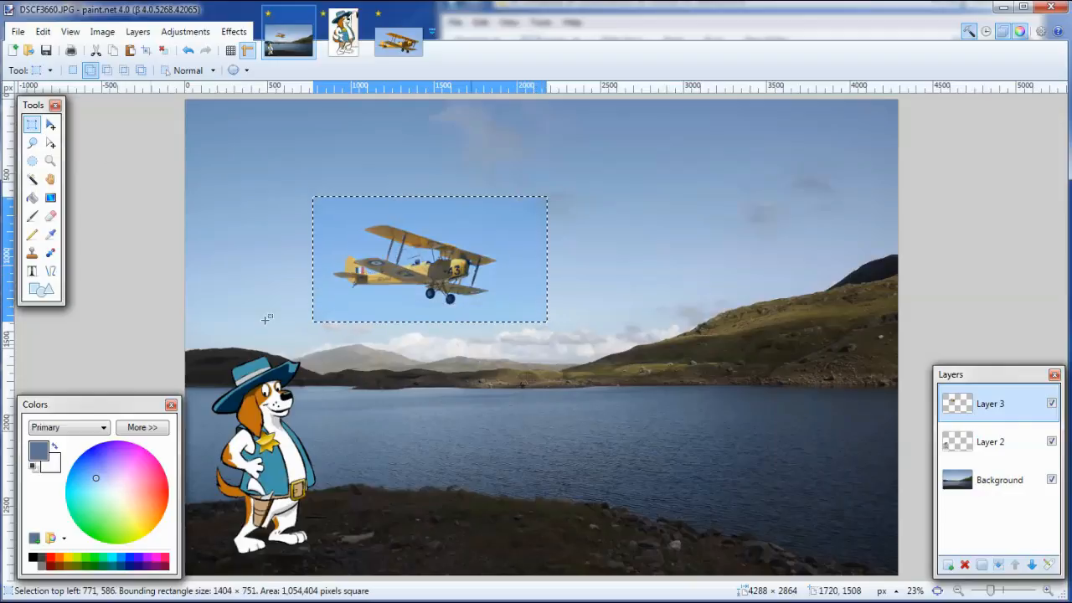
pyautogui.moveTo(51, 142)
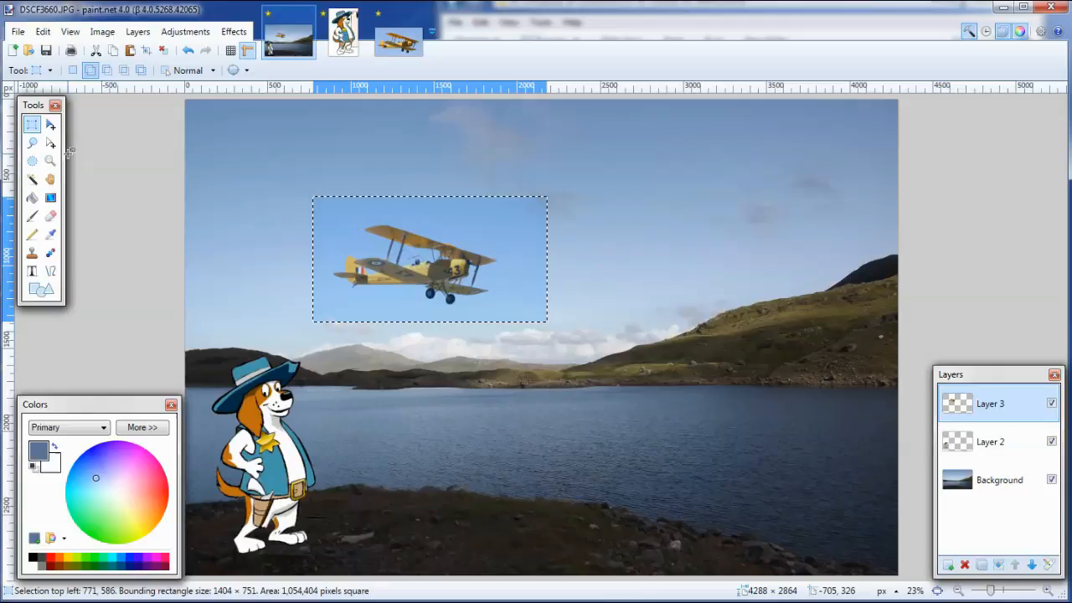
pyautogui.click(50, 124)
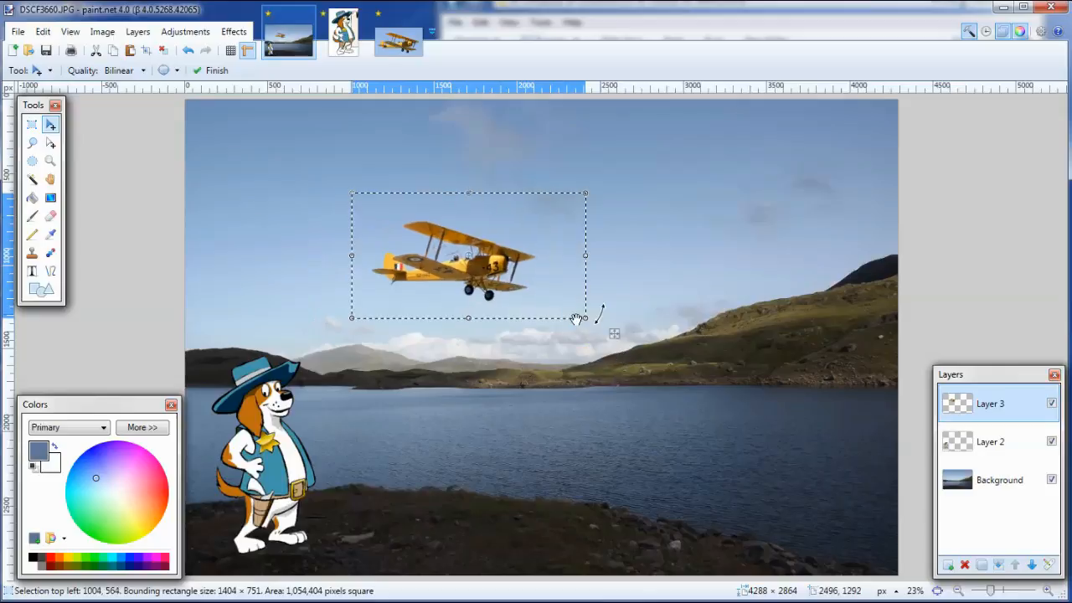
pyautogui.moveTo(51, 124)
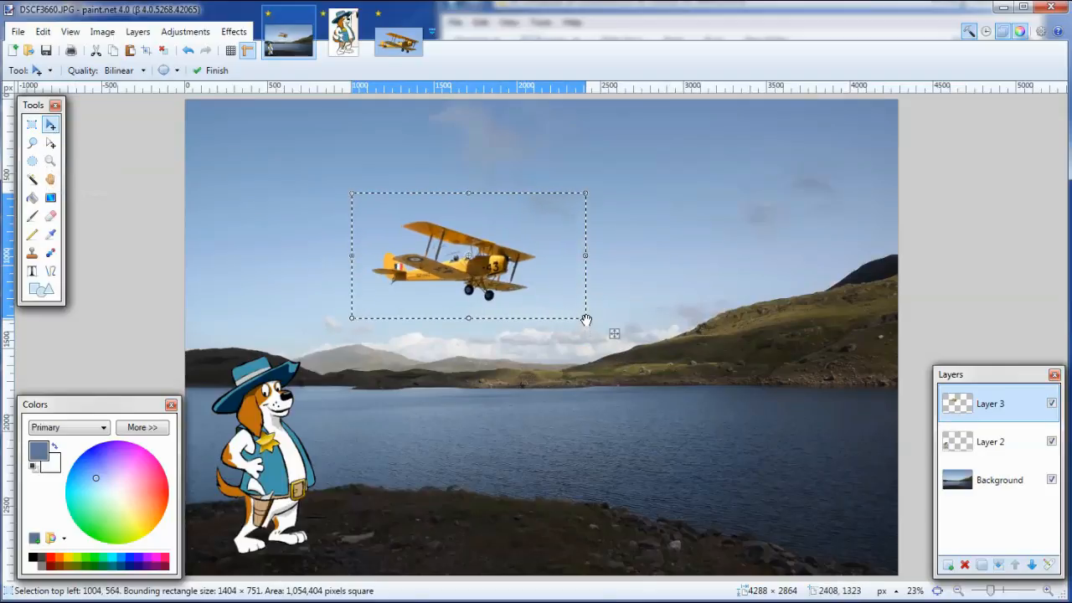
pyautogui.moveTo(585, 319); pyautogui.dragTo(713, 439)
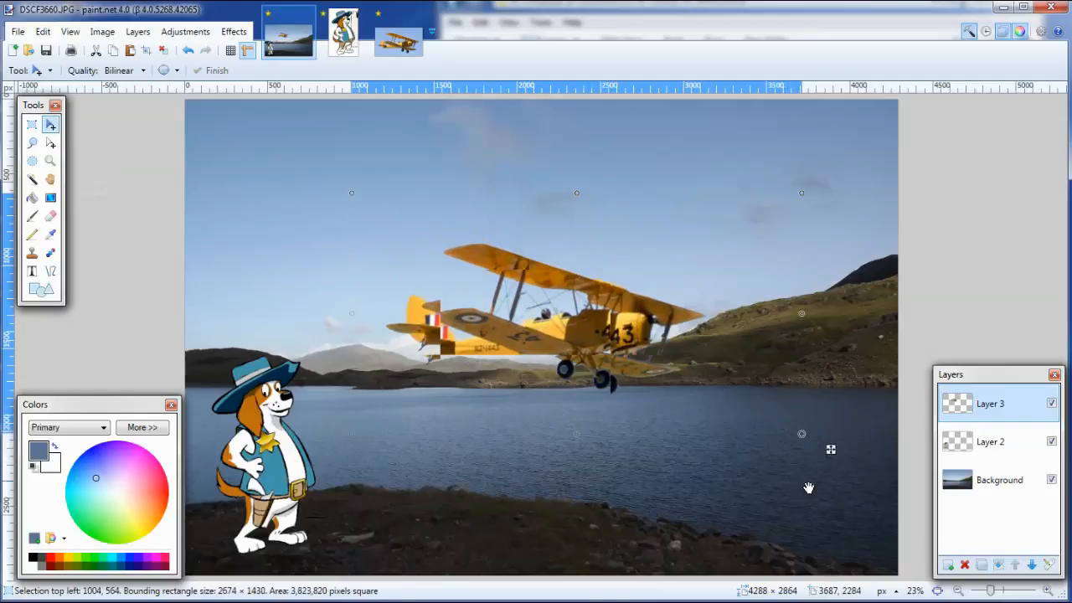
pyautogui.moveTo(831, 449); pyautogui.dragTo(716, 397)
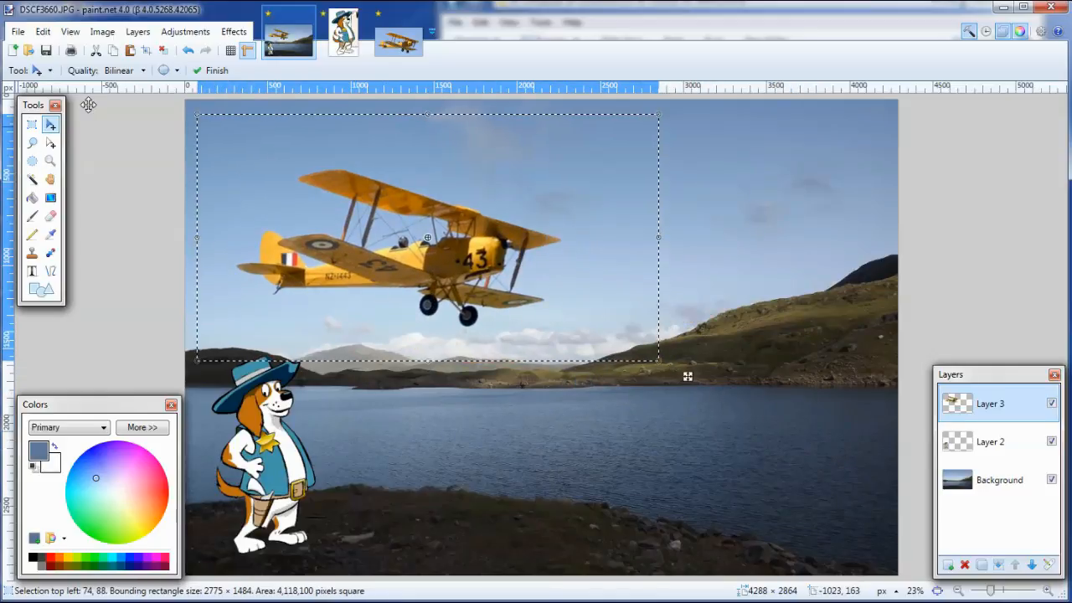
pyautogui.moveTo(147, 52)
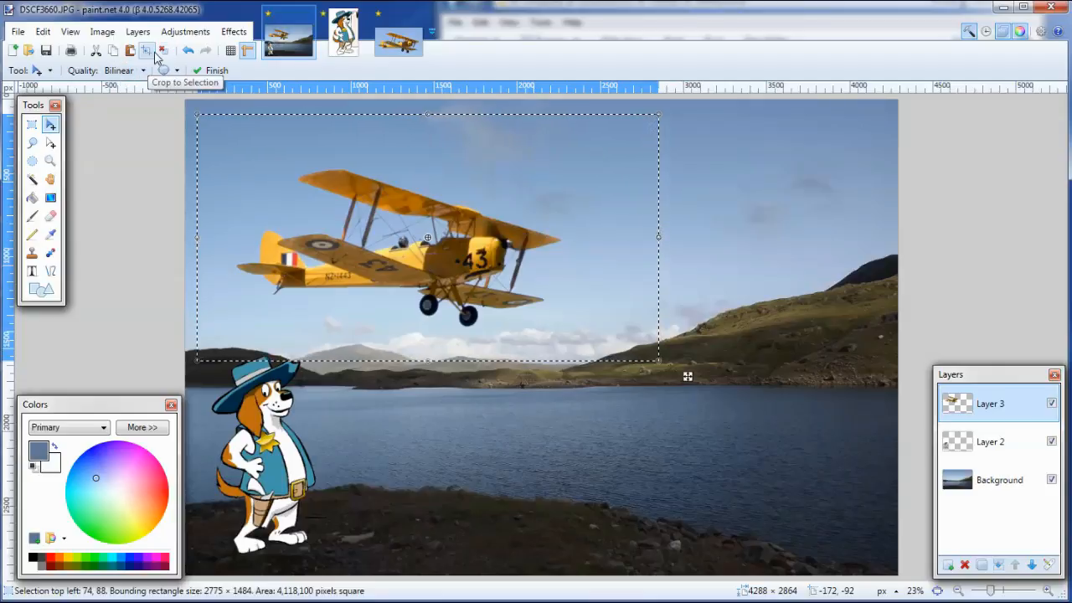
pyautogui.click(165, 70)
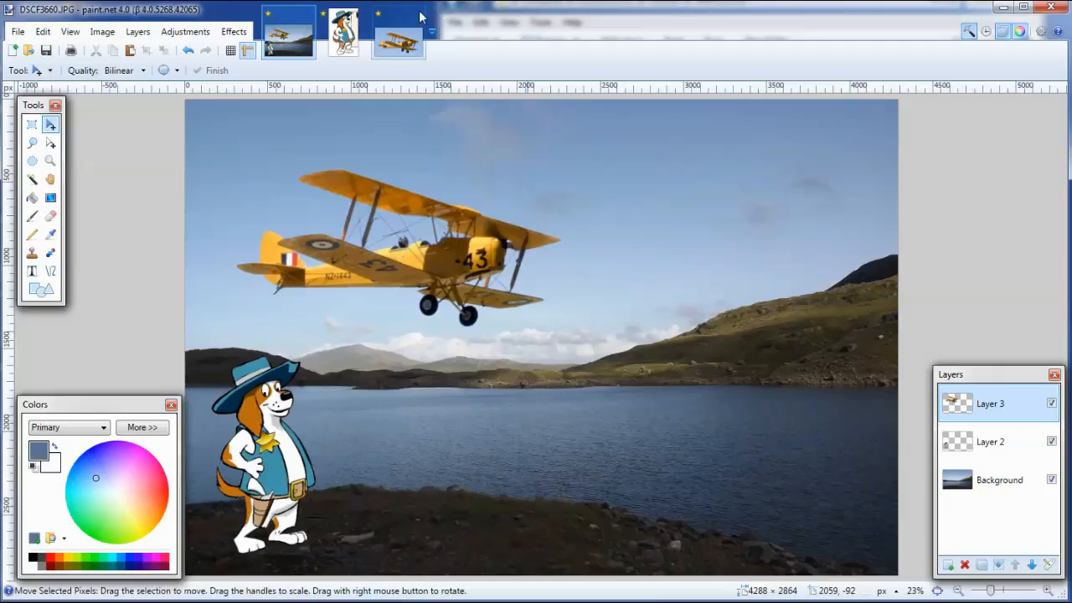
# Step: Close the biplane image and DSCF3660.JPG, discarding the landscape photo's unsaved changes
pyautogui.click(398, 45)
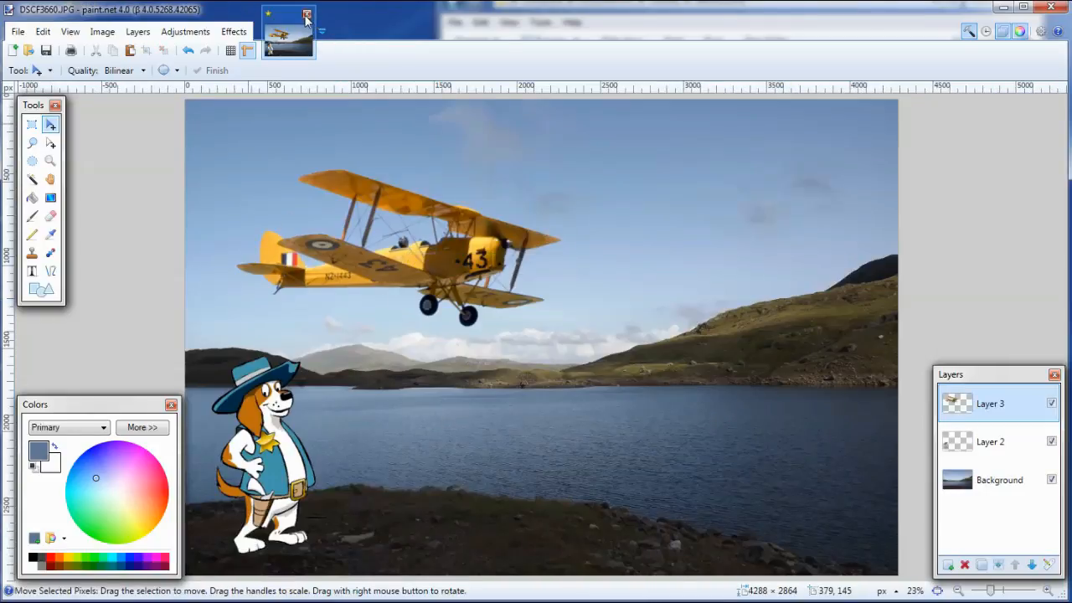
pyautogui.click(307, 12)
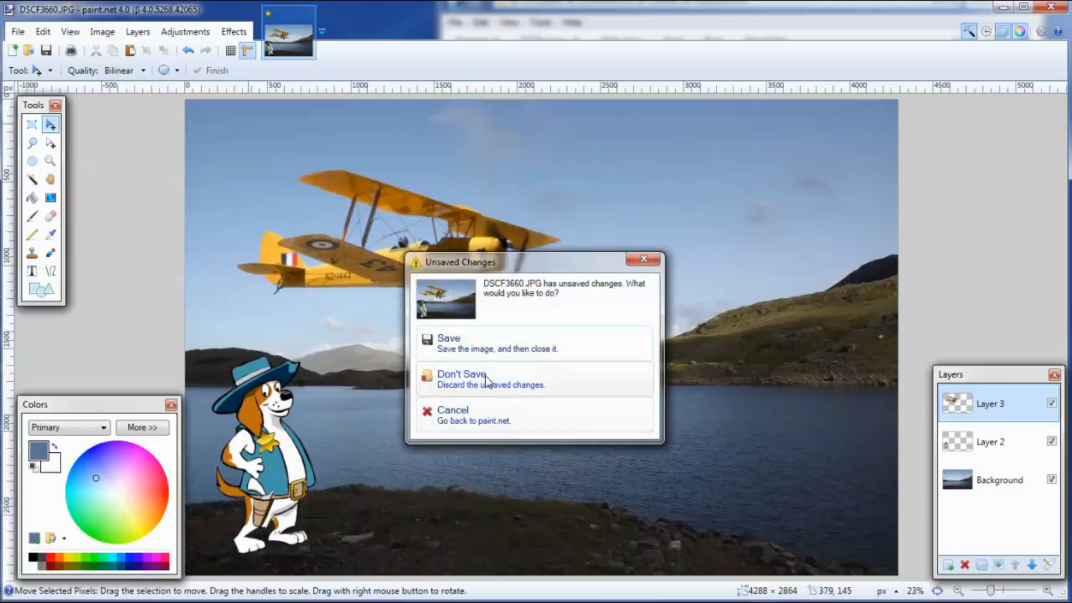
pyautogui.click(461, 374)
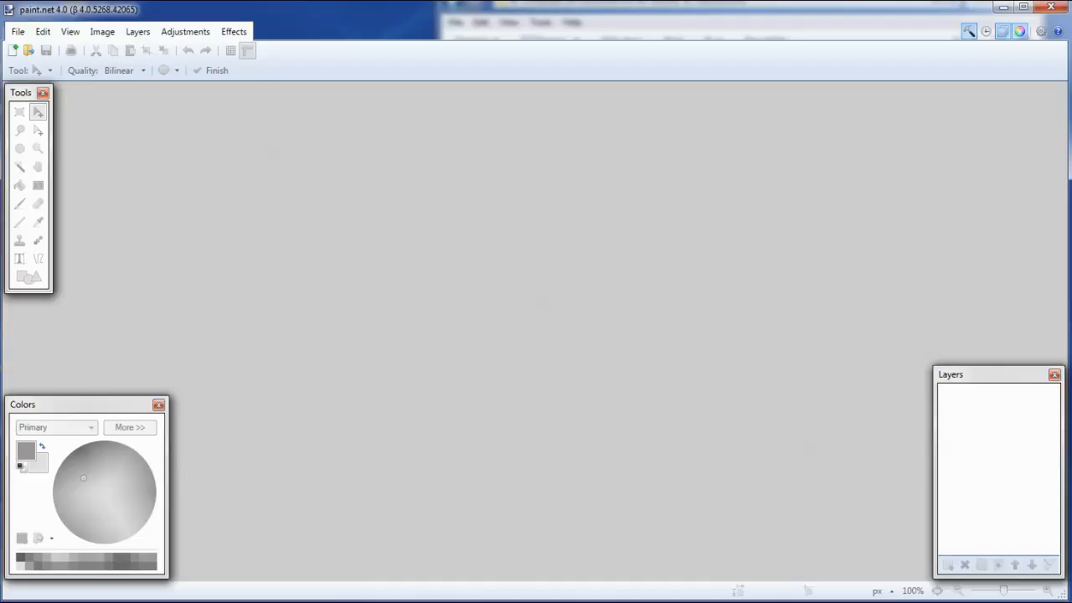
# Step: Open 10x7_landscape.jpg from 150dpi_templates and brewster_sheriff.jpg from lesson_mini1
pyautogui.click(17, 31)
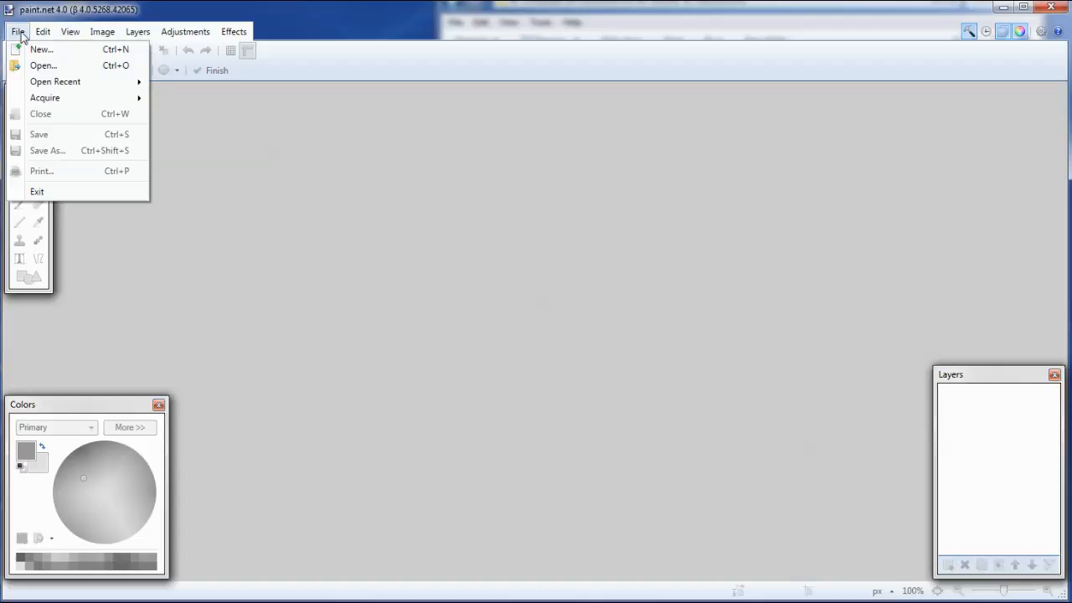
pyautogui.click(43, 65)
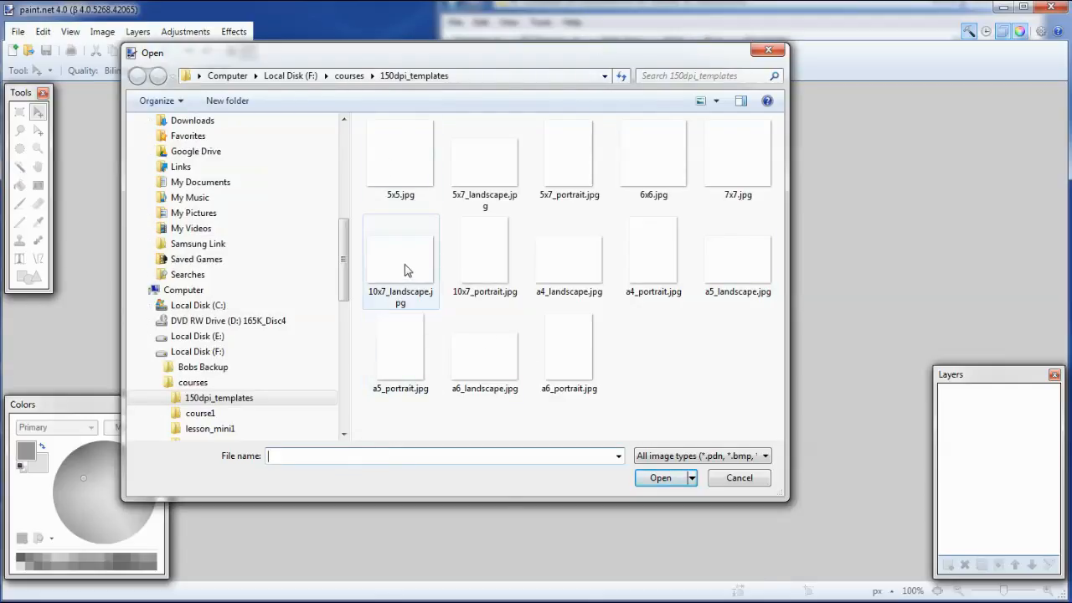
pyautogui.doubleClick(401, 251)
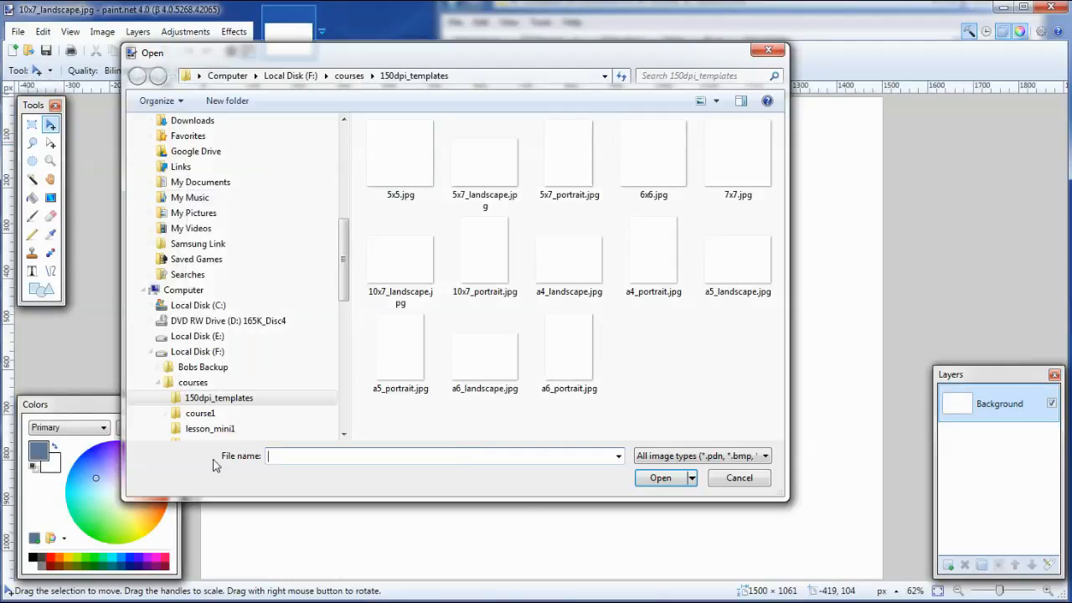
pyautogui.scroll(-3)
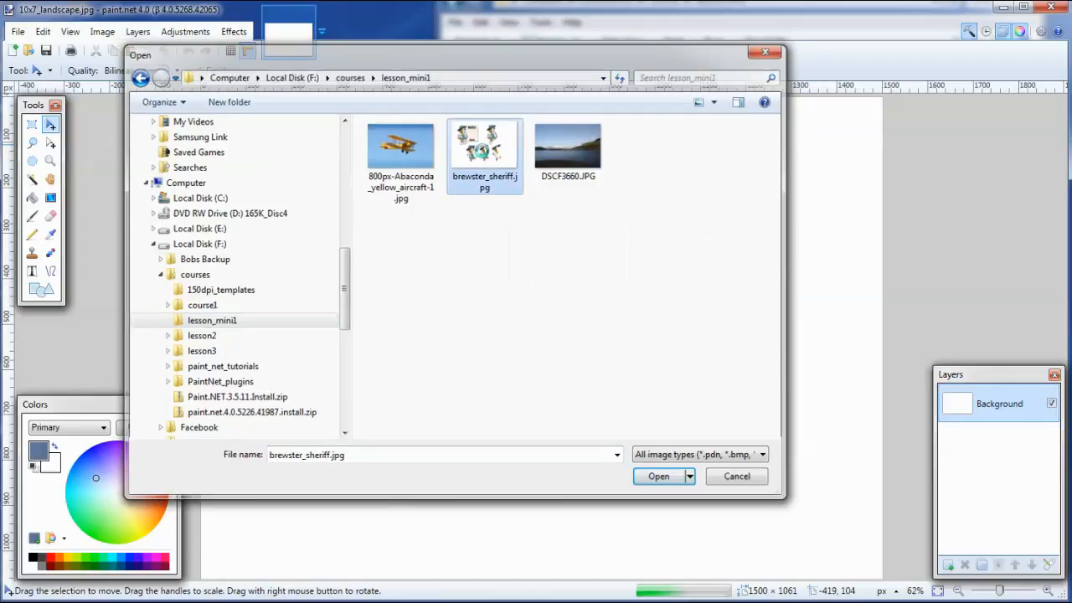
pyautogui.click(659, 476)
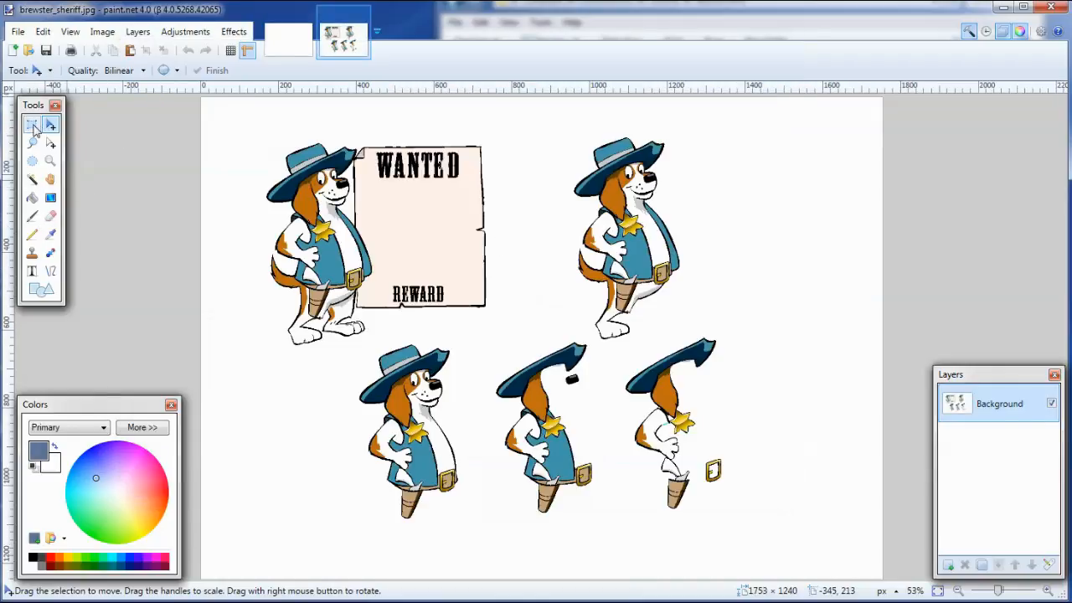
# Step: Rectangle-select the dog with the WANTED poster, copy it and paste it into a new layer of the template
pyautogui.moveTo(245, 124); pyautogui.dragTo(477, 370)
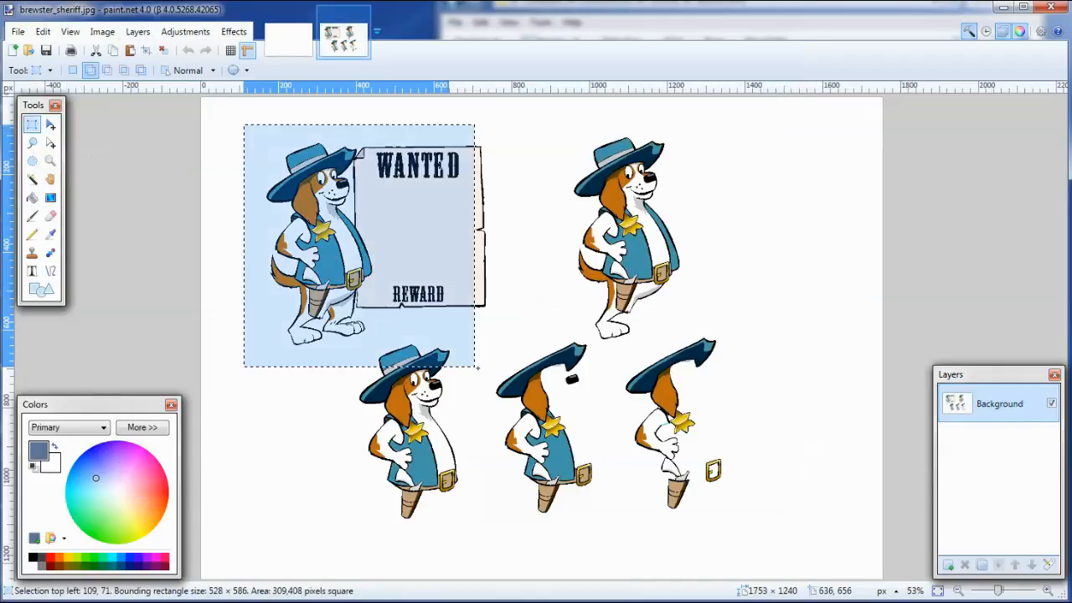
pyautogui.moveTo(477, 367); pyautogui.dragTo(507, 367)
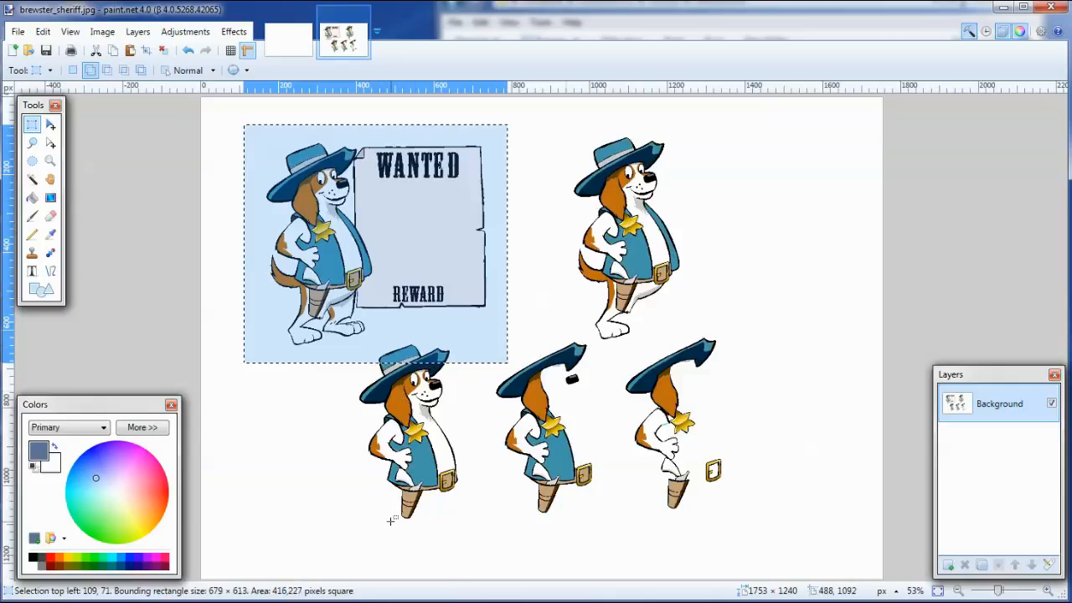
pyautogui.moveTo(94, 378)
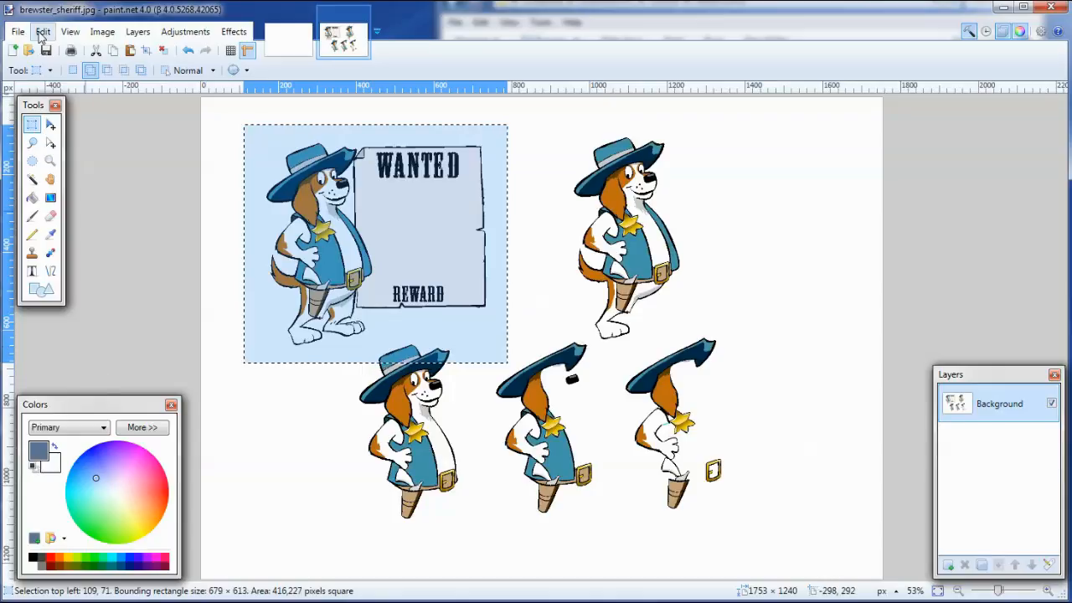
pyautogui.click(43, 31)
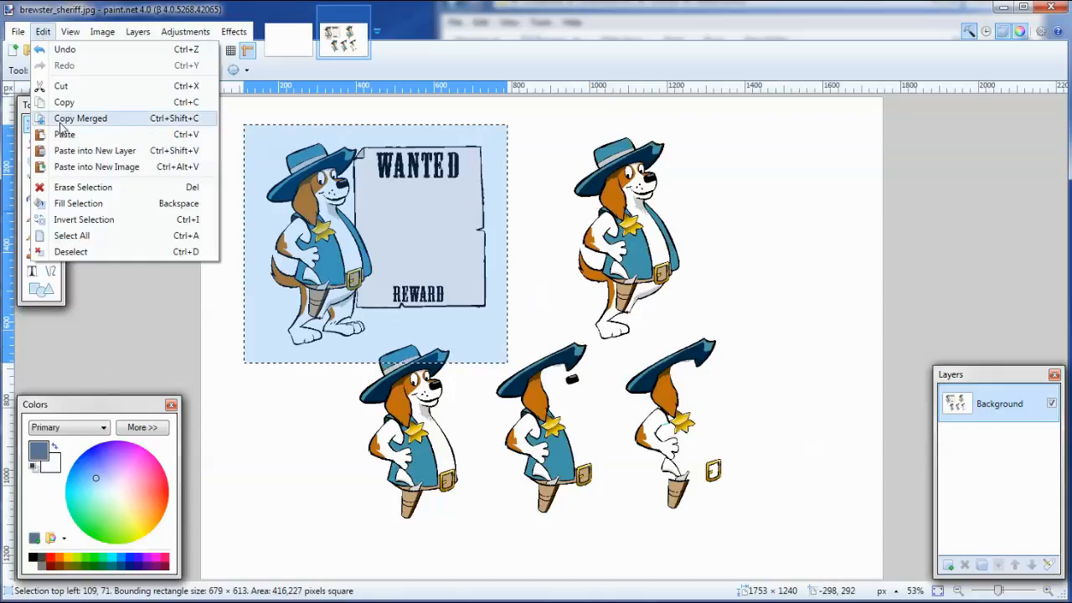
pyautogui.click(285, 48)
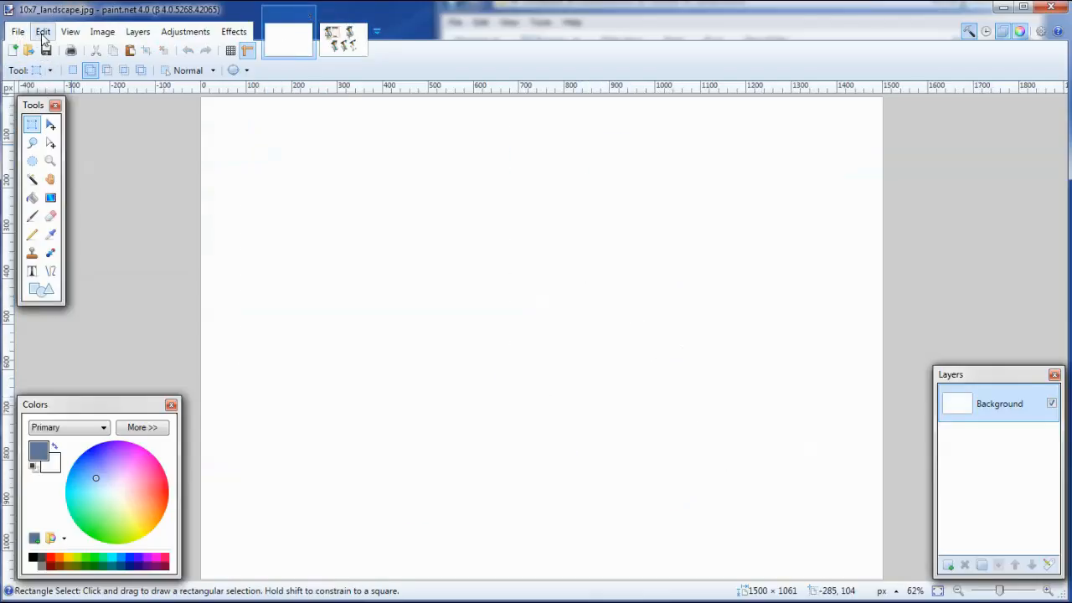
pyautogui.click(42, 31)
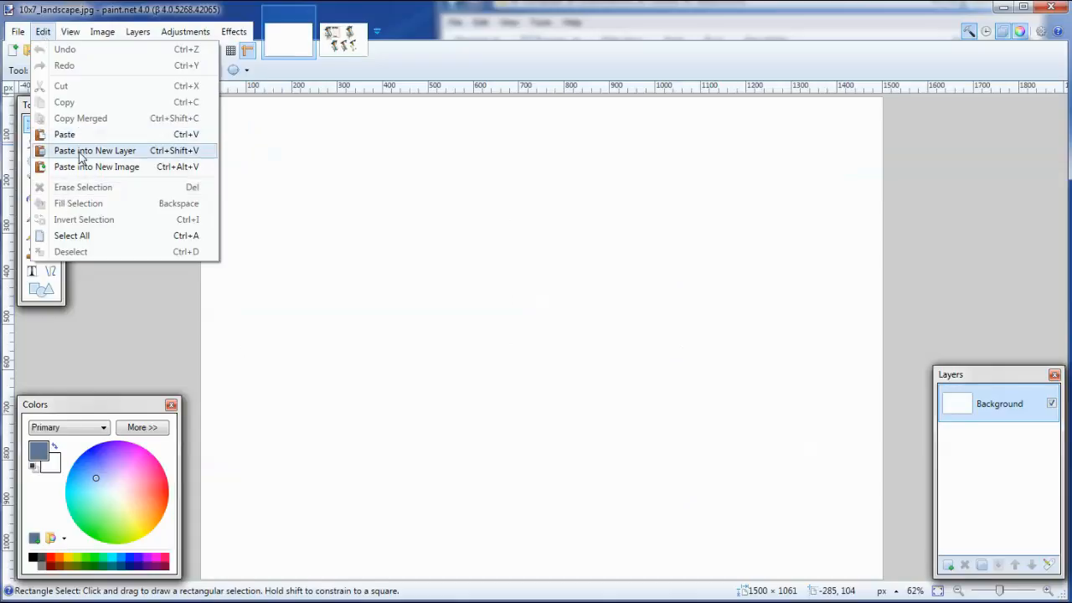
pyautogui.click(95, 150)
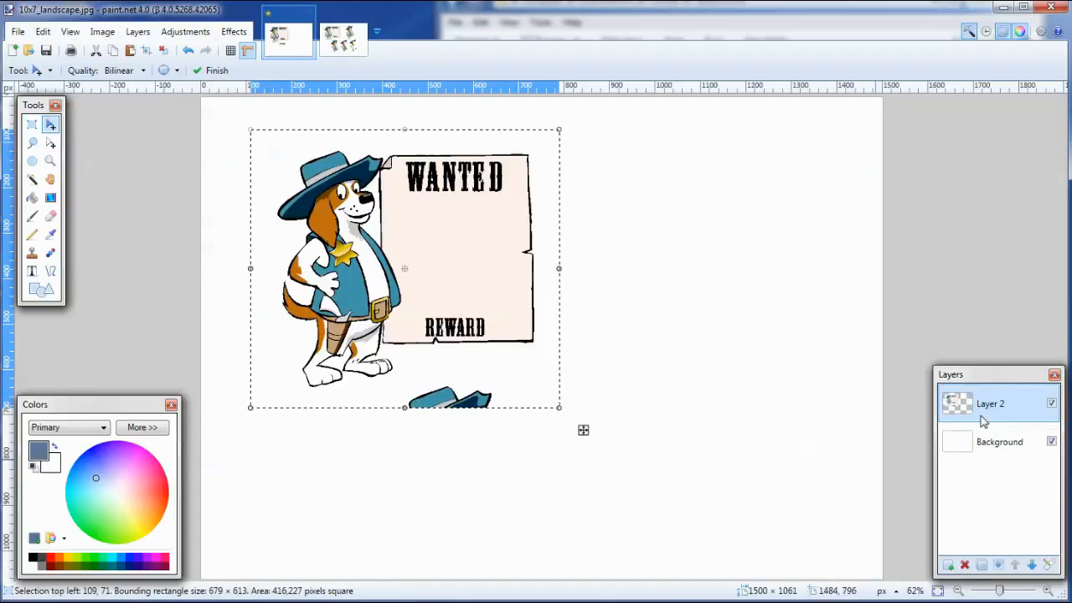
pyautogui.moveTo(769, 574)
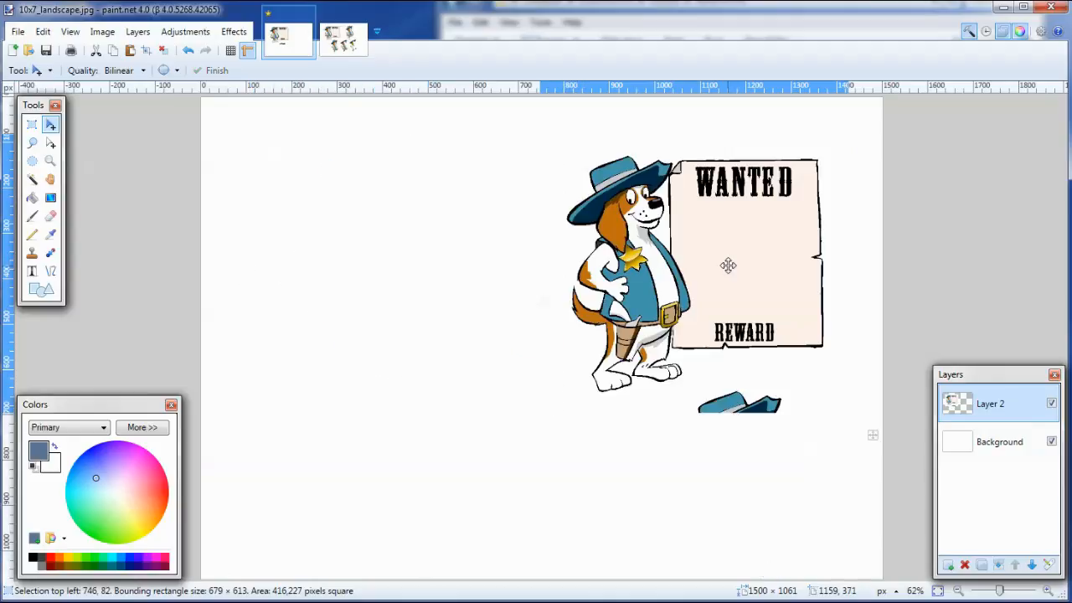
# Step: Move the dog and poster to the card's right side, commit the enlargement and shift it lower
pyautogui.moveTo(728, 265); pyautogui.dragTo(769, 229)
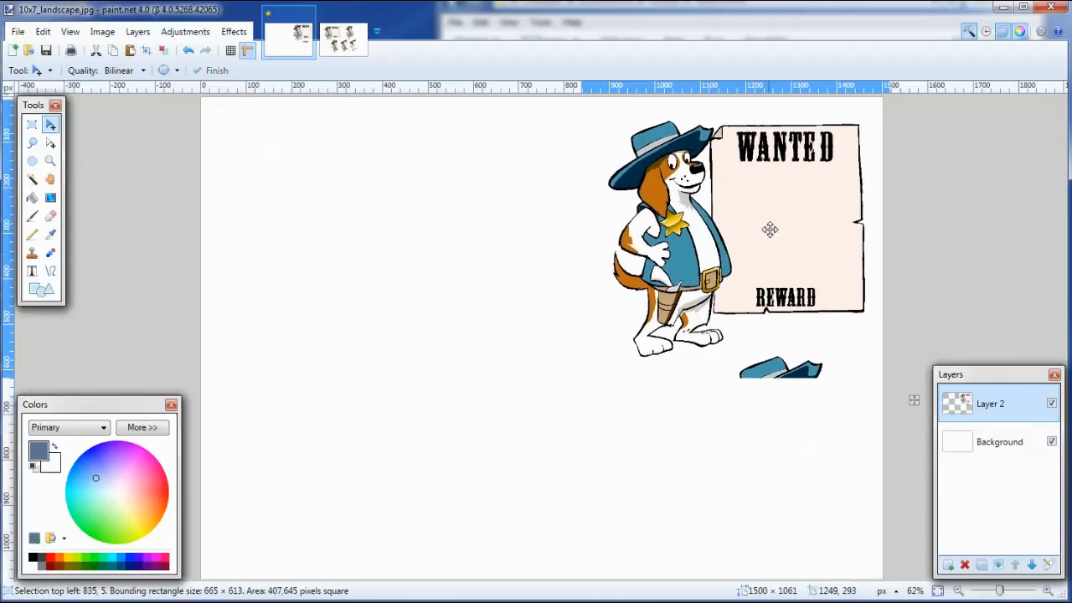
pyautogui.moveTo(770, 228); pyautogui.dragTo(758, 228)
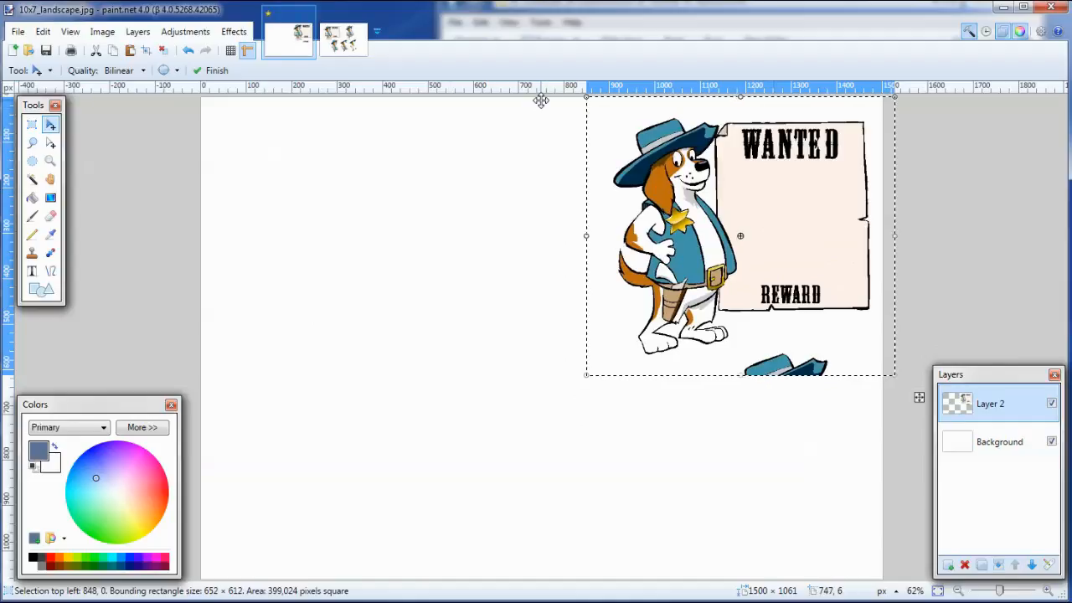
pyautogui.moveTo(573, 415)
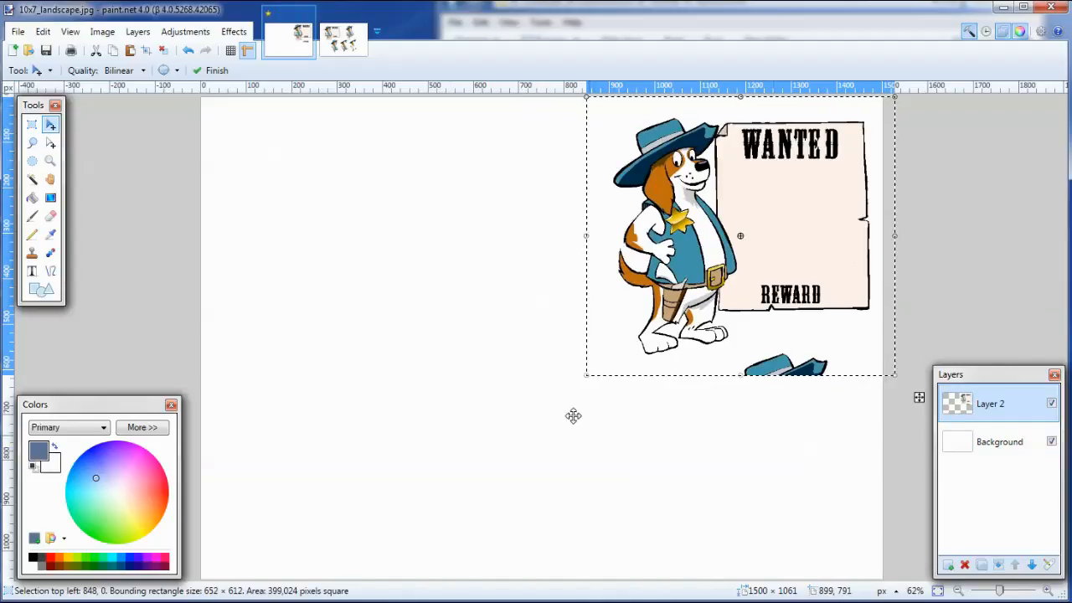
pyautogui.moveTo(547, 254)
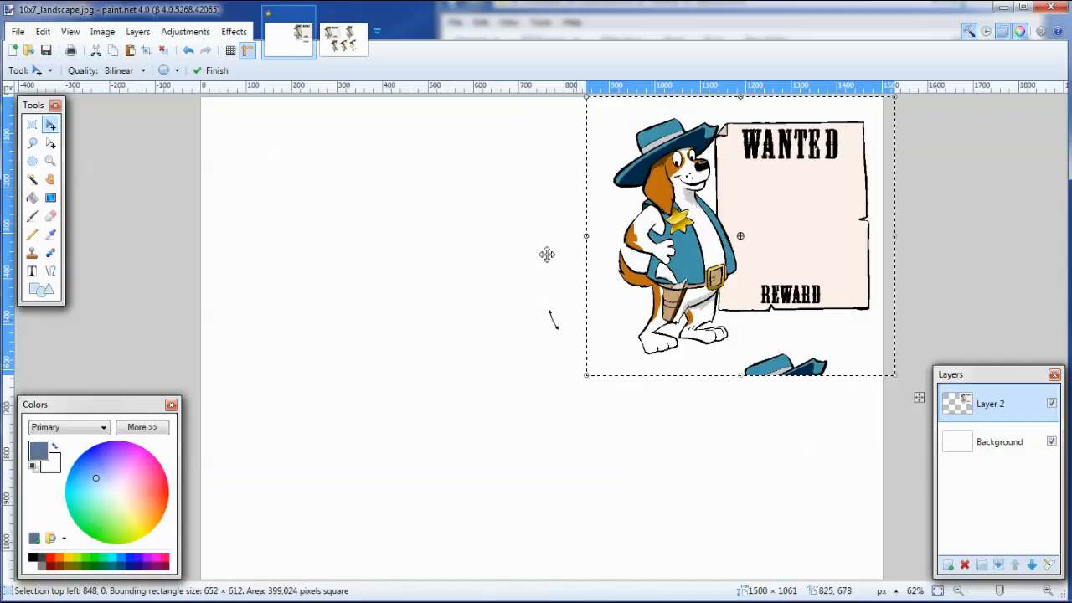
pyautogui.moveTo(545, 113)
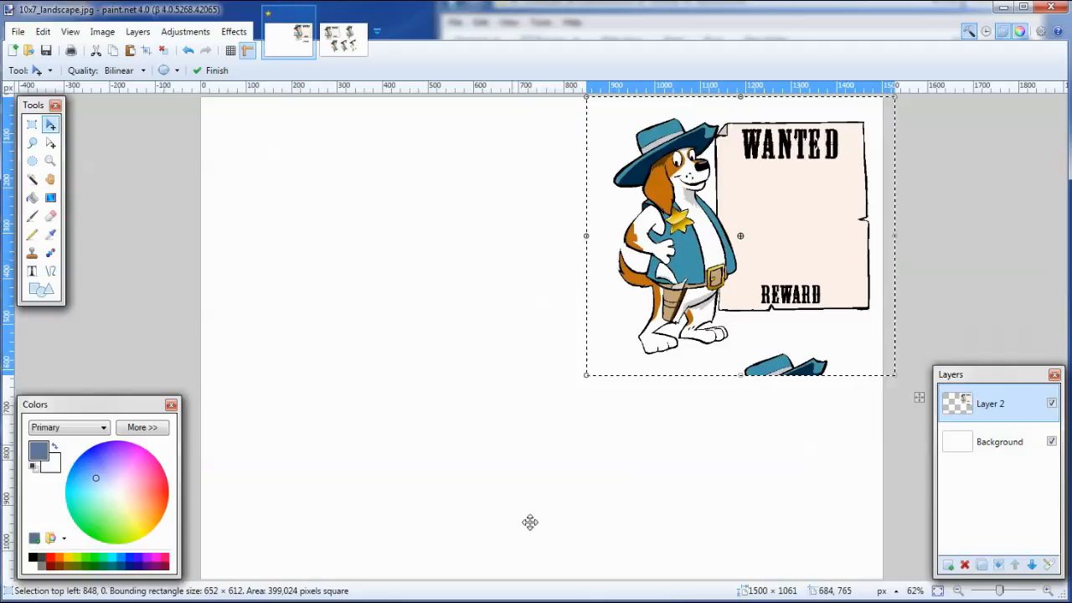
pyautogui.moveTo(588, 380)
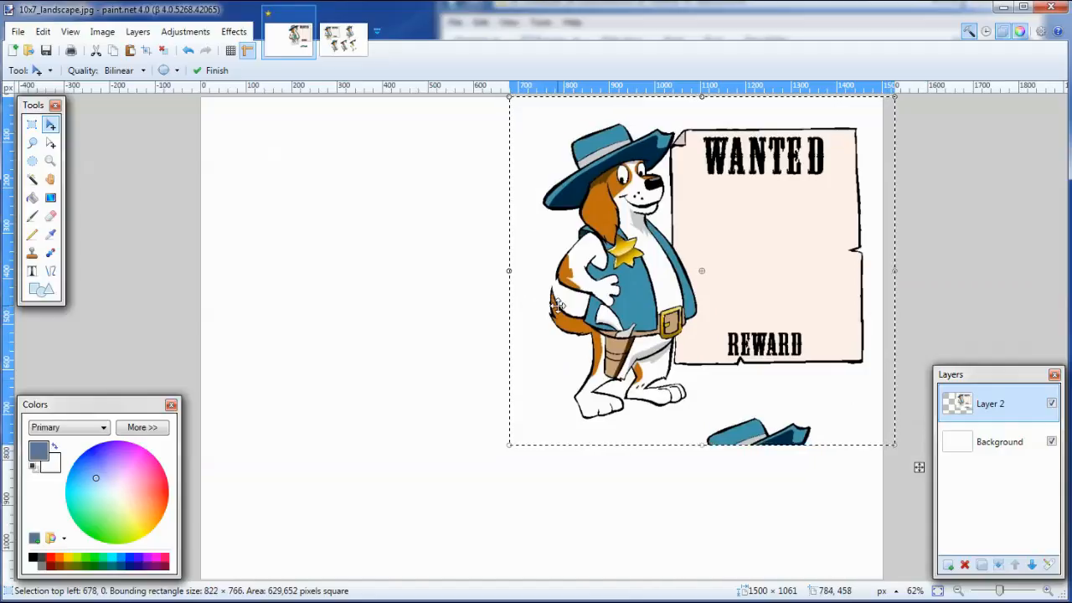
pyautogui.click(211, 70)
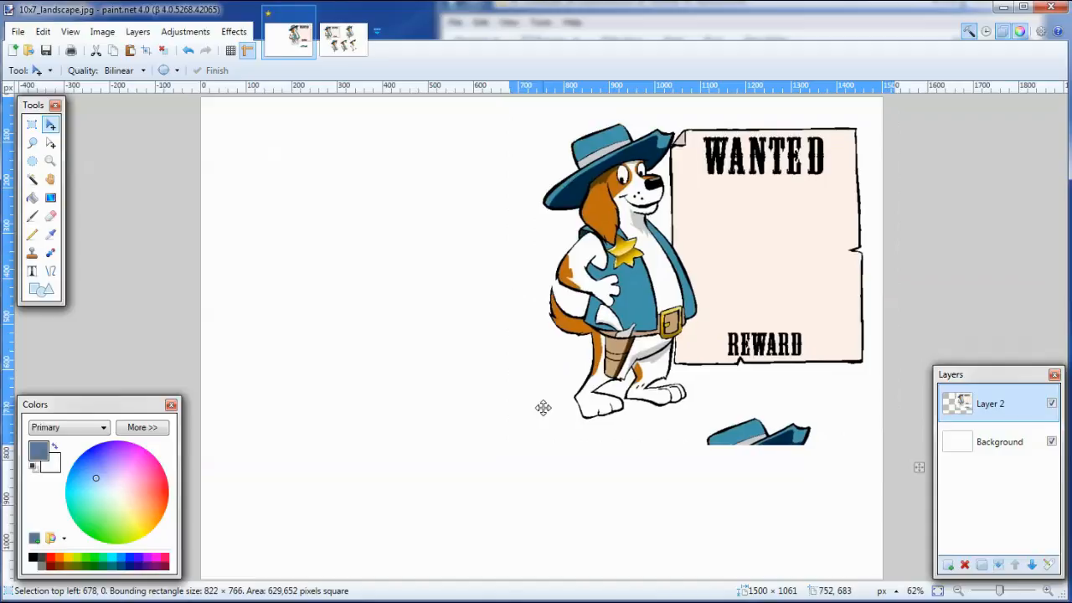
pyautogui.moveTo(543, 407); pyautogui.dragTo(550, 458)
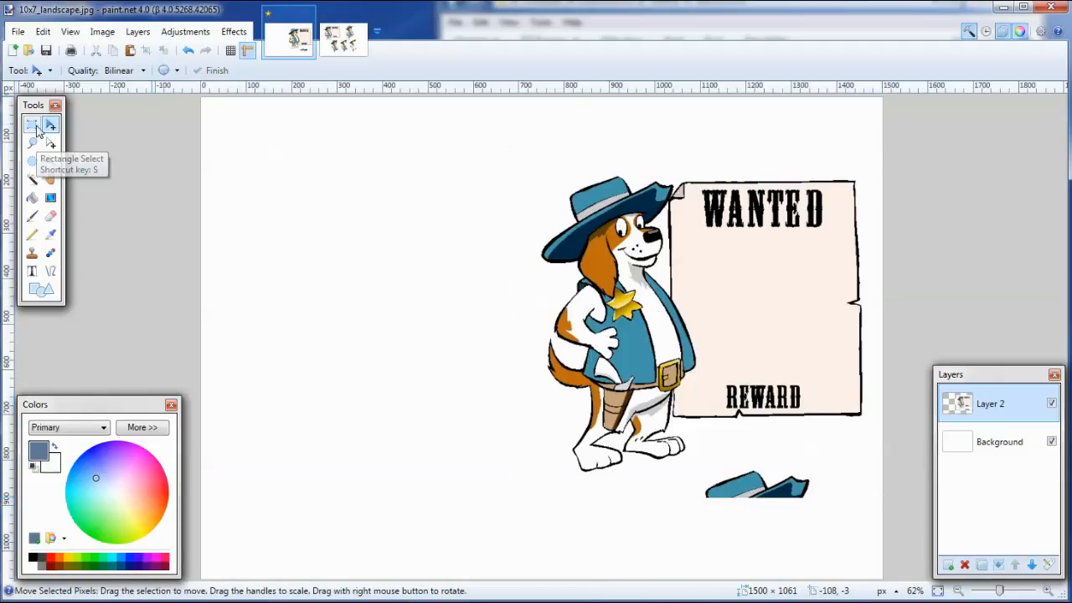
# Step: Rectangle-select the stray hat fragment below the dog and its leftover bit to remove them
pyautogui.click(32, 124)
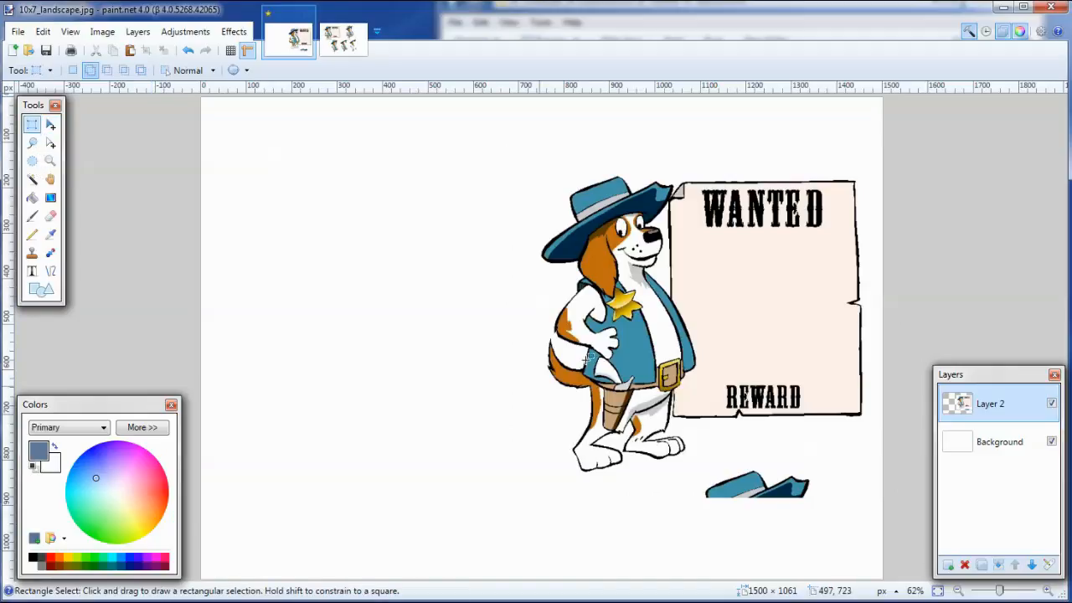
pyautogui.moveTo(717, 451); pyautogui.dragTo(834, 543)
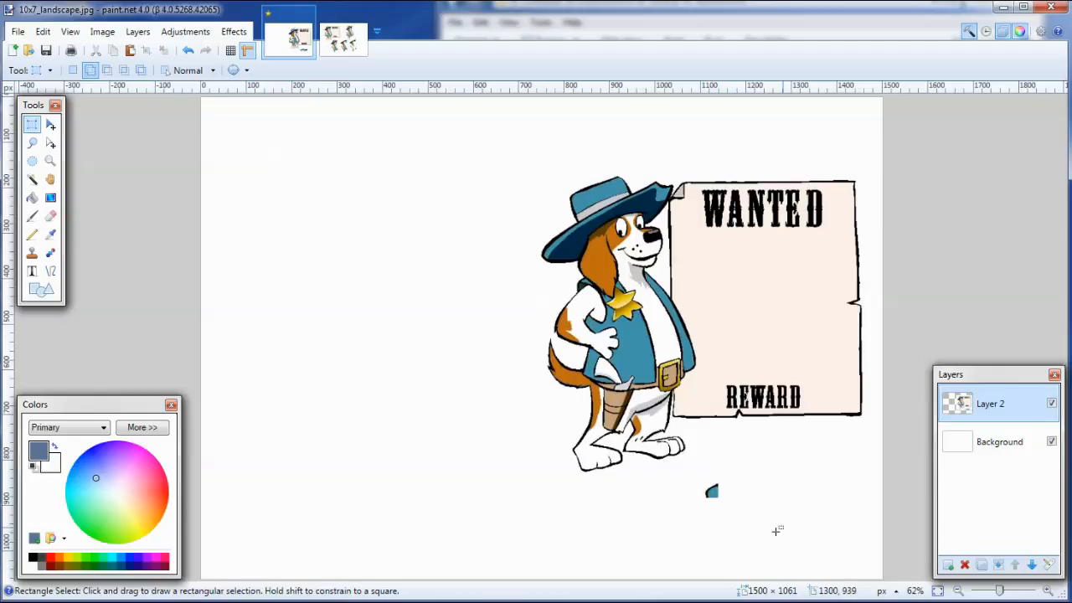
pyautogui.moveTo(691, 477); pyautogui.dragTo(752, 524)
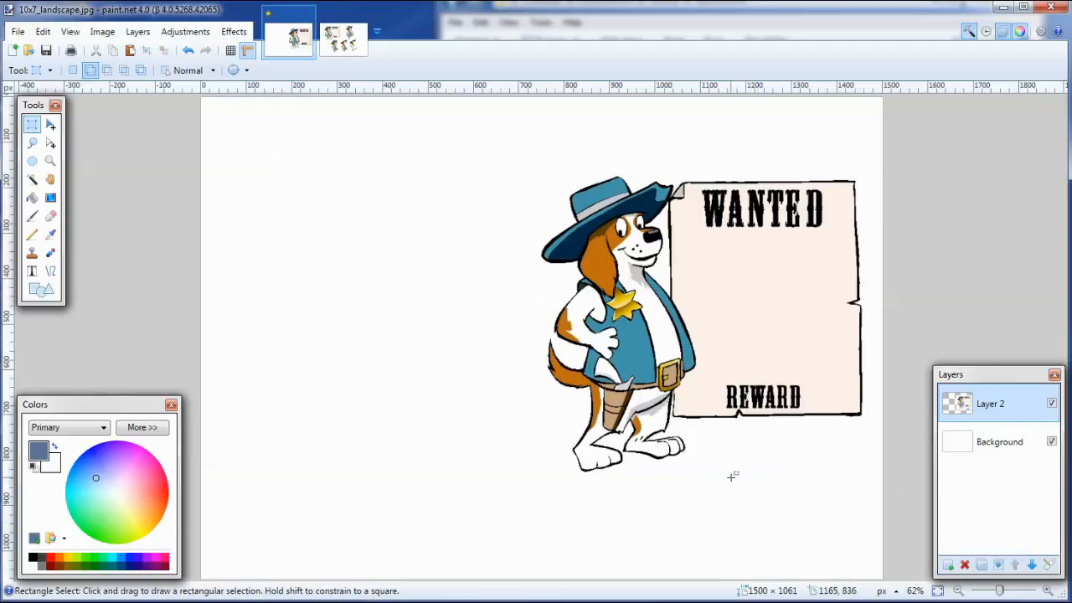
pyautogui.moveTo(696, 243)
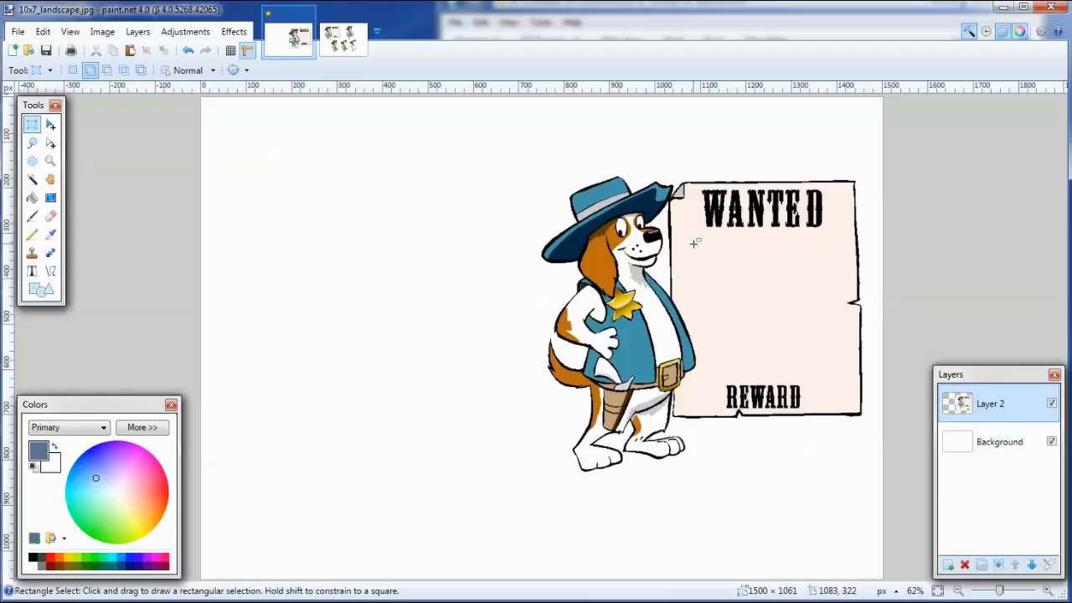
pyautogui.moveTo(694, 237)
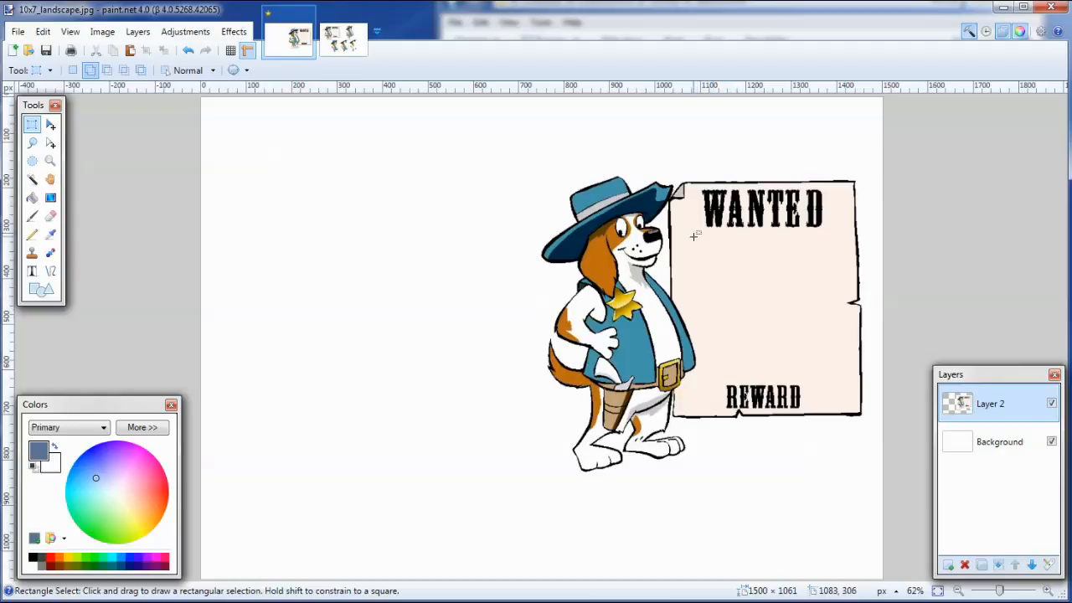
pyautogui.moveTo(692, 243)
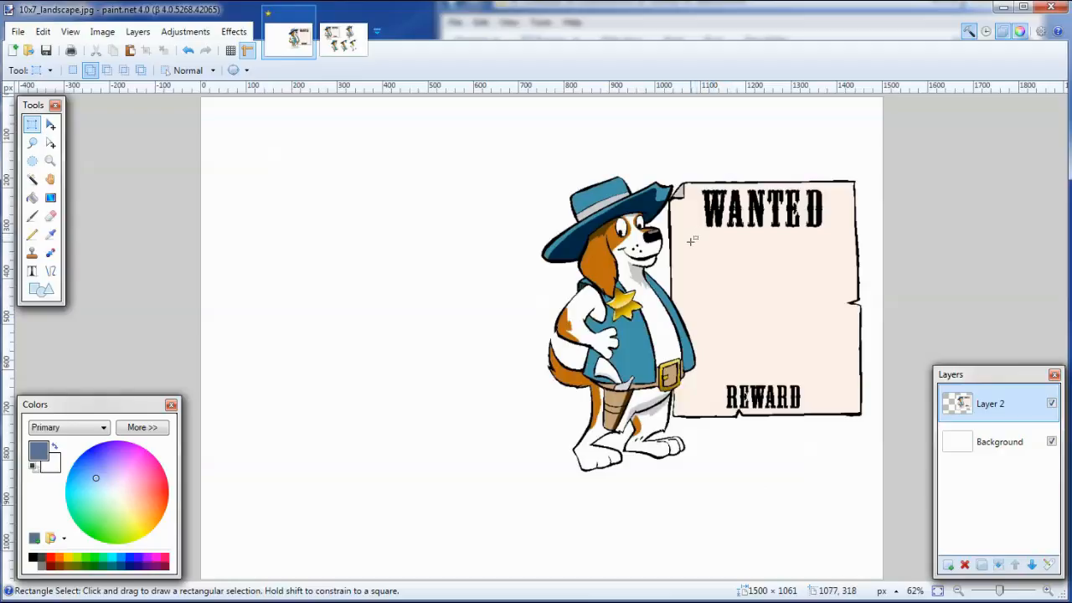
pyautogui.moveTo(699, 275)
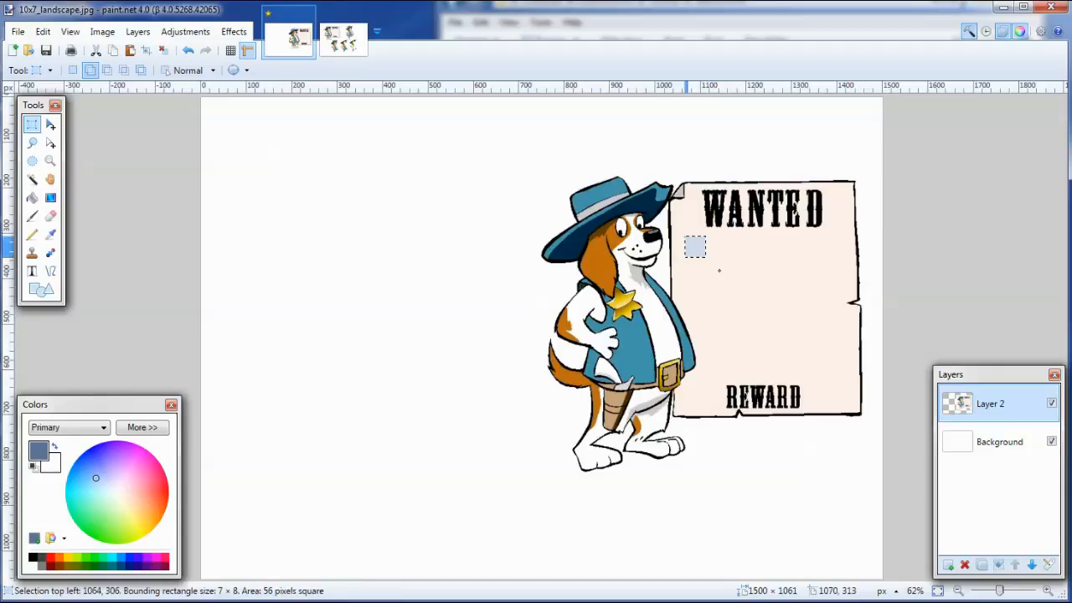
# Step: Mark out the poster's blank space between WANTED and REWARD with a rectangle selection
pyautogui.moveTo(697, 247); pyautogui.dragTo(846, 377)
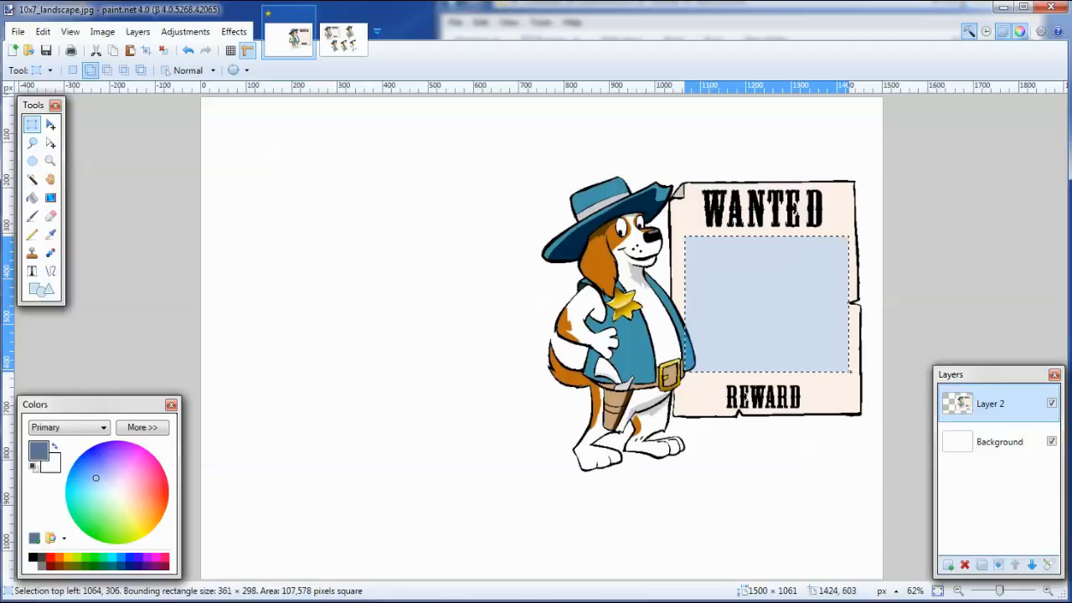
pyautogui.moveTo(848, 371); pyautogui.dragTo(853, 375)
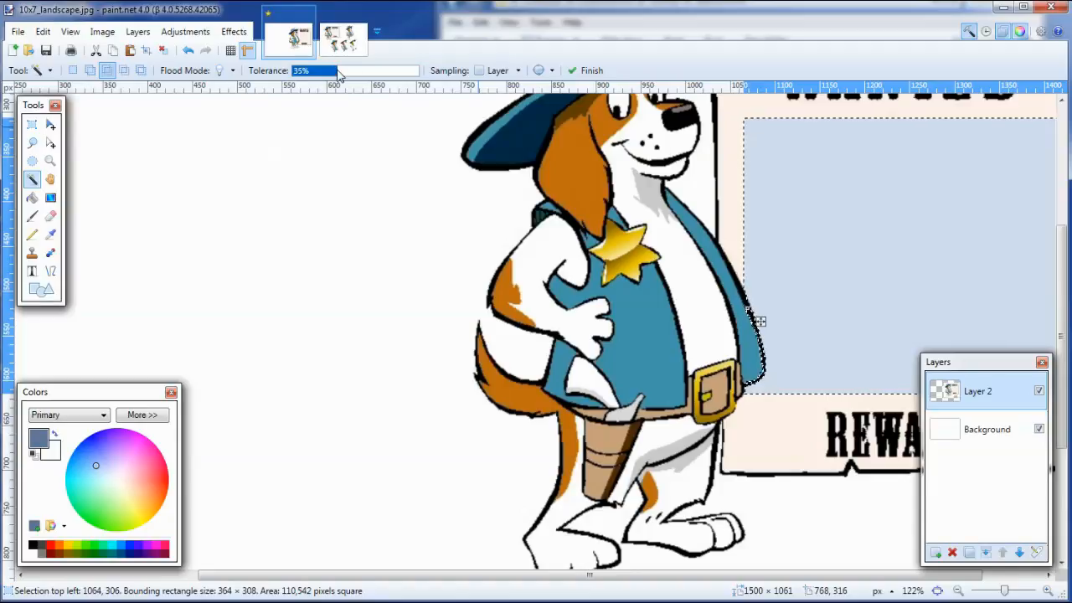
# Step: Raise the Magic Wand colour tolerance to 46% so the selection reaches the poster's edges
pyautogui.moveTo(339, 71); pyautogui.dragTo(352, 71)
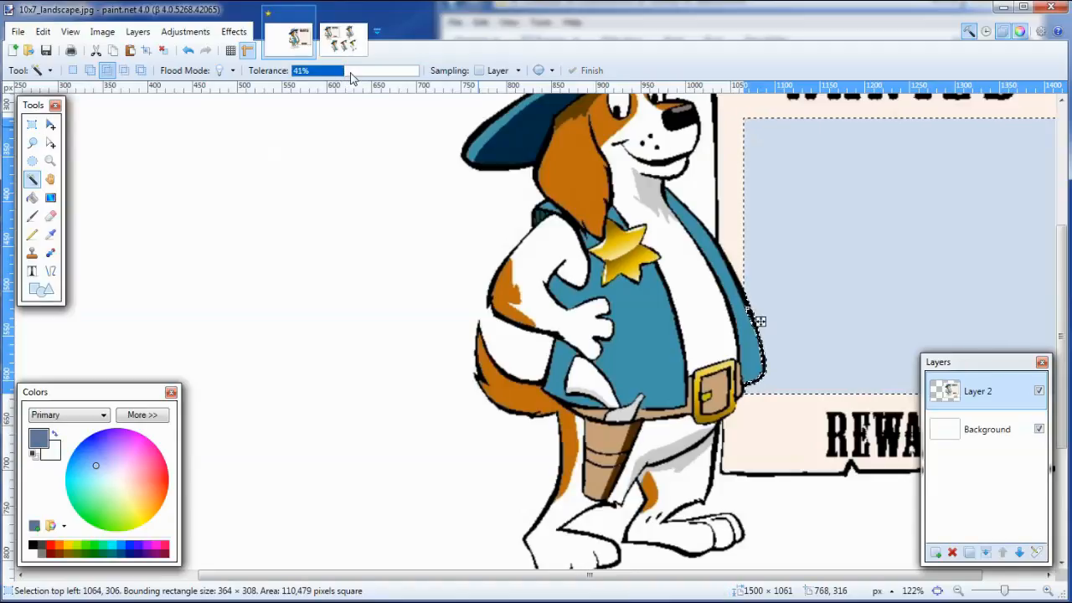
pyautogui.moveTo(337, 70); pyautogui.dragTo(351, 70)
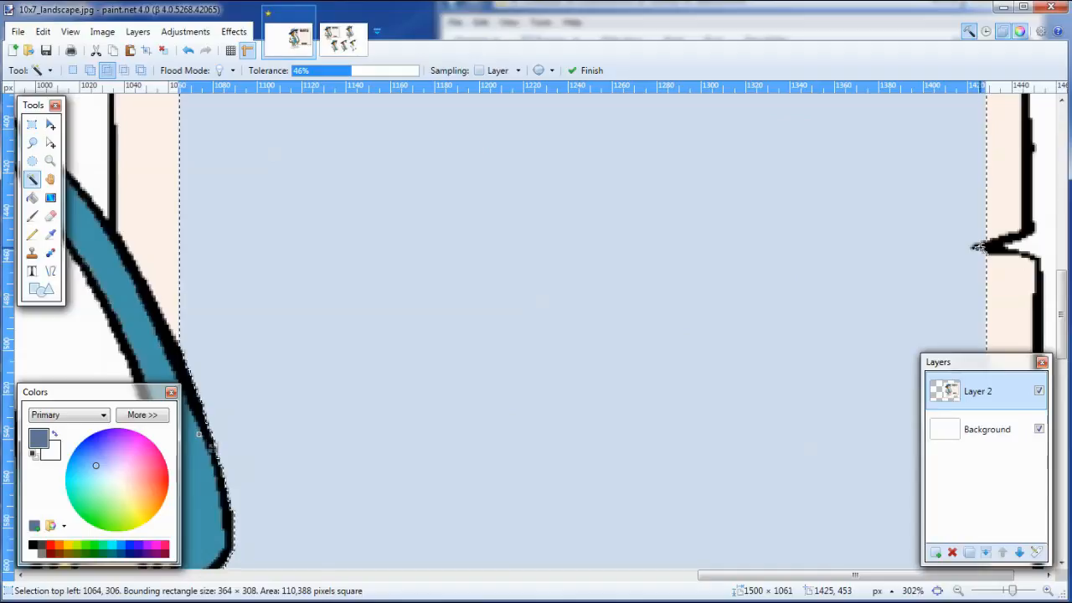
pyautogui.moveTo(984, 245)
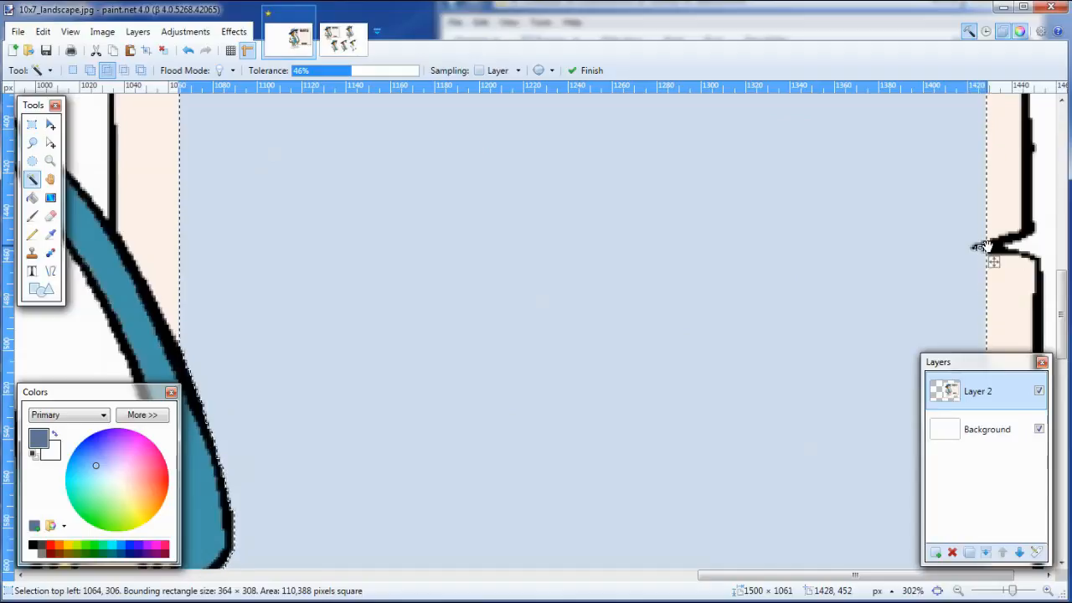
pyautogui.moveTo(868, 346)
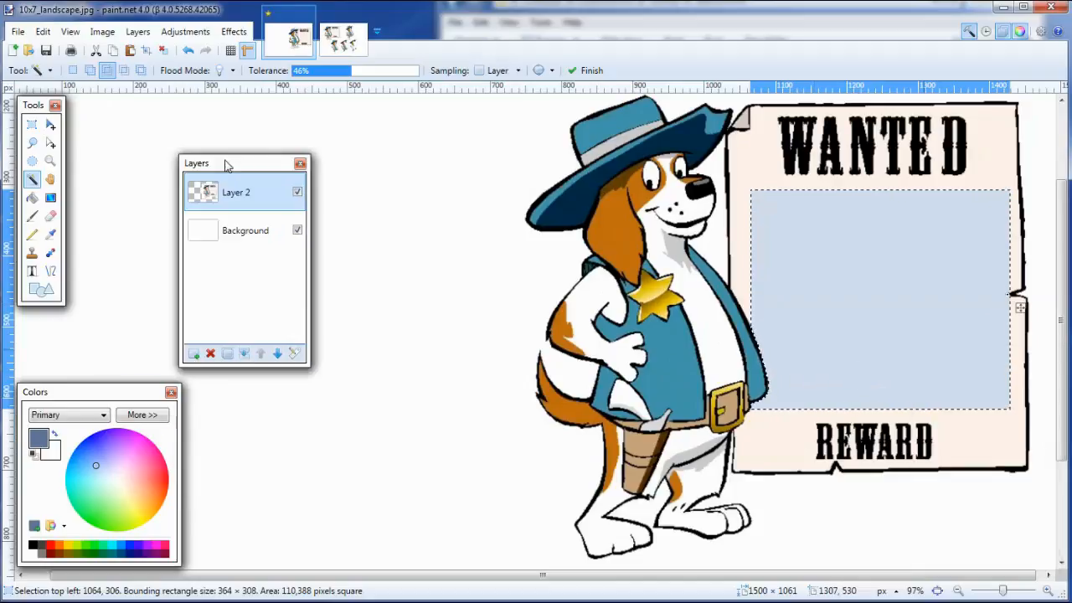
# Step: Move the Layers list aside and toggle the Background layer off and on to check the erased hole
pyautogui.moveTo(226, 162); pyautogui.dragTo(205, 149)
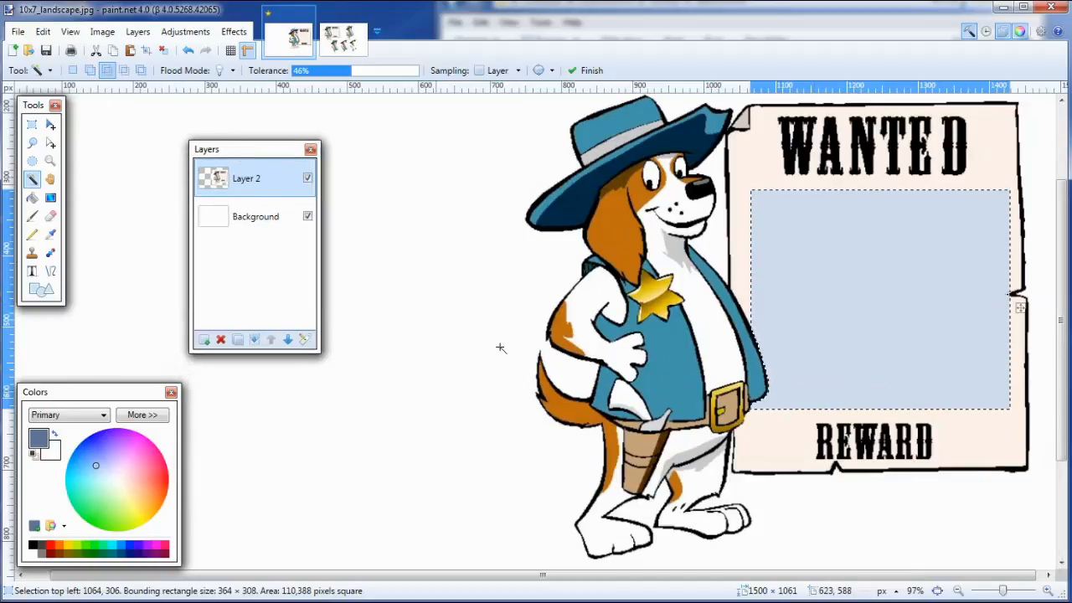
pyautogui.moveTo(891, 223)
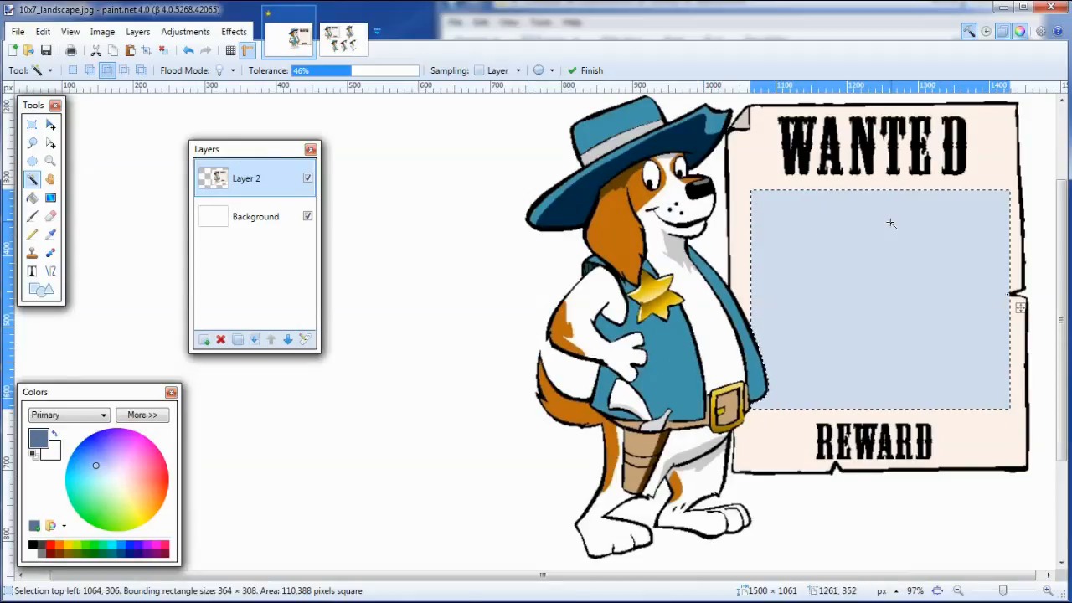
pyautogui.moveTo(688, 357)
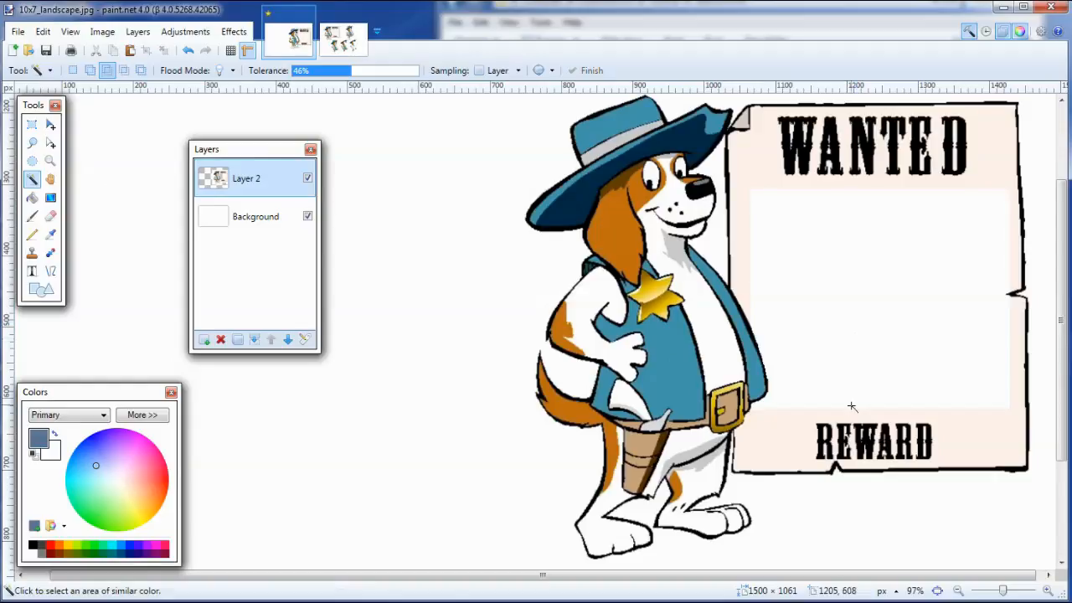
pyautogui.moveTo(765, 216)
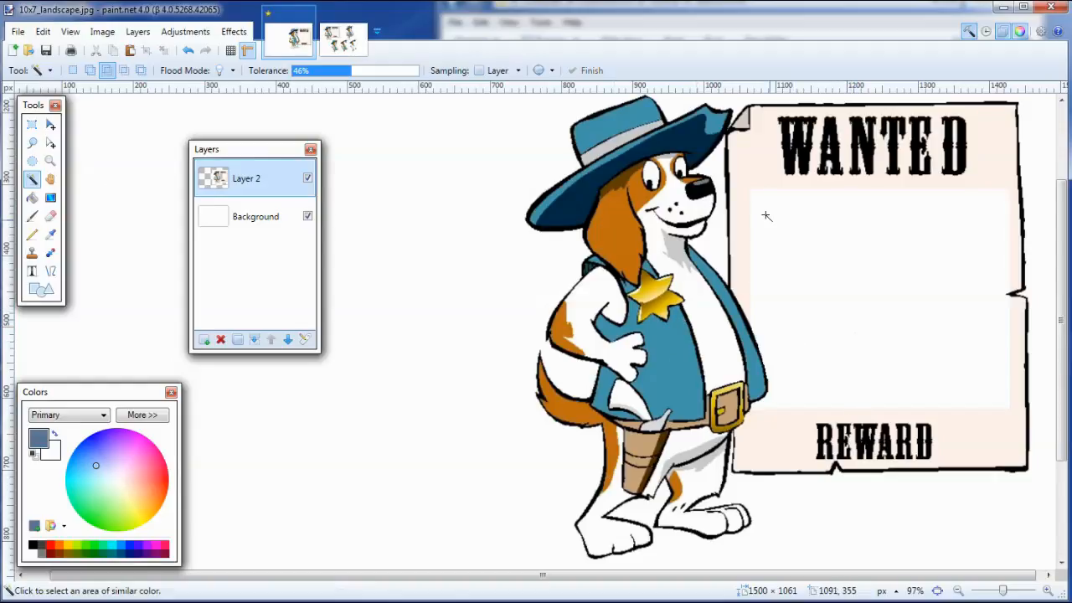
pyautogui.click(308, 217)
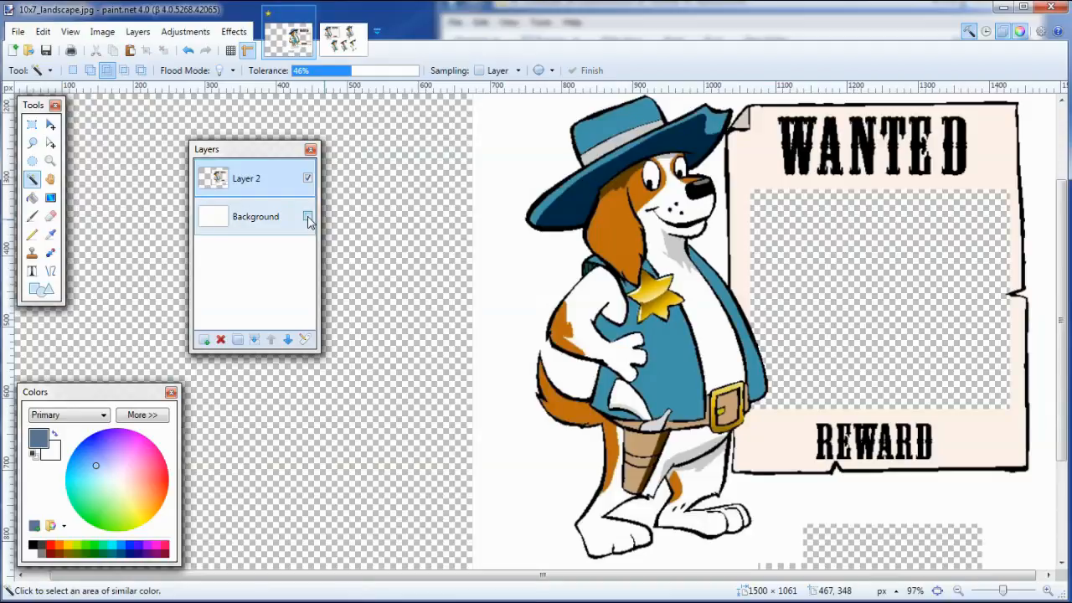
pyautogui.click(308, 216)
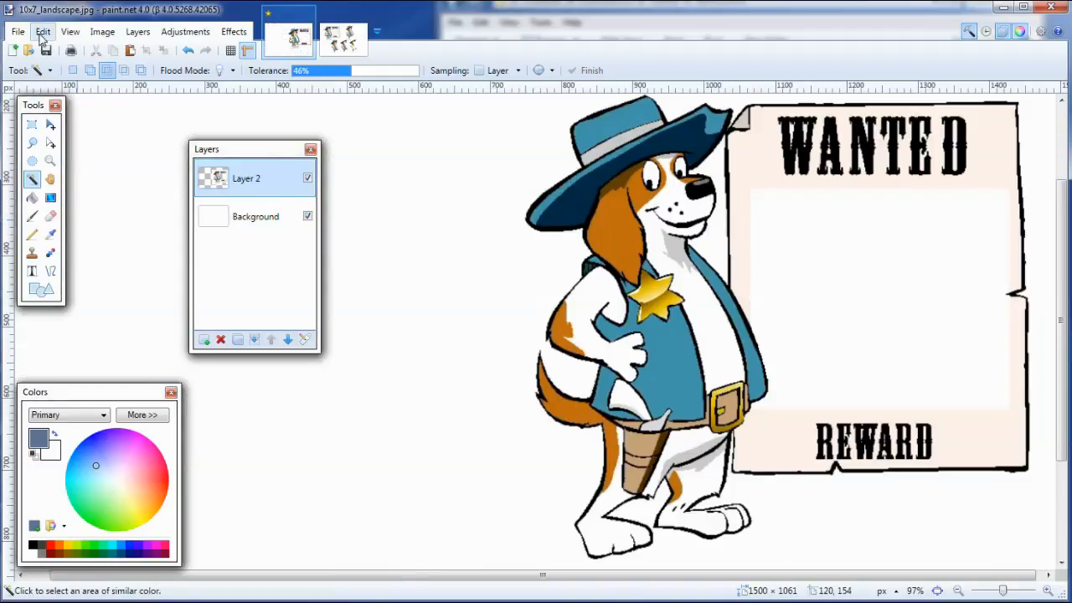
# Step: Open DSCF3644.JPG from F:\courses\lesson2\lesson_2_files
pyautogui.click(28, 50)
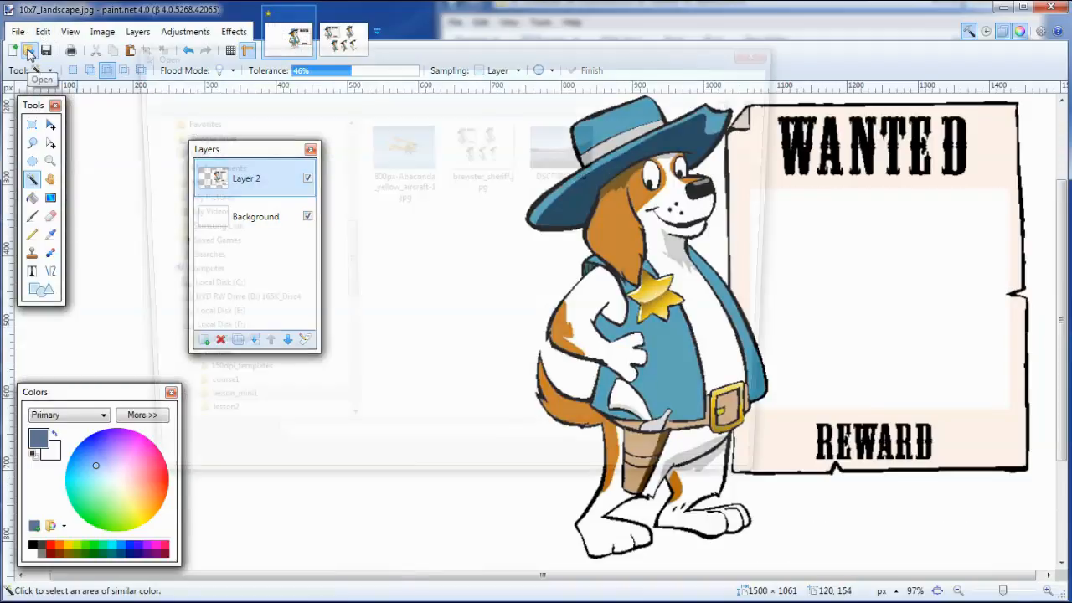
pyautogui.click(28, 51)
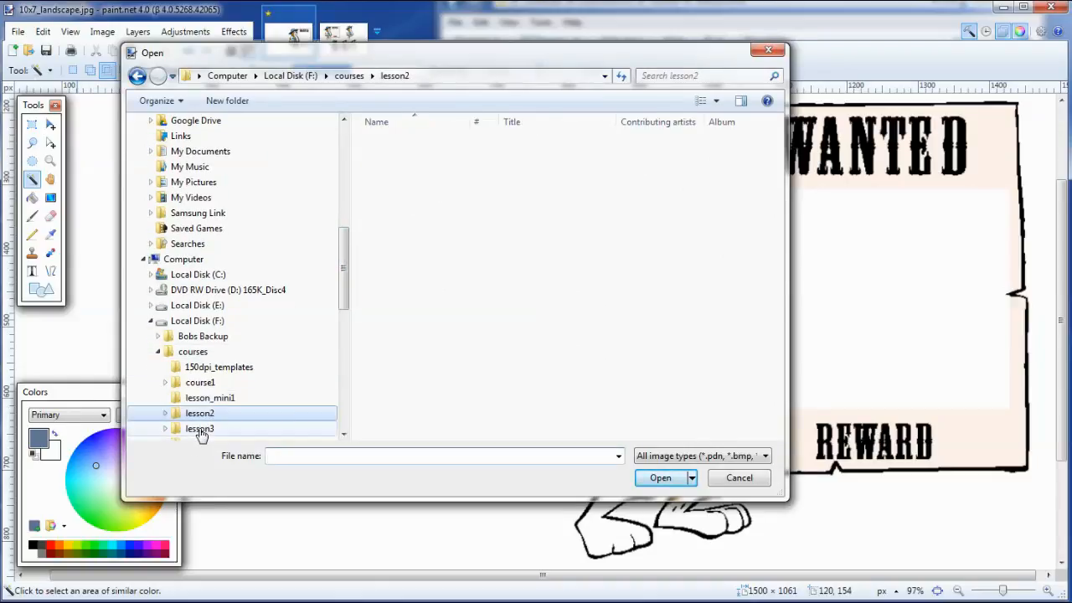
pyautogui.doubleClick(200, 412)
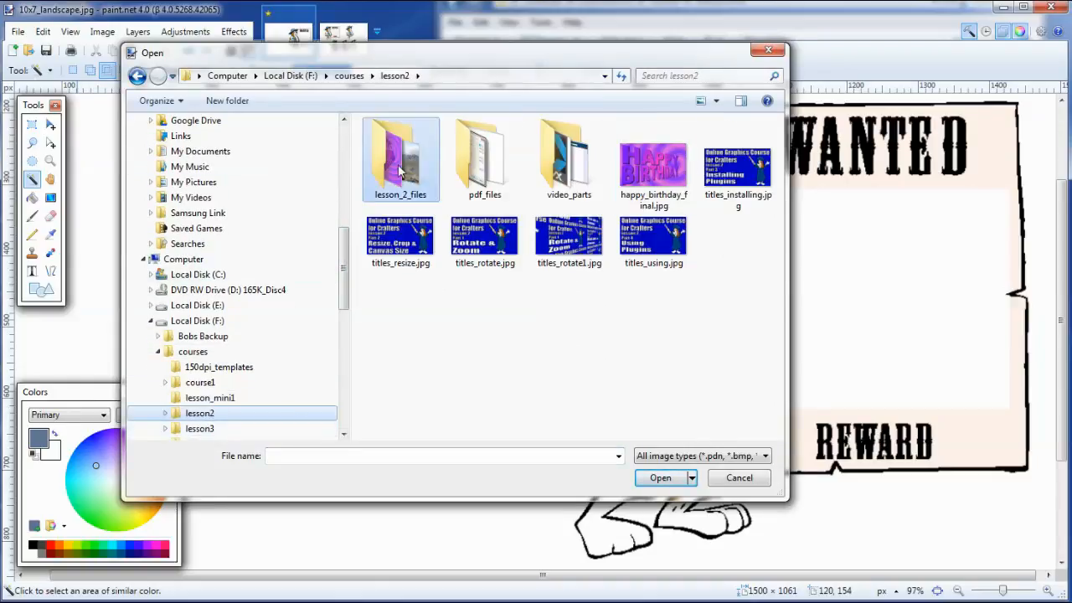
pyautogui.doubleClick(401, 153)
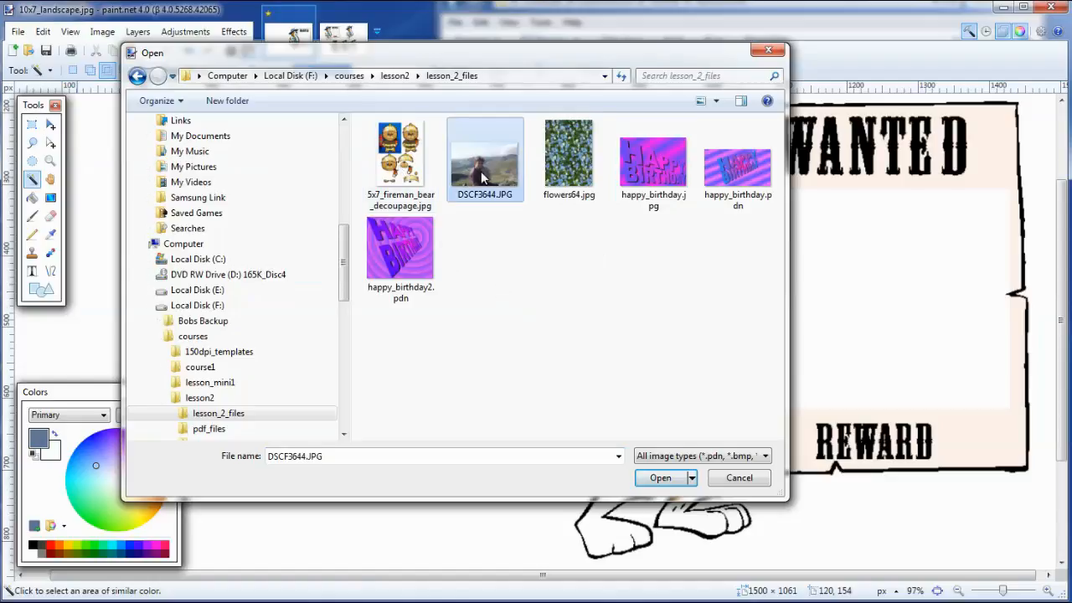
pyautogui.click(660, 477)
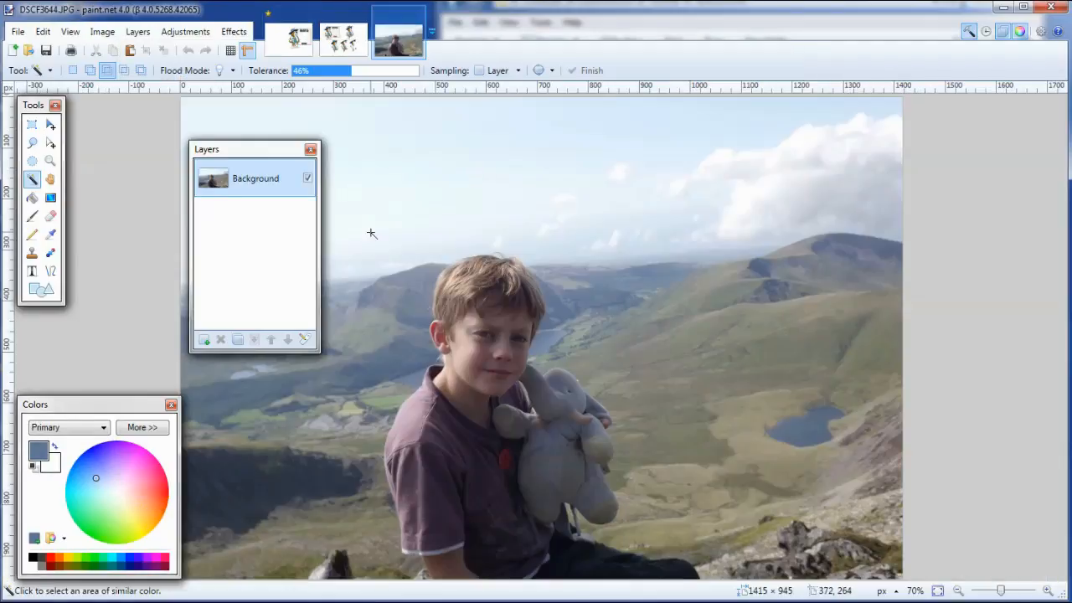
pyautogui.moveTo(32, 124)
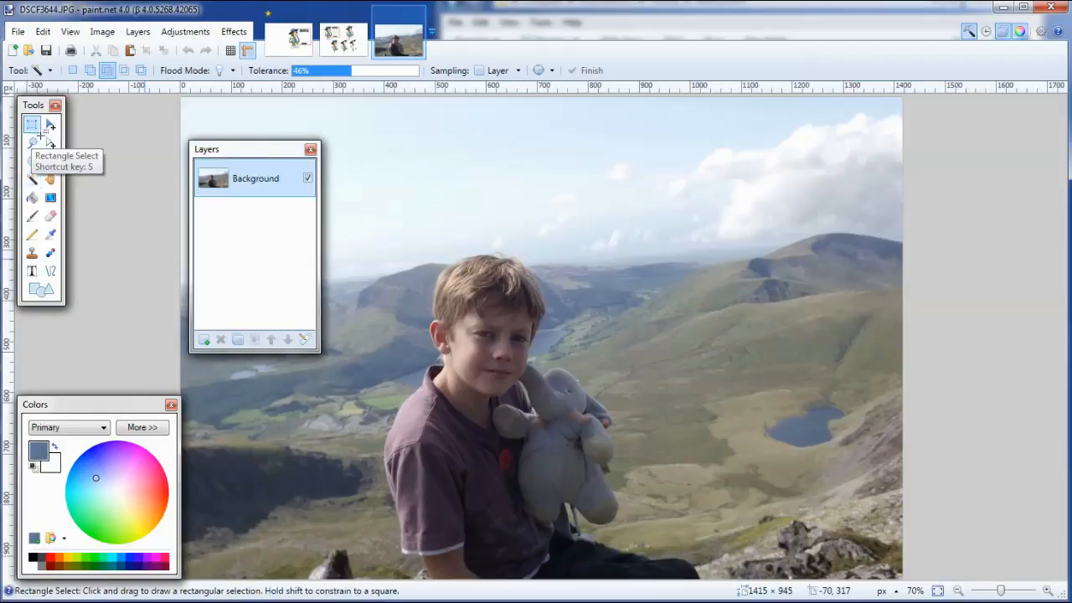
# Step: Select a rectangle around the boy, narrow it to his head and shoulders and nudge it upward
pyautogui.click(32, 124)
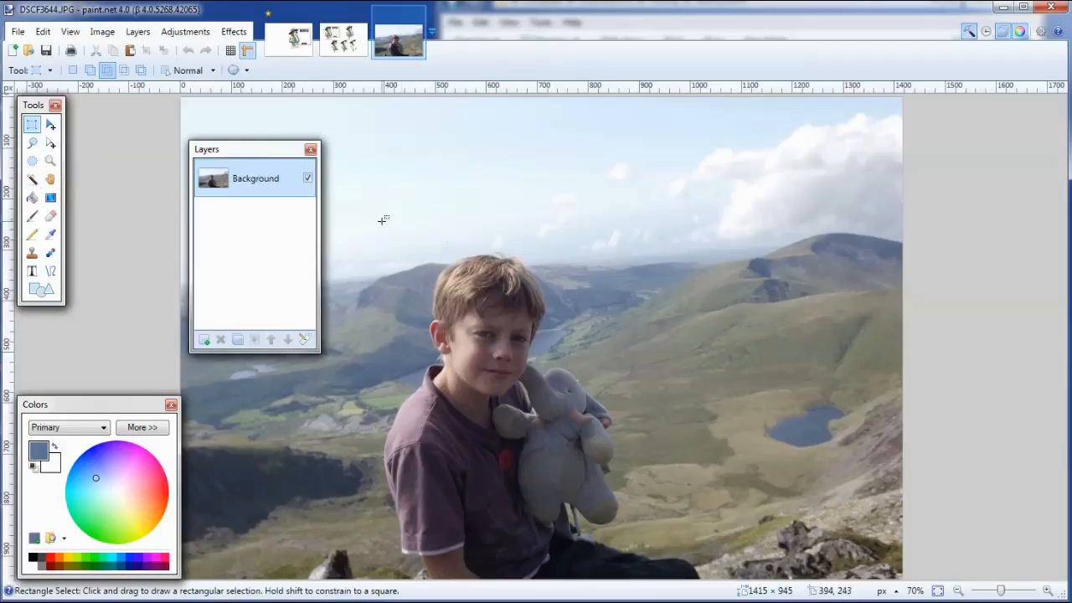
pyautogui.moveTo(382, 220); pyautogui.dragTo(595, 438)
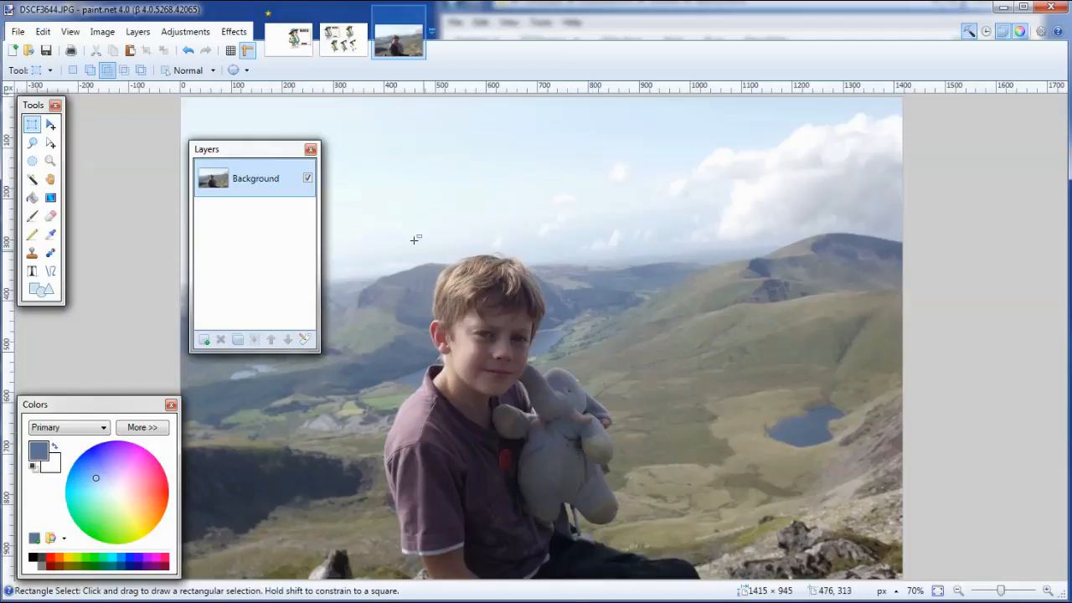
pyautogui.moveTo(73, 70)
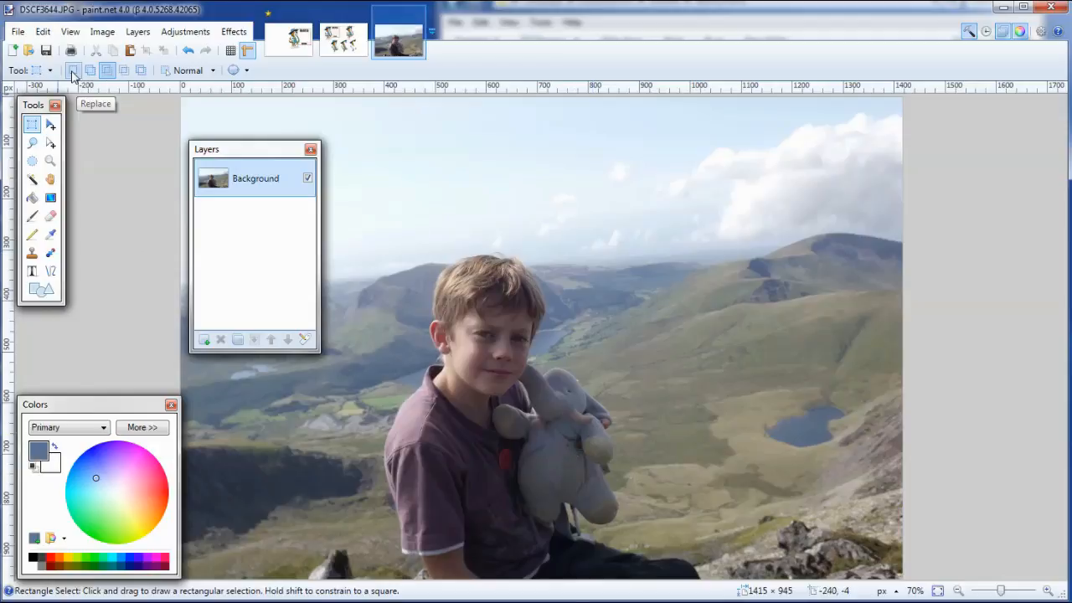
pyautogui.moveTo(387, 335)
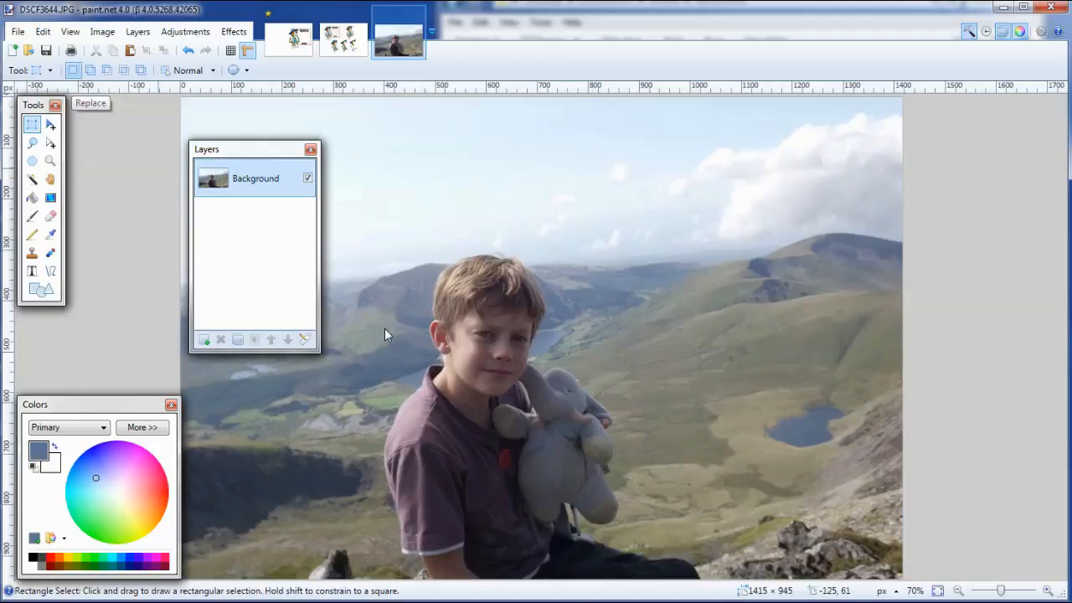
pyautogui.moveTo(384, 211); pyautogui.dragTo(636, 456)
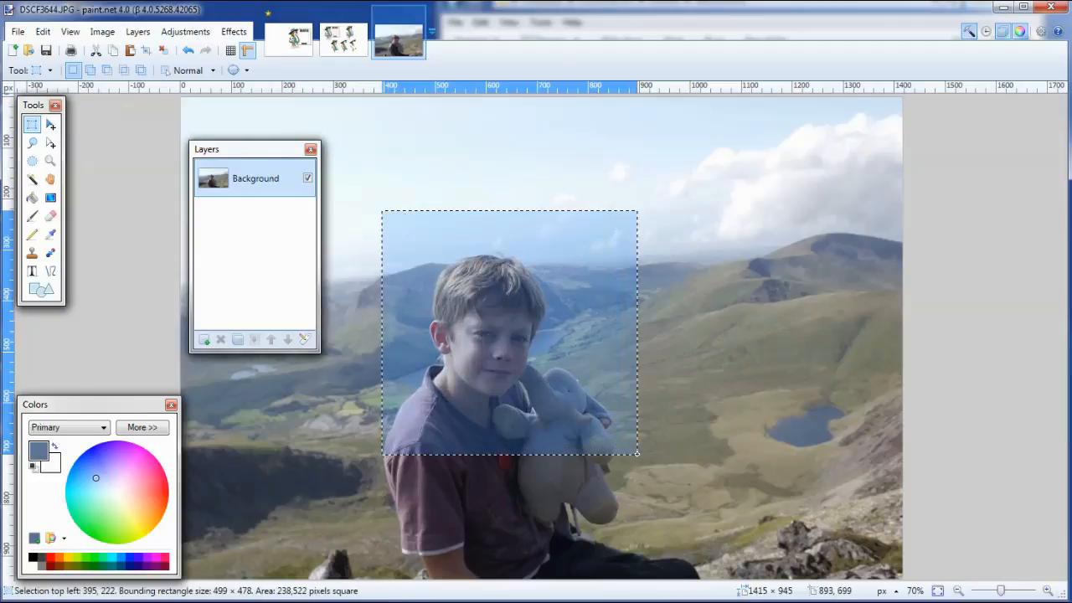
pyautogui.moveTo(637, 453); pyautogui.dragTo(586, 423)
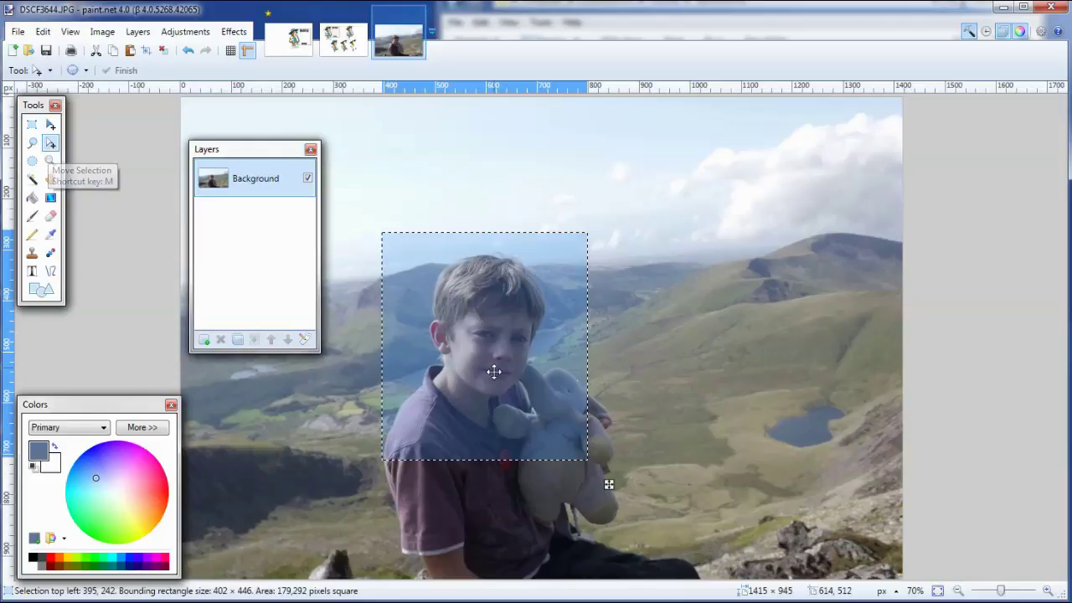
pyautogui.moveTo(494, 373); pyautogui.dragTo(515, 449)
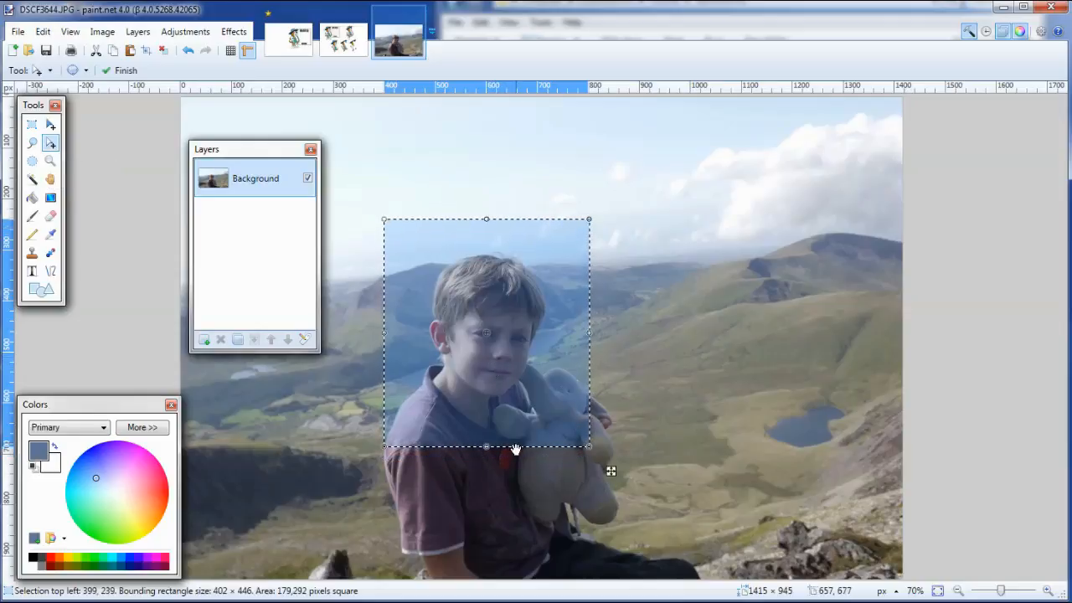
pyautogui.moveTo(77, 102)
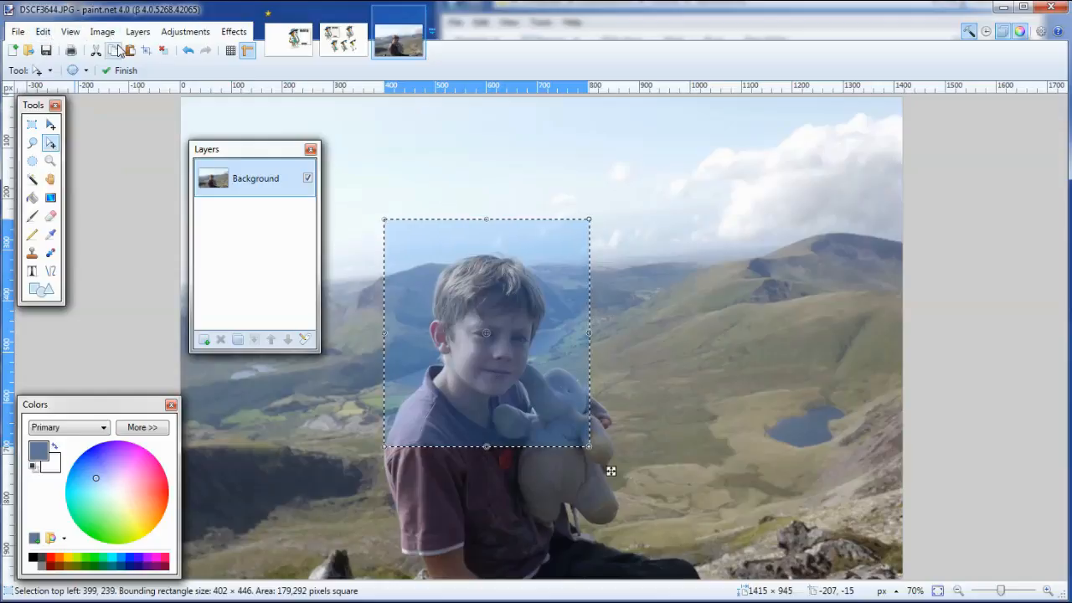
pyautogui.moveTo(146, 51)
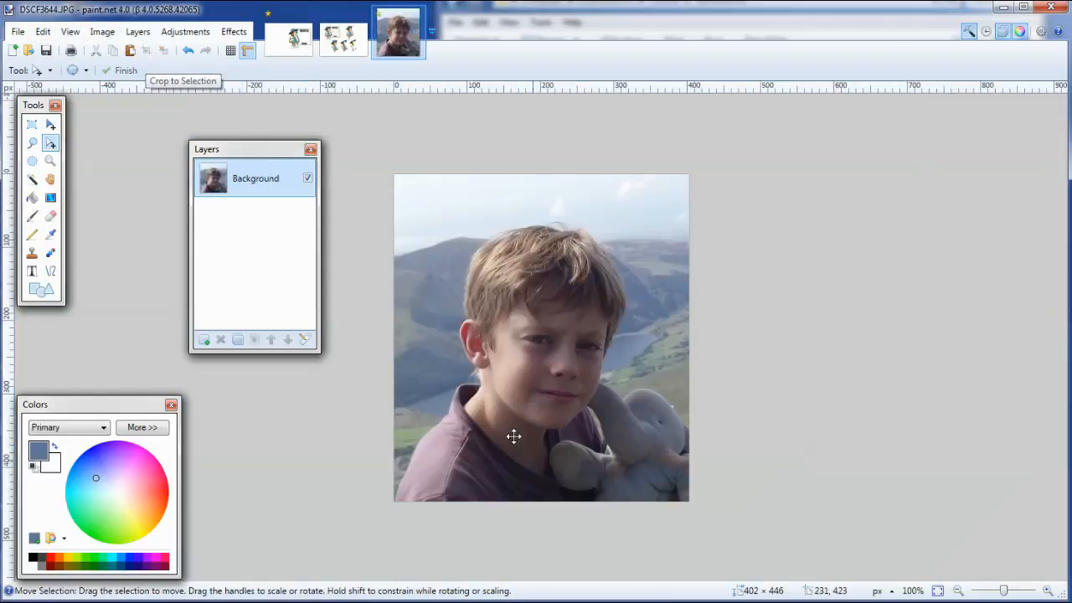
pyautogui.moveTo(695, 116)
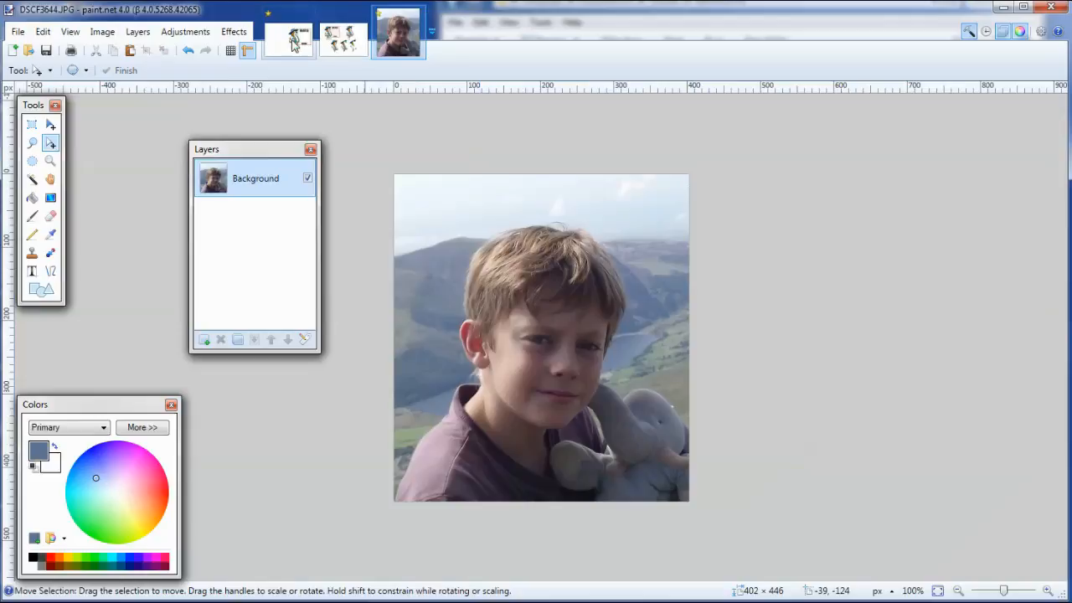
# Step: Copy the whole boy's photo (DSCF3644.JPG) via Select All and Copy
pyautogui.click(288, 39)
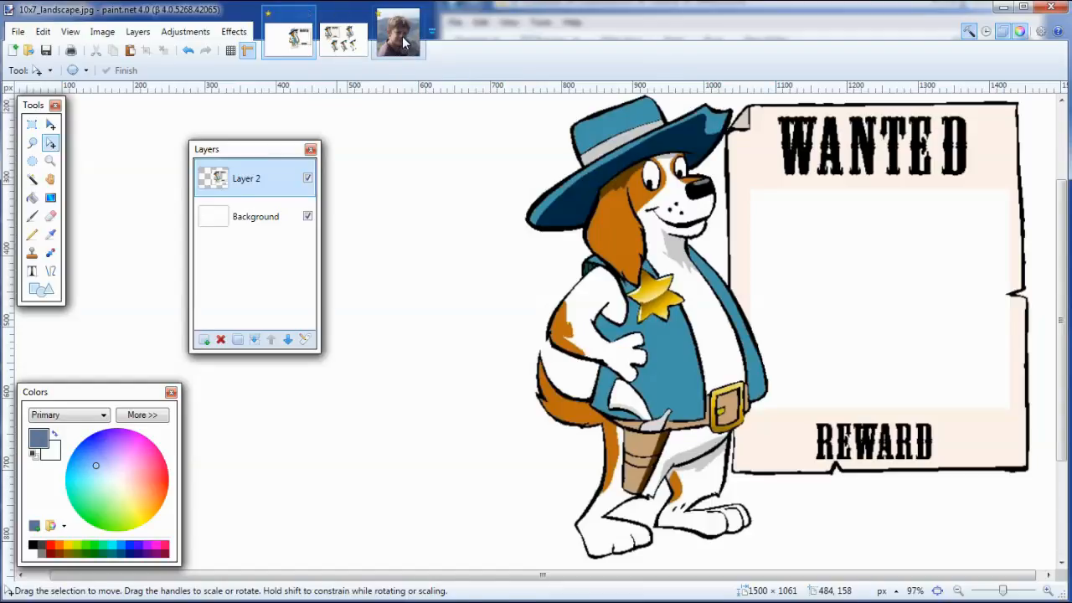
pyautogui.click(398, 34)
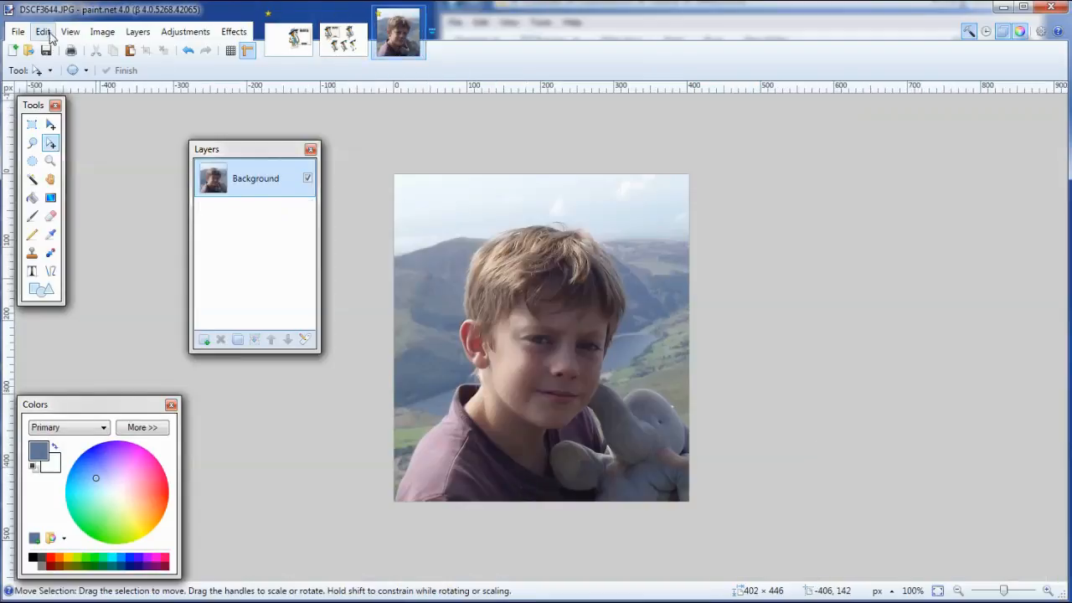
pyautogui.click(42, 31)
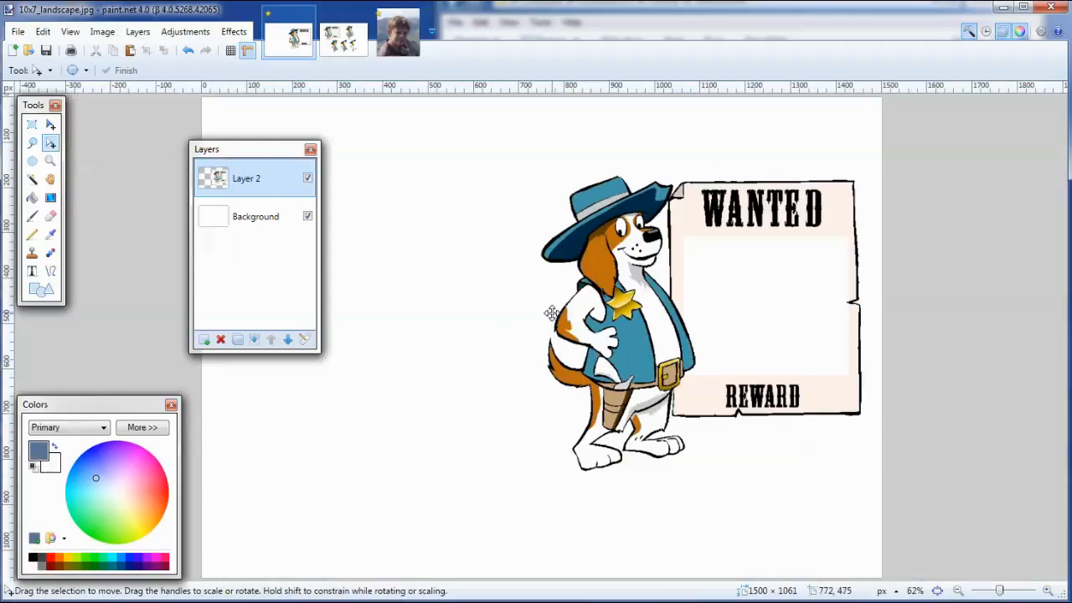
pyautogui.moveTo(282, 270)
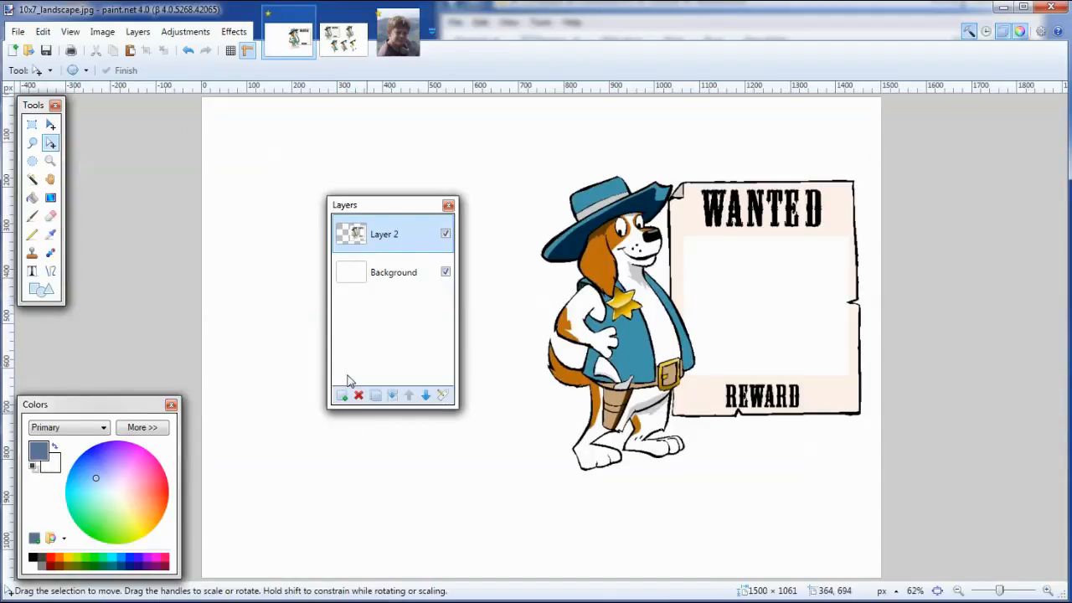
pyautogui.moveTo(43, 32)
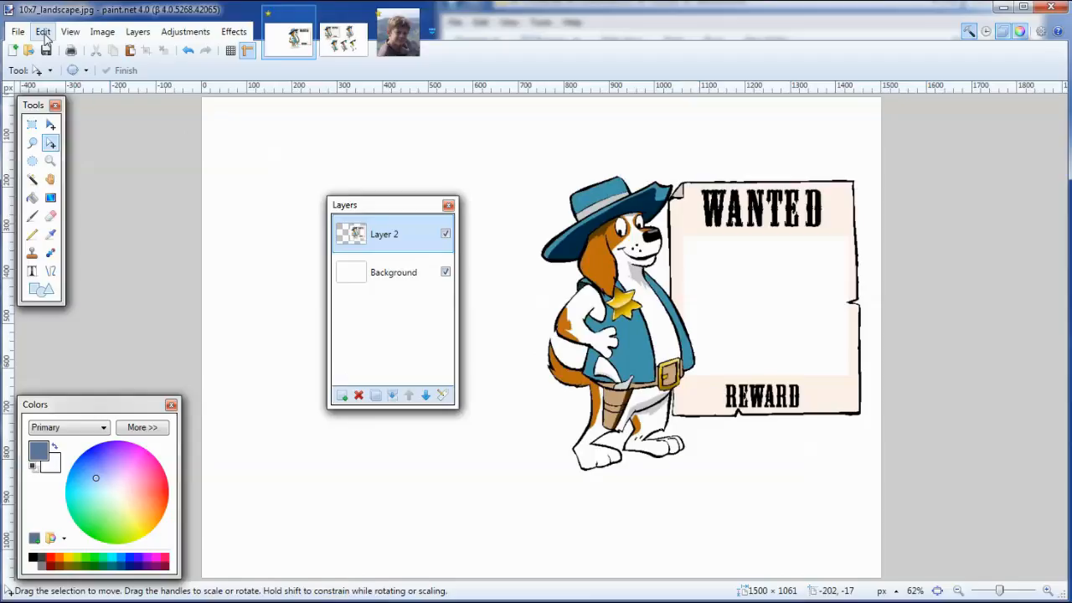
# Step: Paste the photo as new Layer 3 and move it below the dog artwork Layer 2
pyautogui.click(42, 31)
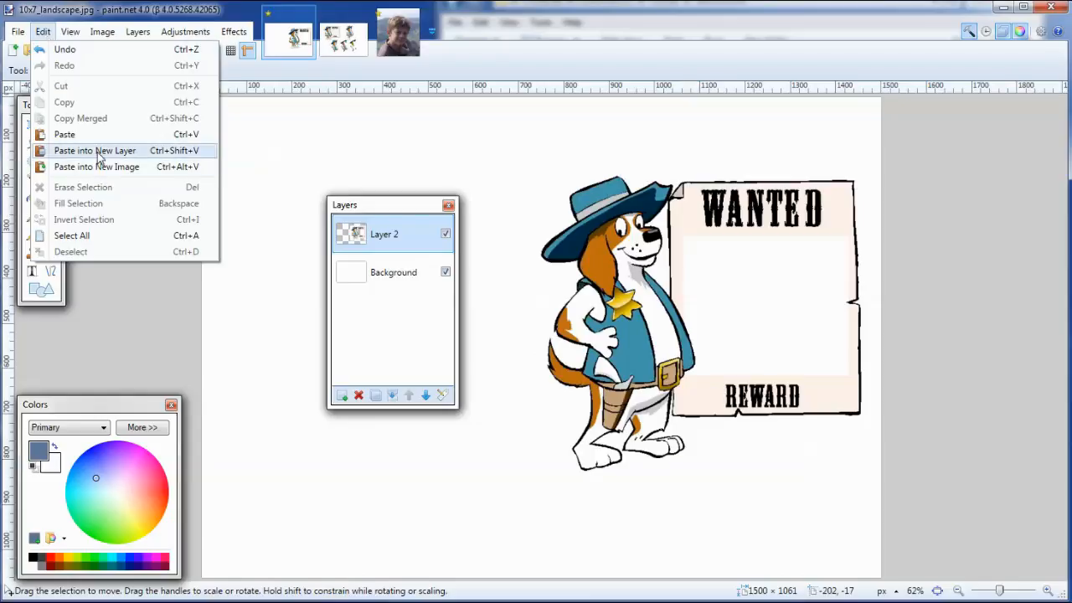
pyautogui.click(95, 151)
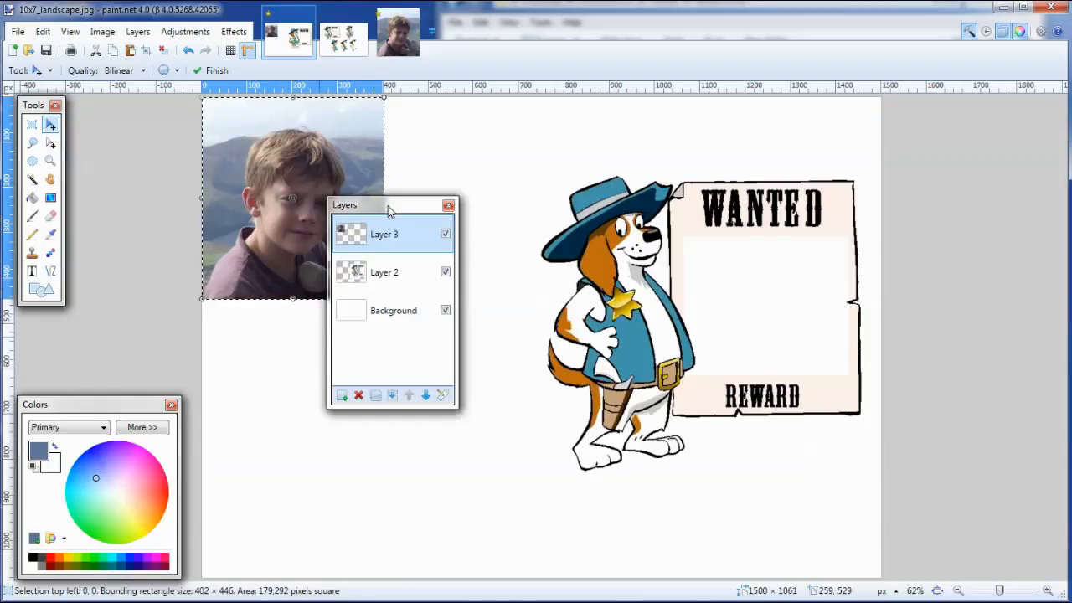
pyautogui.moveTo(377, 205); pyautogui.dragTo(439, 192)
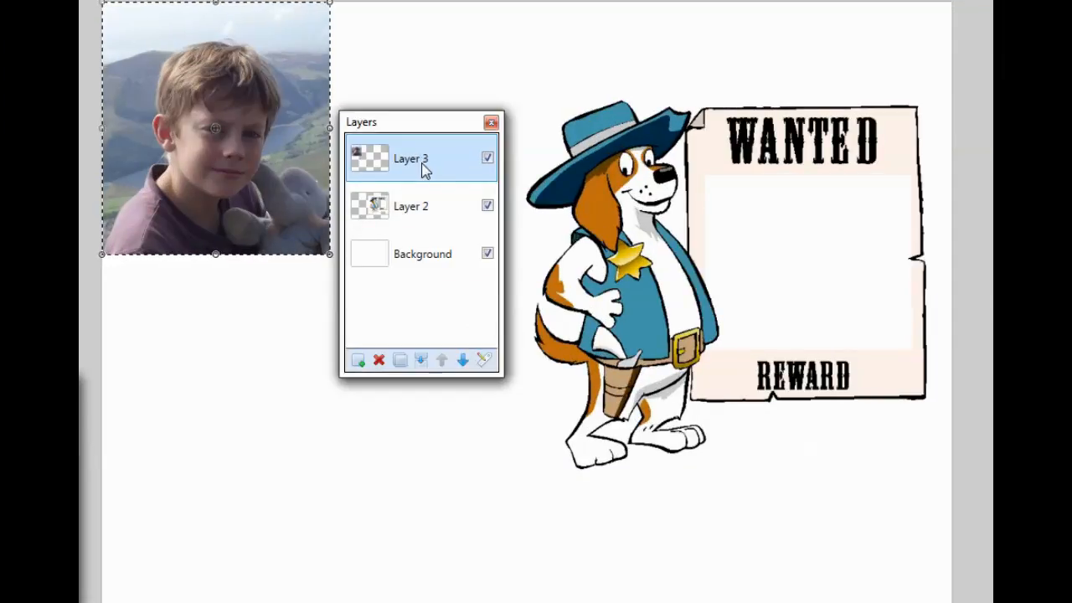
pyautogui.click(462, 361)
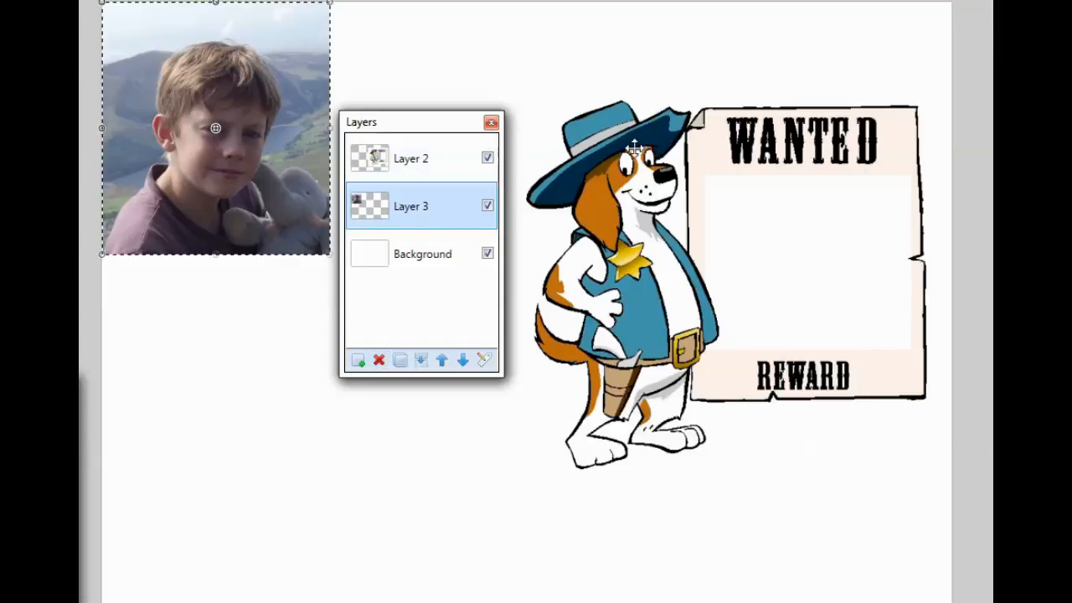
pyautogui.moveTo(410, 109)
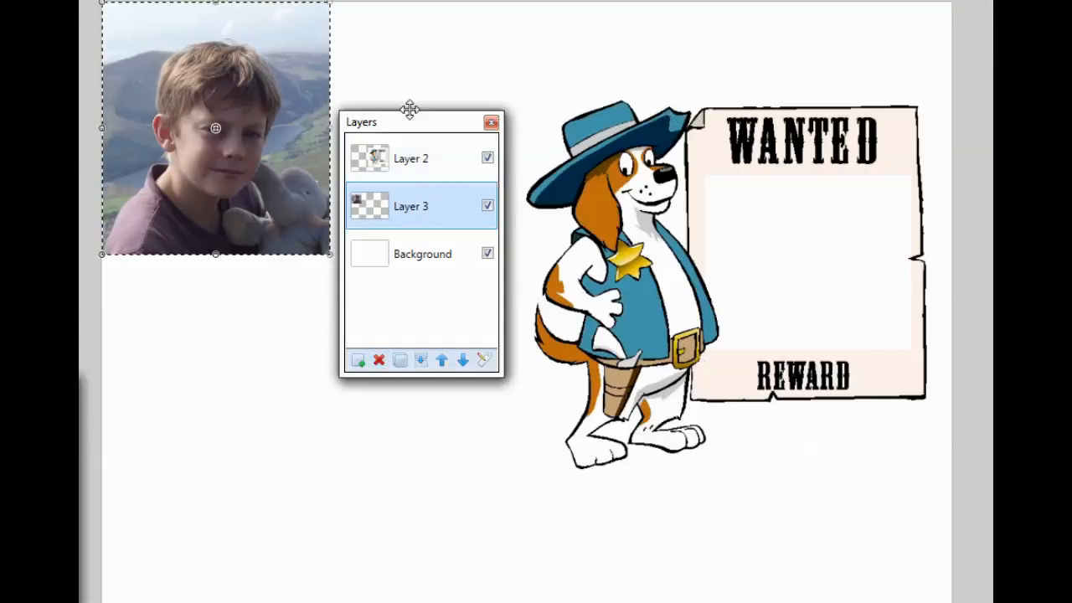
# Step: Drag the photo into the WANTED poster's empty frame and centre the boy's face
pyautogui.moveTo(410, 122); pyautogui.dragTo(331, 268)
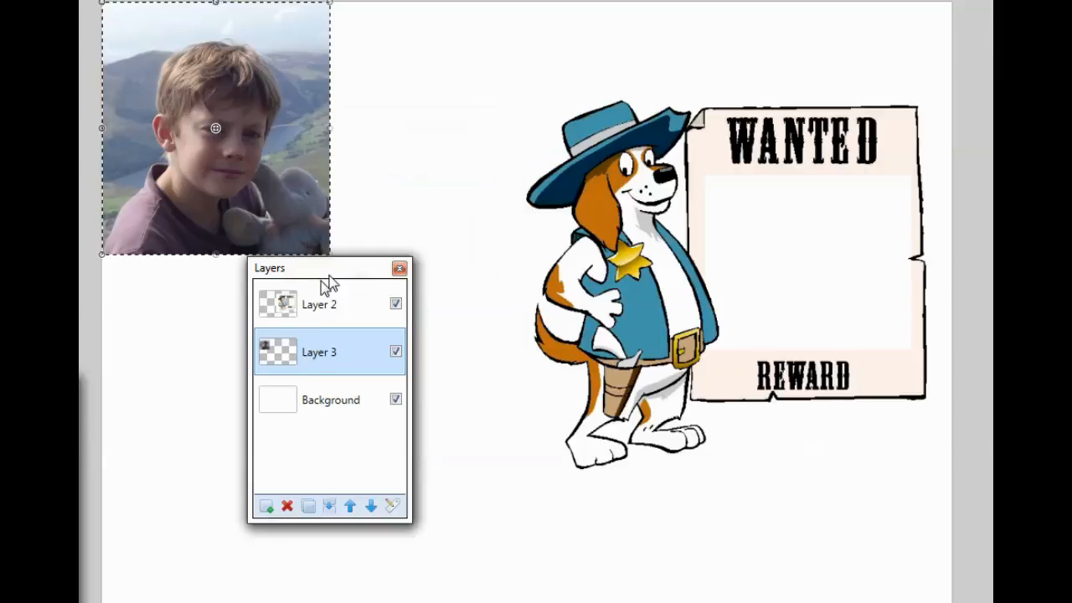
pyautogui.moveTo(326, 268); pyautogui.dragTo(260, 304)
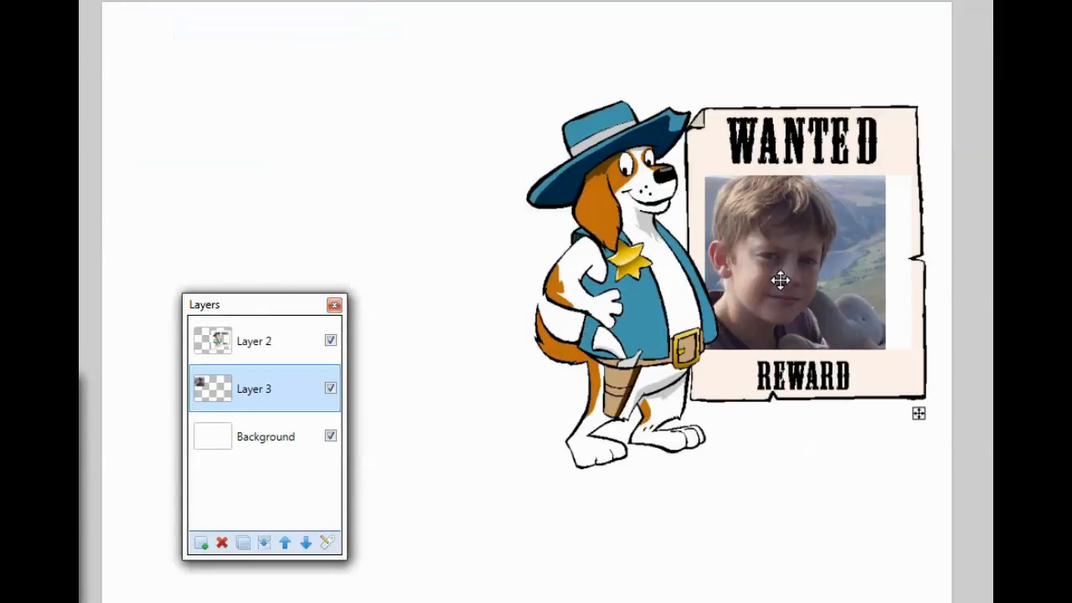
pyautogui.moveTo(779, 280); pyautogui.dragTo(802, 292)
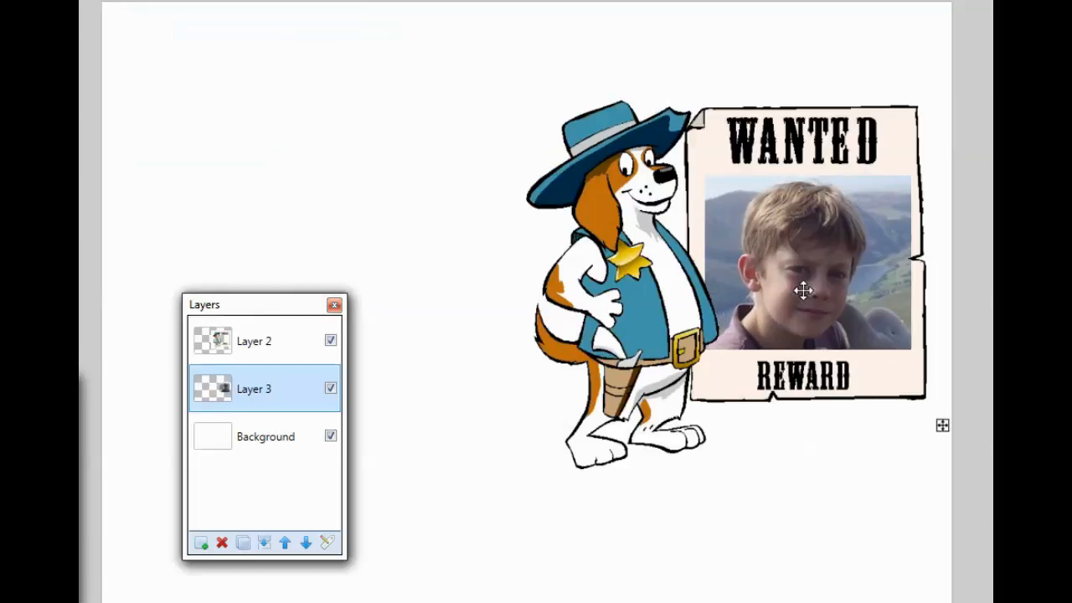
pyautogui.click(802, 290)
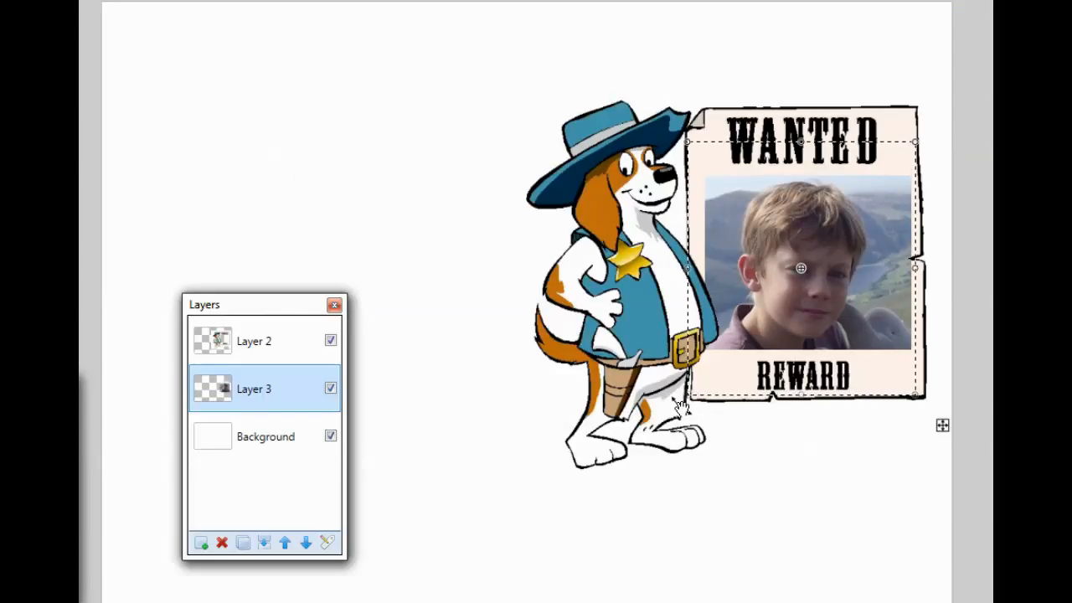
# Step: Scale the photo to fill the poster opening and hide the white Background layer
pyautogui.moveTo(800, 268); pyautogui.dragTo(821, 243)
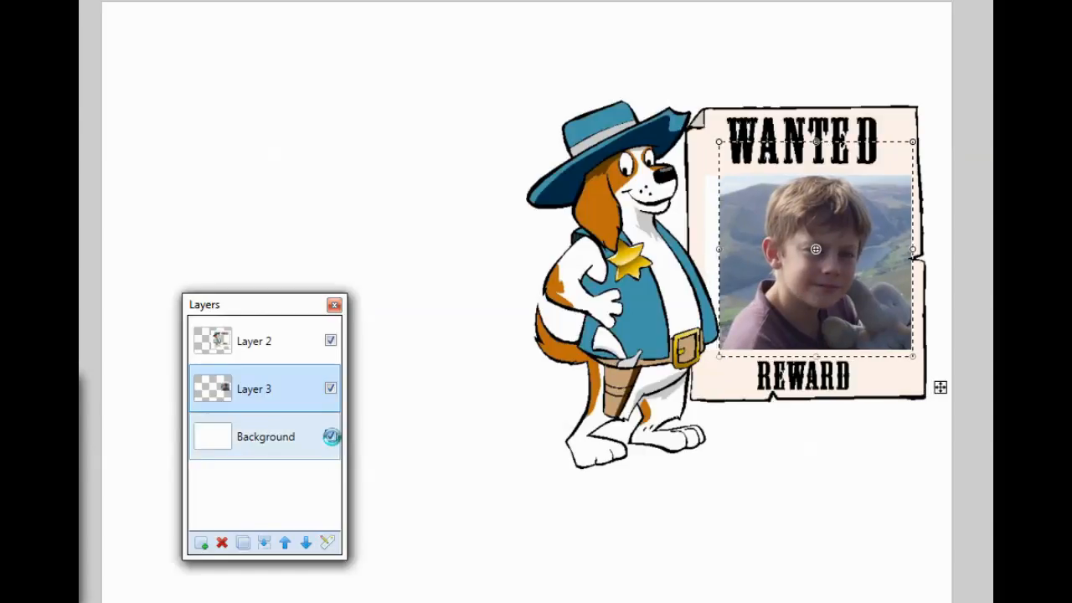
pyautogui.click(330, 436)
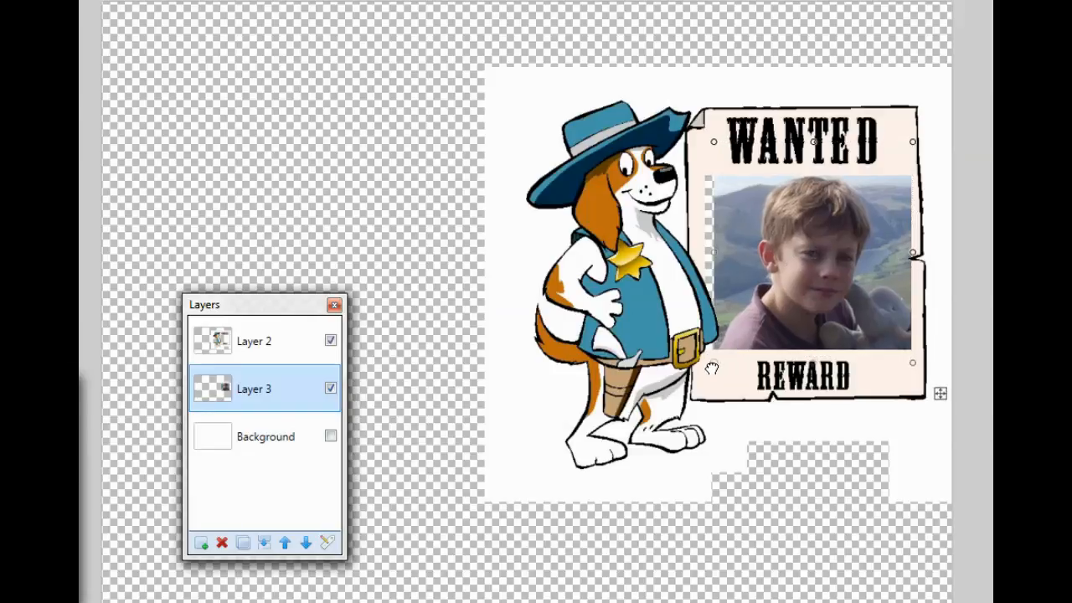
pyautogui.moveTo(809, 251); pyautogui.dragTo(808, 260)
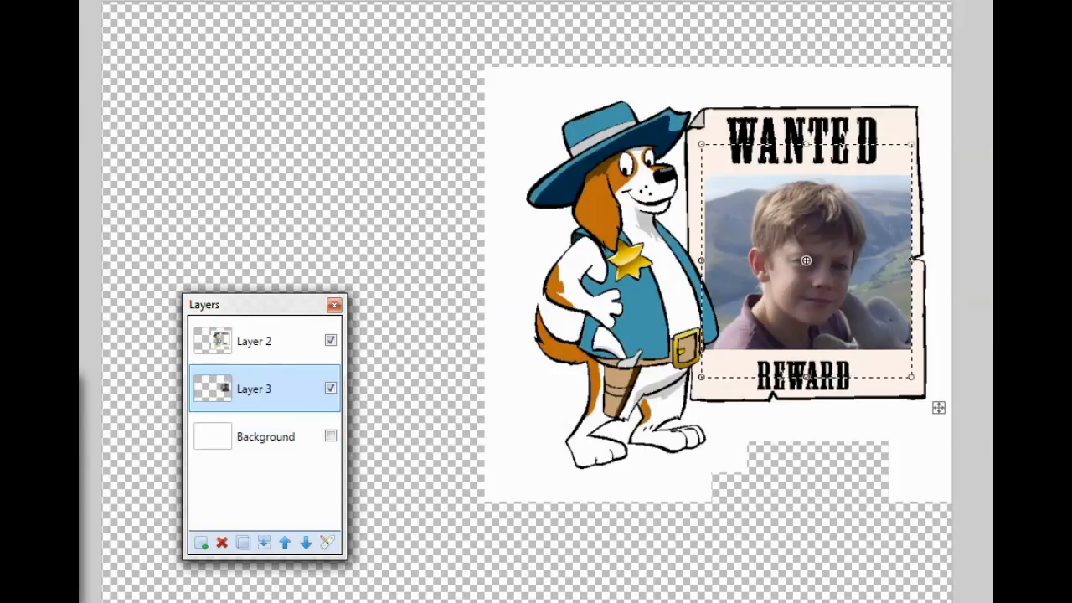
# Step: Toggle Layer 2 off and on to check the photo, then finish placing it
pyautogui.click(254, 341)
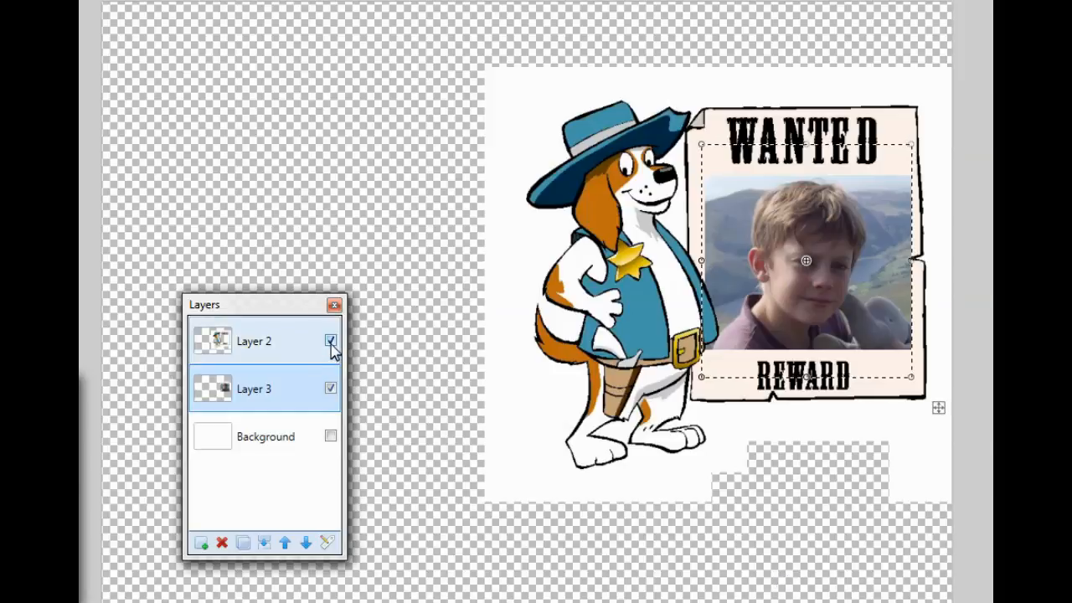
pyautogui.click(330, 341)
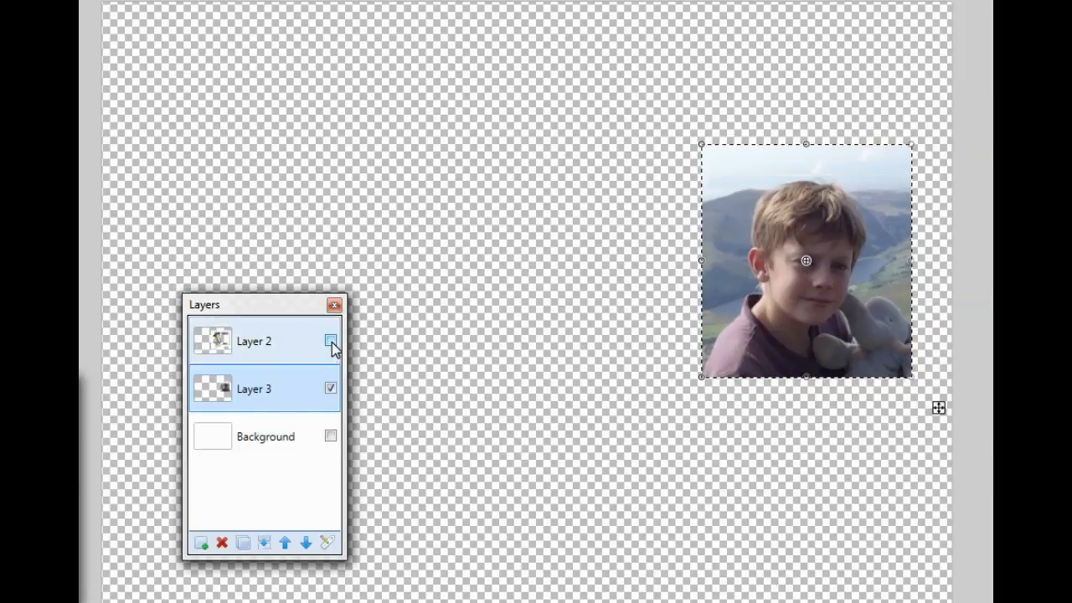
pyautogui.click(330, 341)
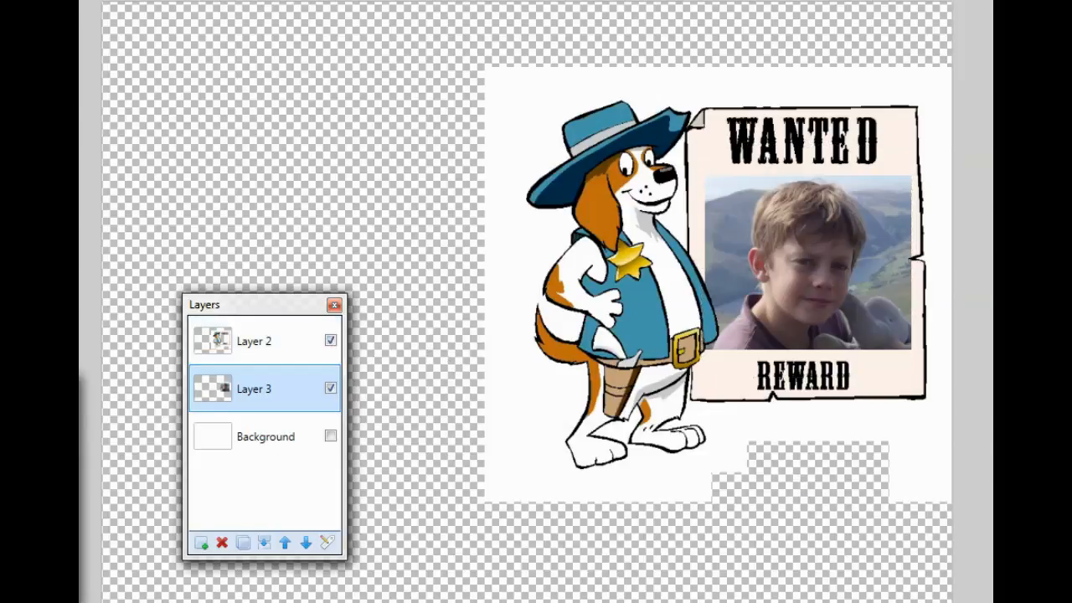
pyautogui.click(330, 435)
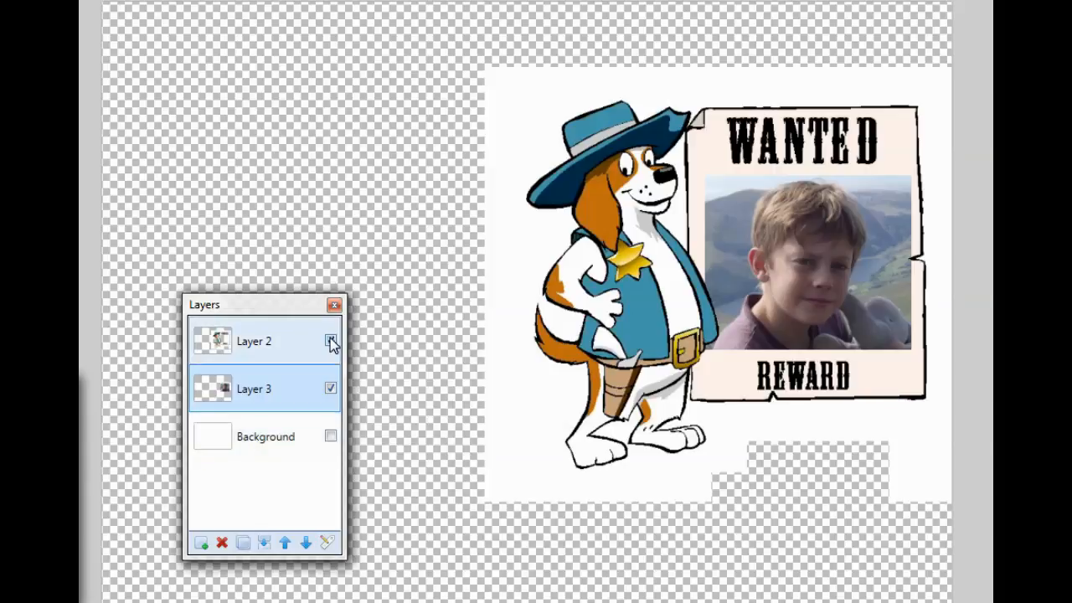
# Step: Recheck the photo under the dog artwork and show the white Background layer again
pyautogui.click(330, 341)
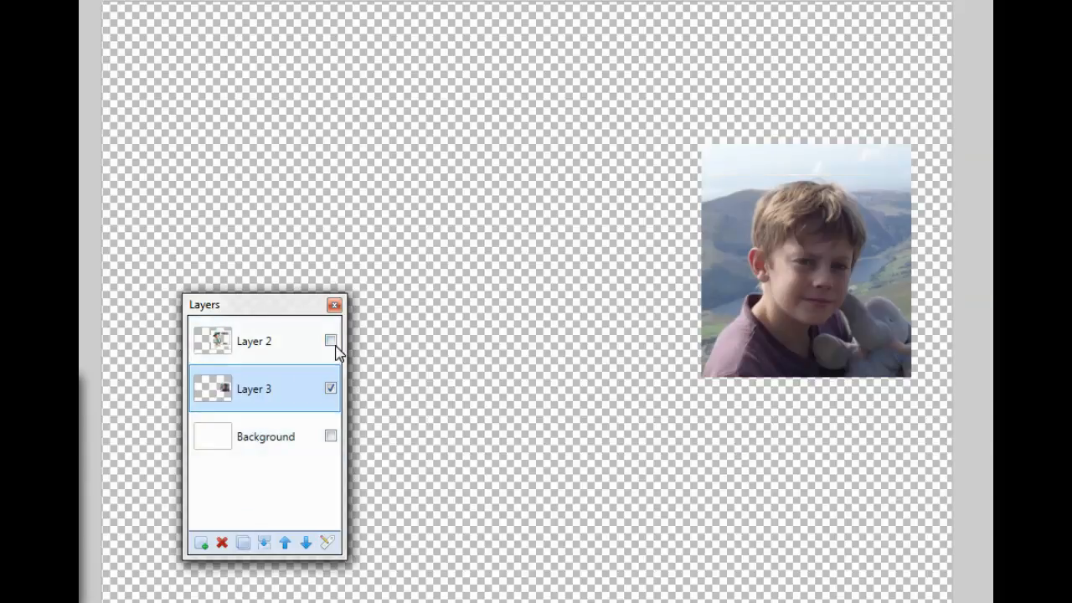
pyautogui.click(330, 340)
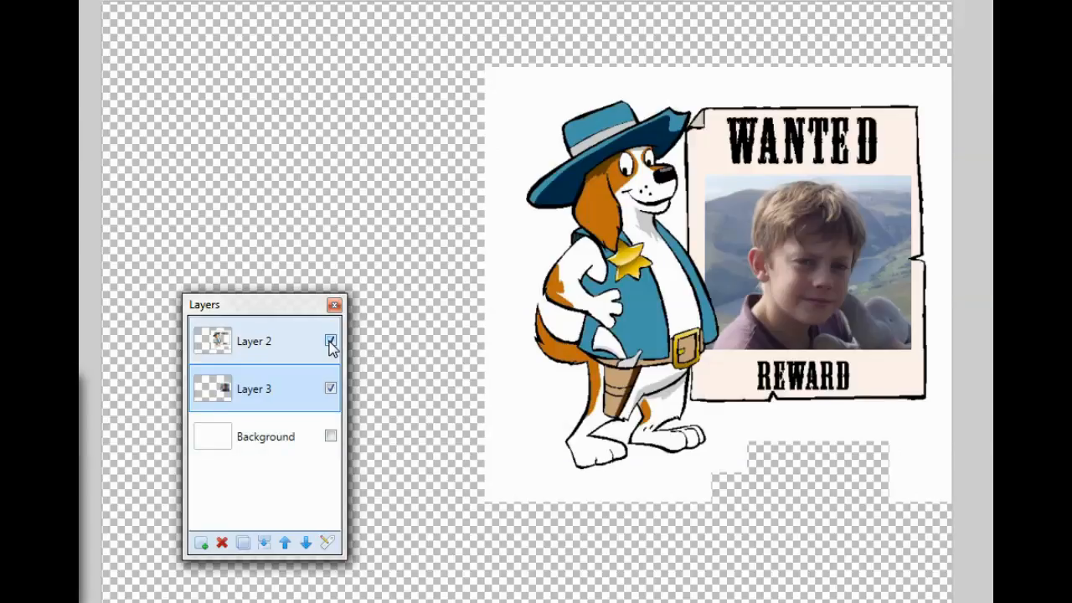
pyautogui.click(330, 341)
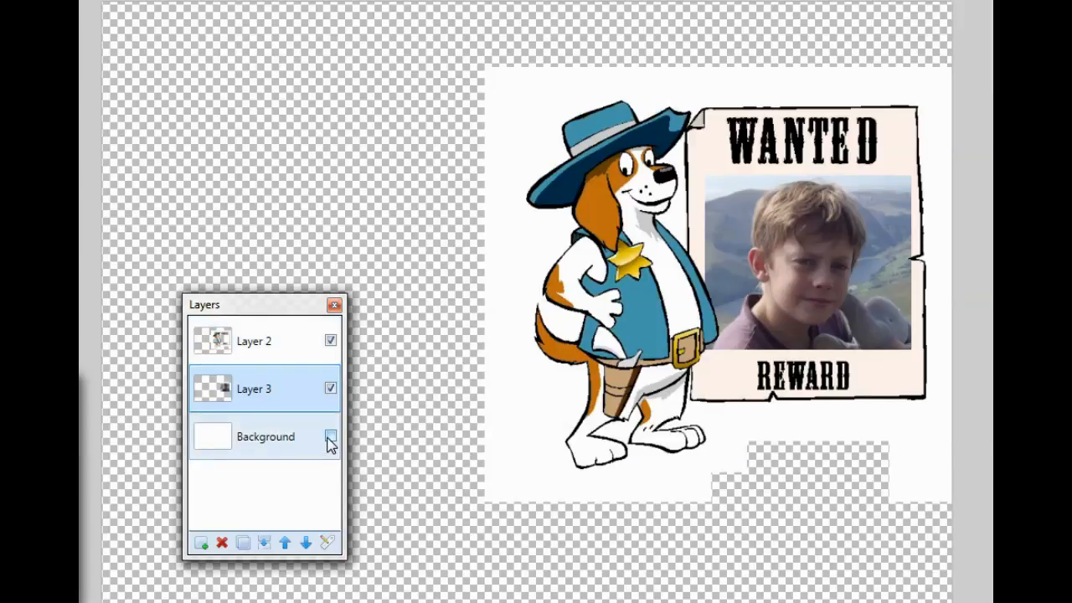
pyautogui.click(330, 435)
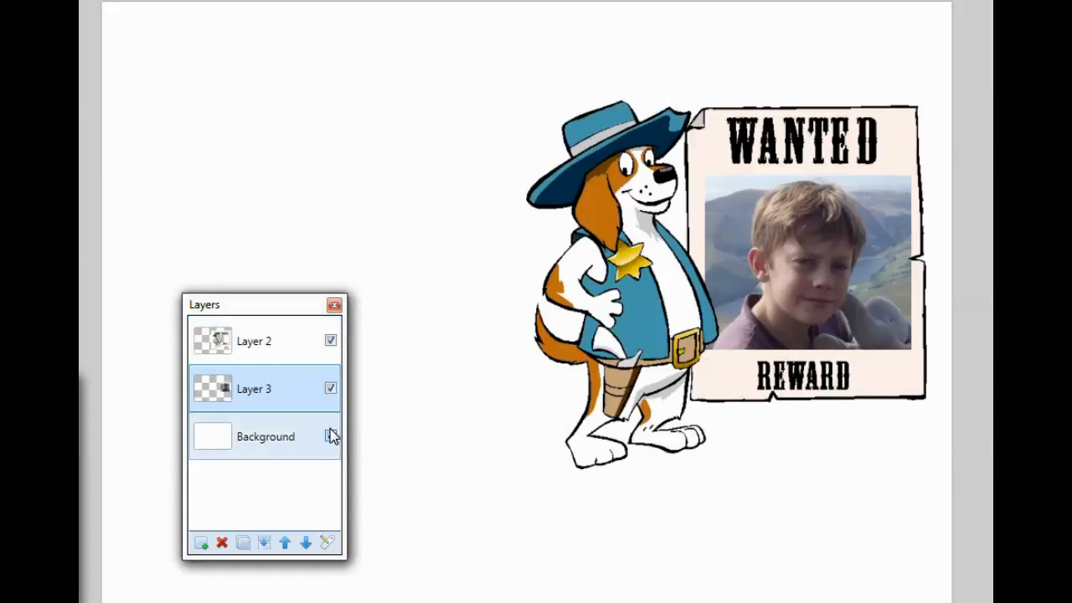